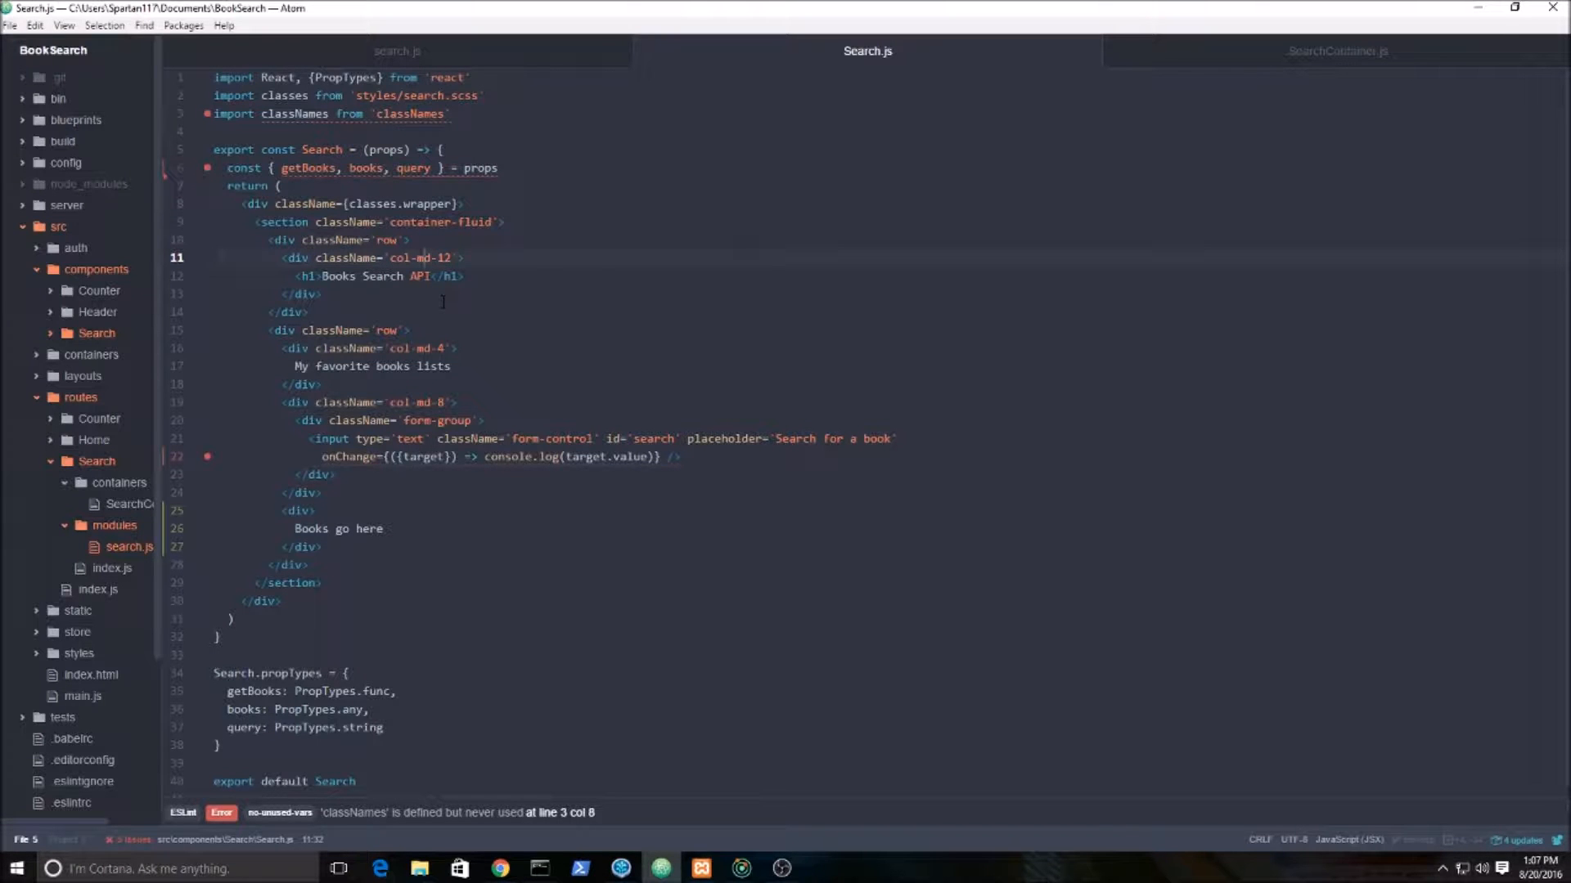
Insert a blank line after the props destructuring in Search.js.
click(420, 113)
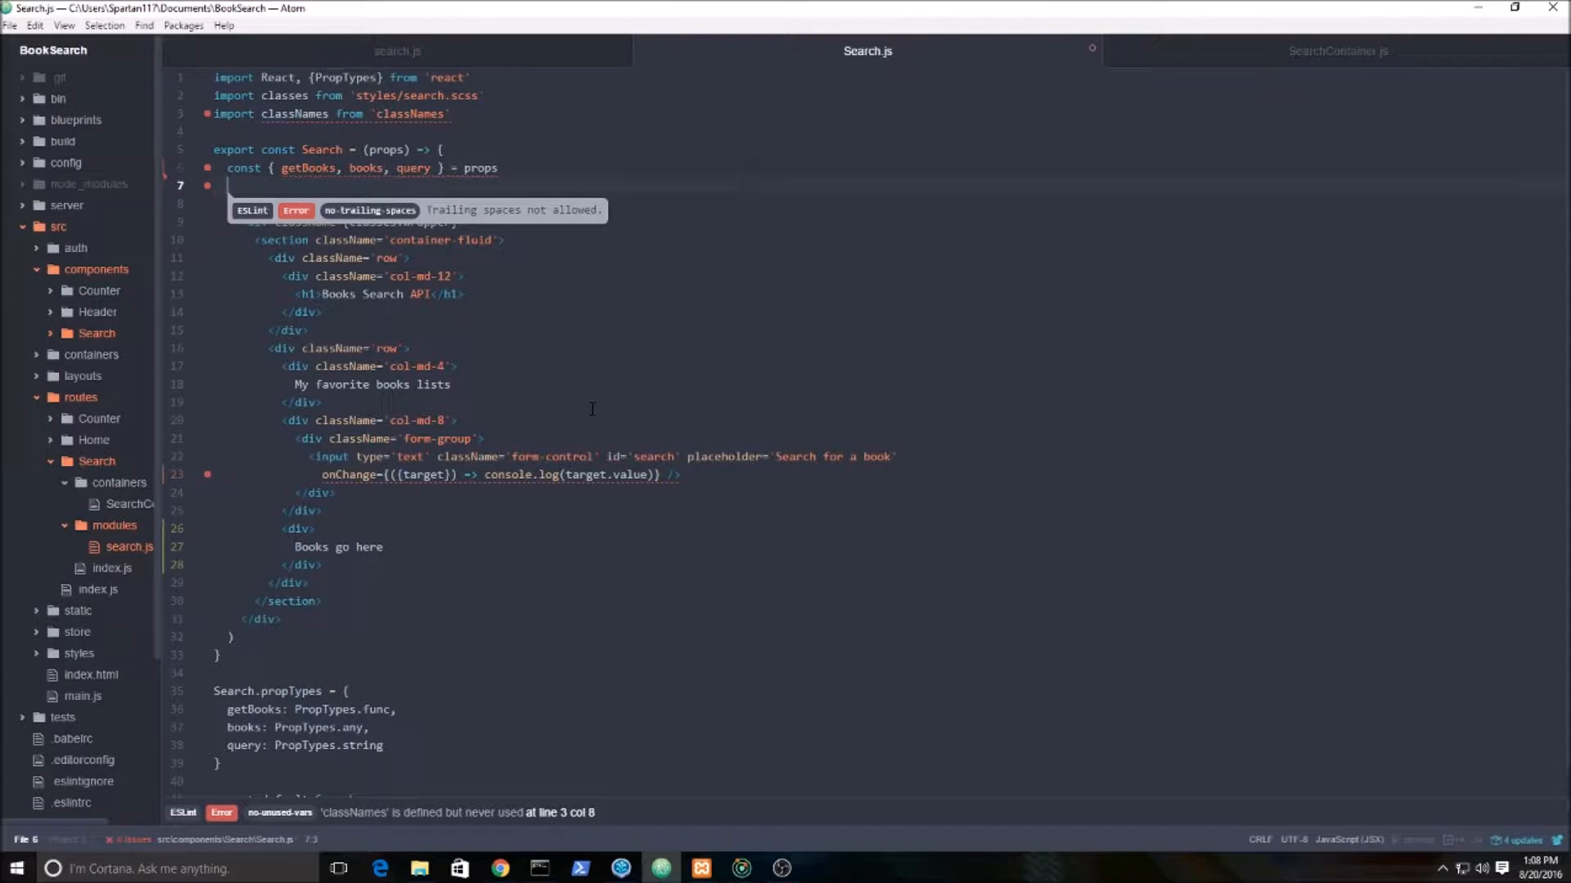
Declare const mappedBooks as a ternary testing !books.isEmpty().
text(const mapp)
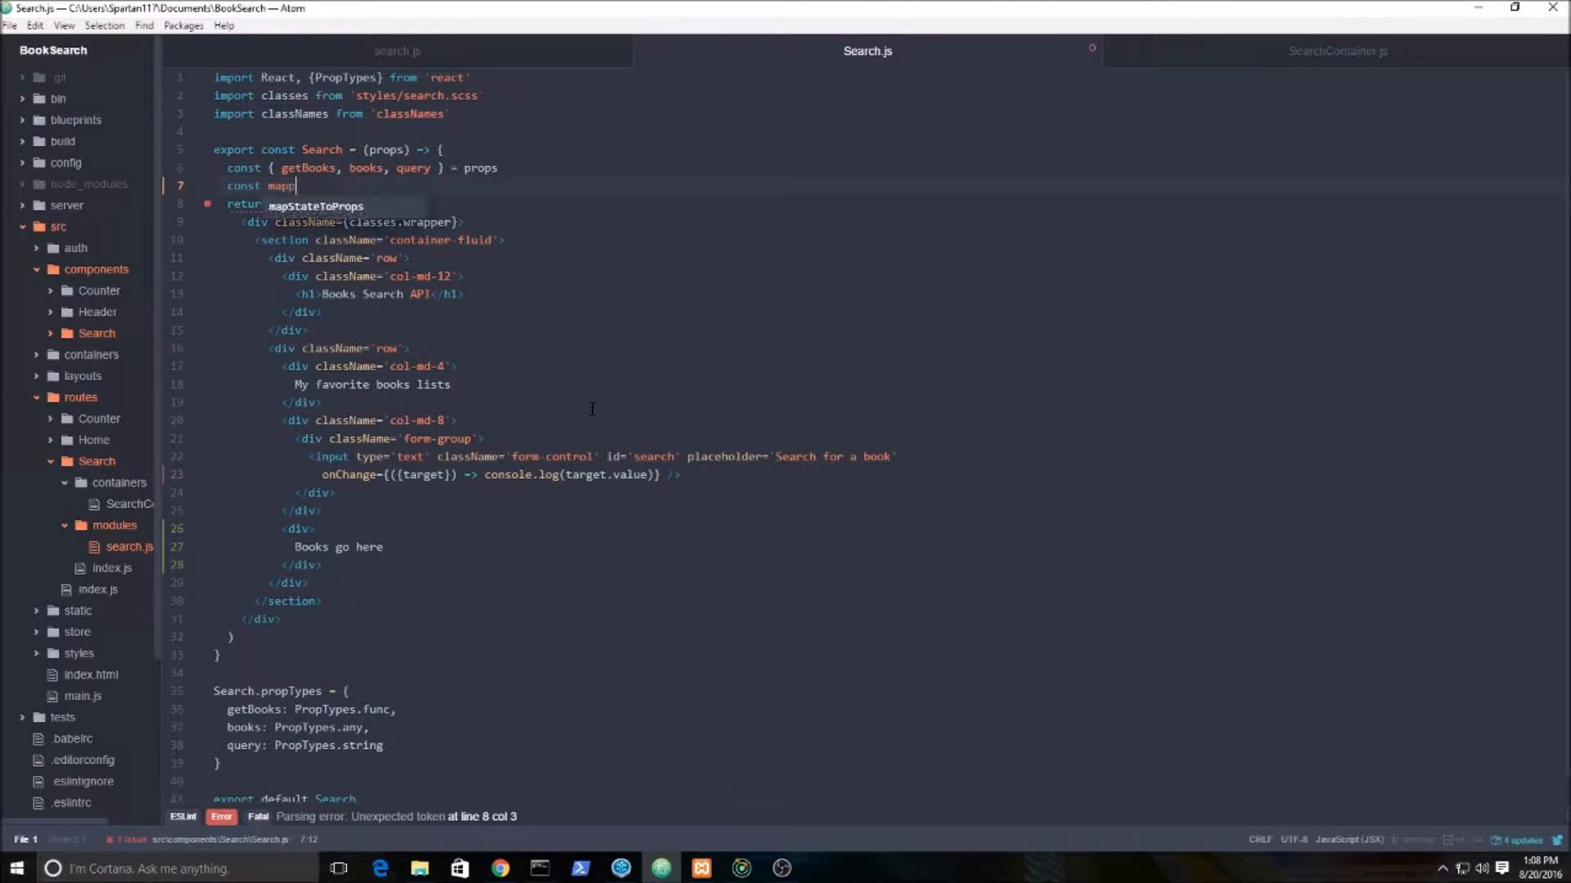
text(edBooks)
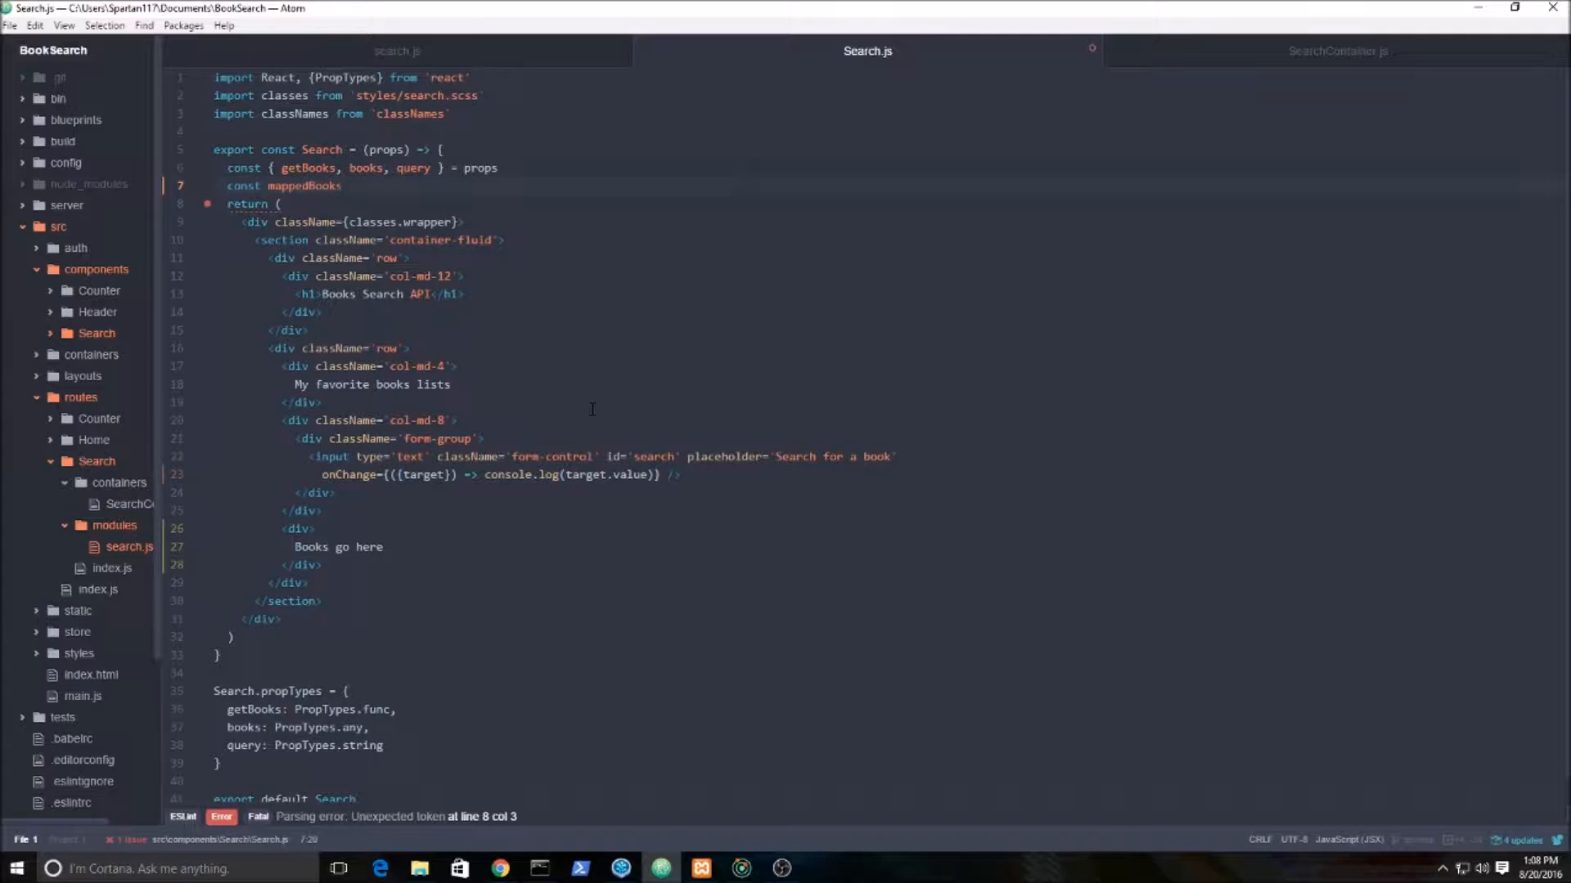
text(=)
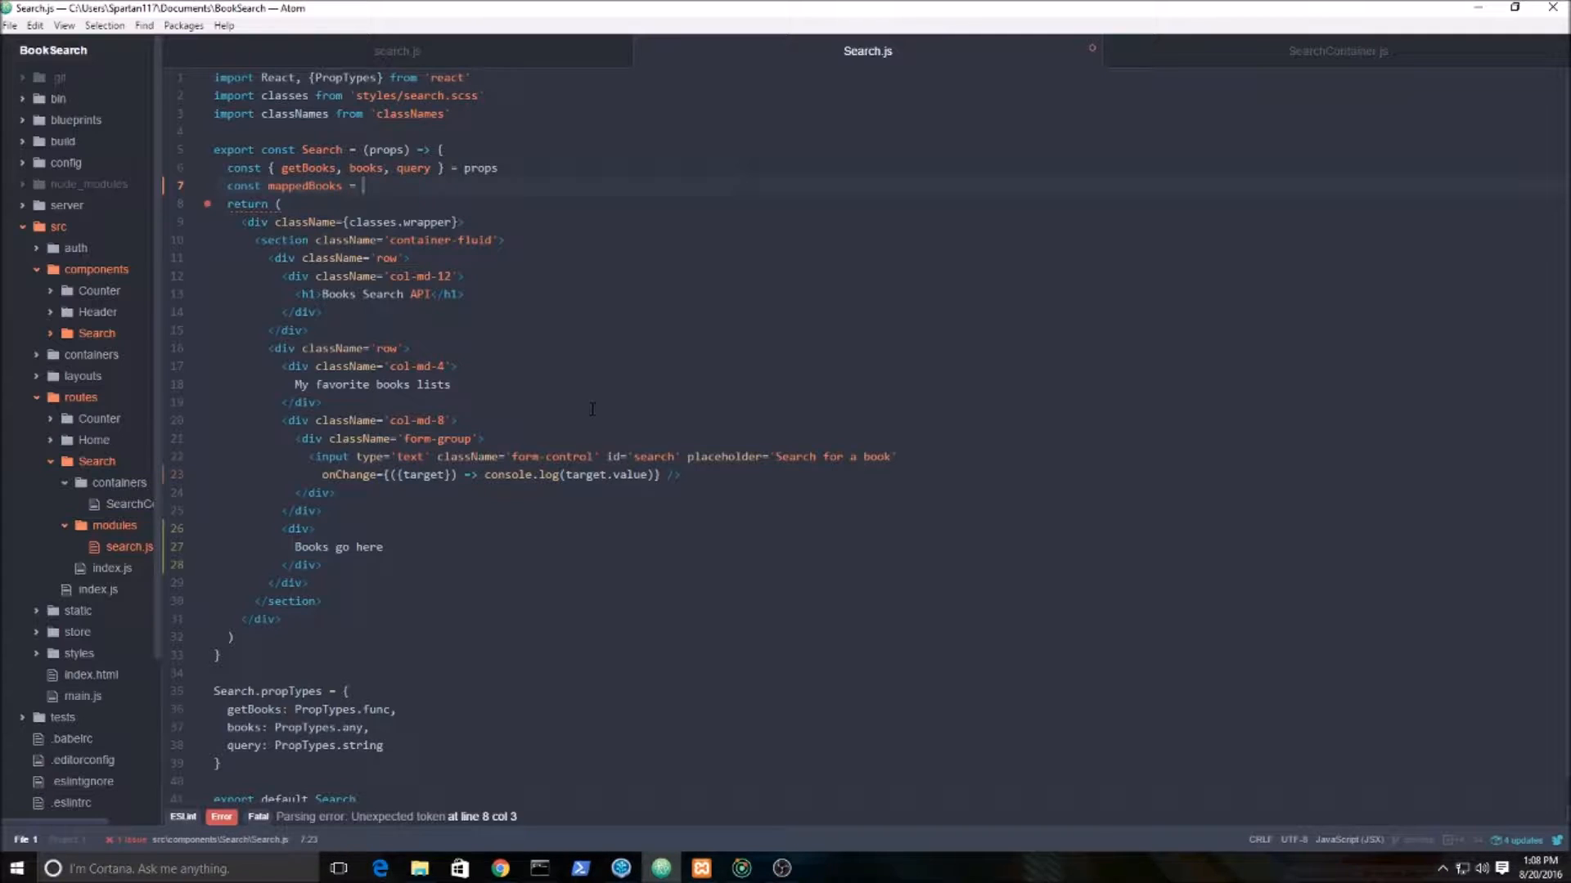
text(is)
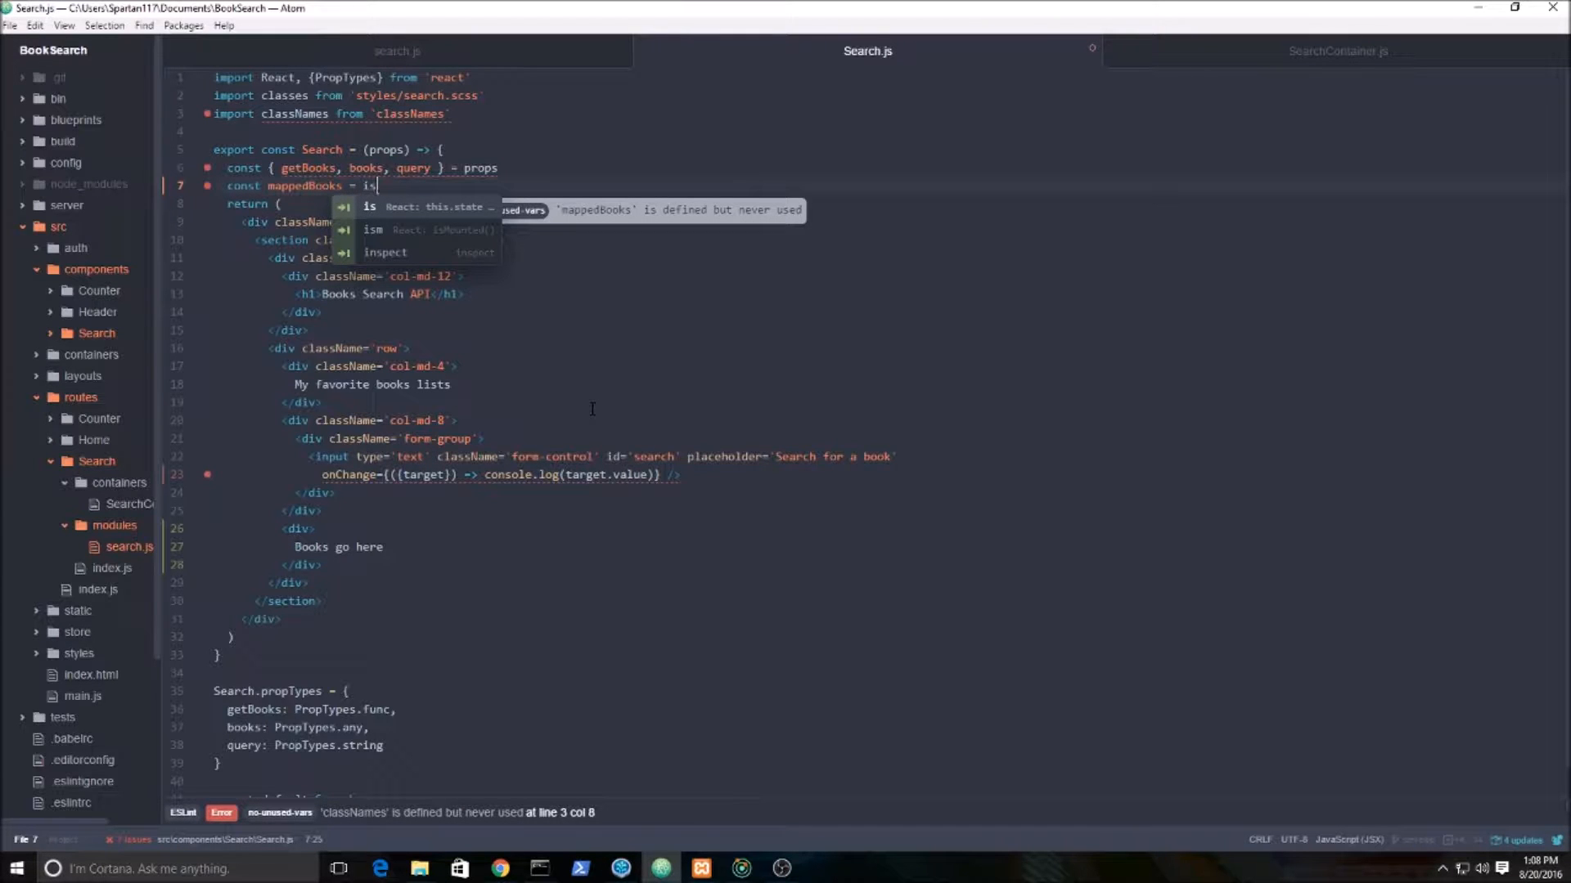
text(!)
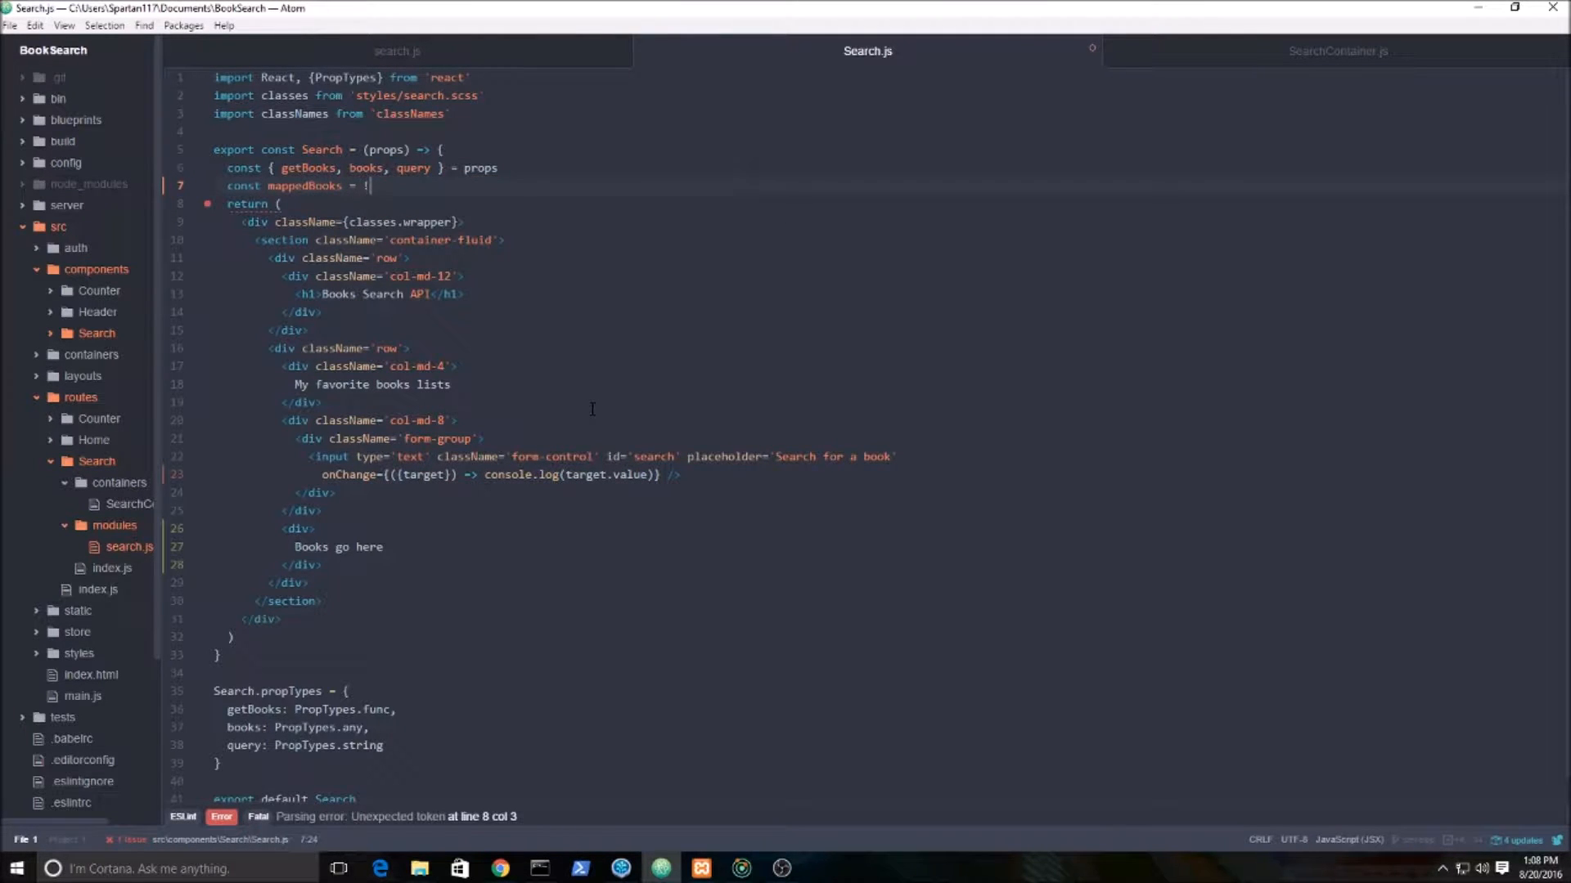
text(b)
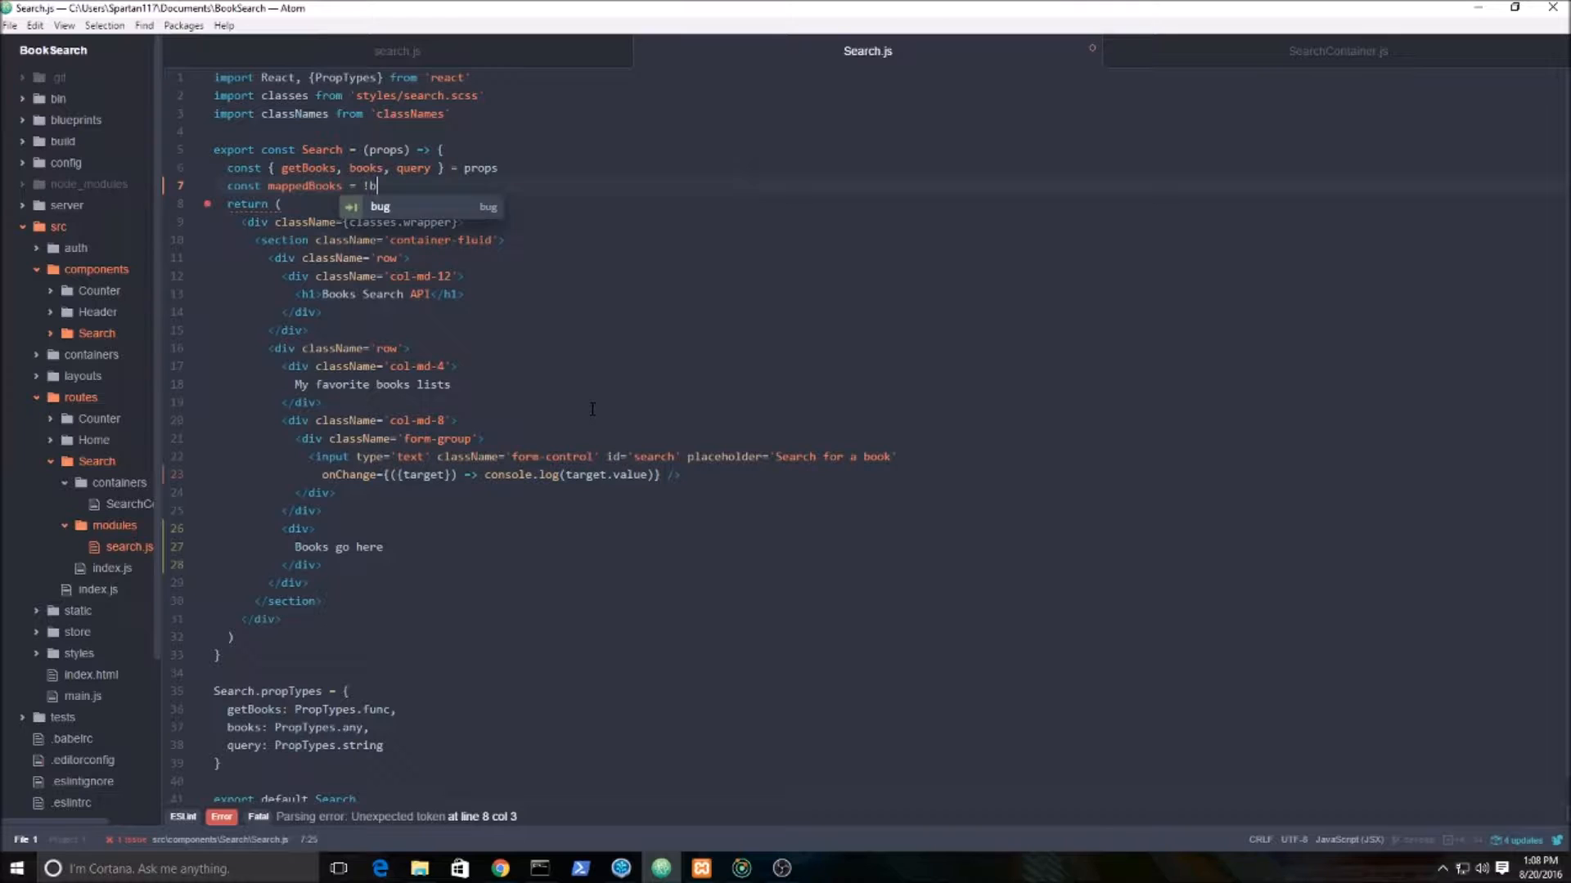
text(ooks.isEmp)
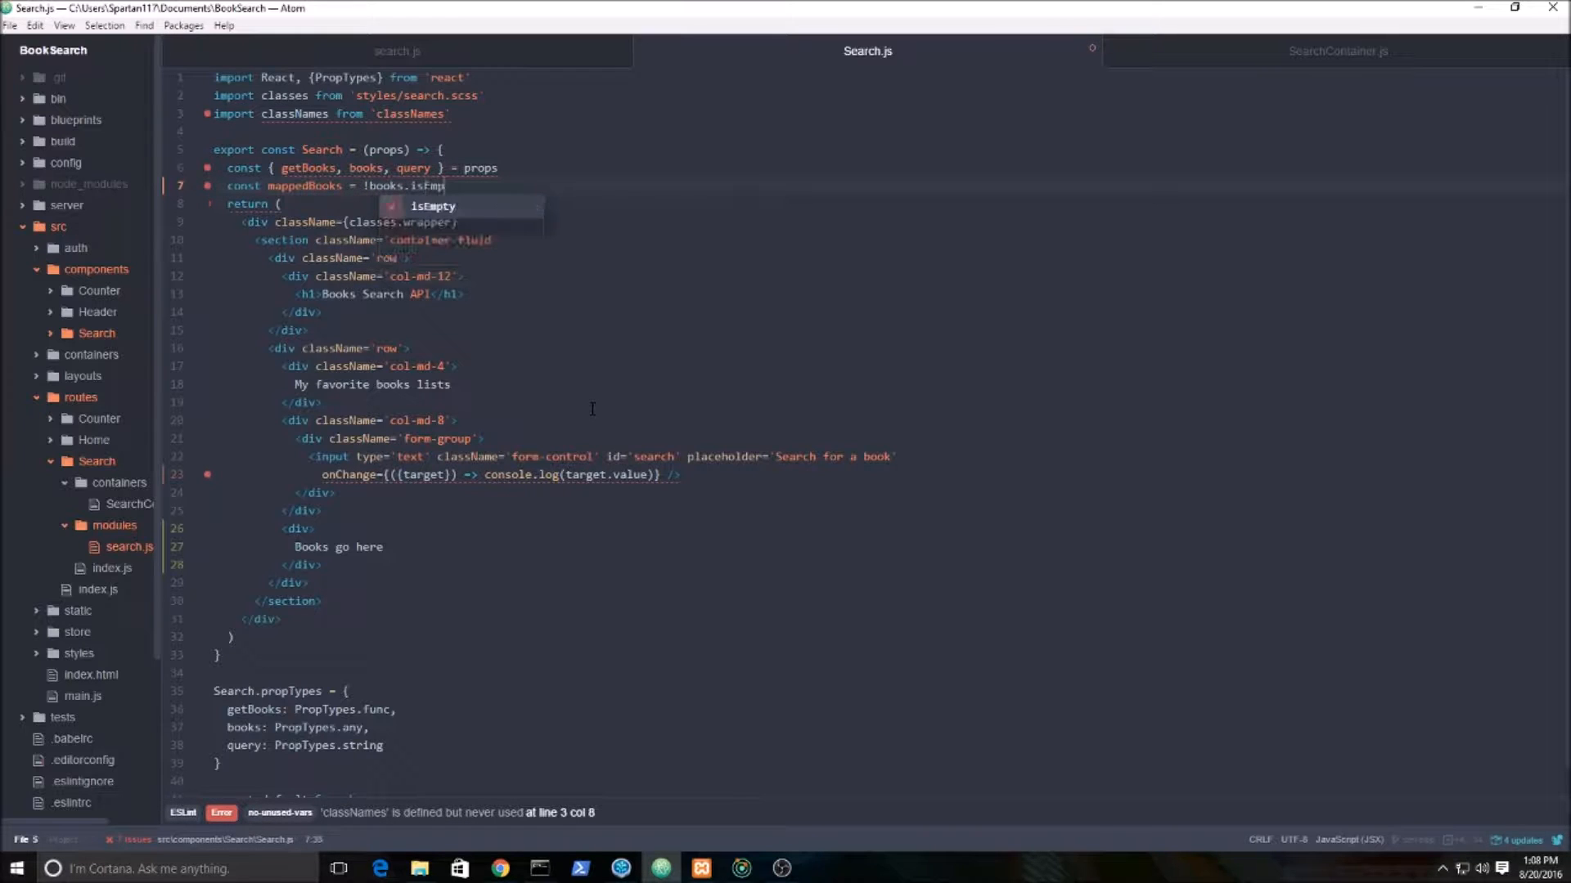
text(())
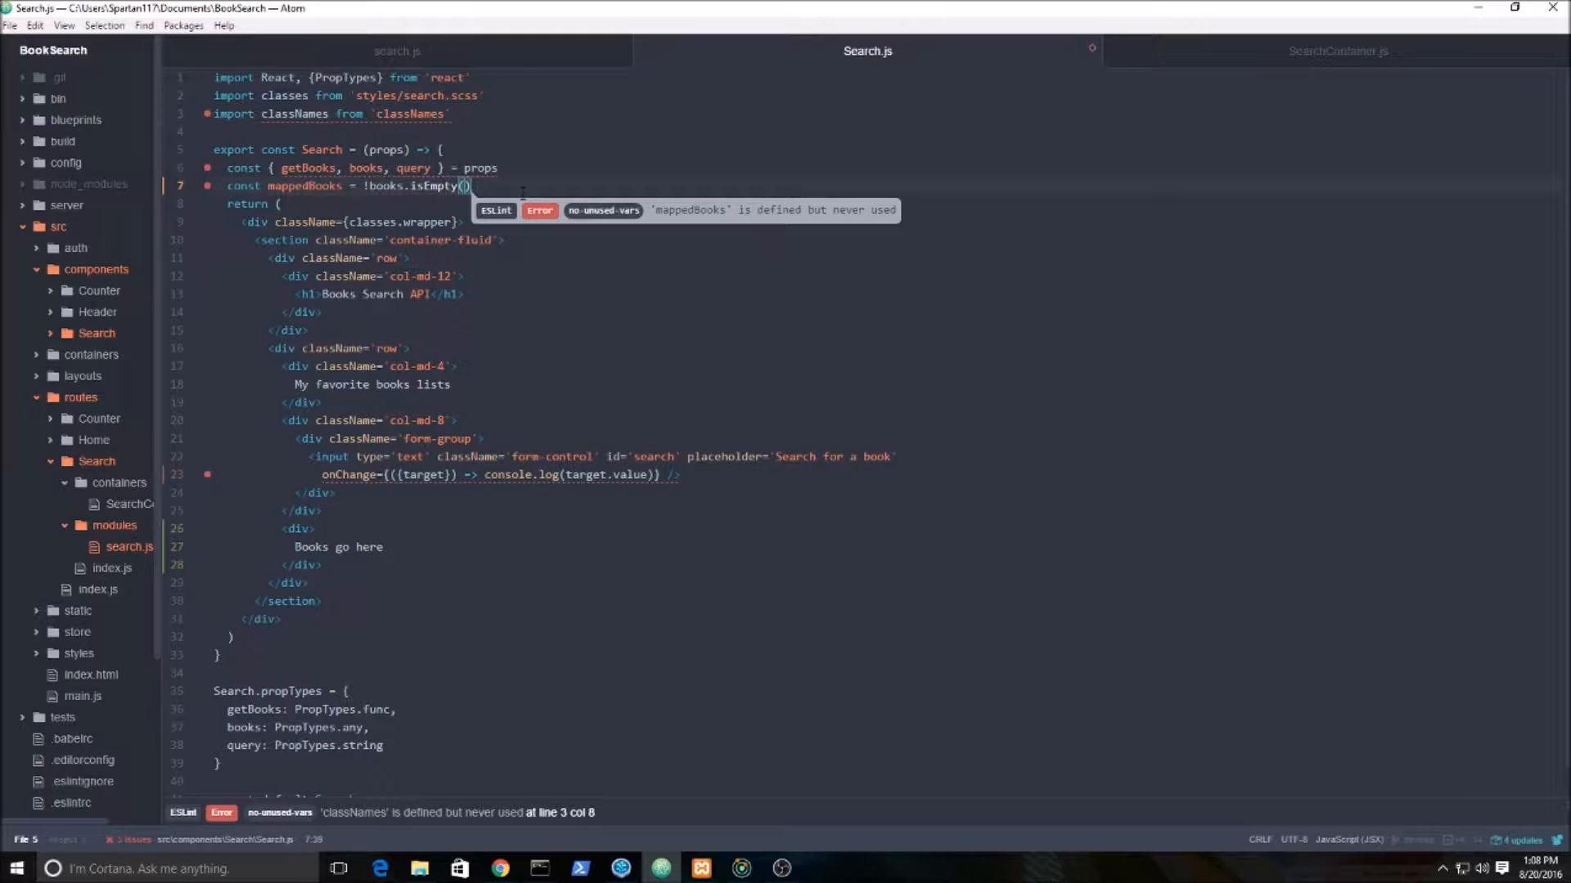
text(?)
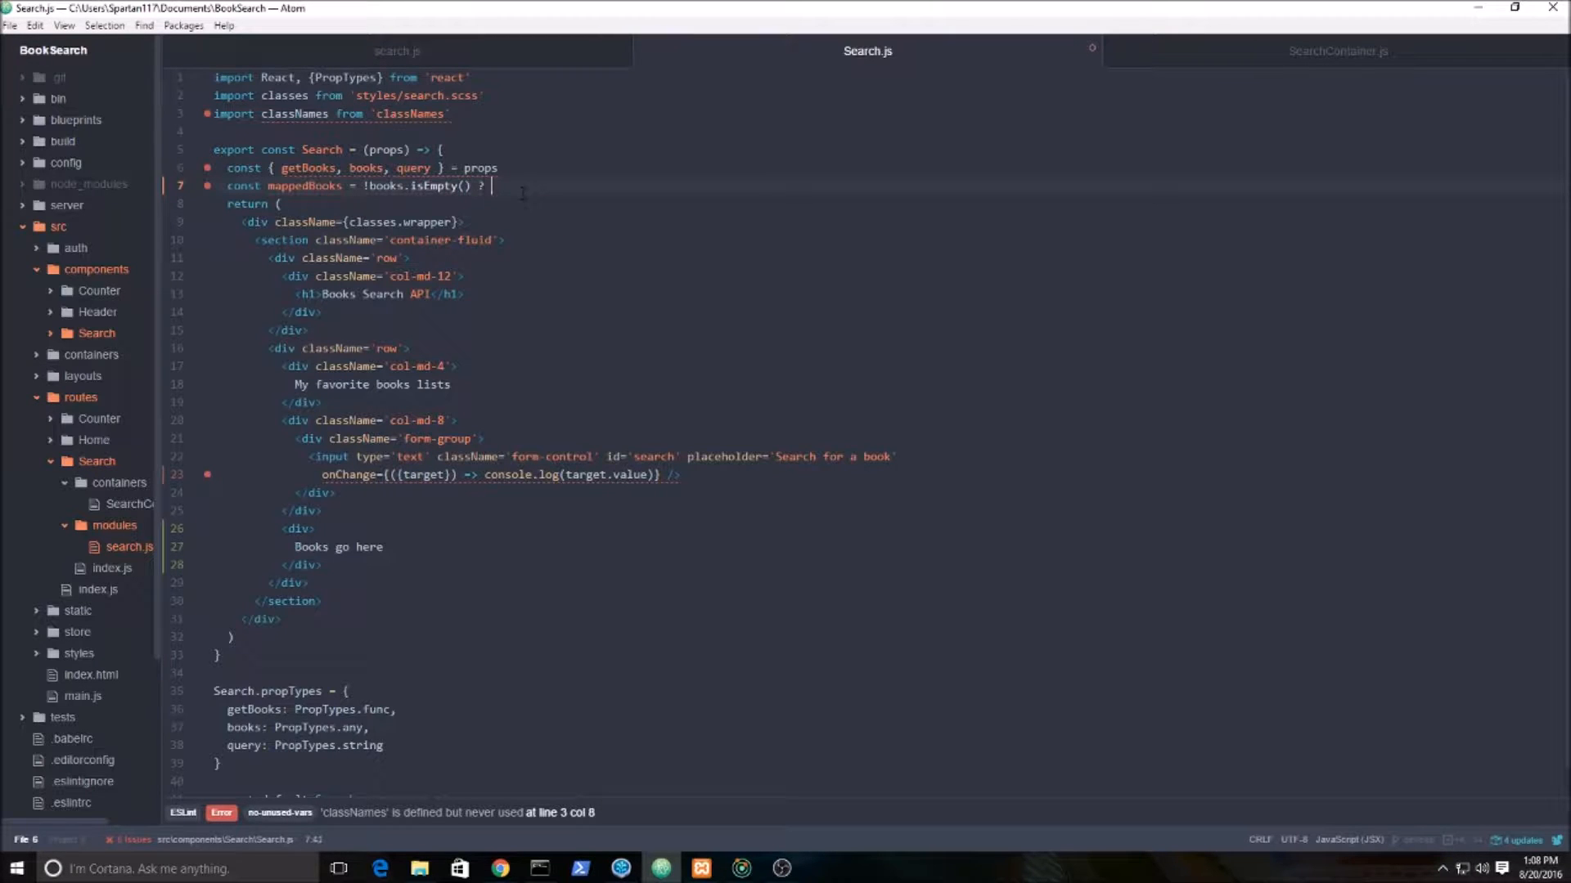
In the truthy branch, map over books with a (book, index) => arrow callback.
text(b)
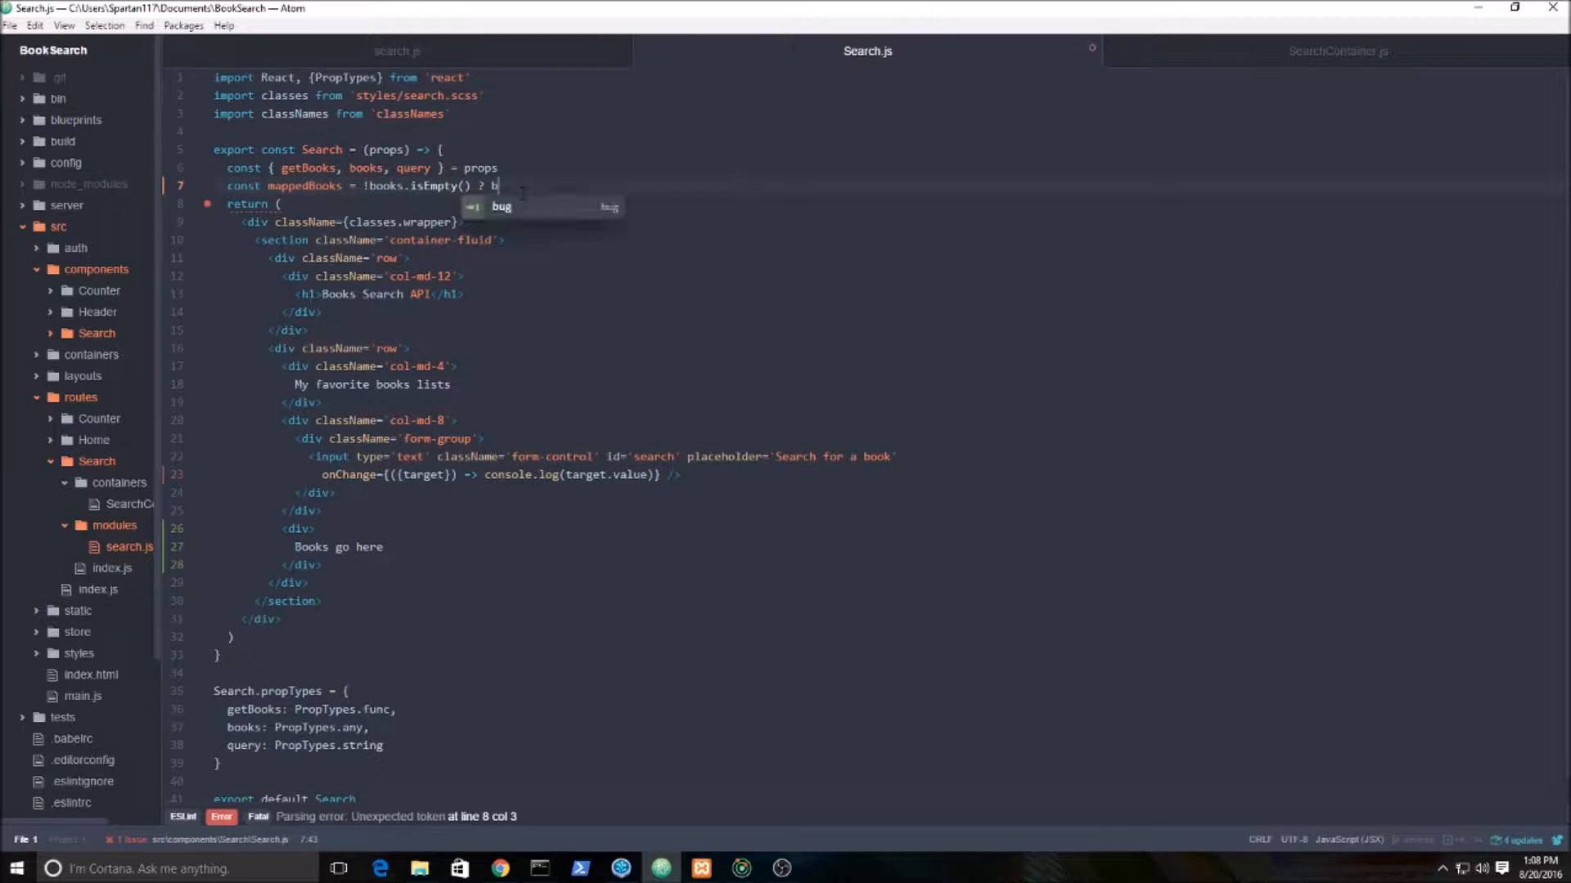
text(ooks.map)
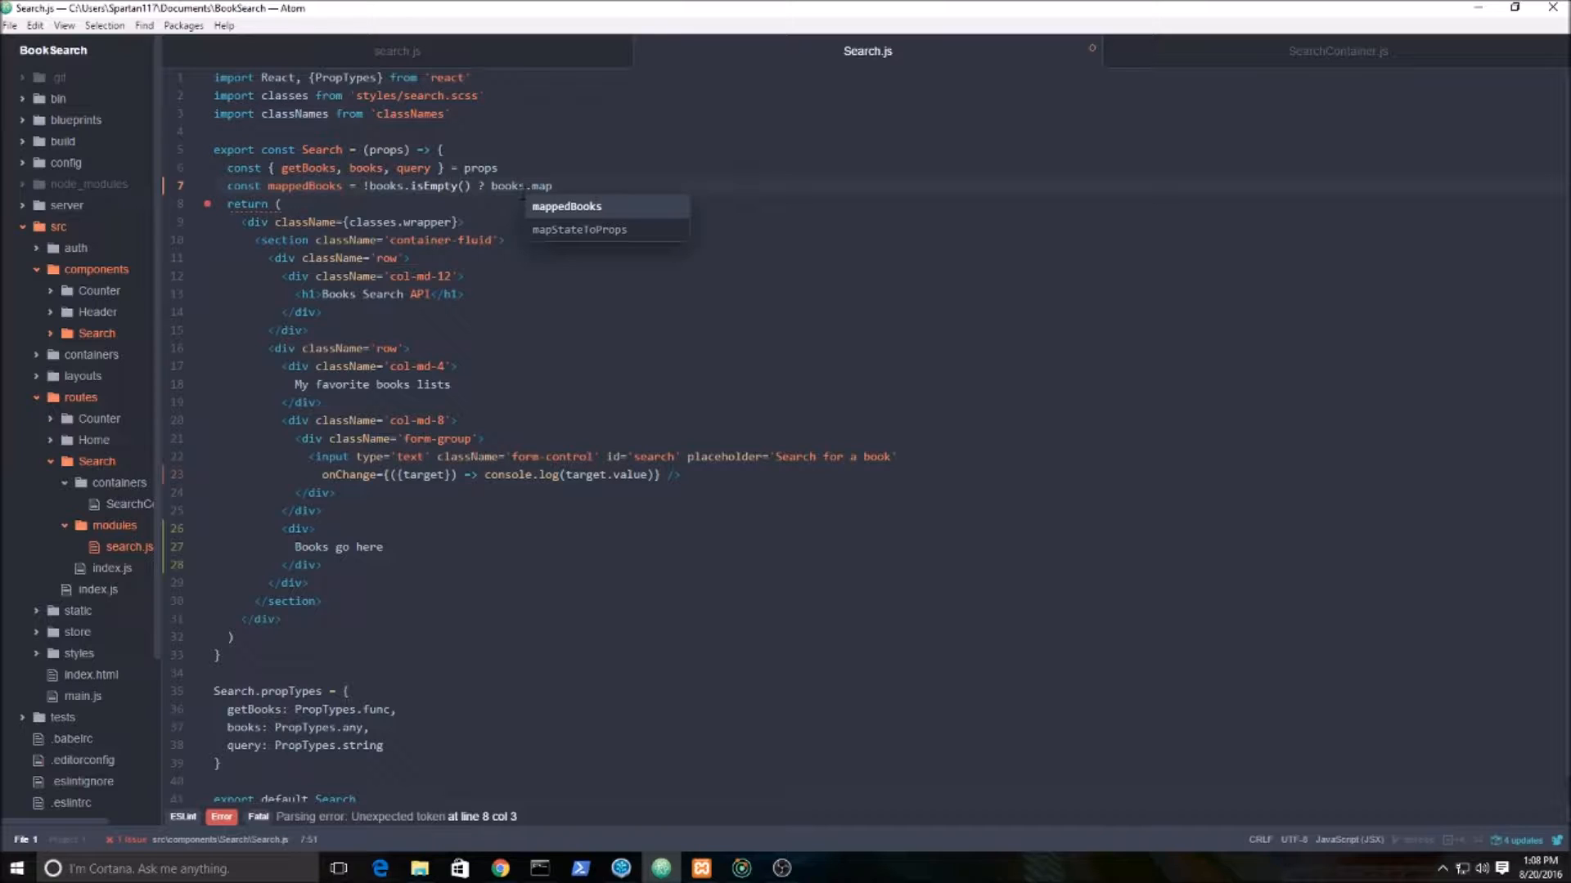
text((bo)
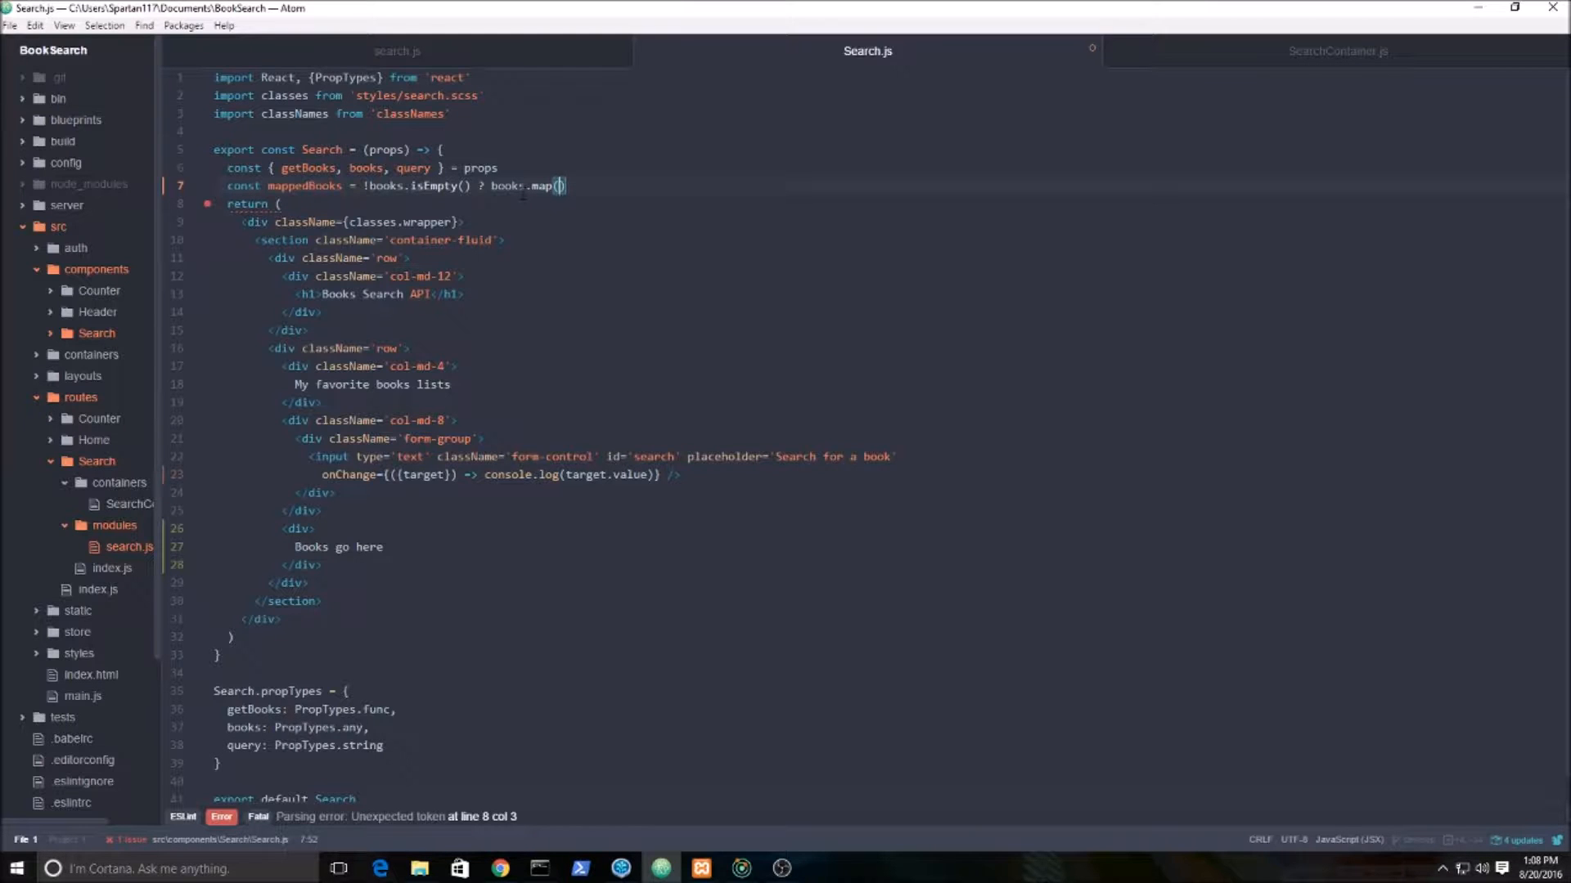
text(book)
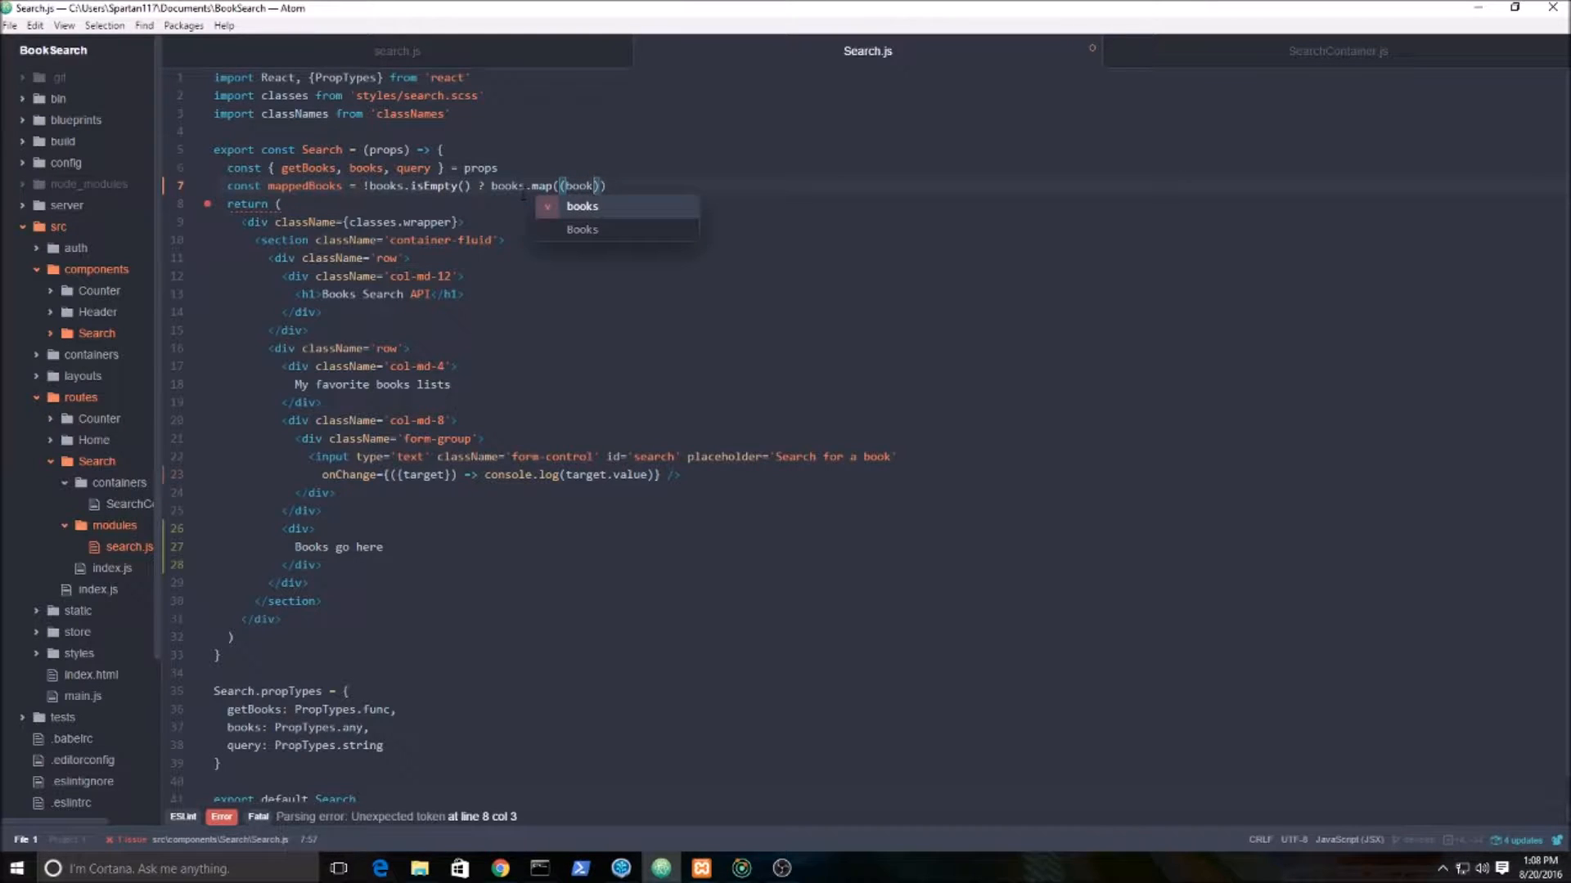
text(, index)
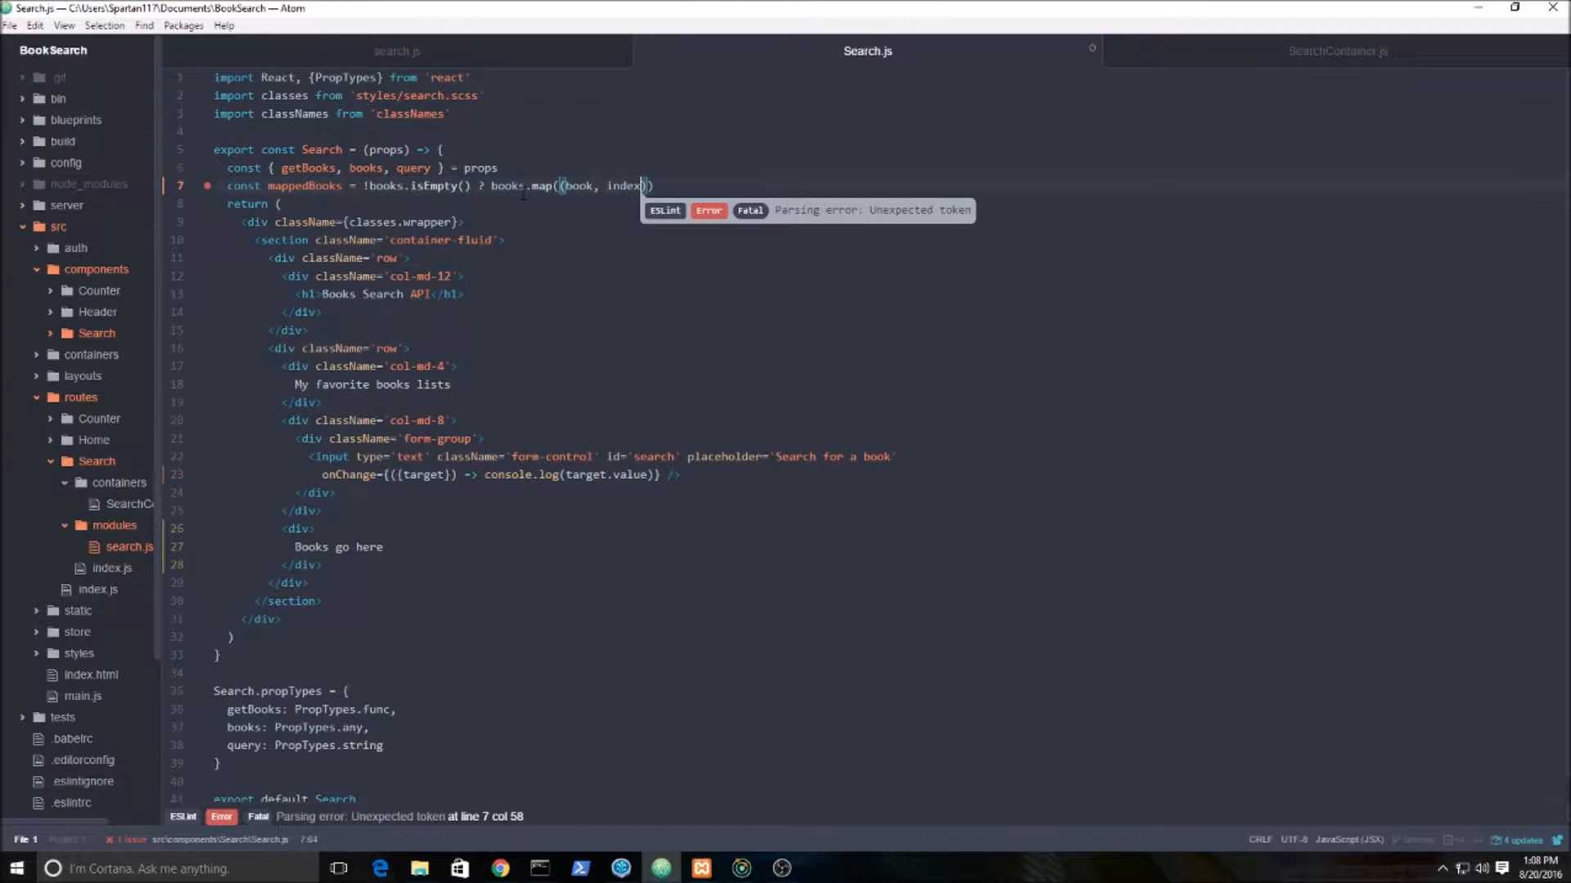
text())
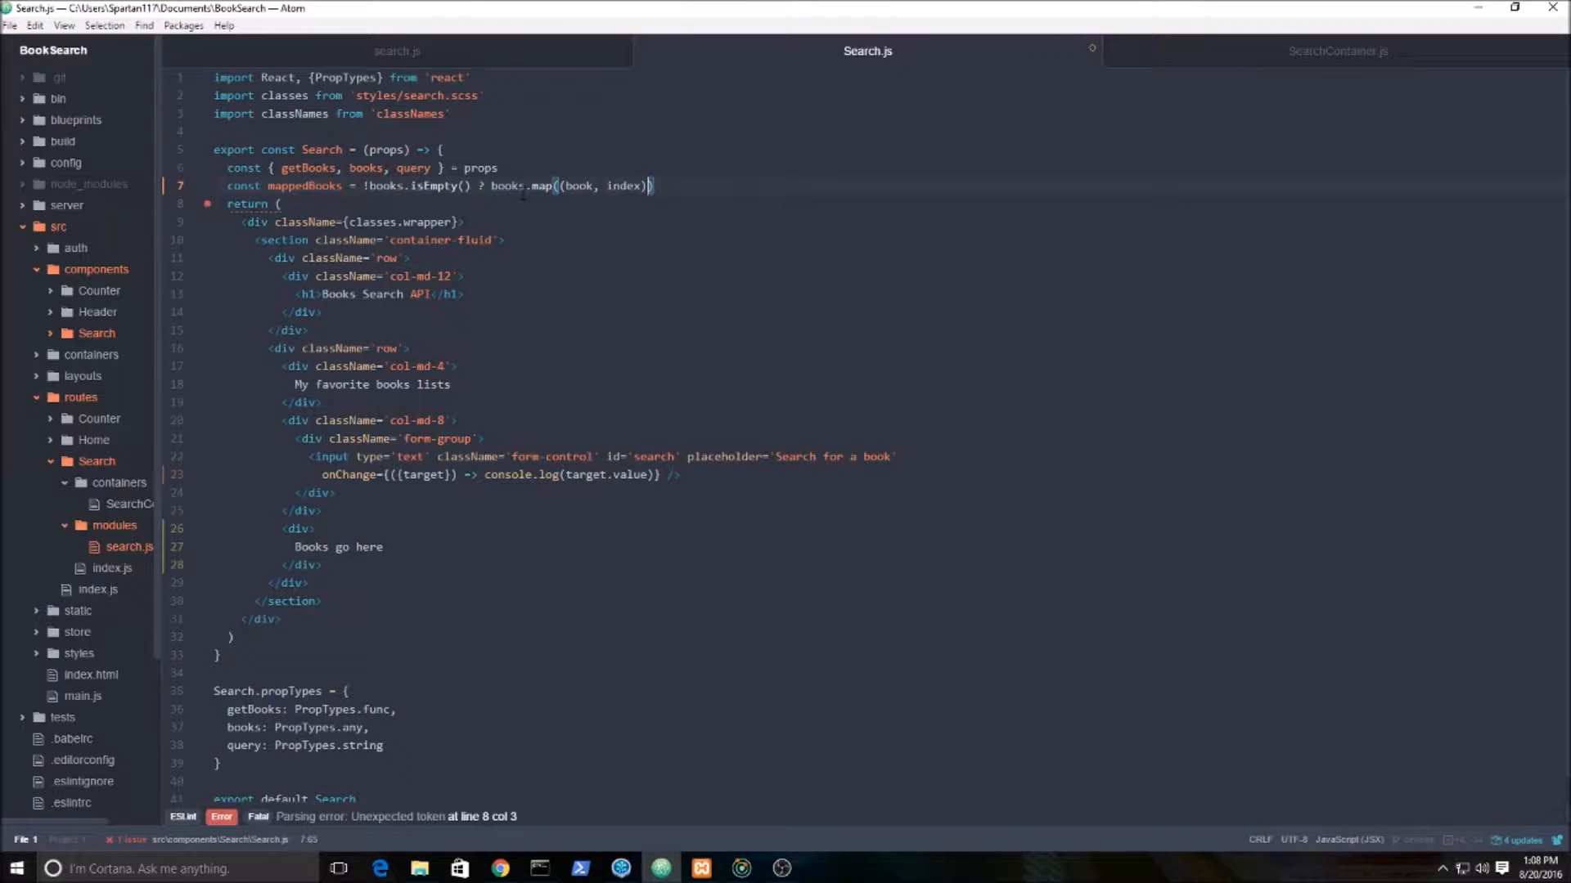
text(=> {)
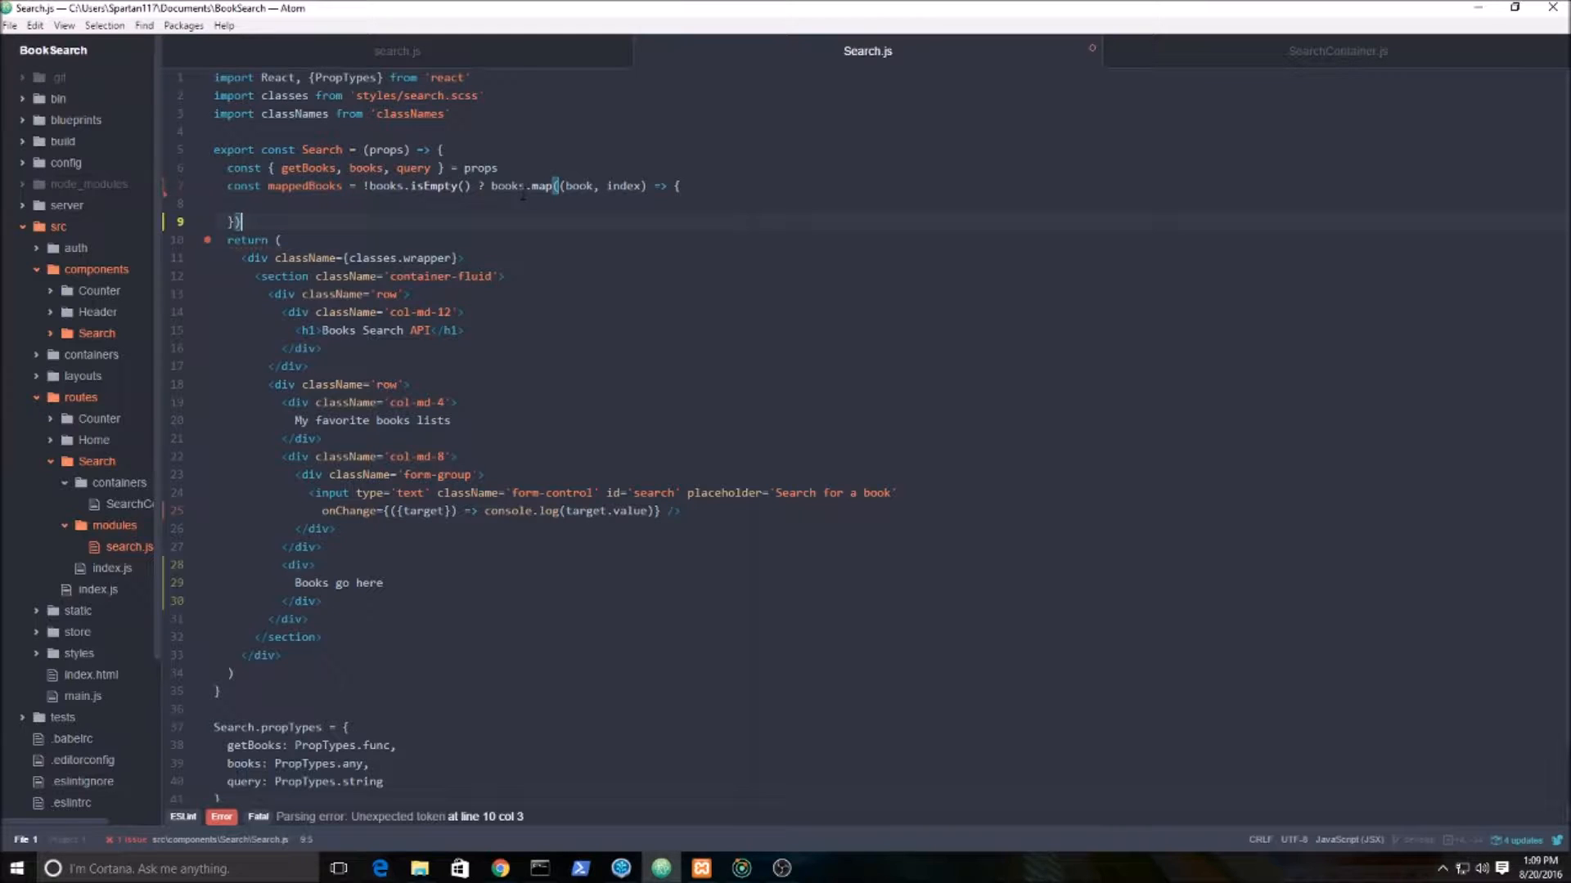
Add the <h4>No results found</h4> fallback and start a console.log in the map body.
text(;)
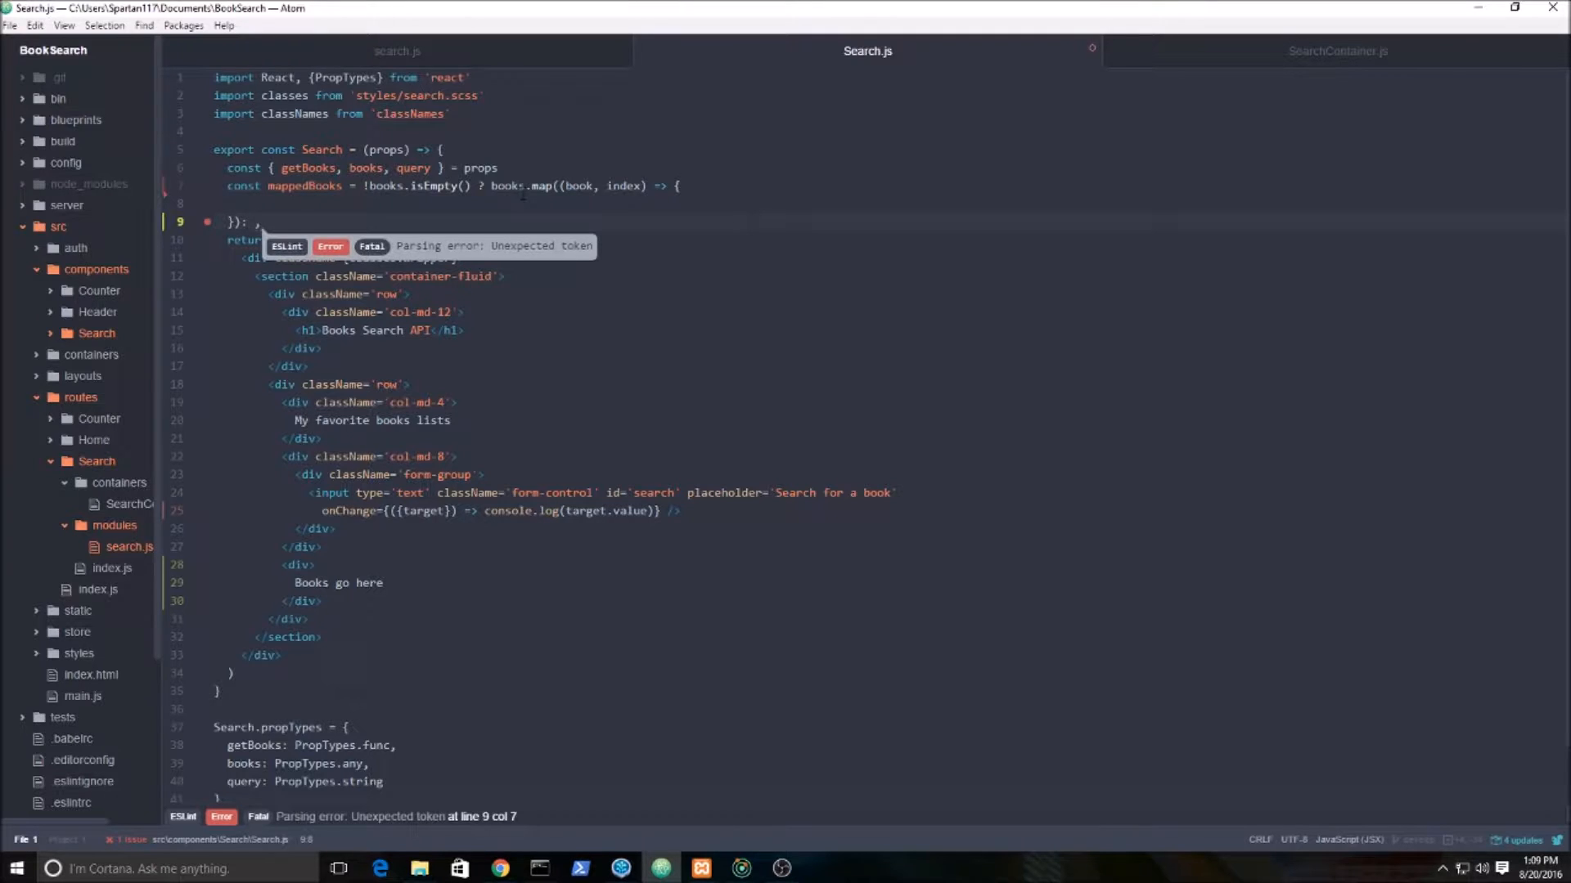
text(h)
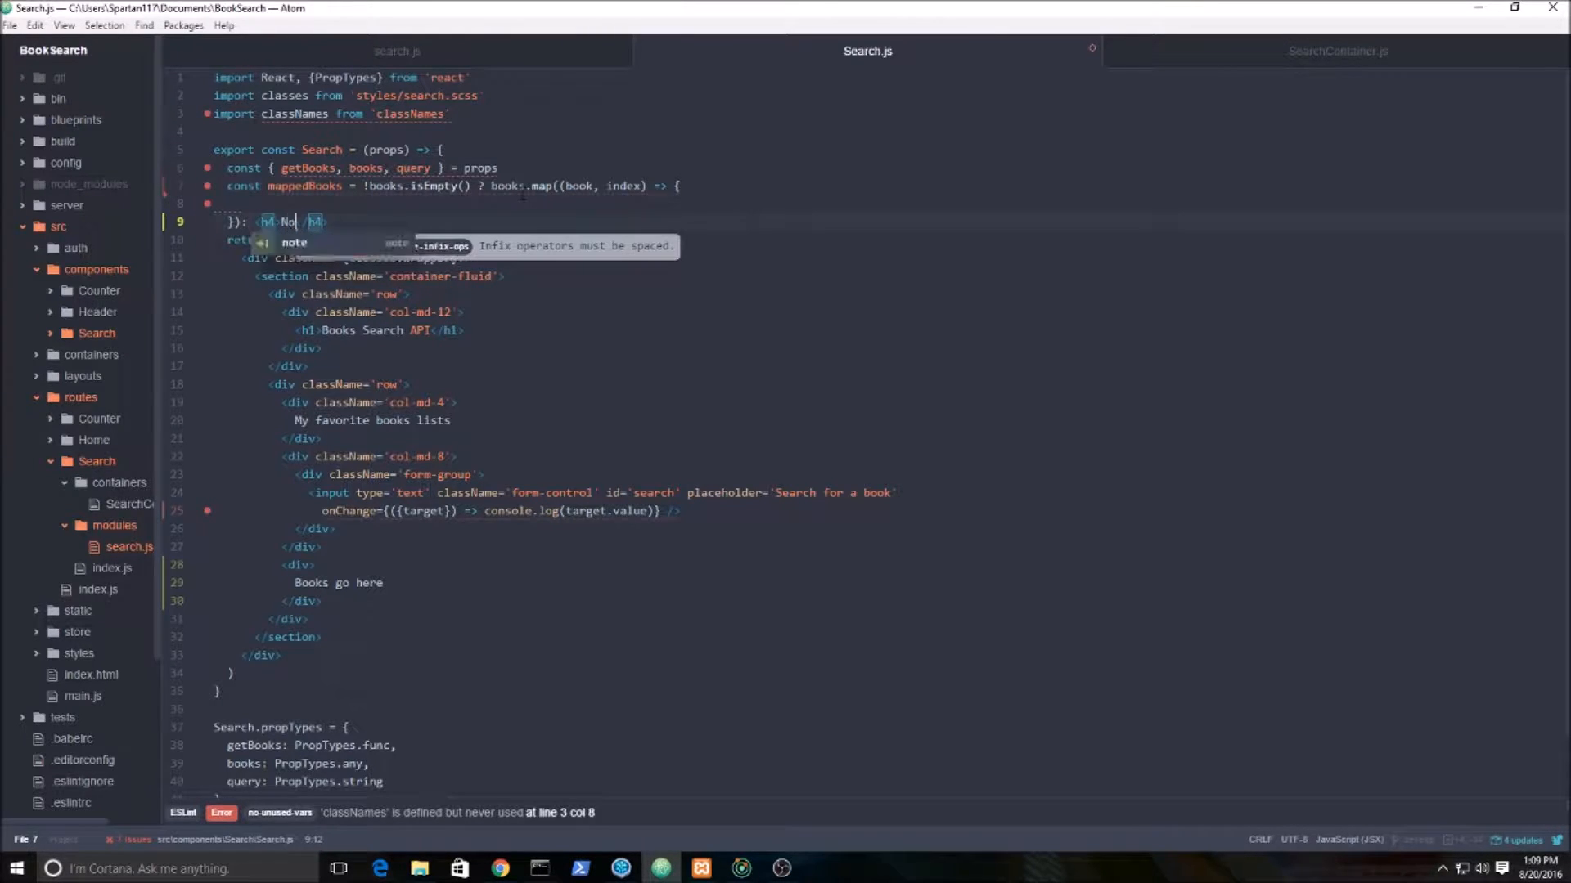
text(results)
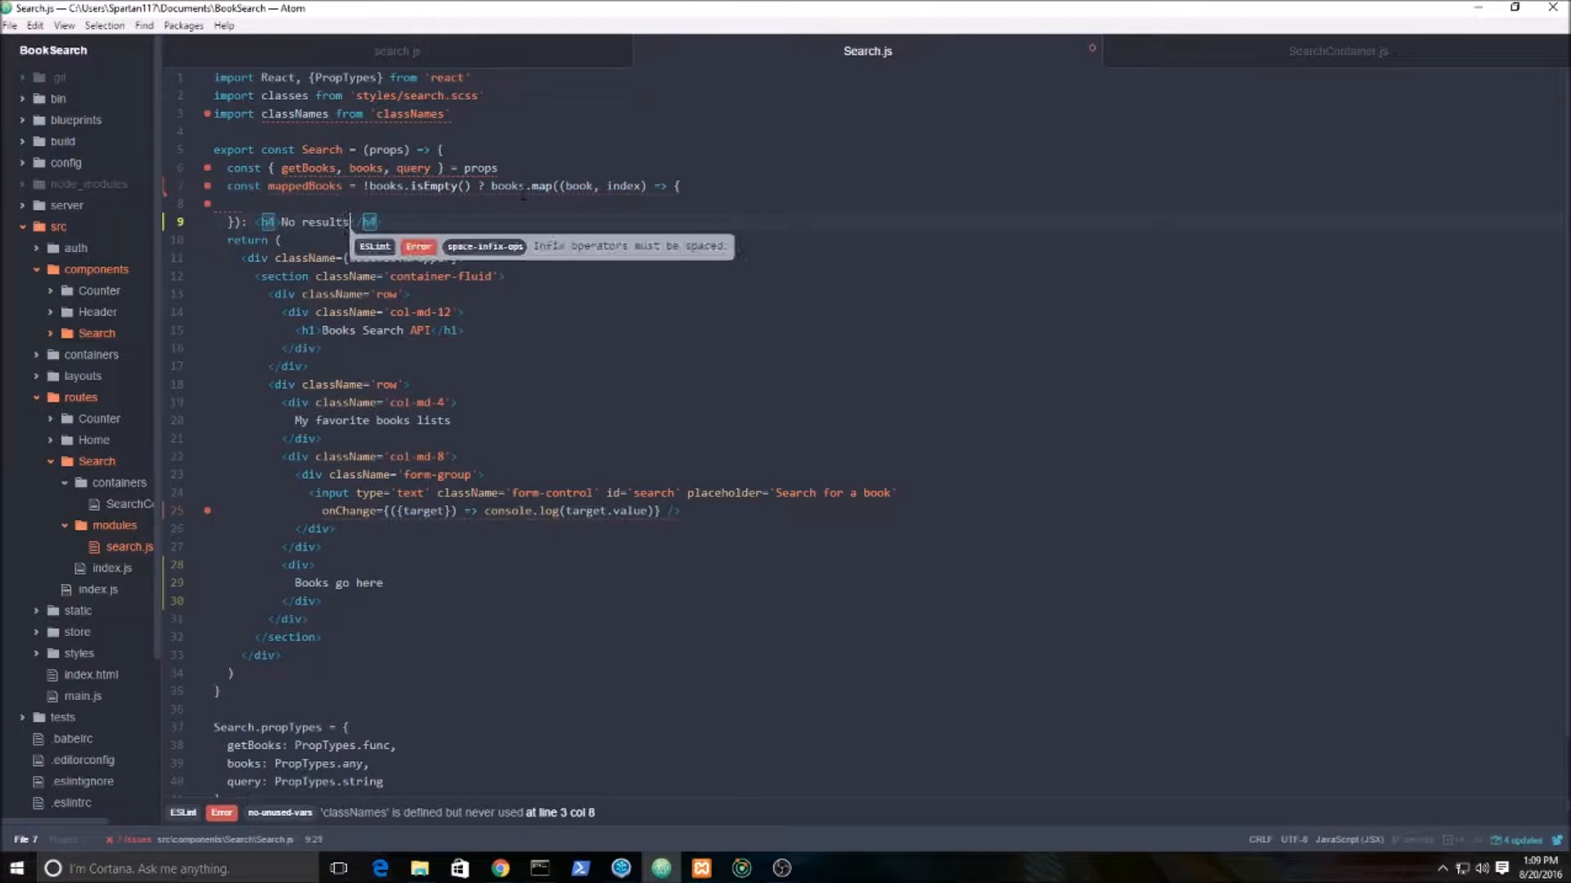
text(found)
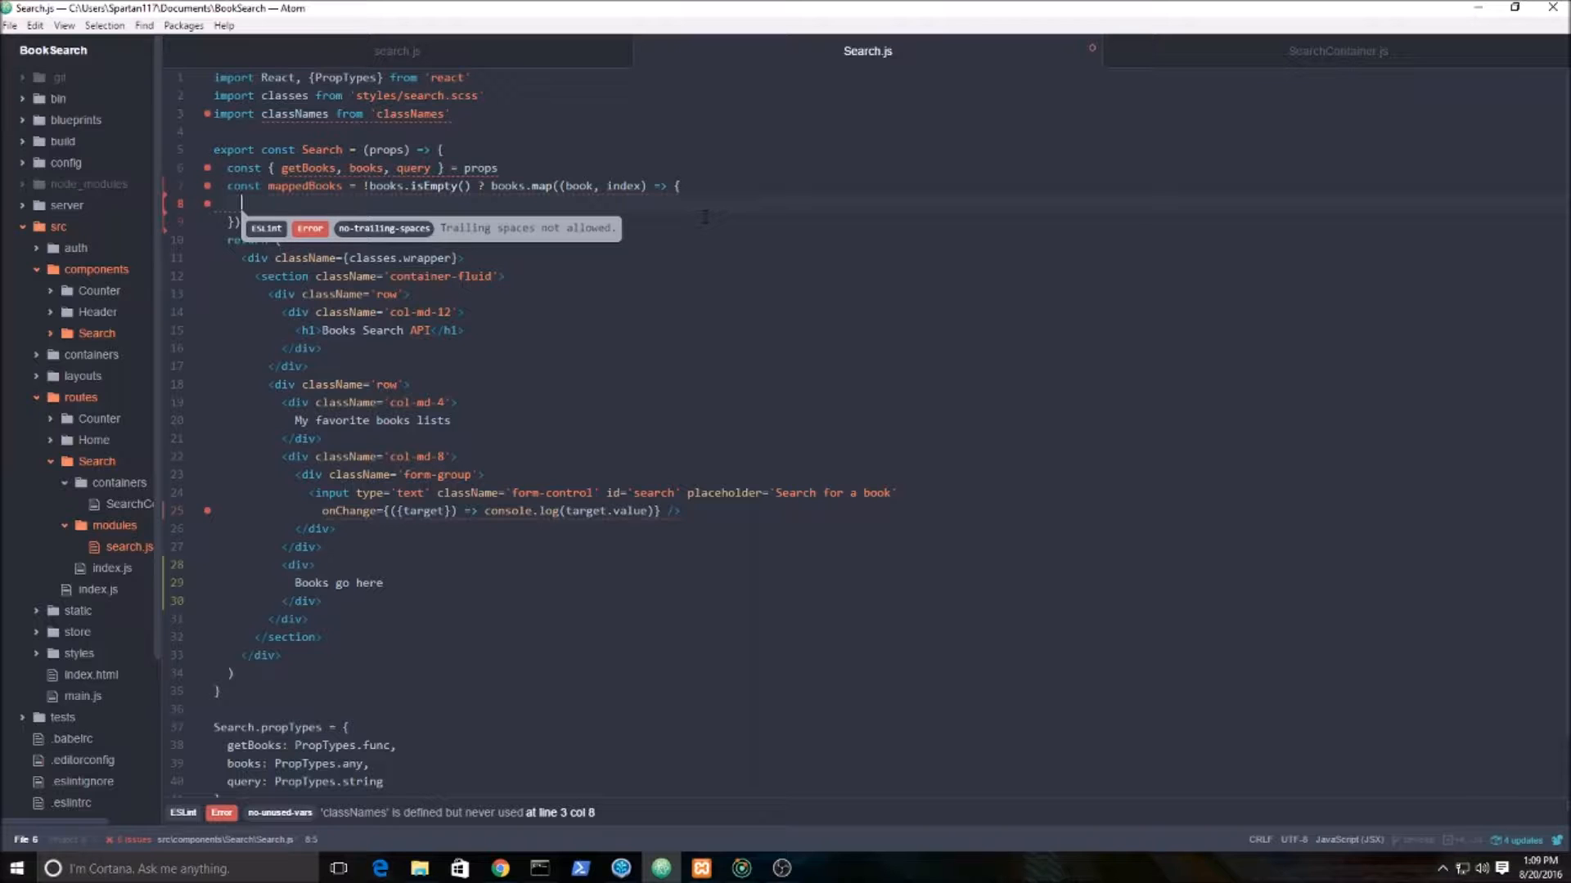
text(return)
text(console.log()
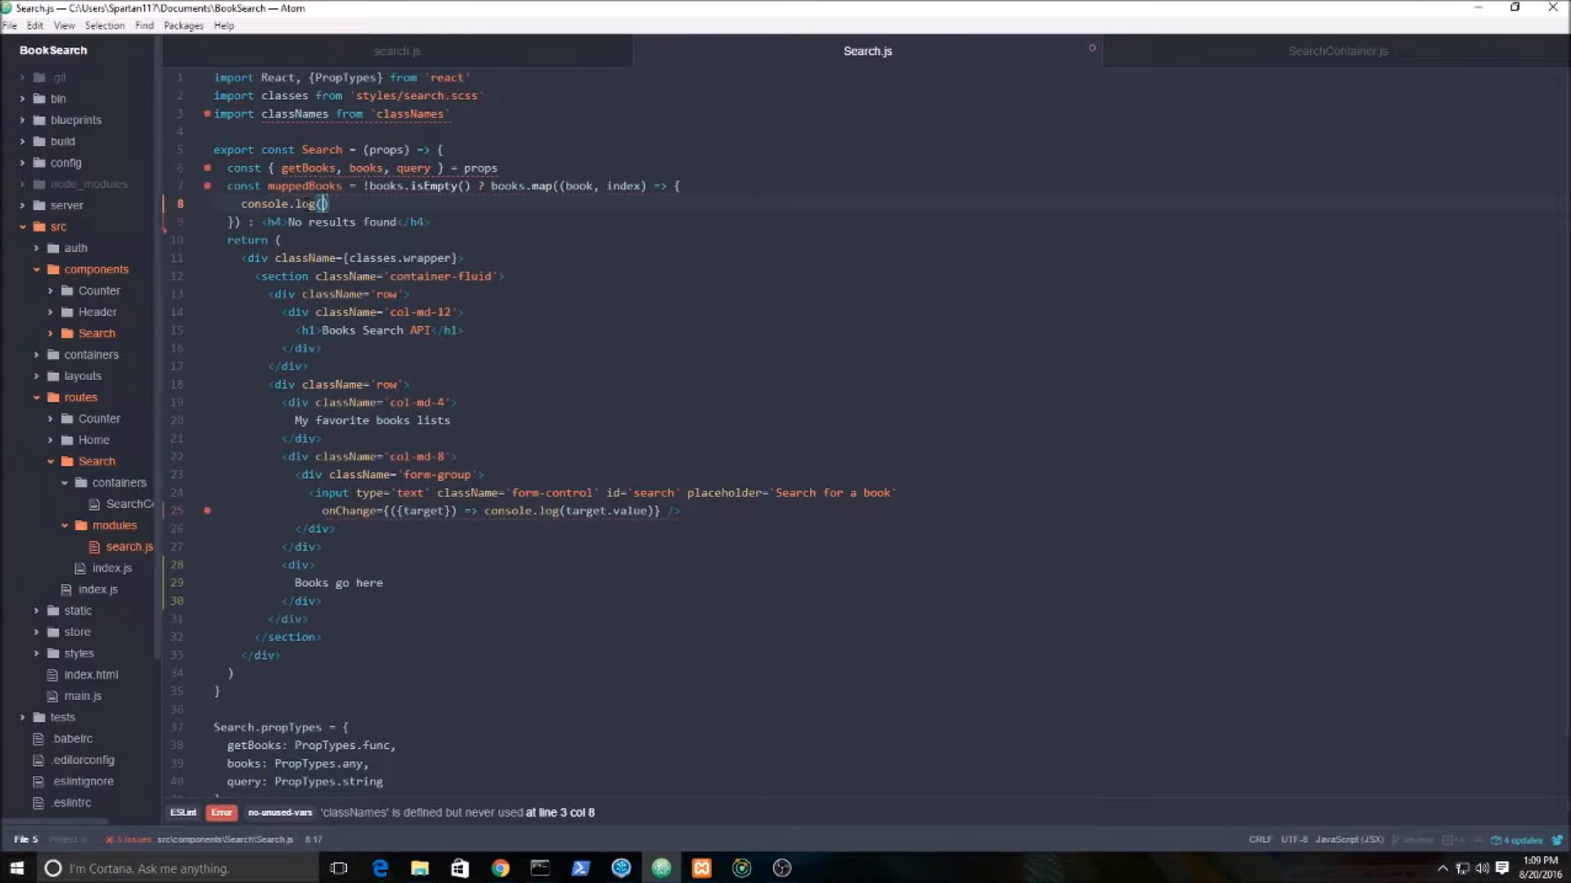
Log book in the map, wire onChange to getBooks, bind value={query}, and switch to the browser.
text(book)
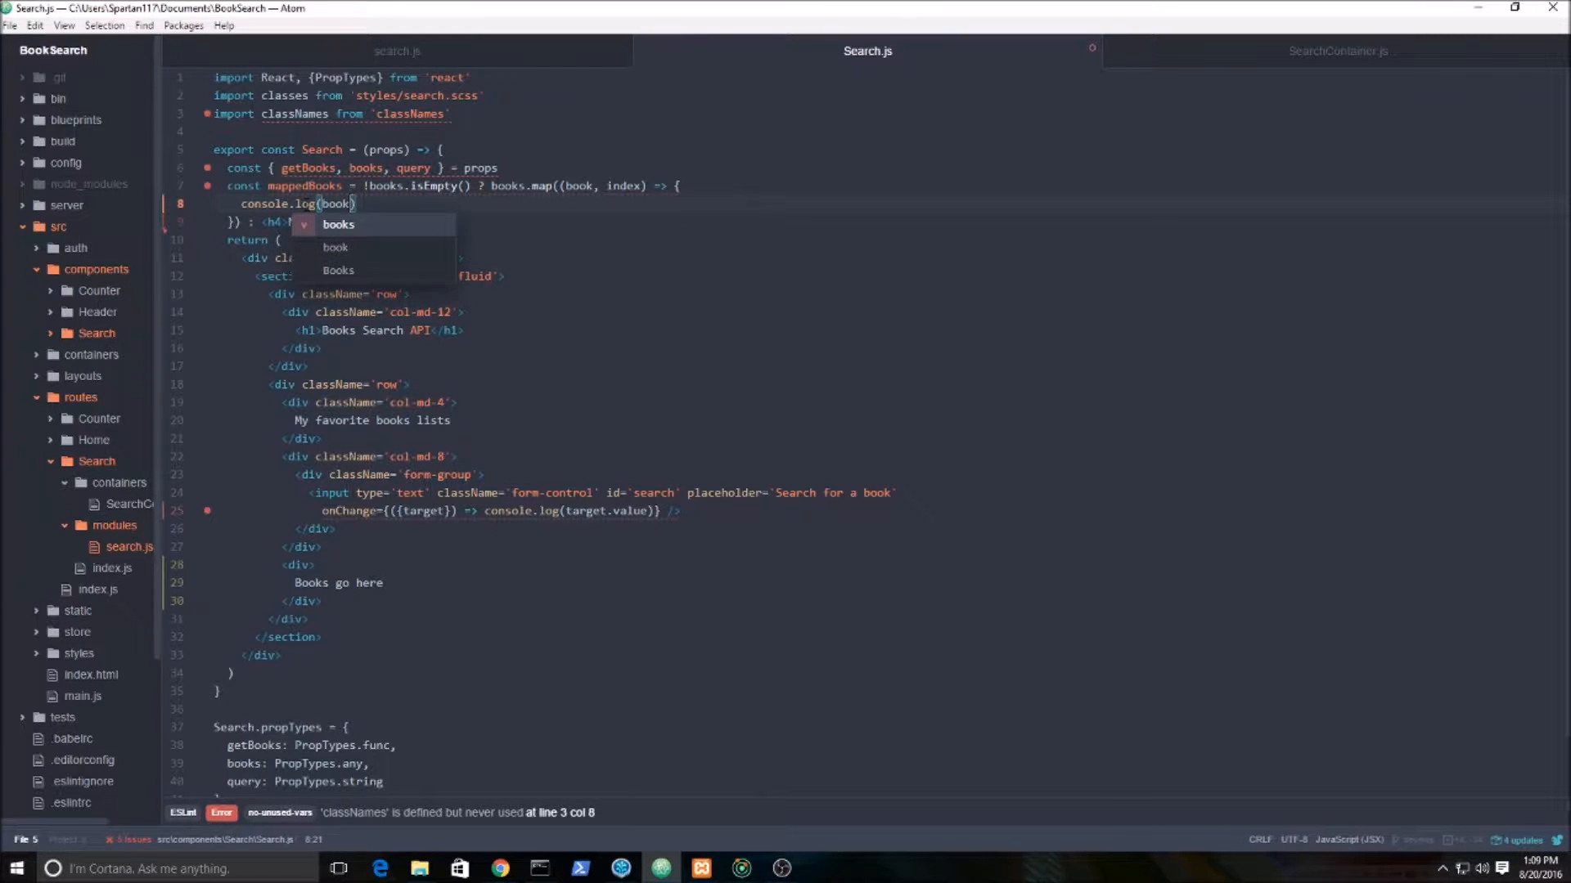
text(No results found</h4>)
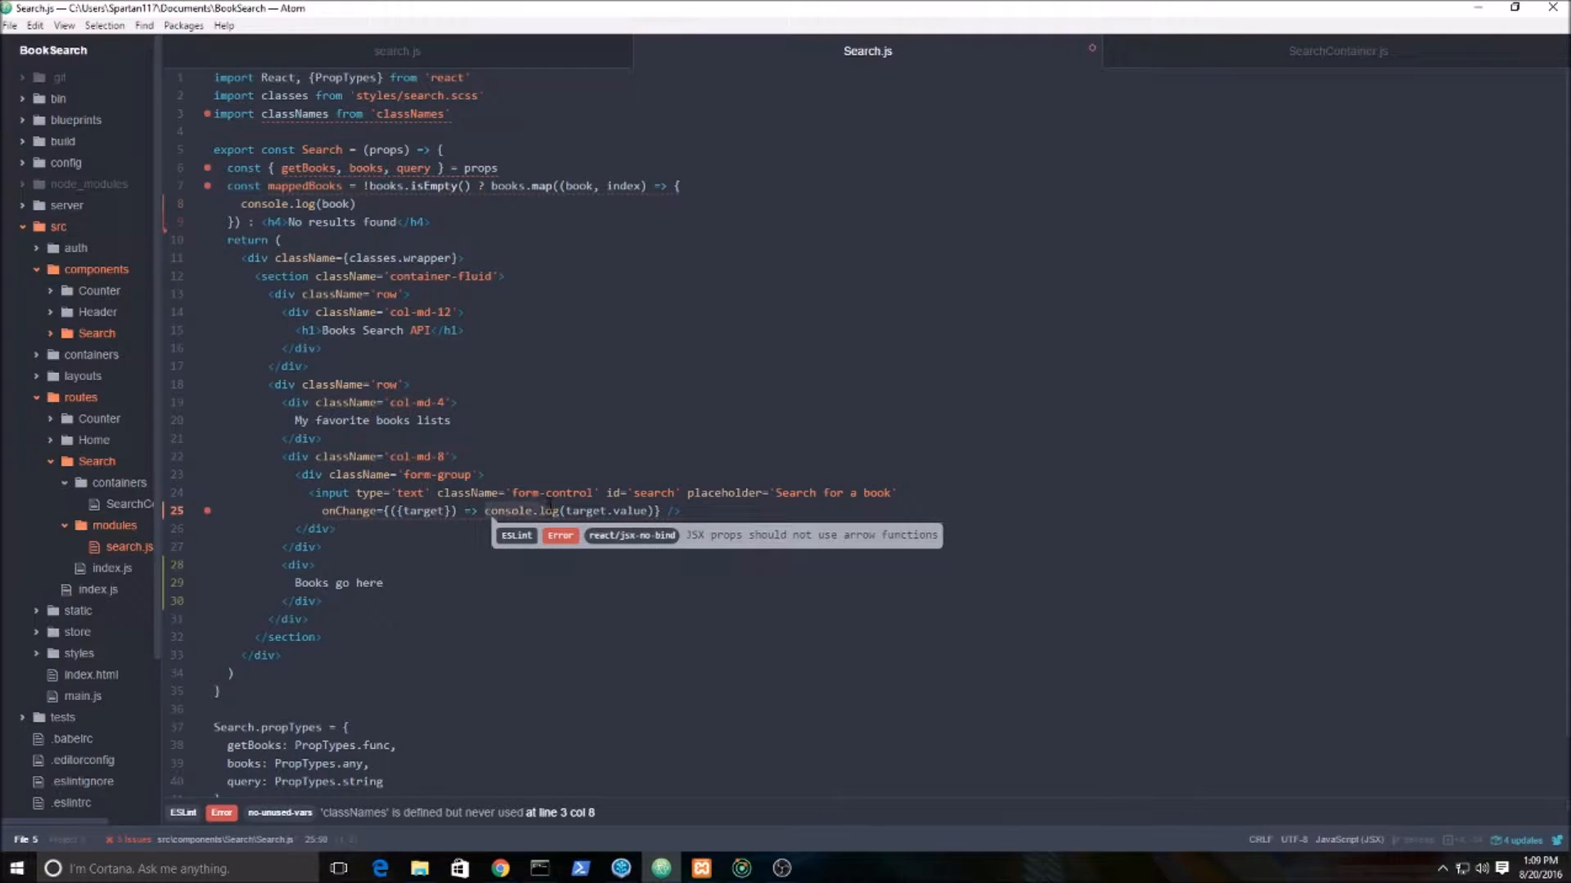
text(getBooks)
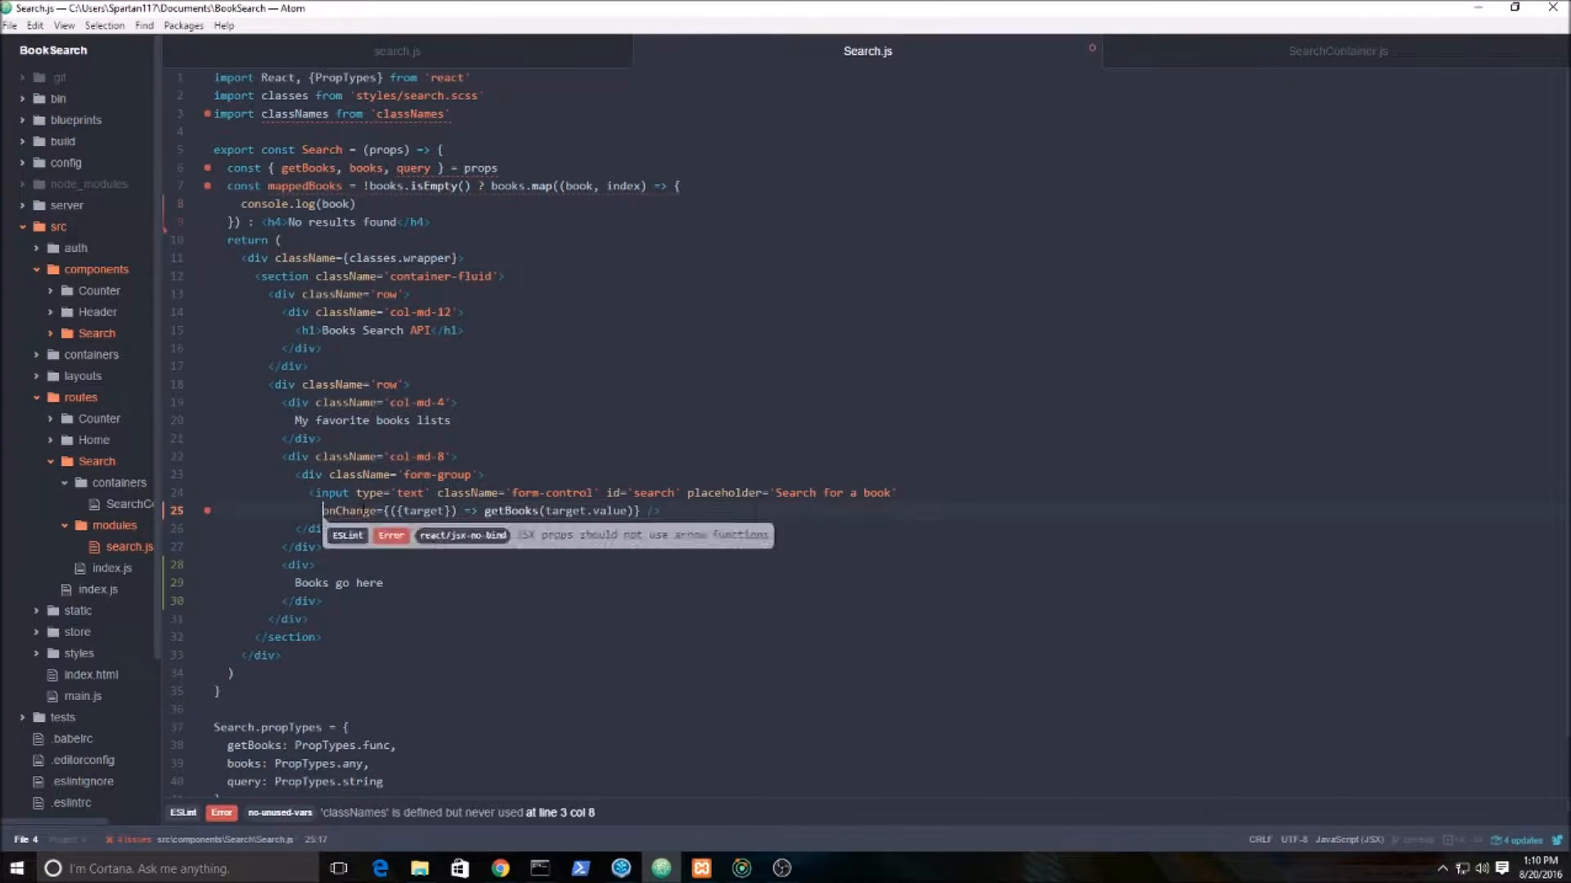
text(value={query)
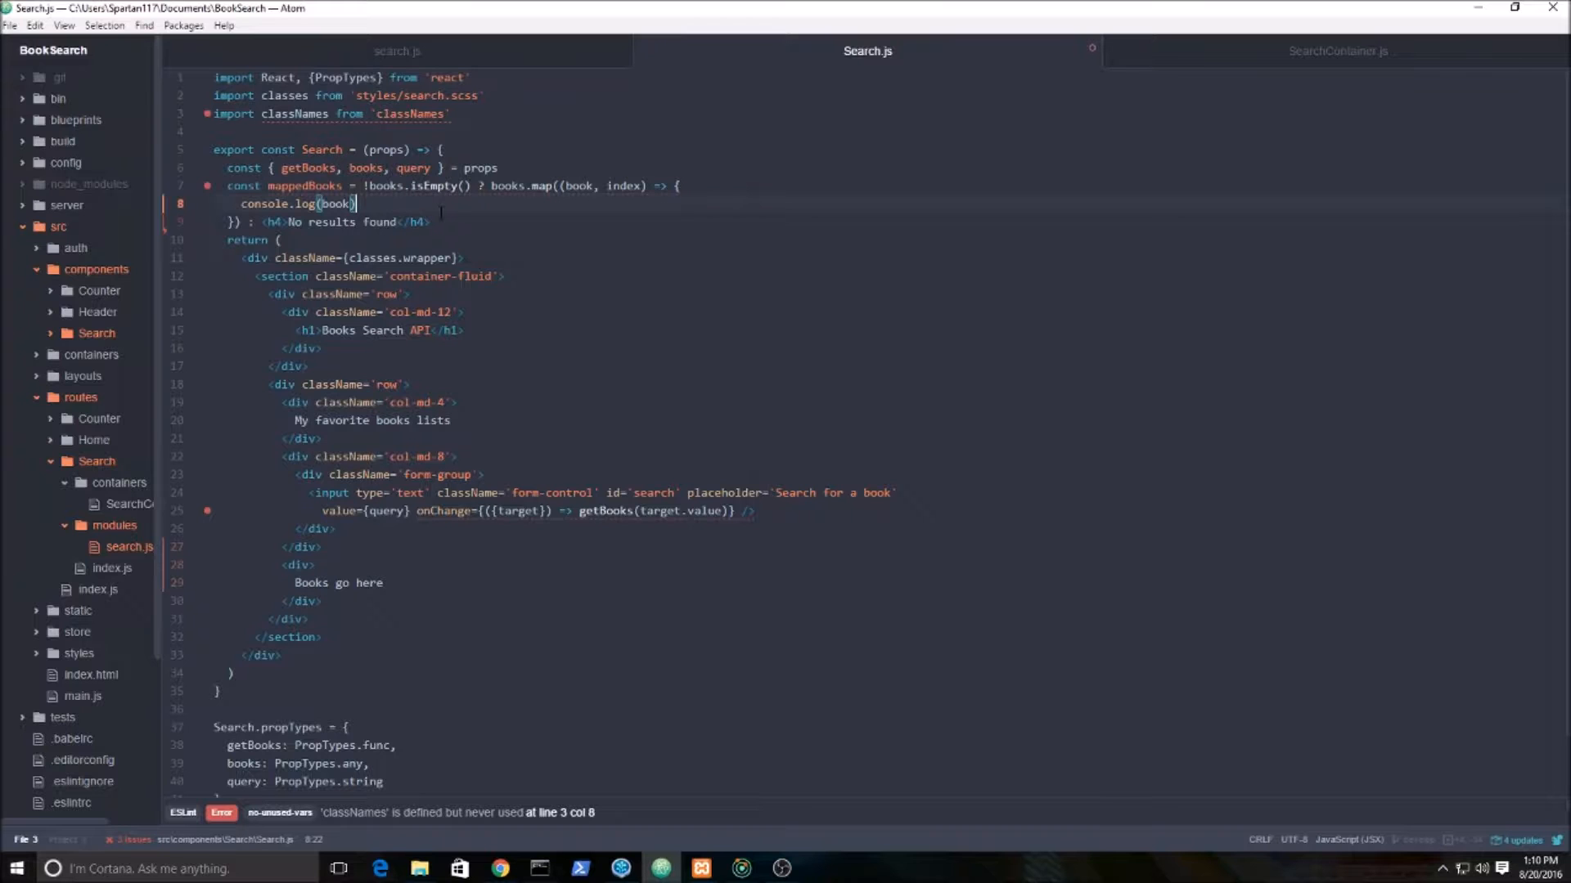
mouse_move(680, 456)
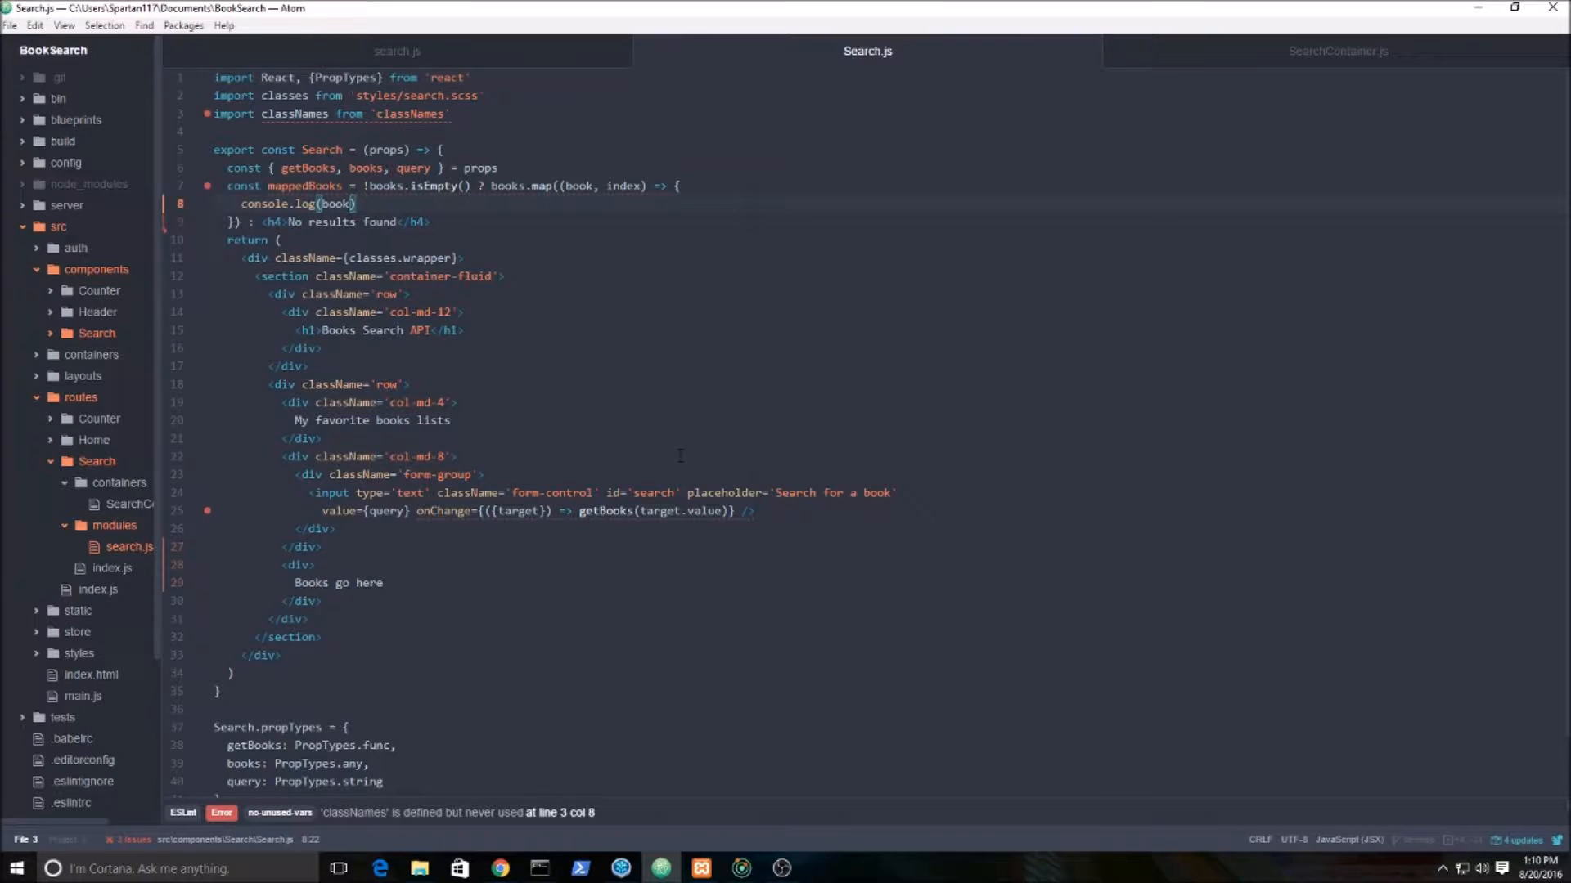
click(501, 869)
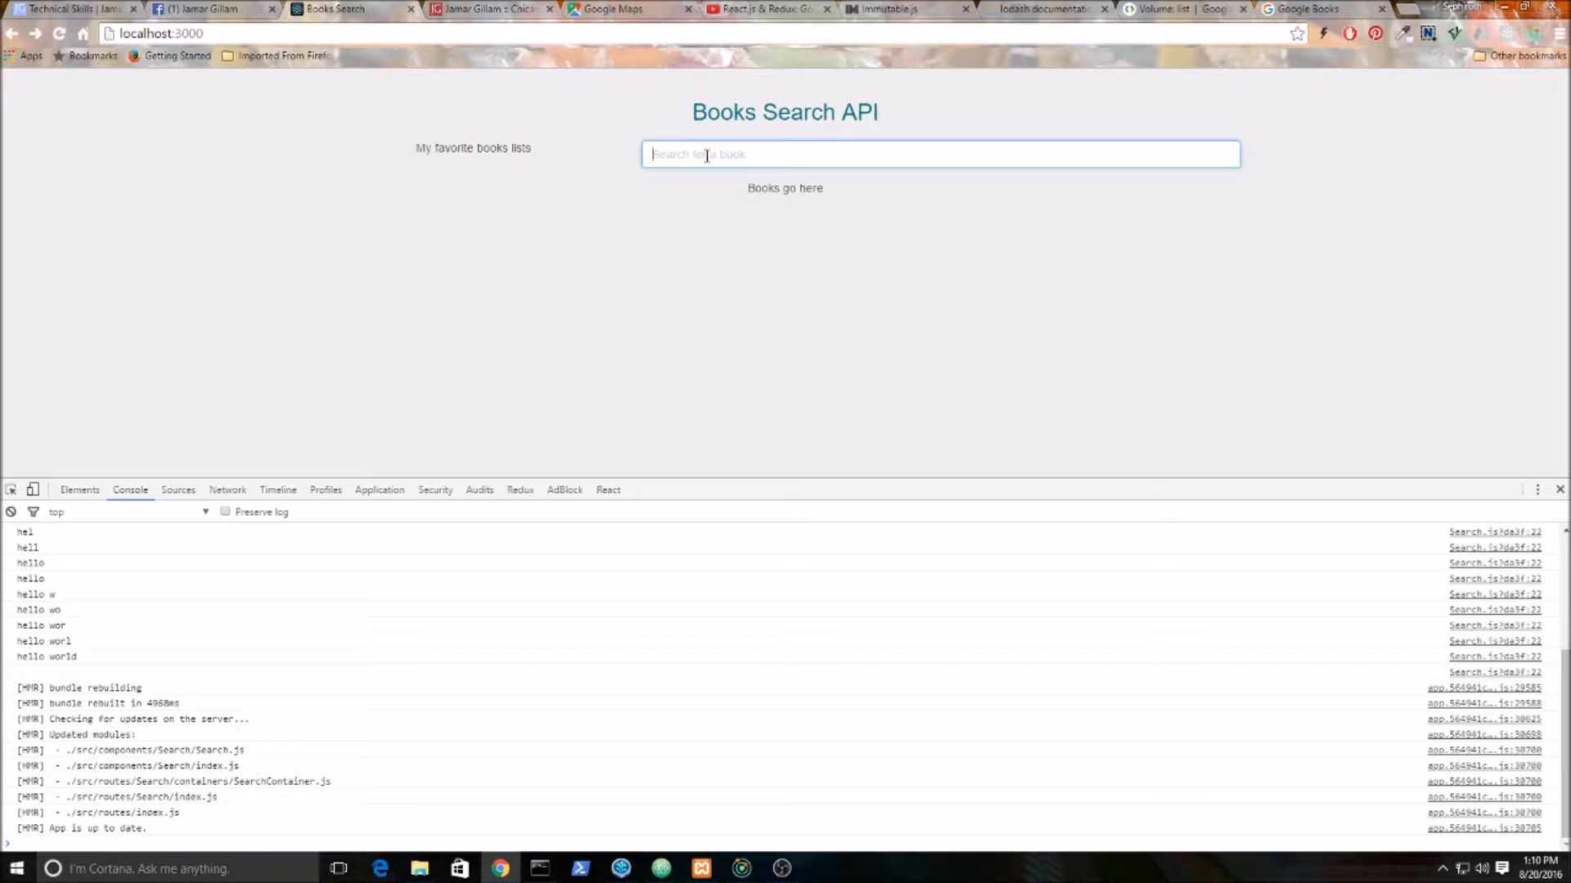
Search 'Video' in the app, expand a logged book Map's root entries, then return to Atom.
text(Video)
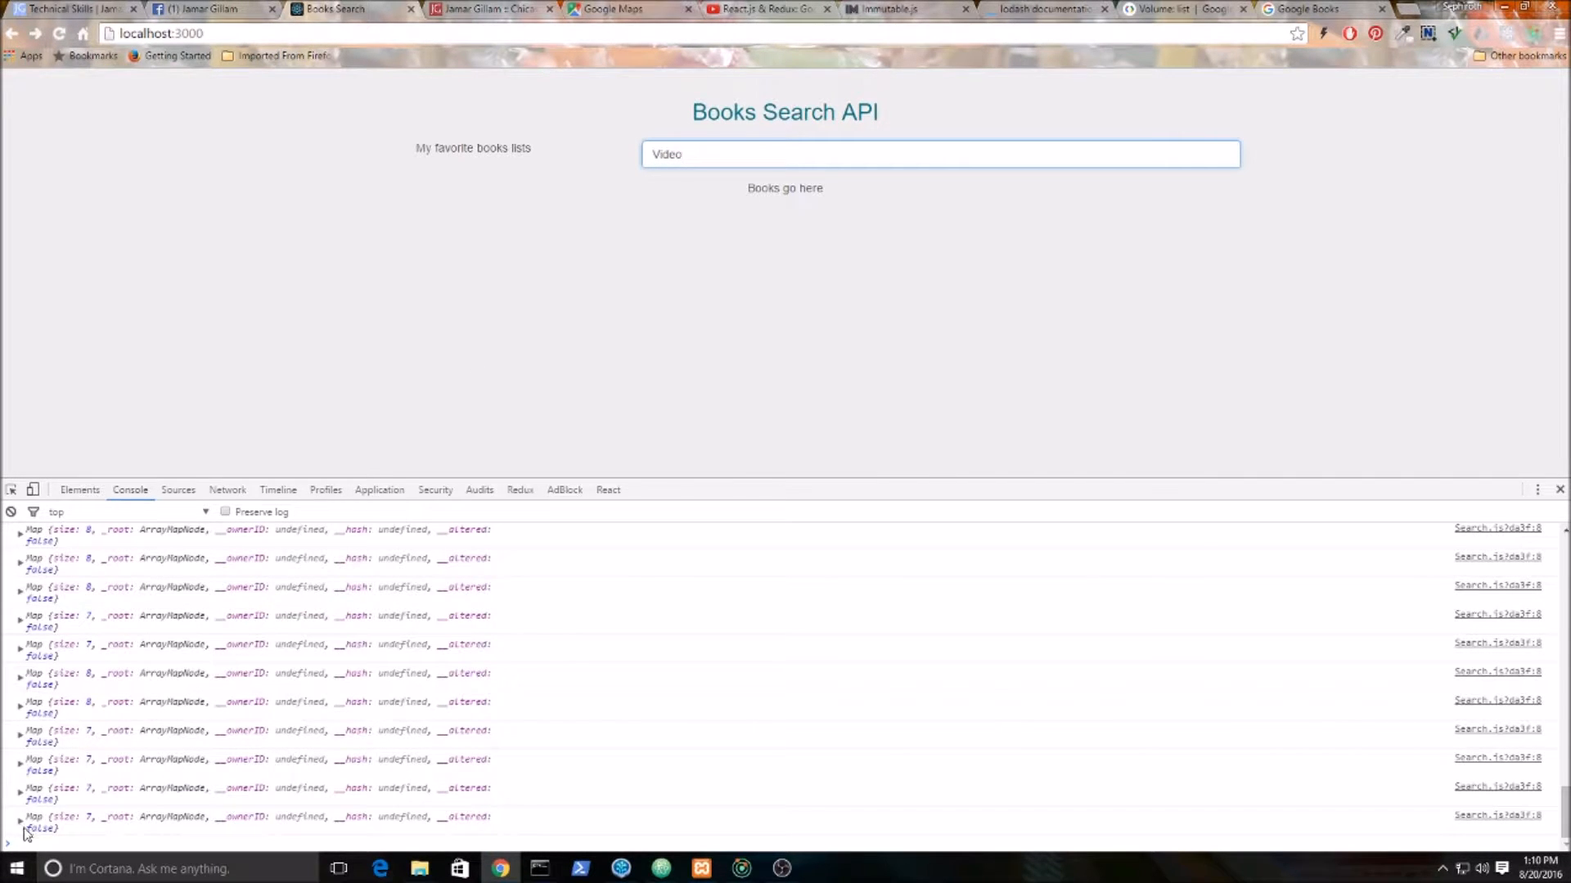
click(19, 738)
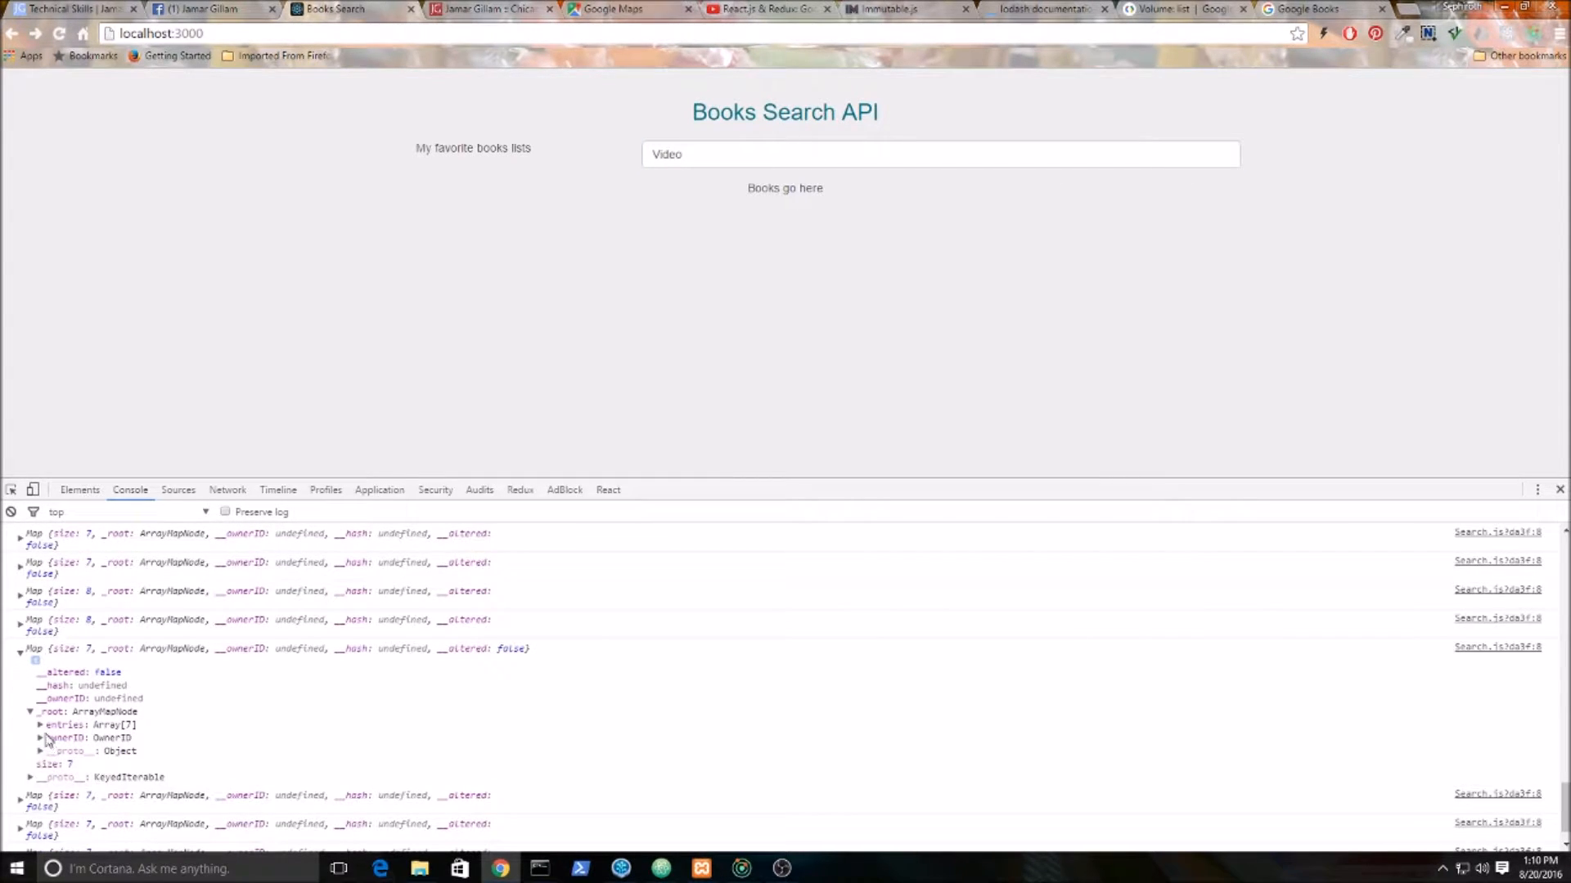
click(43, 724)
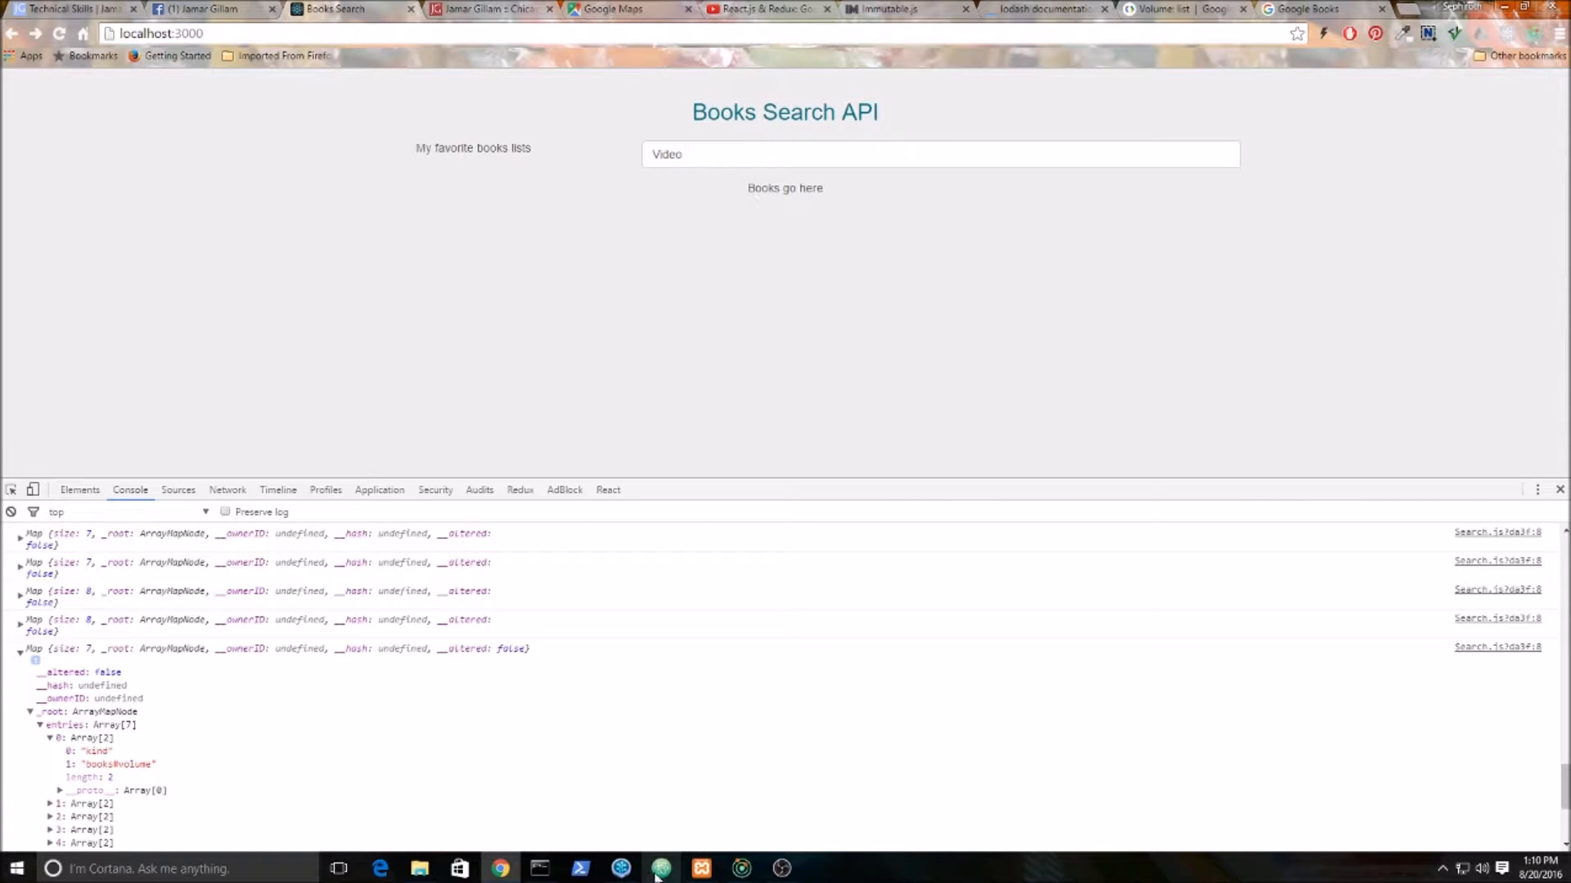
click(659, 869)
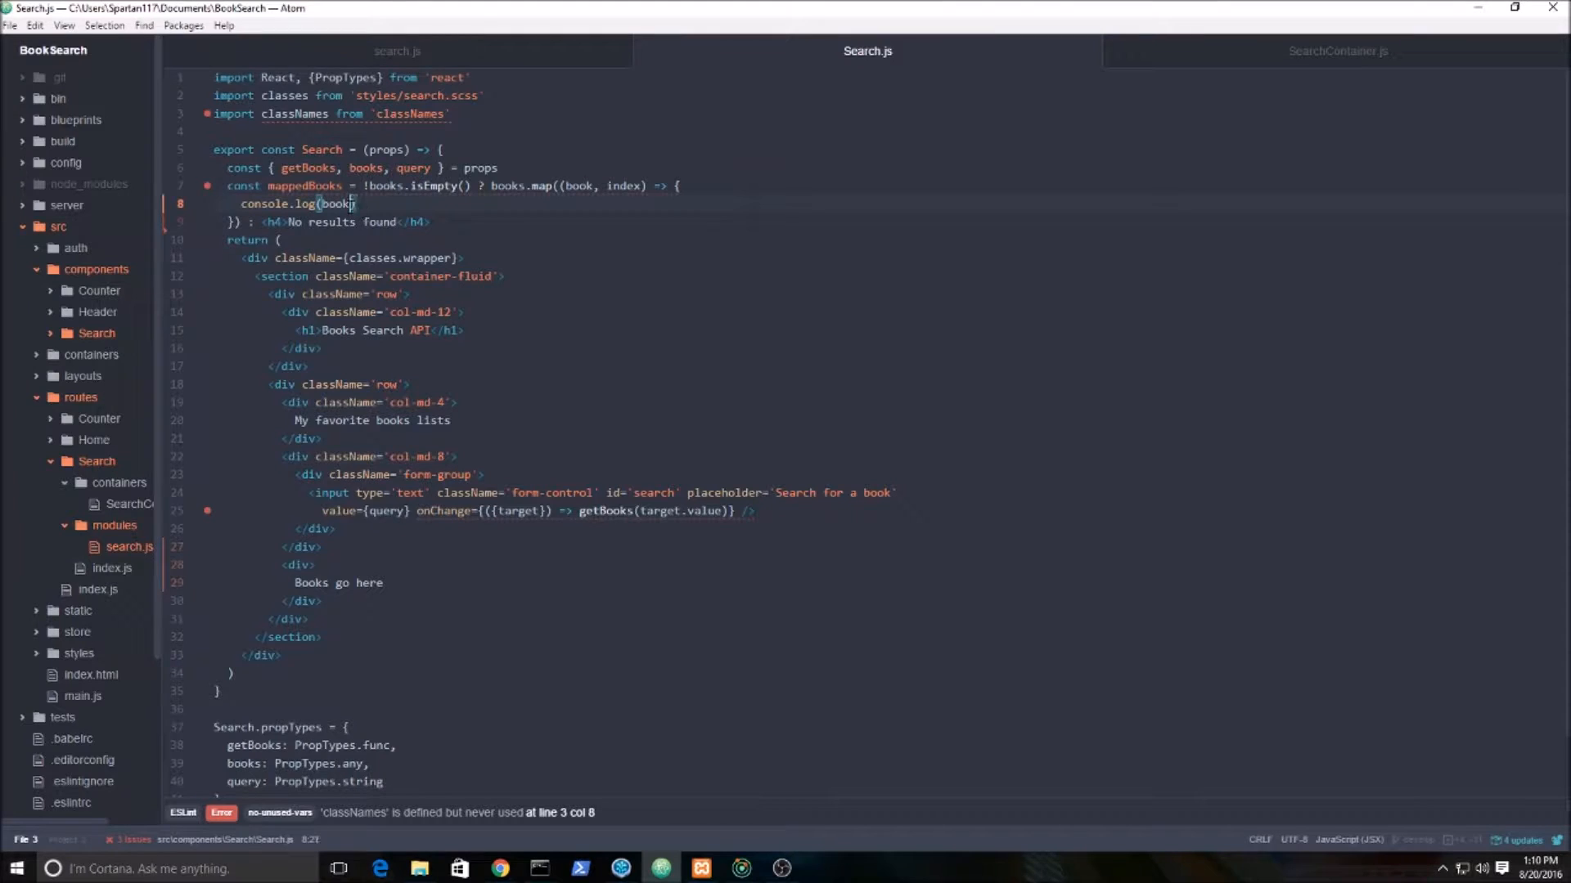
Change the log to book.toJS() and check the plain objects in Chrome's console.
text(.toJS()
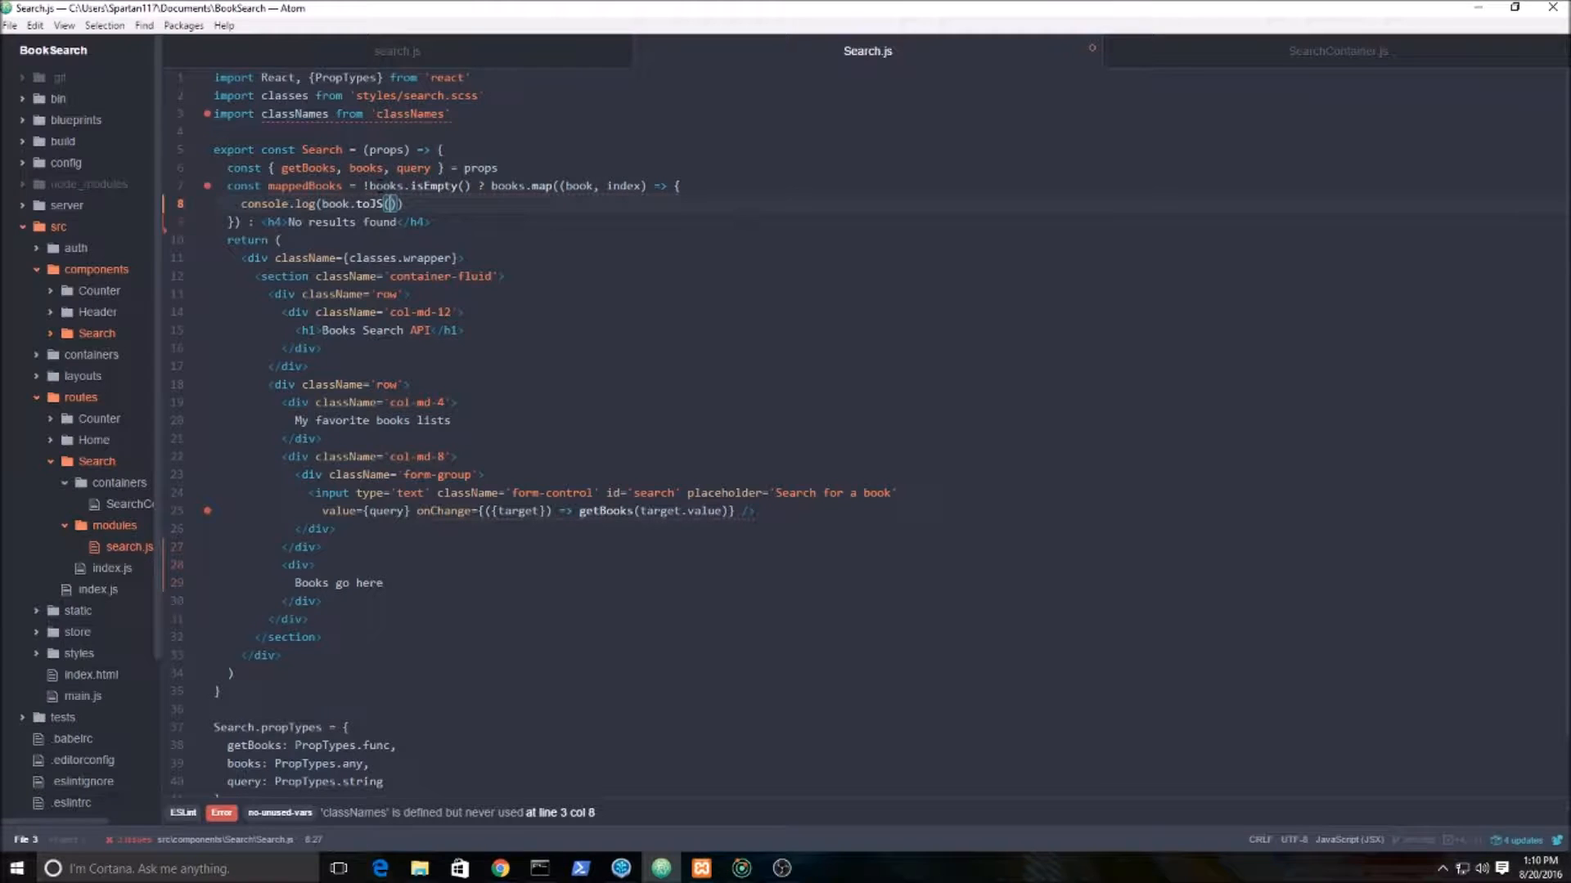
click(497, 869)
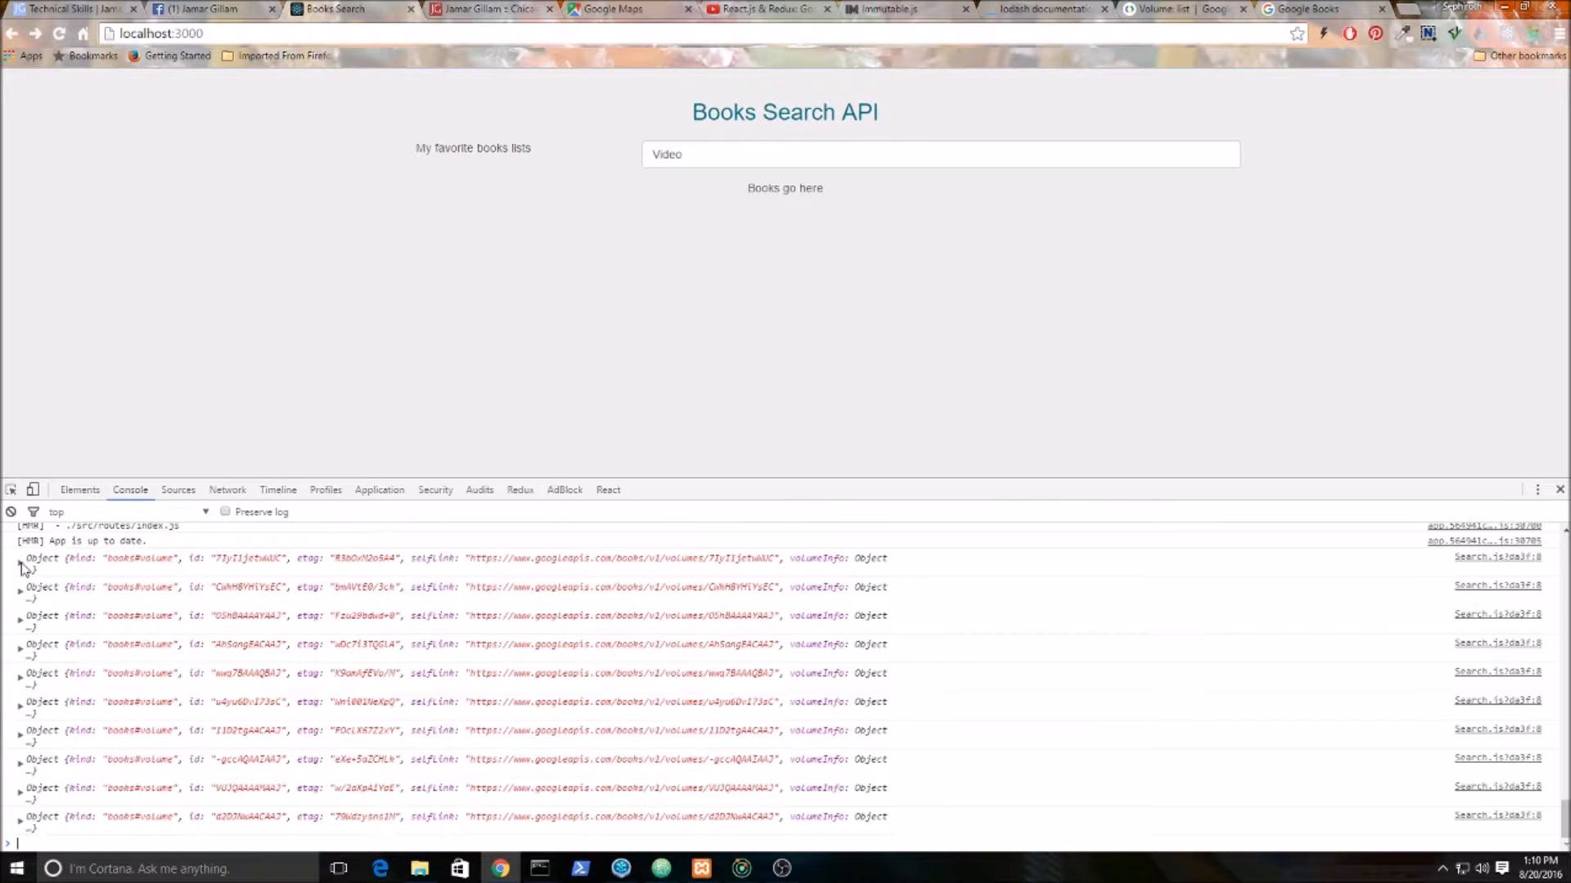
Expand the first logged book object to reveal id, kind, selfLink and volumeInfo.
click(19, 558)
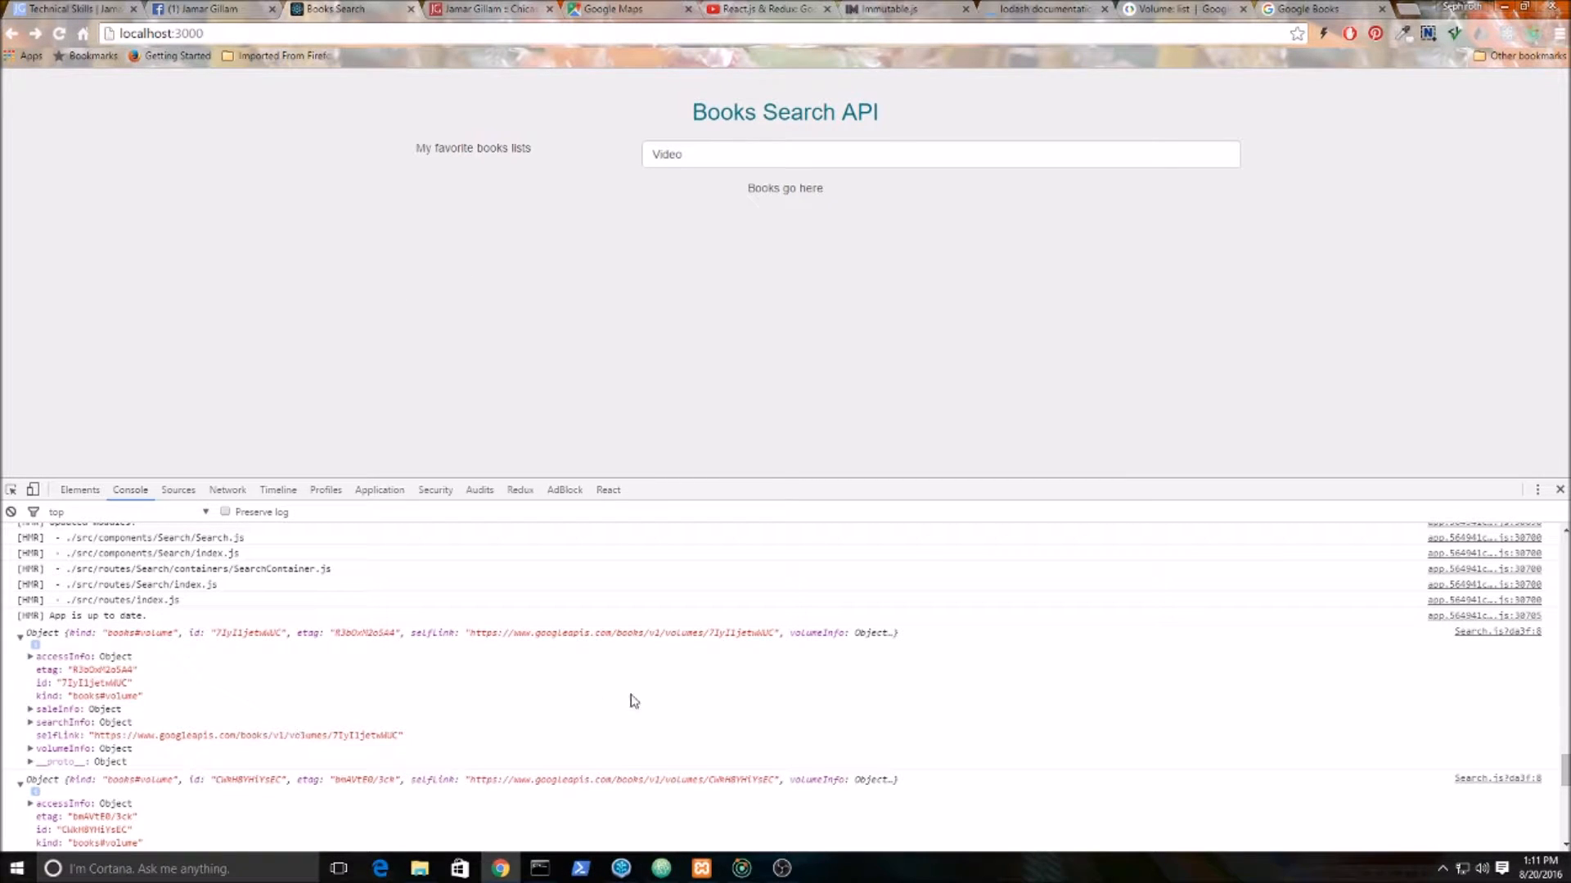
mouse_move(401, 731)
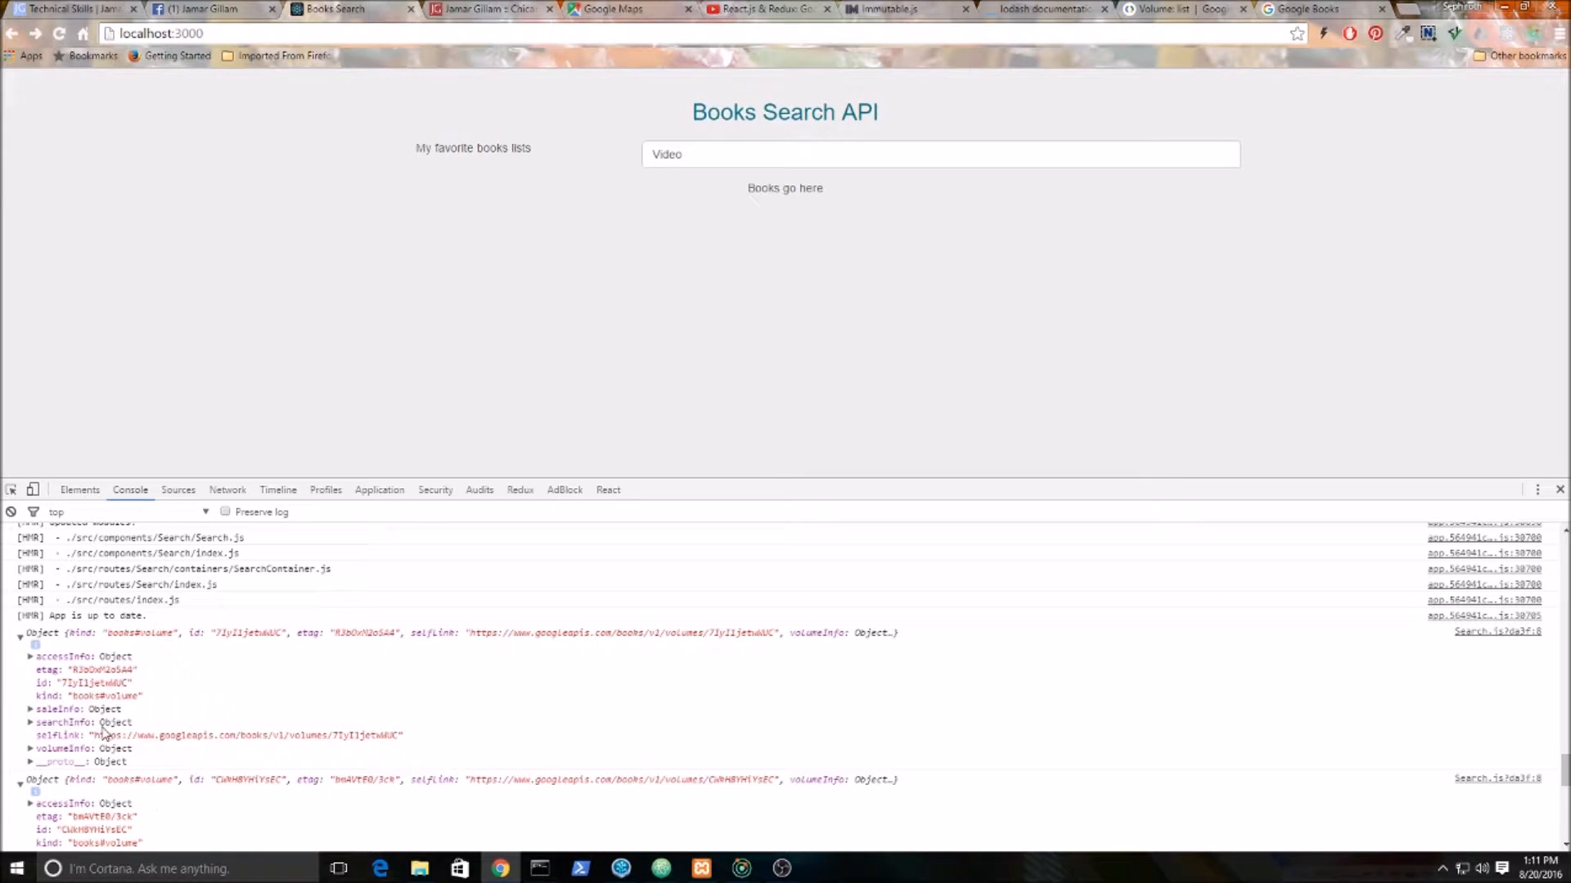
mouse_move(707, 819)
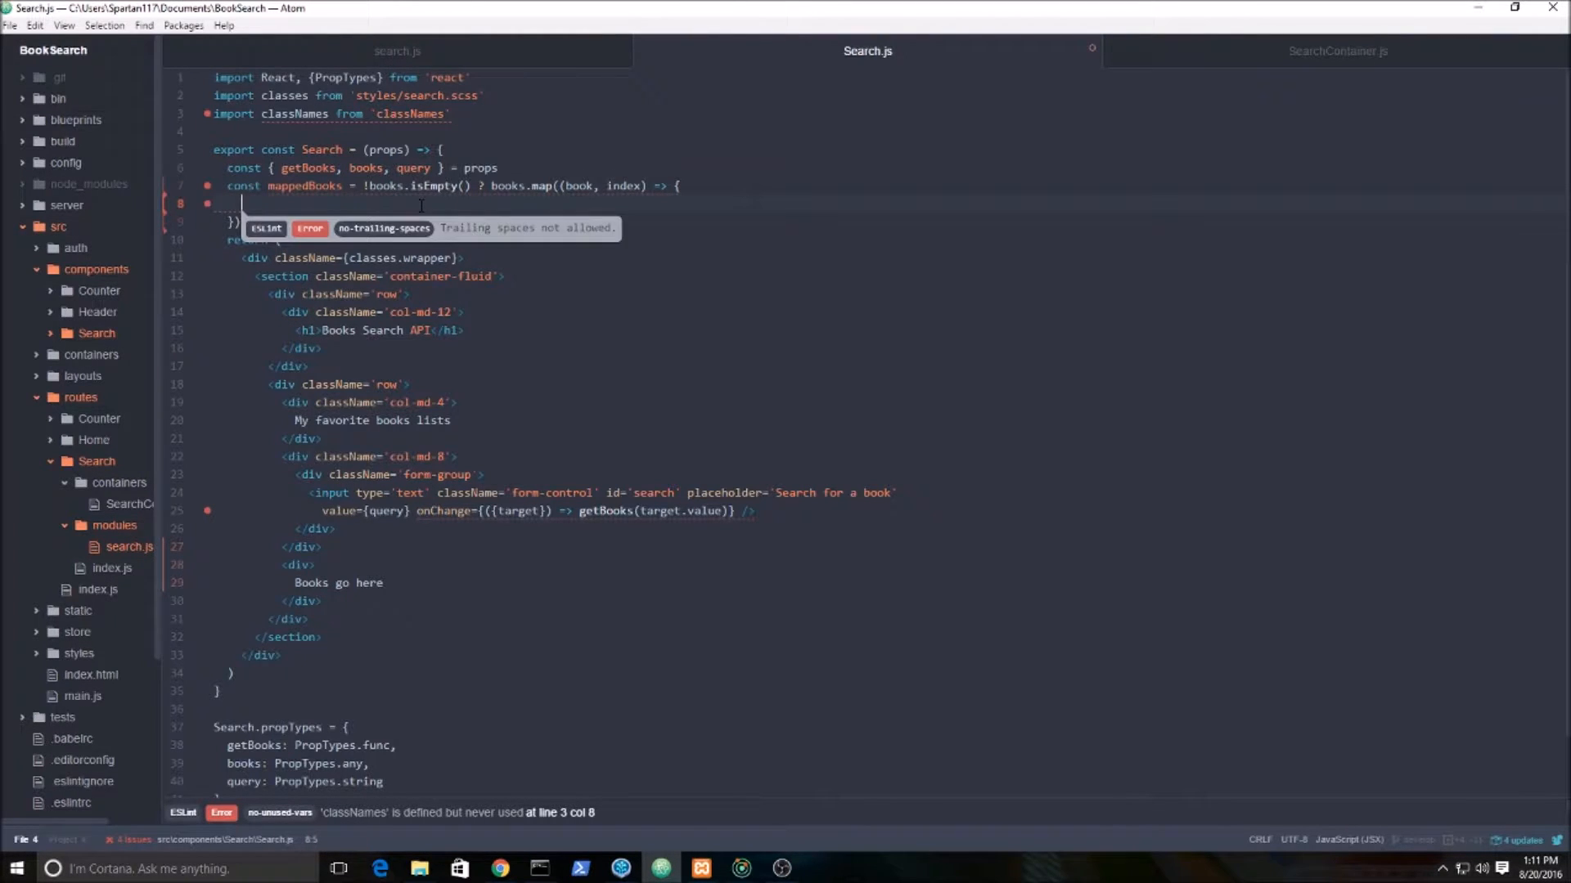
Add const id = book.get('id') inside the map callback, with a new line below.
text(CONS)
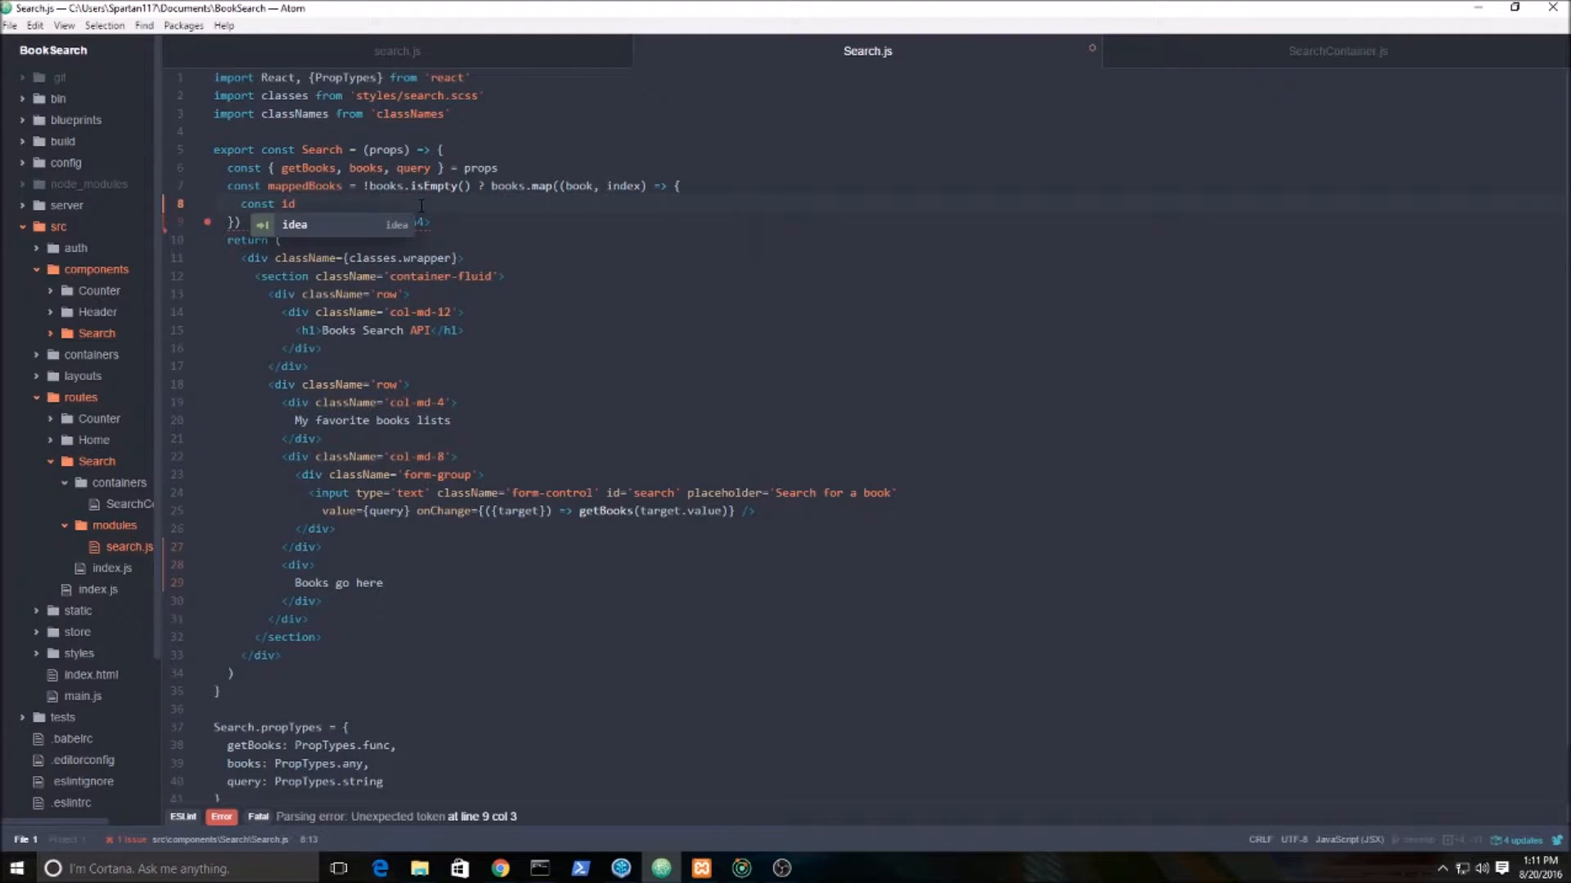
text(= book.get)
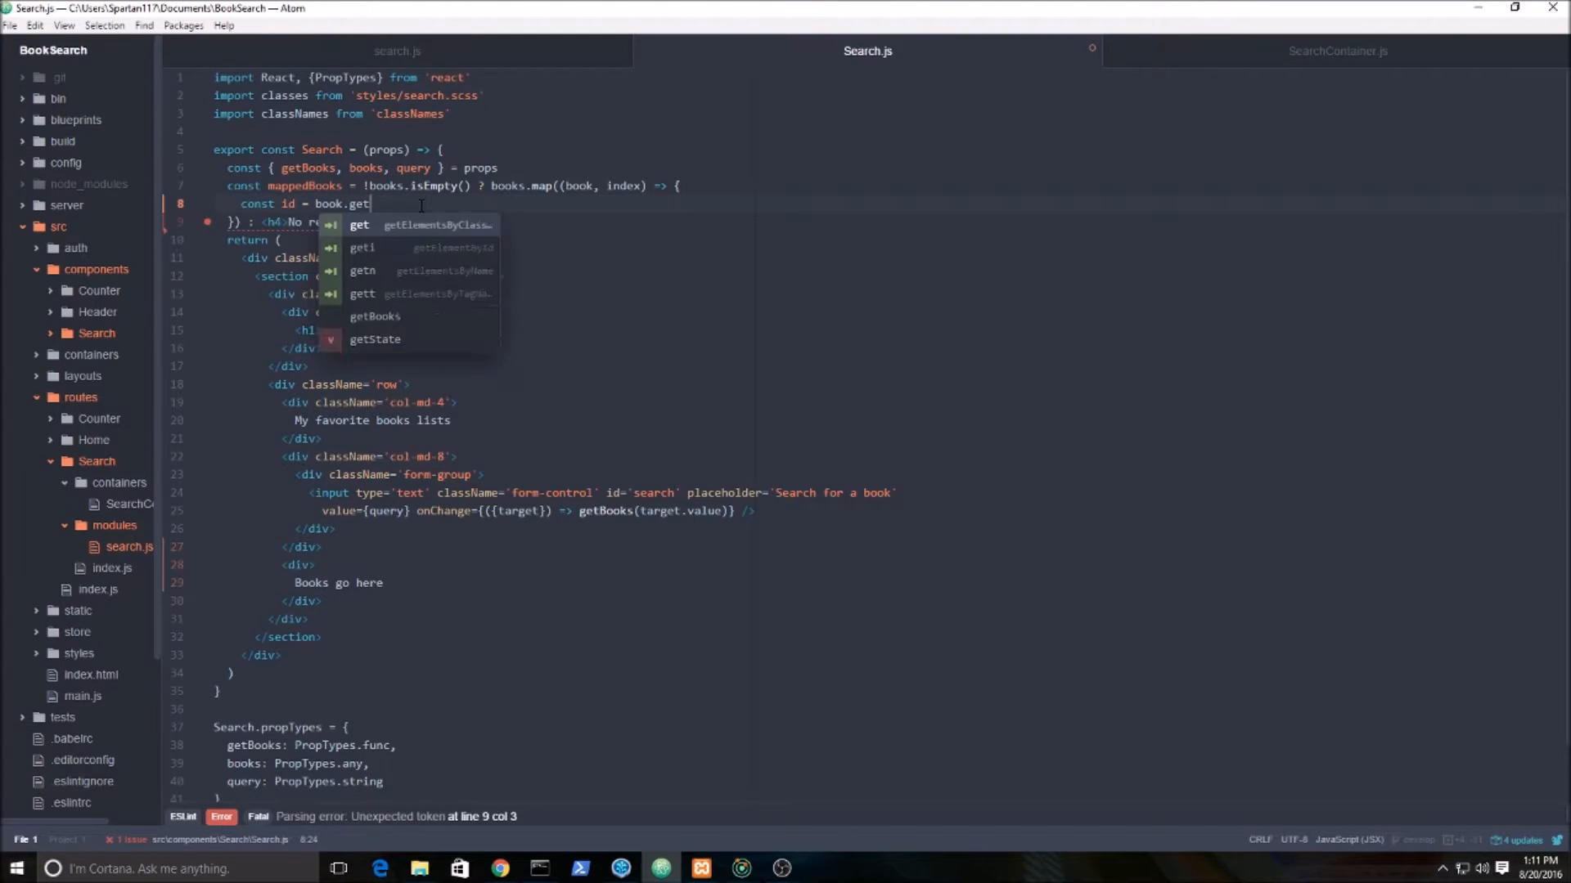
text(('id'))
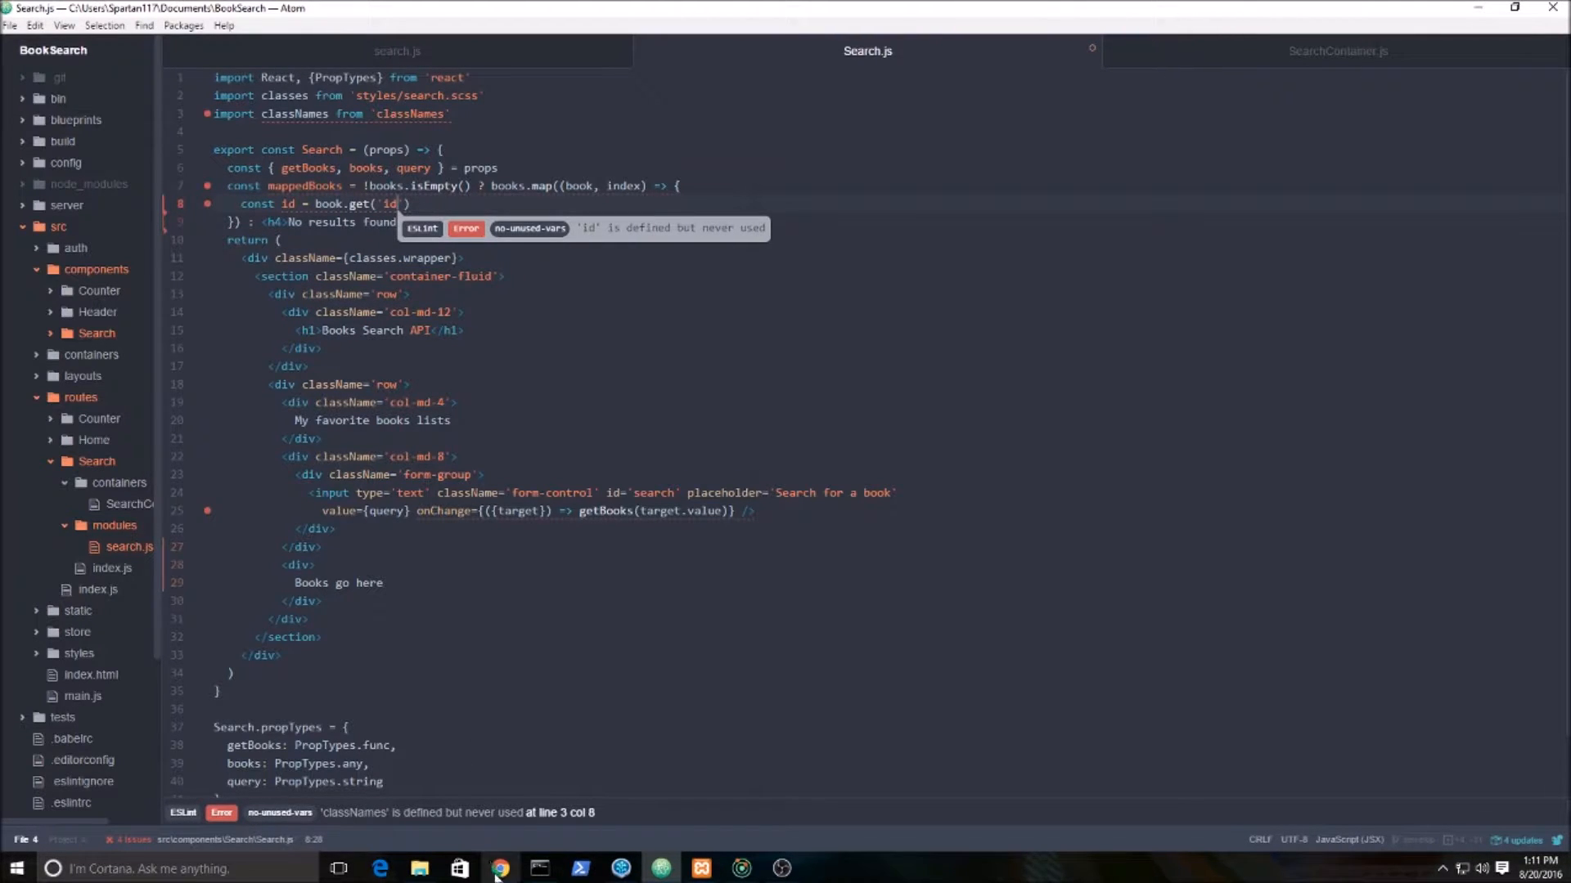
click(499, 869)
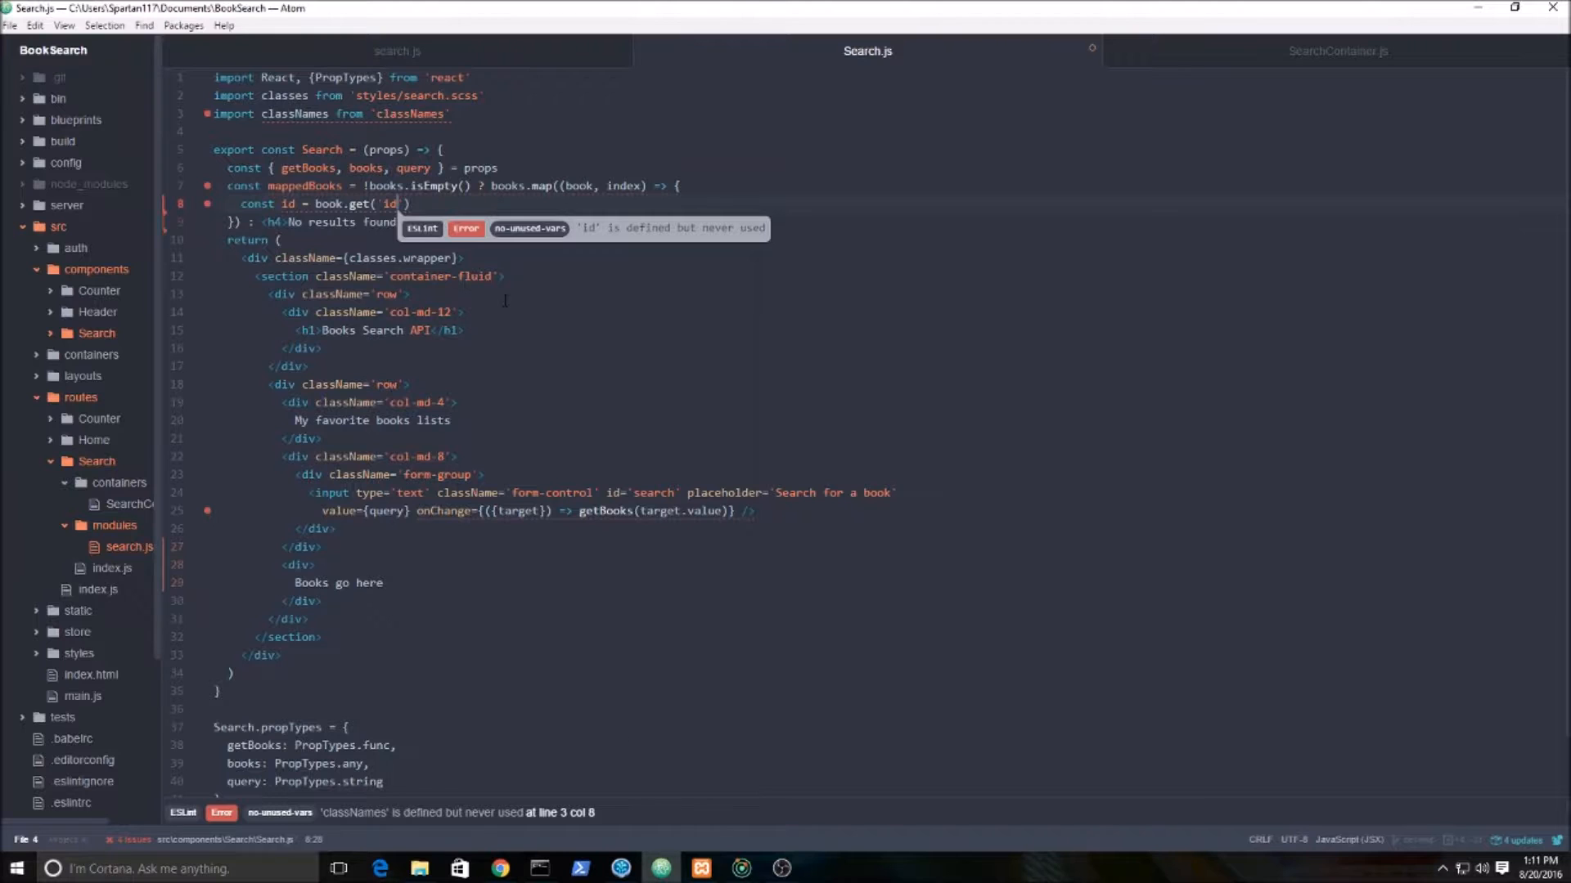
key(enter)
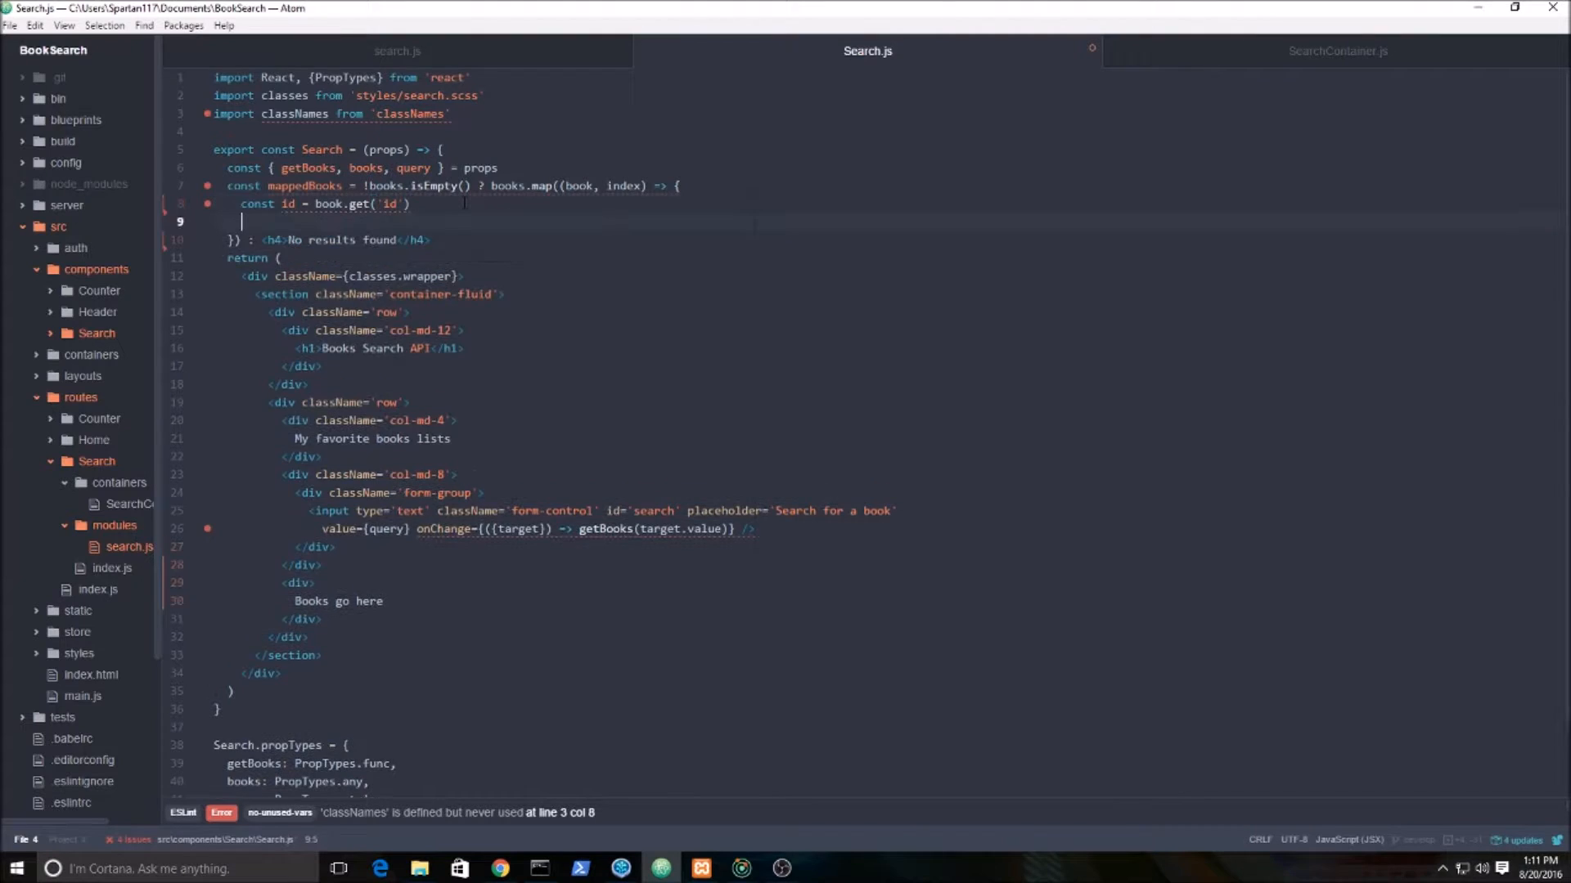
Add a title constant via book.getIn(['volumeInfo', 'title']).
text(const)
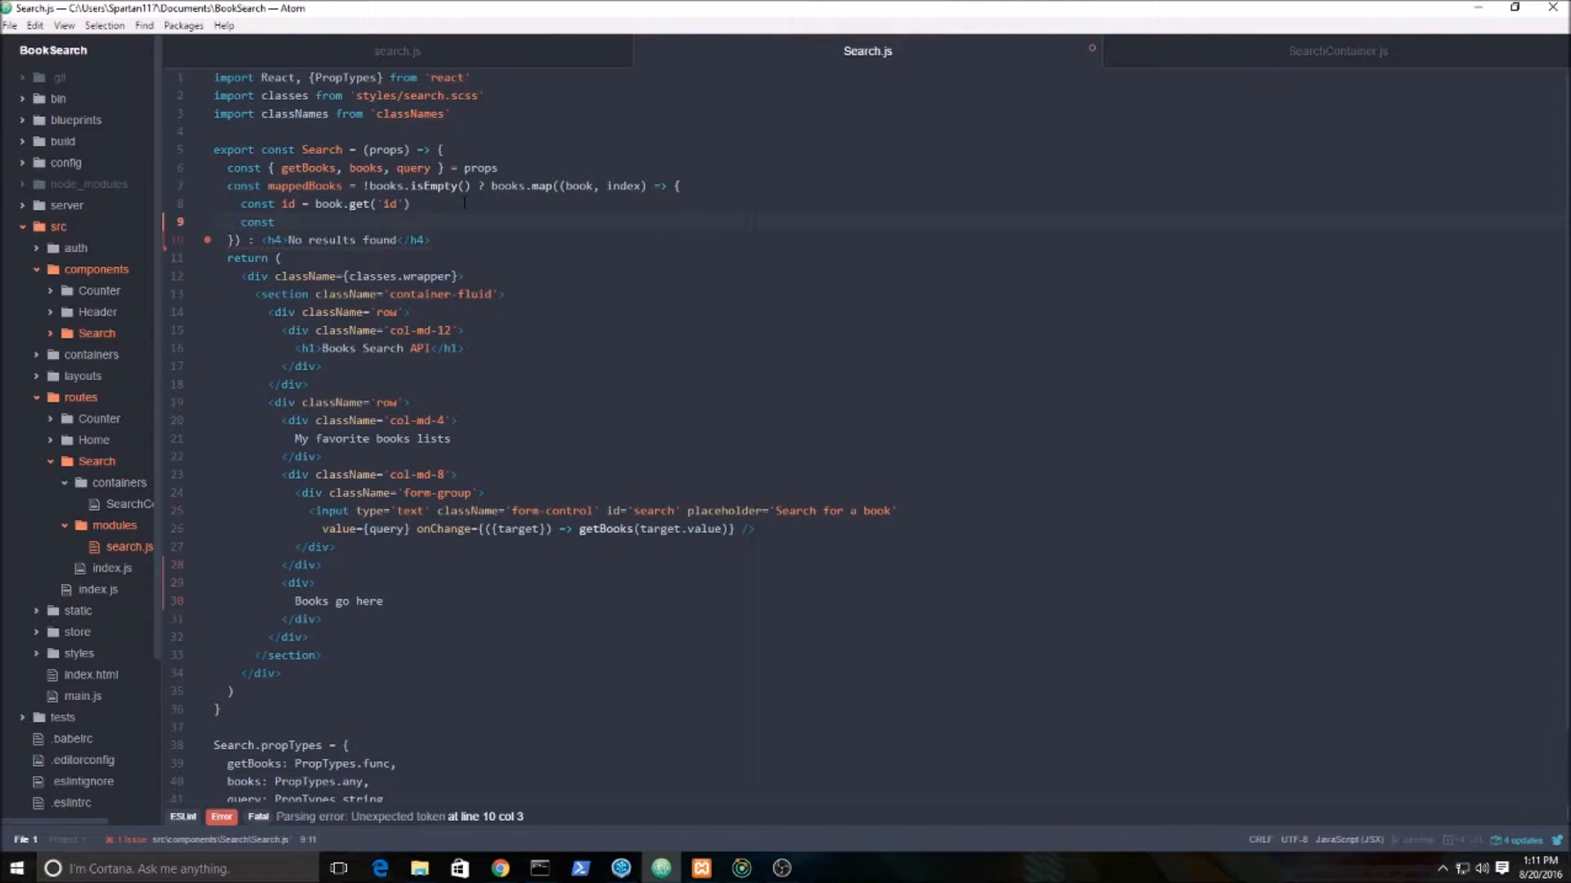
text(title = book.getIn([')
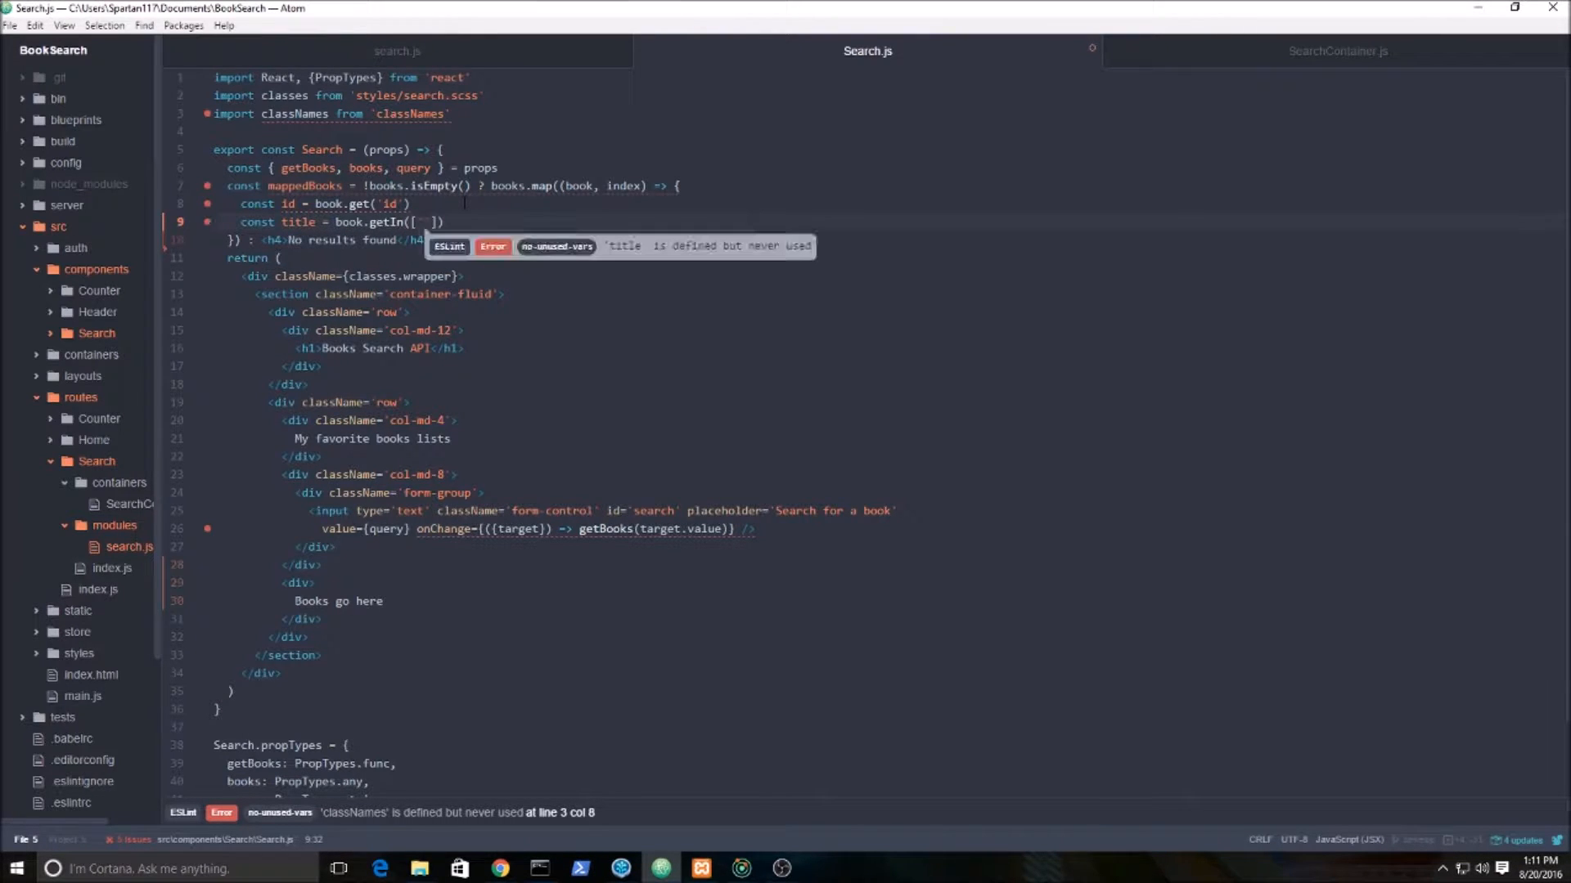
text('volumeInfo)
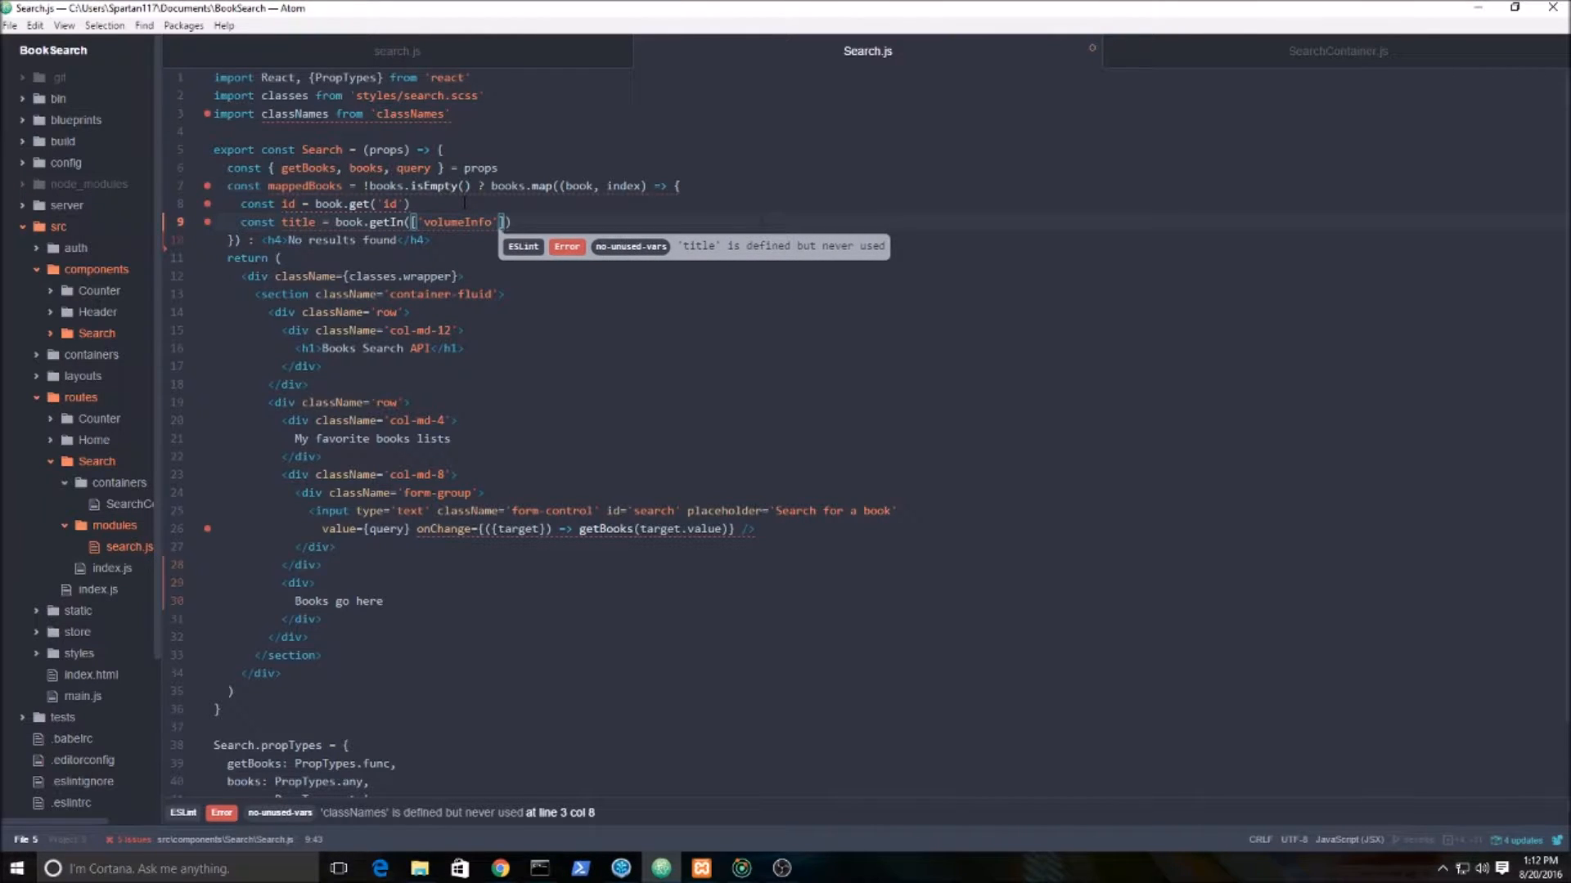
text(,)
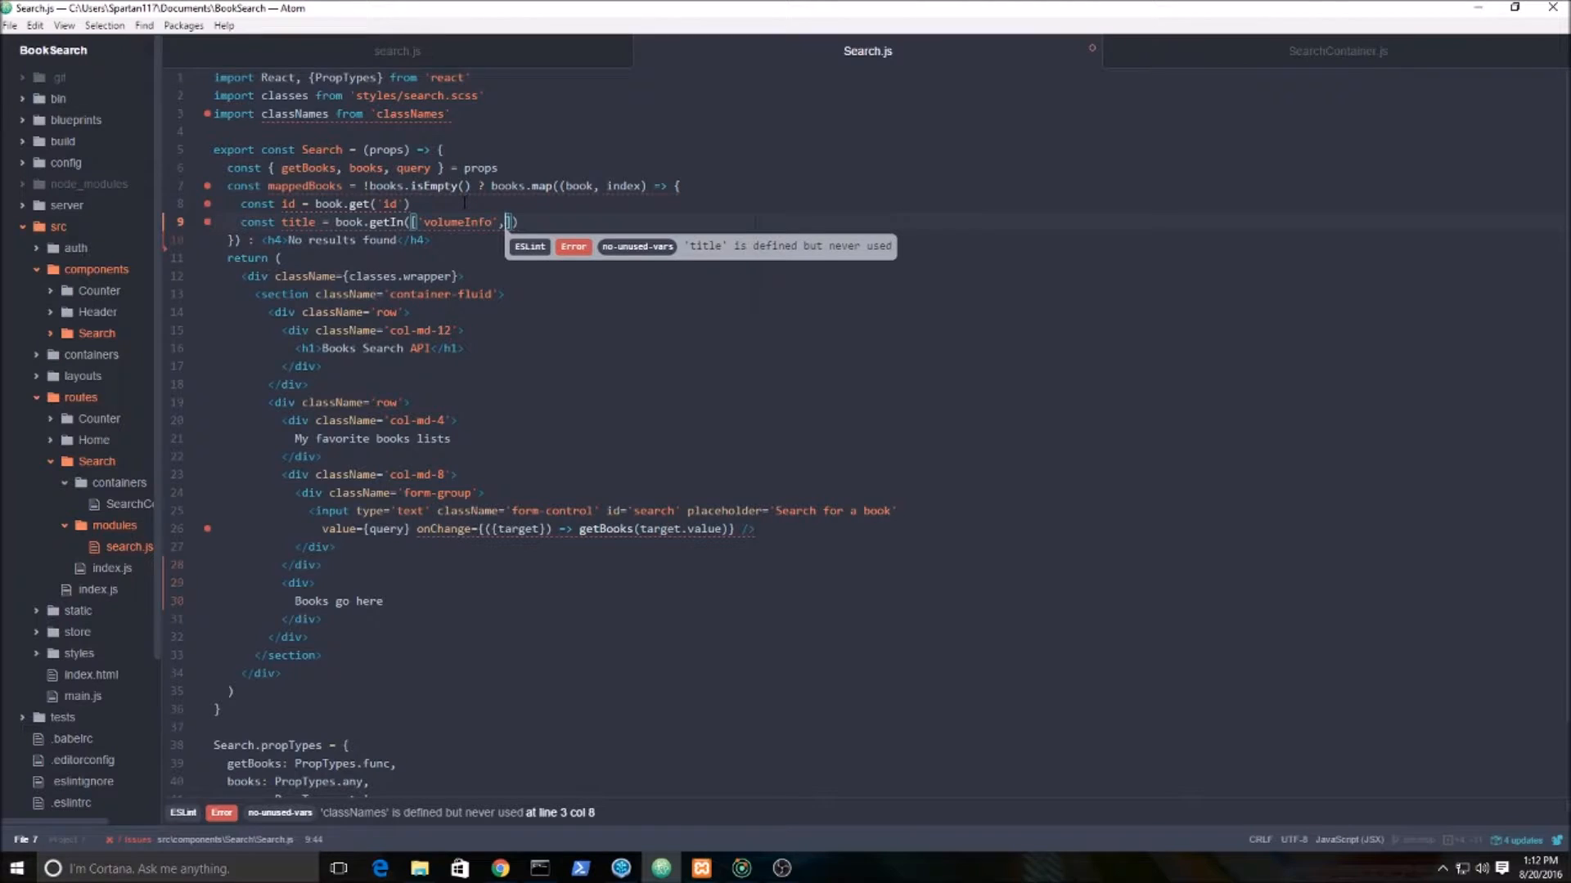
text(title)
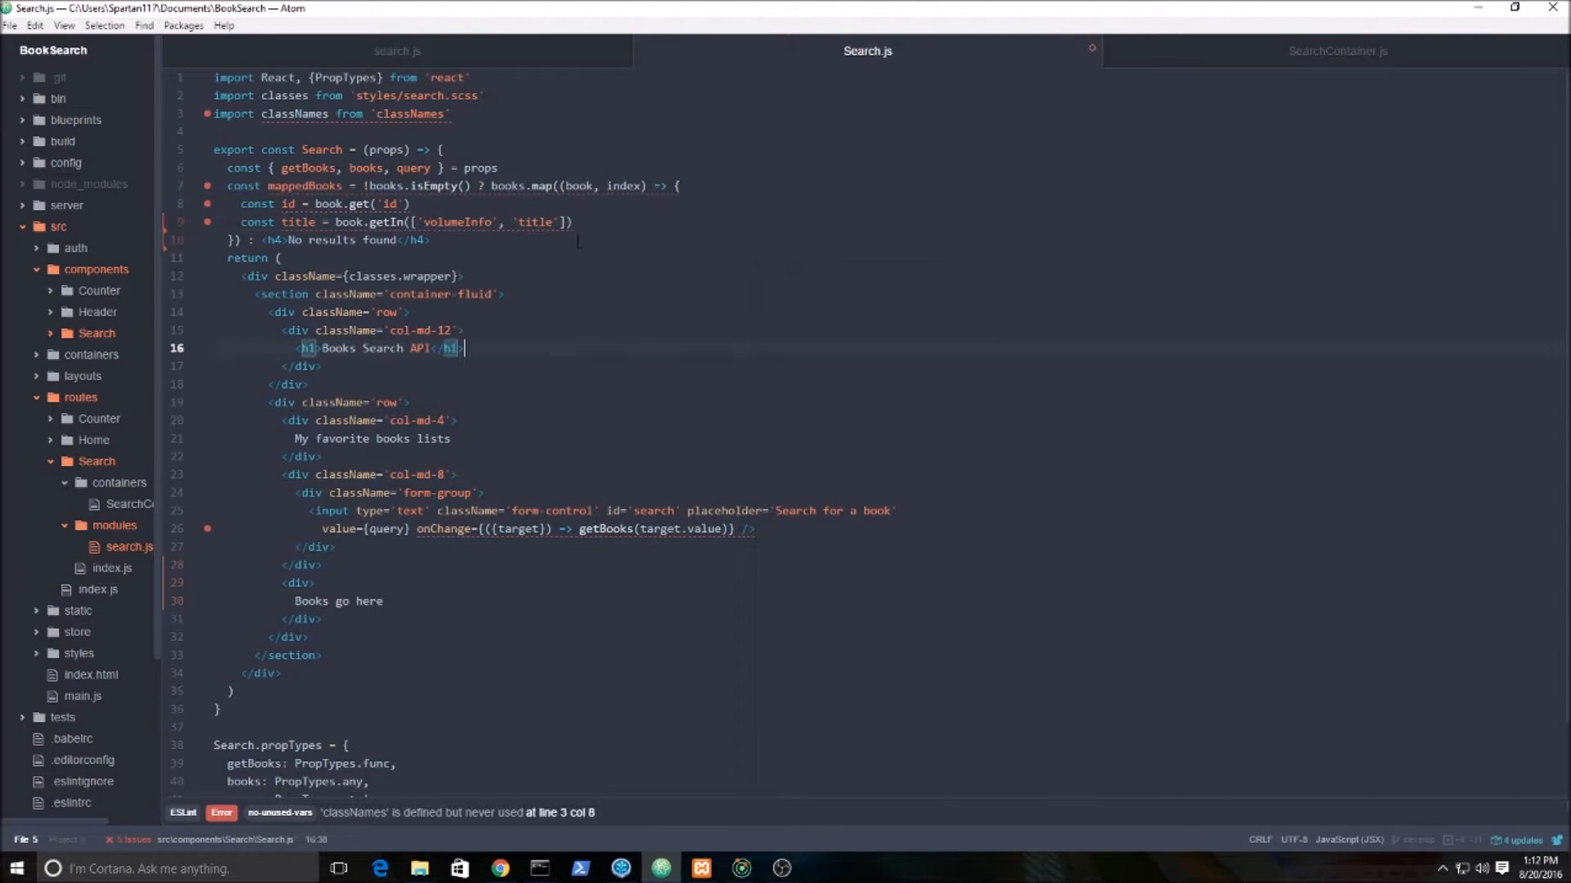
Add an authors constant reading volumeInfo authors.
text(cons)
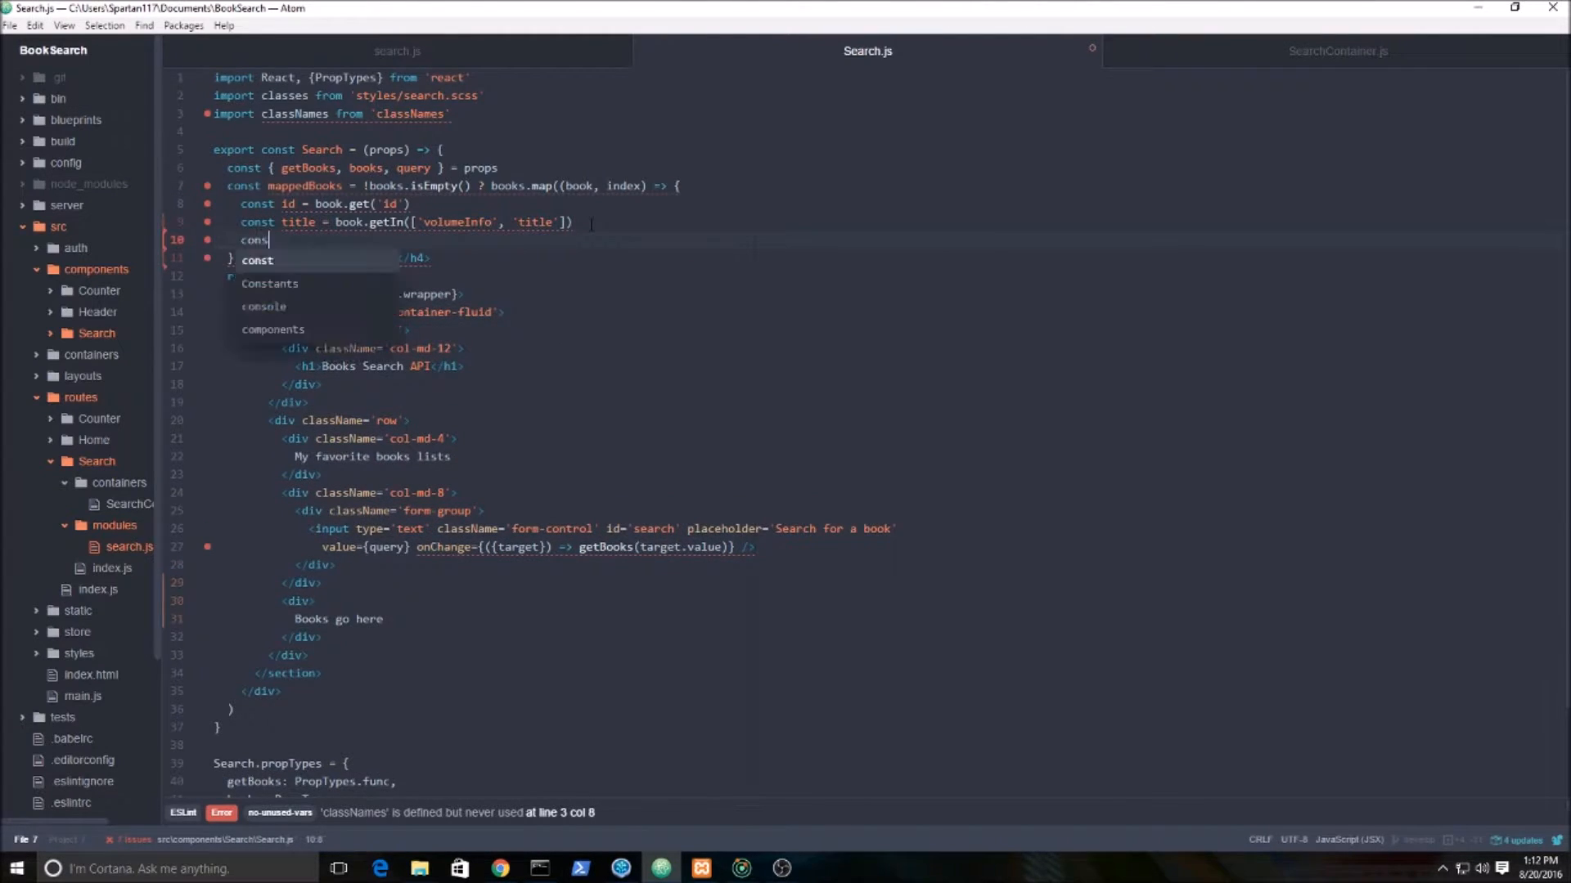
text(a)
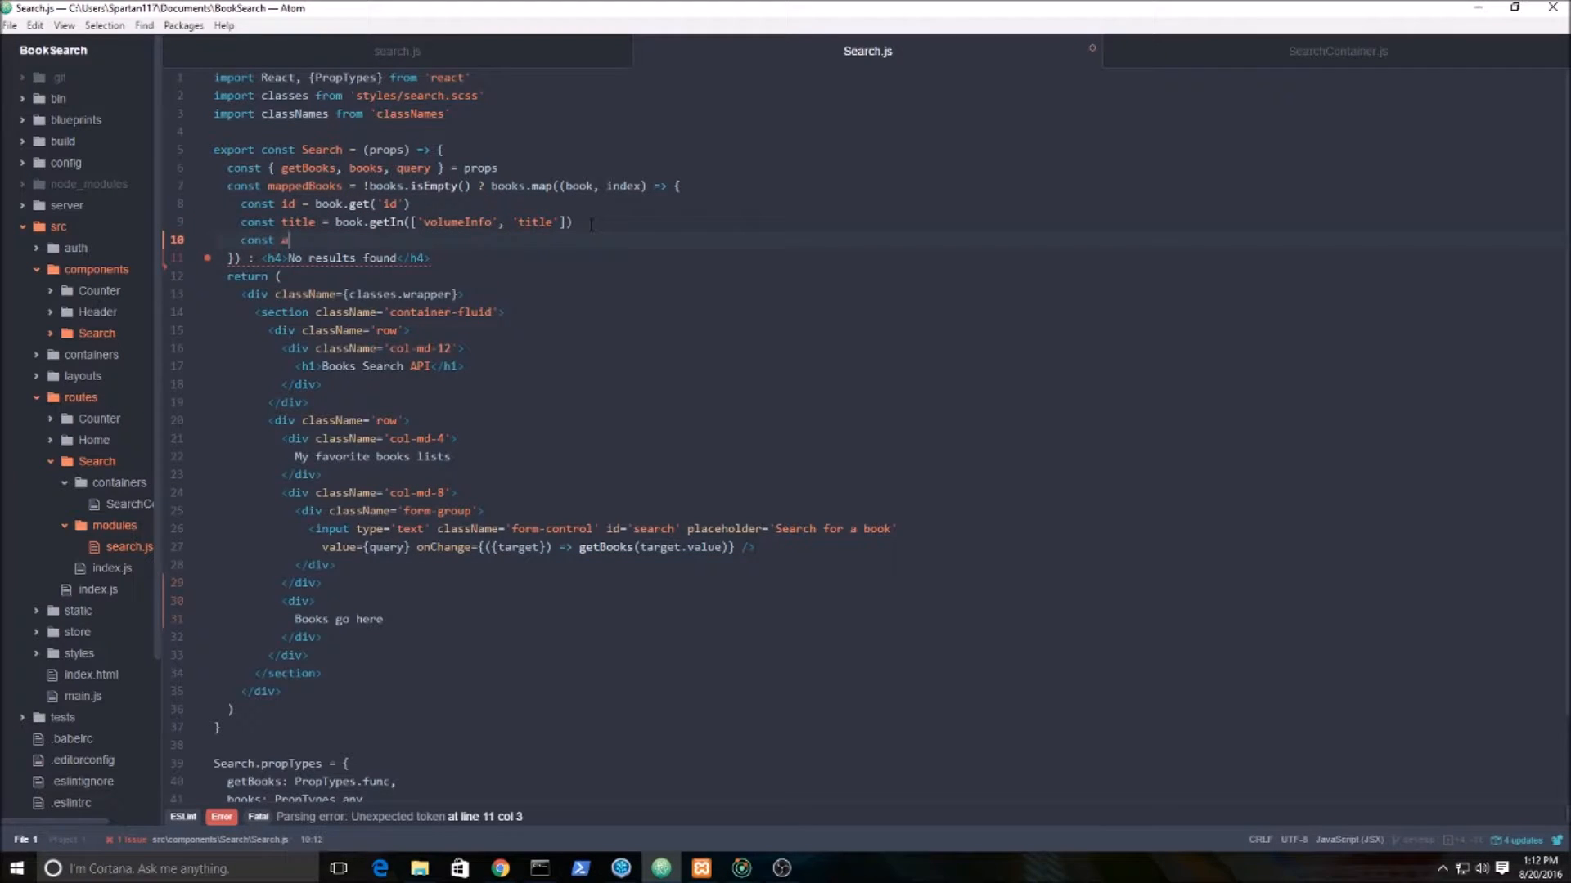
text(uthors = book.getIn()
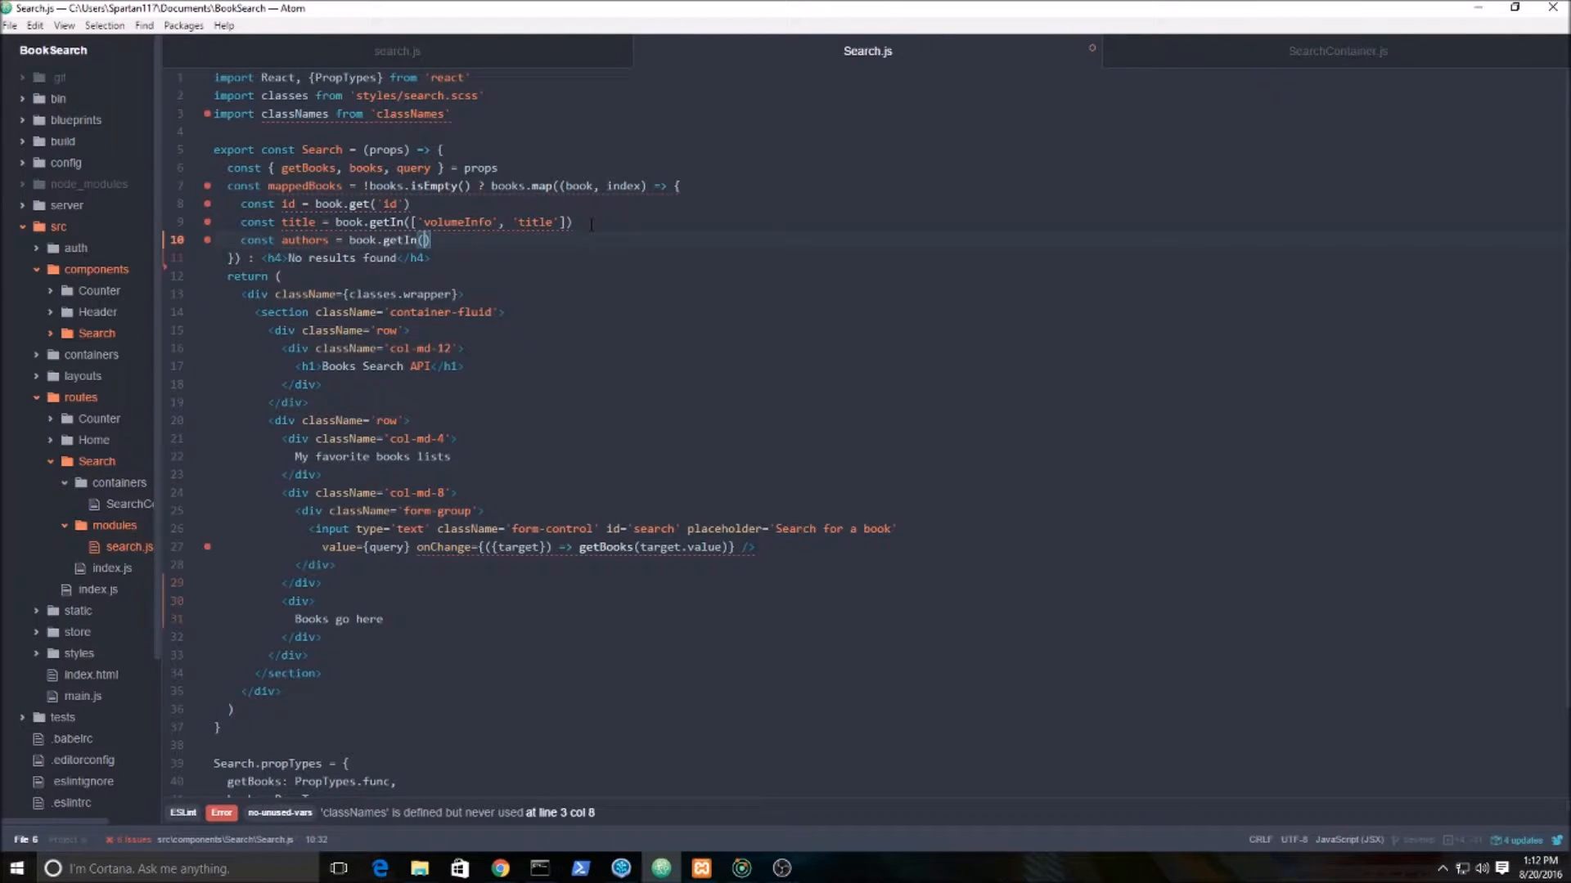
text('volumeInfo', 'authors'])
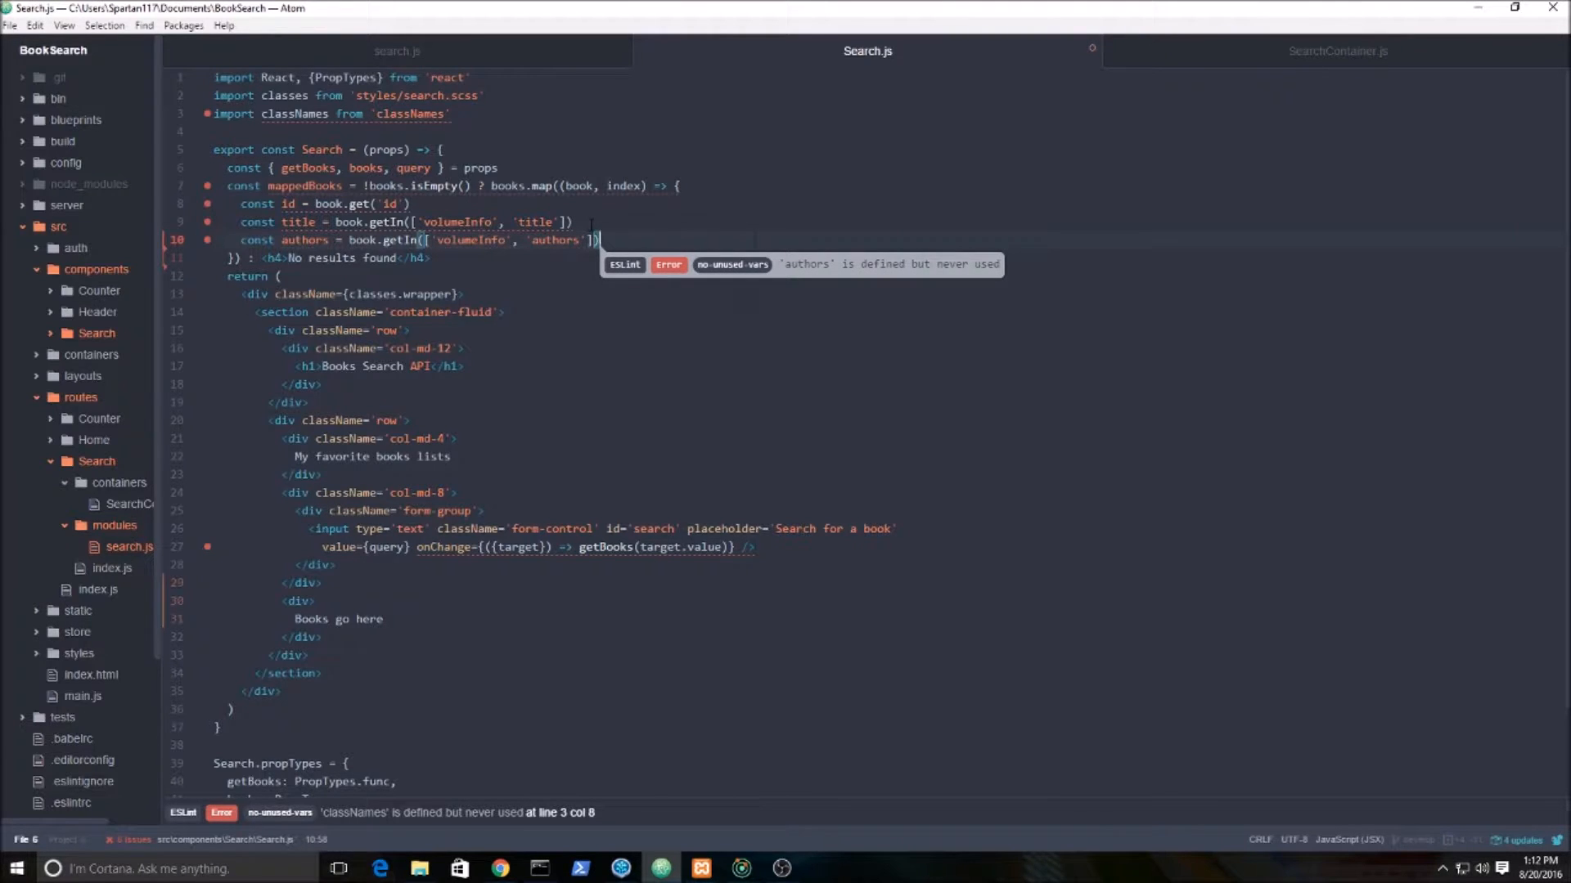
Add a pubDate constant via book.getIn(['volumeInfo', 'publishedDate']).
text(const p)
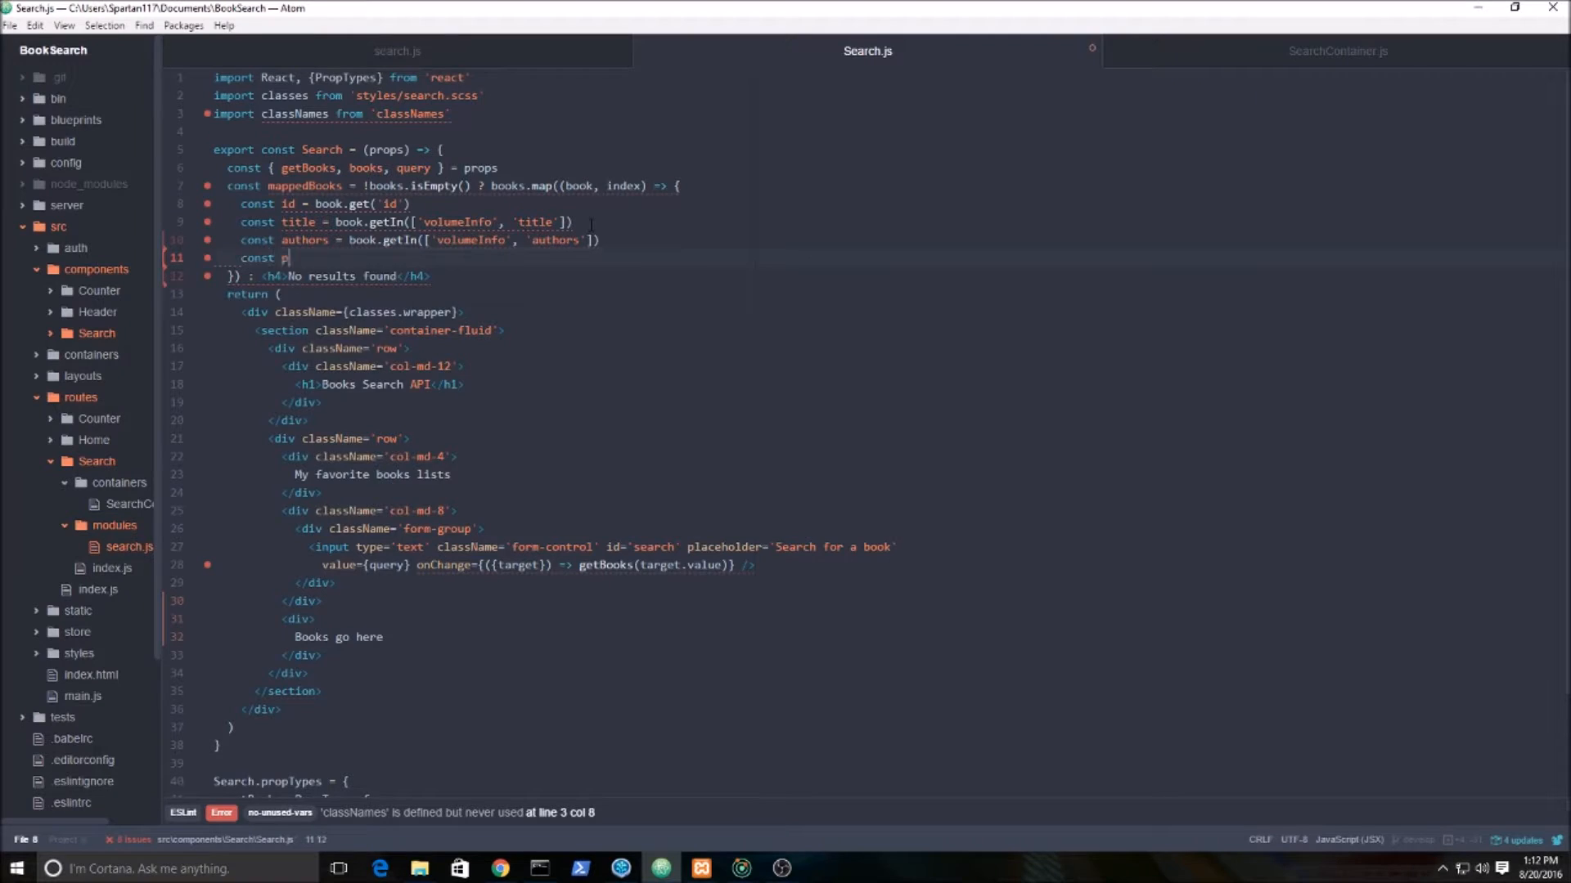
text(ubDate = book)
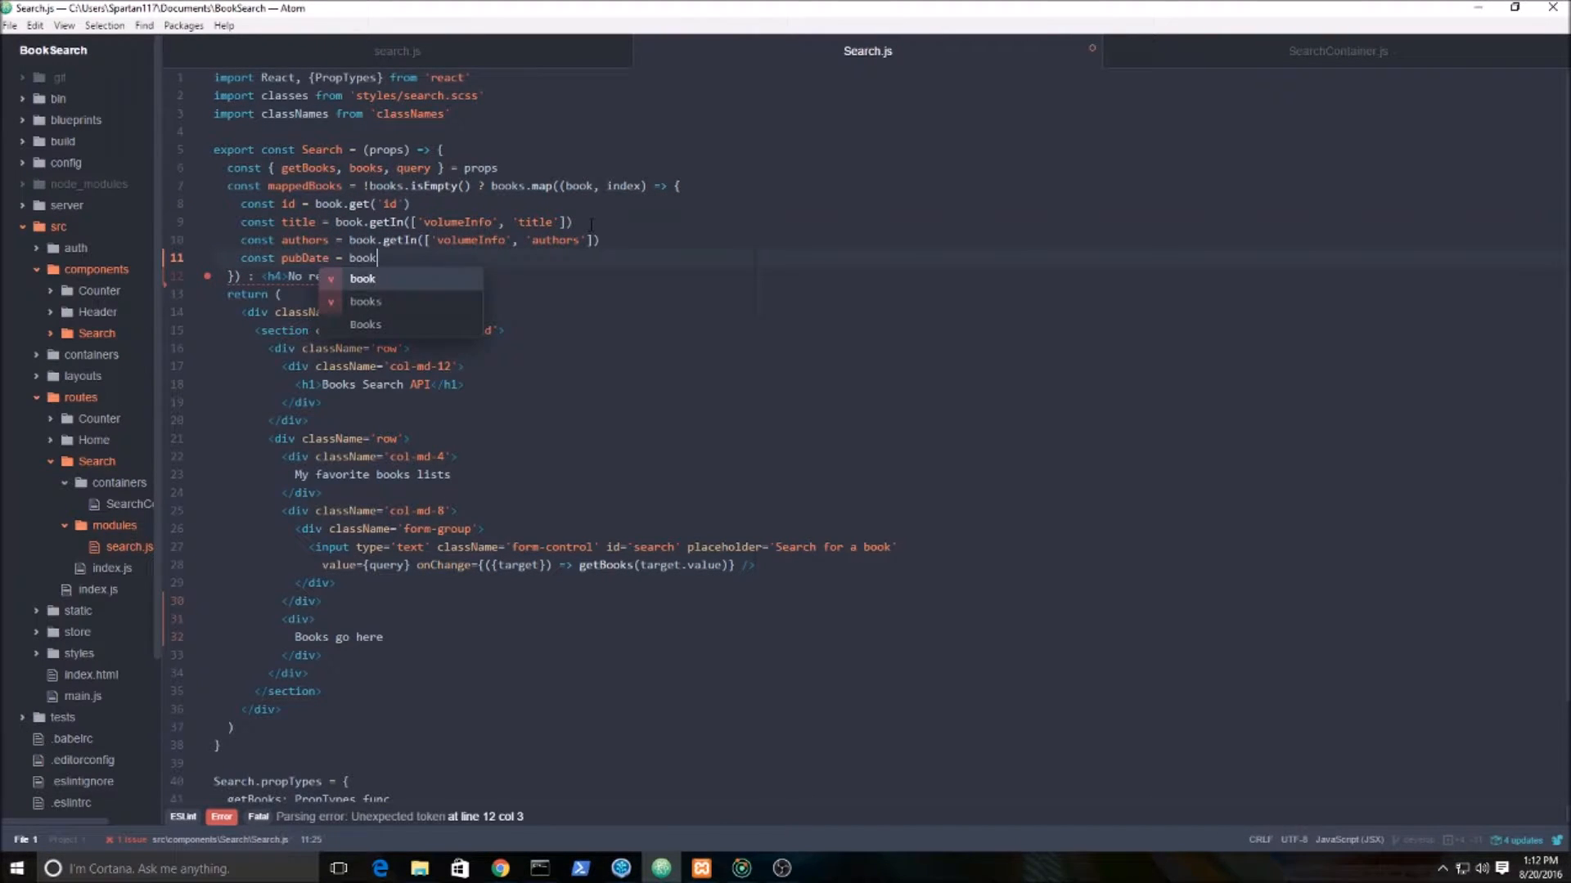
text(.getIn)
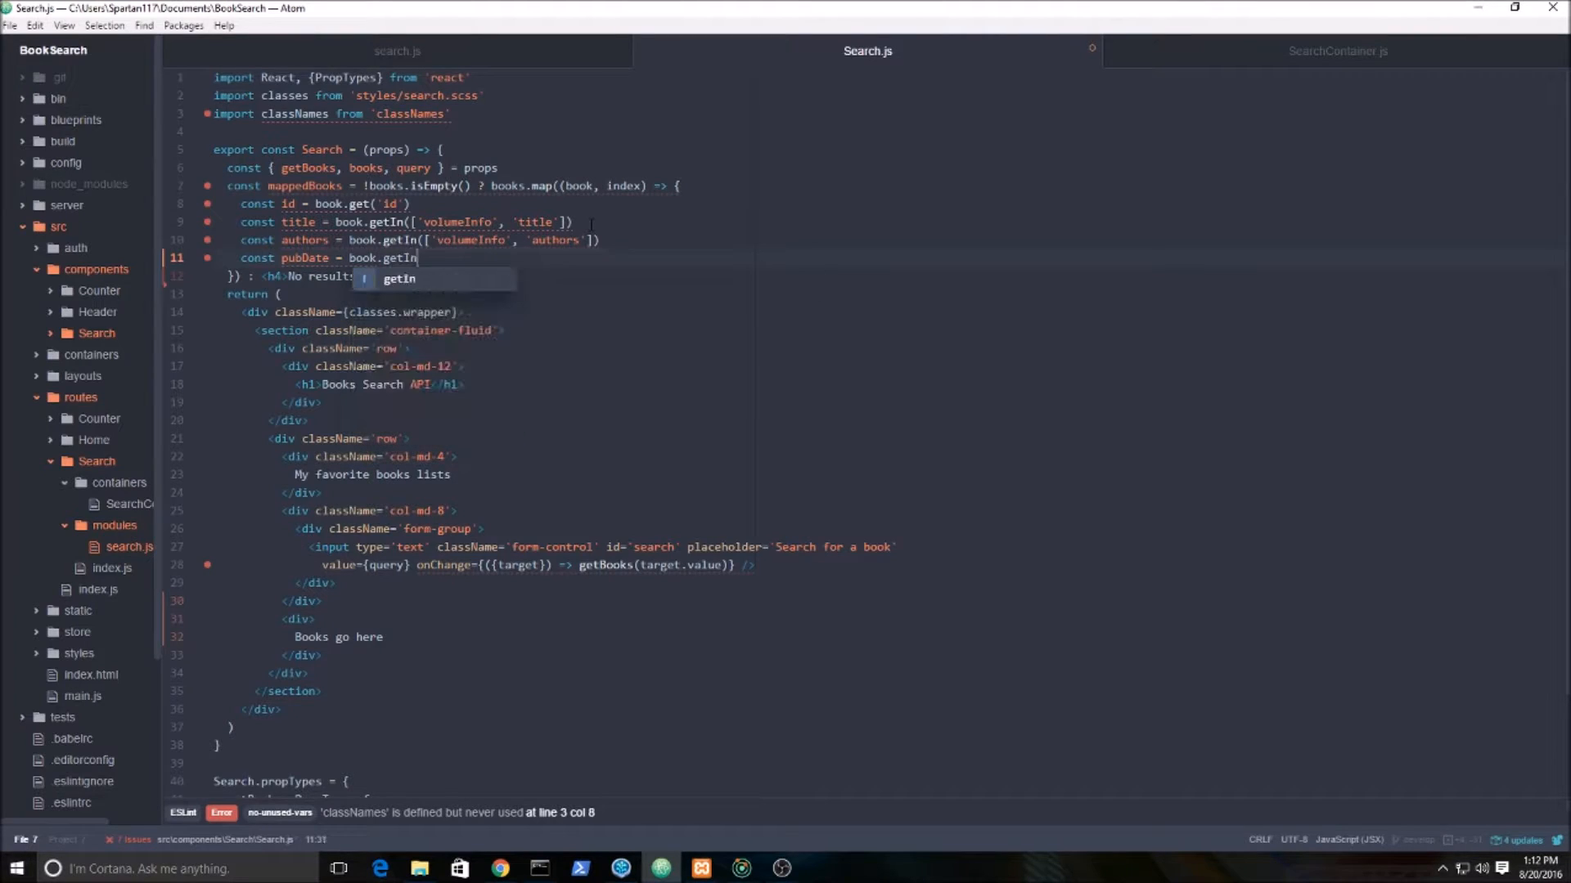
text(([''])
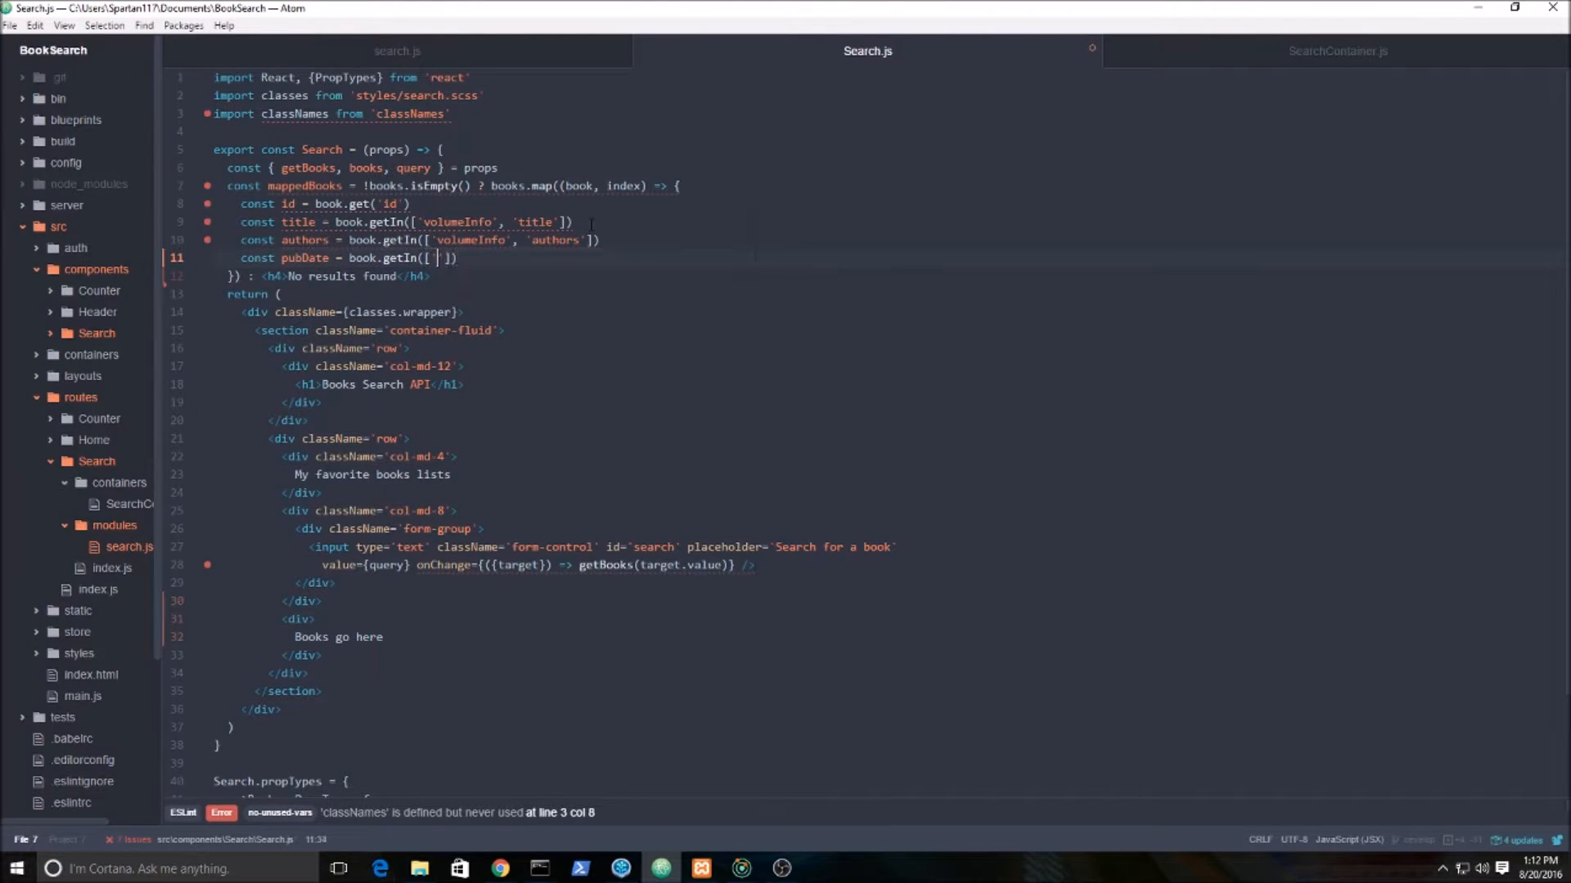
text(volumeInfo',)
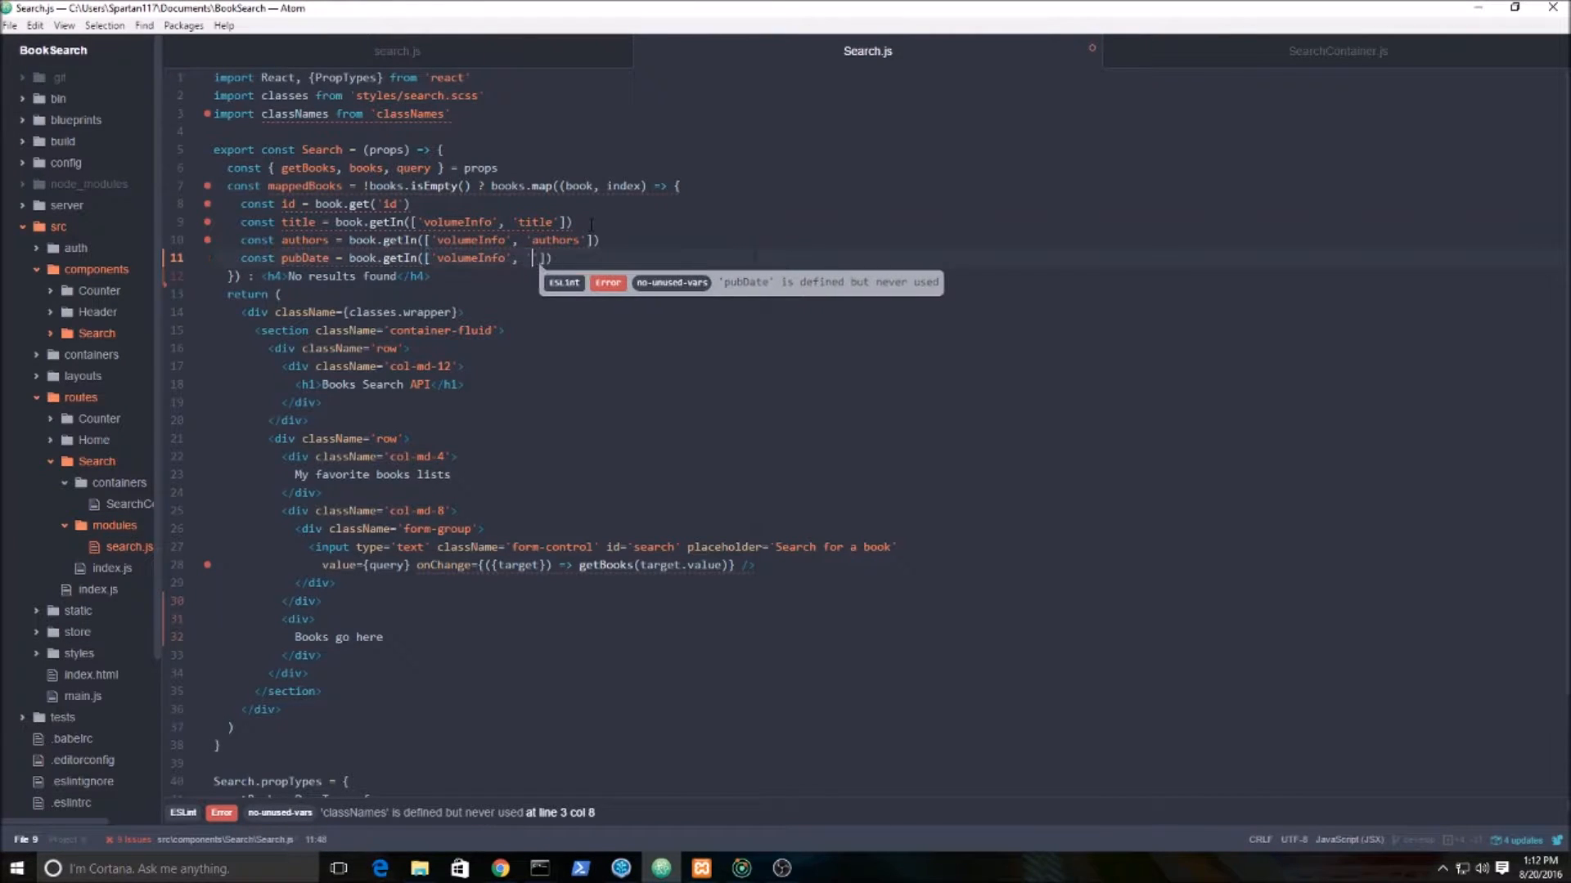
text(publishedDate)
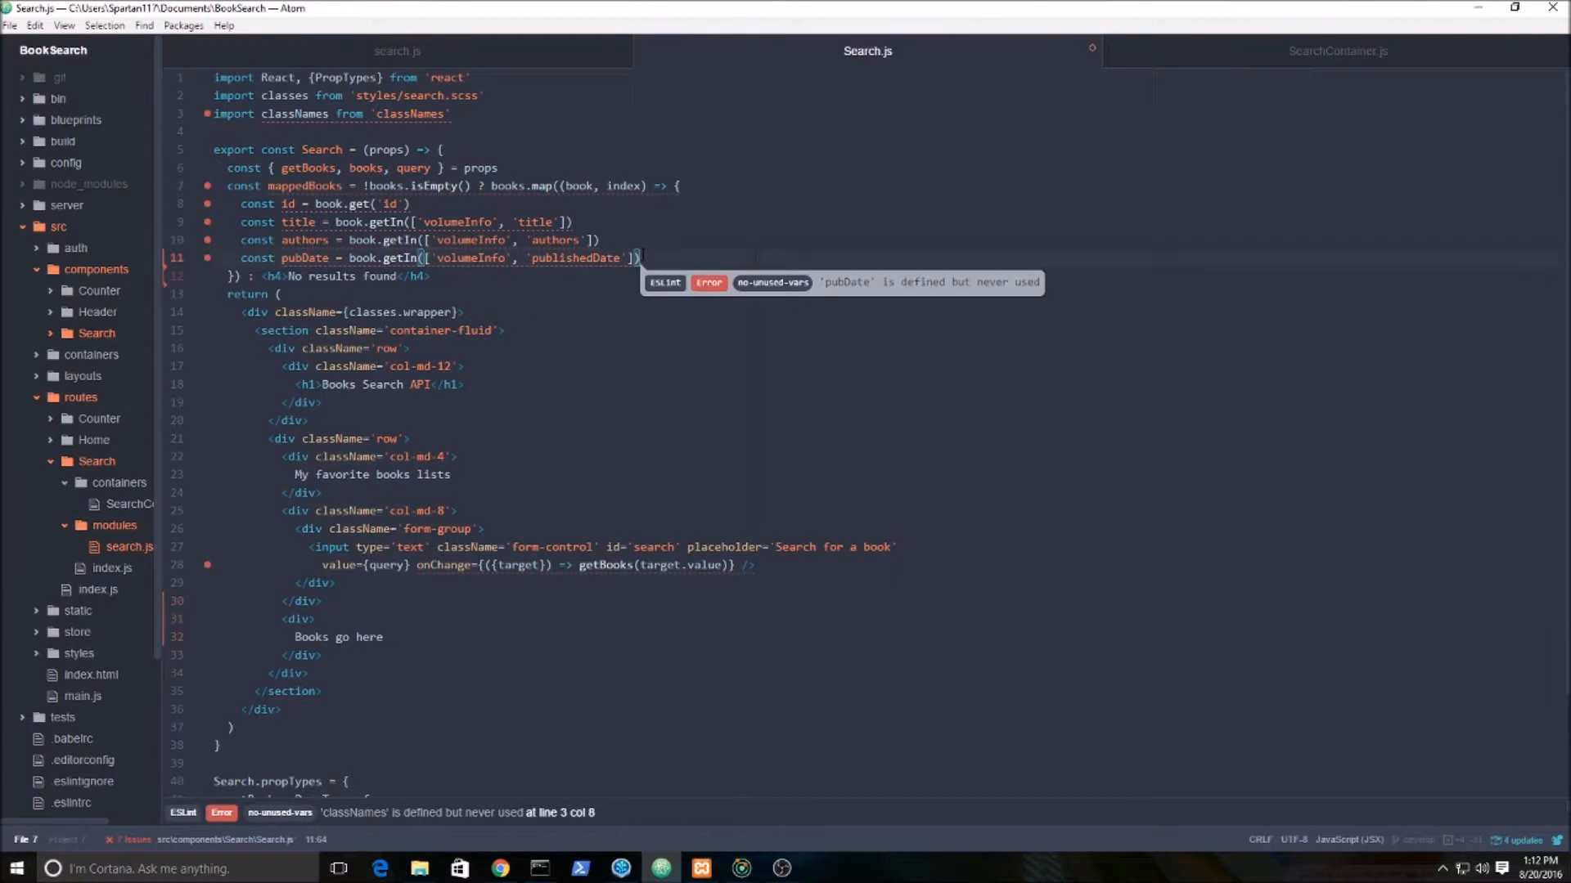
Add an image constant reading volumeInfo imageLinks smallThumbnail.
text(con)
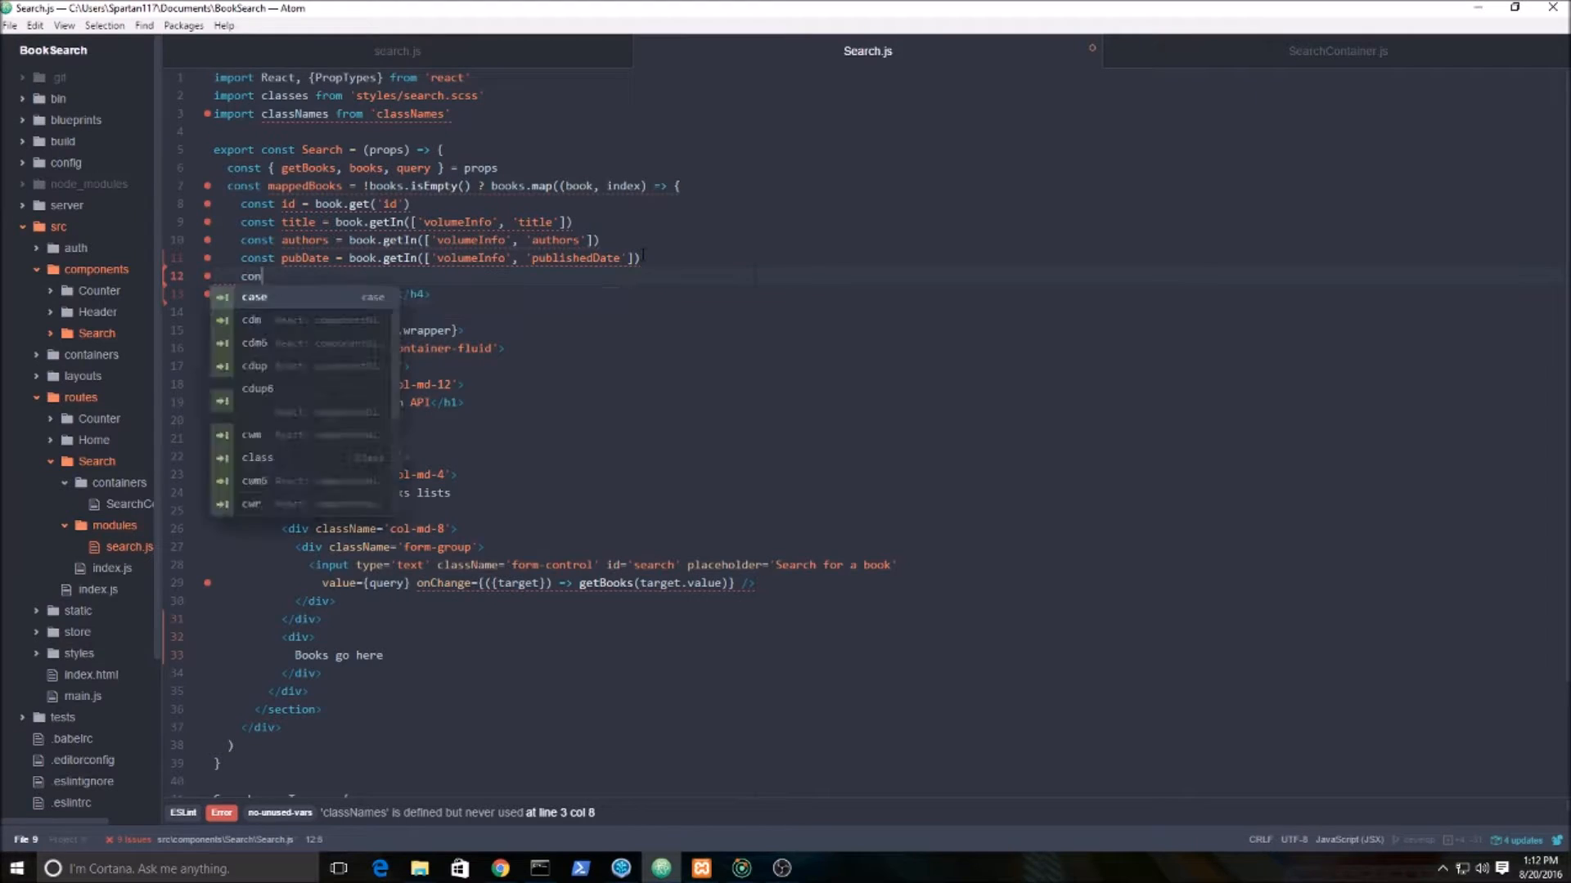
text(image =)
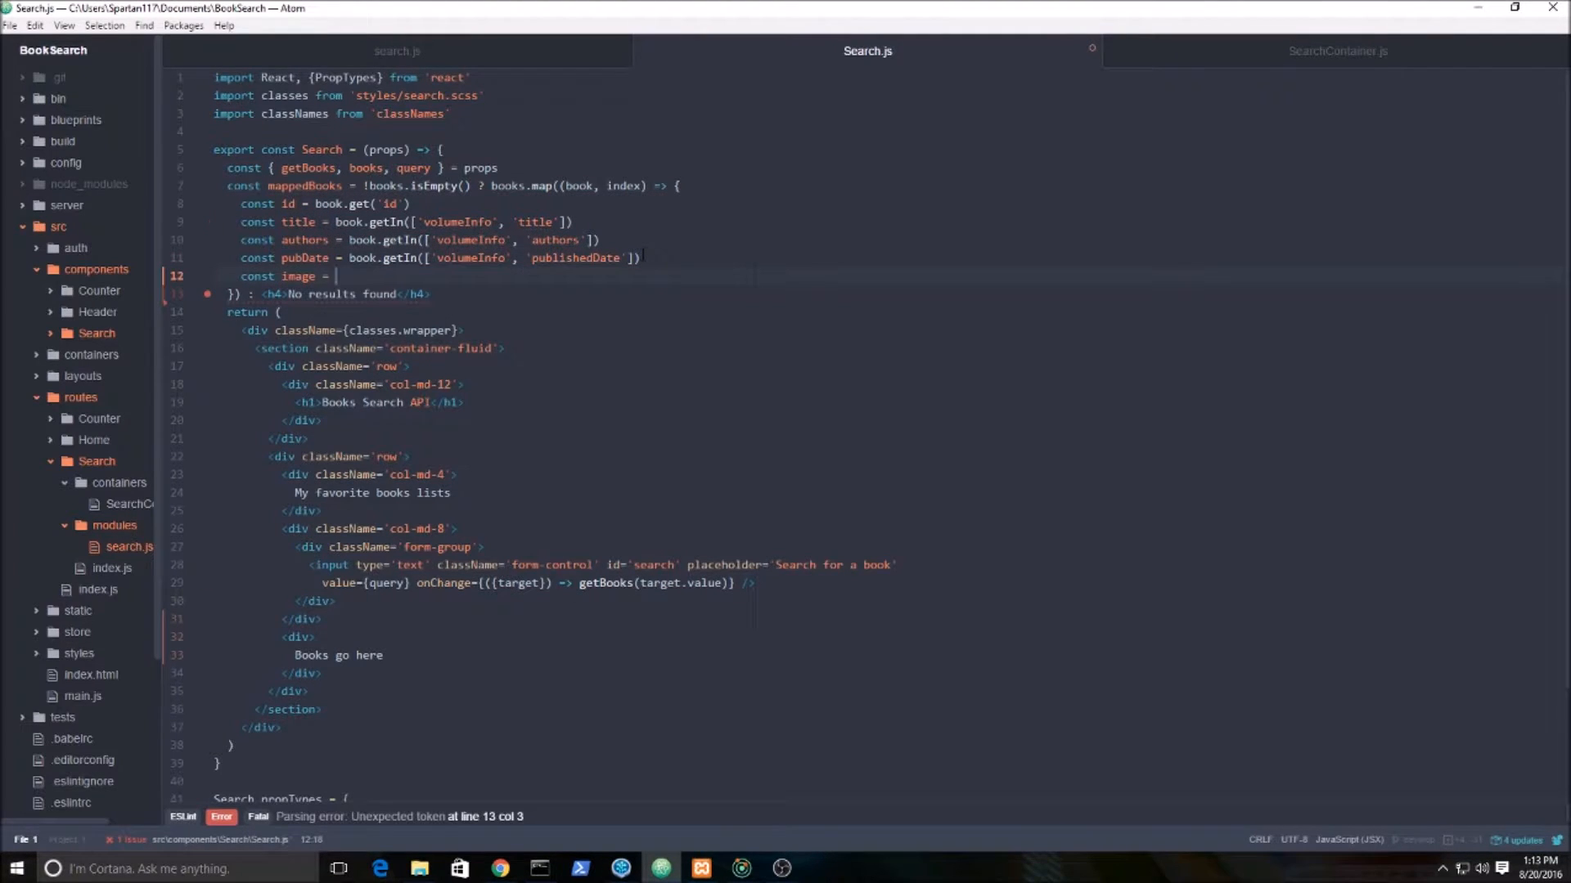
text(book.getIn()
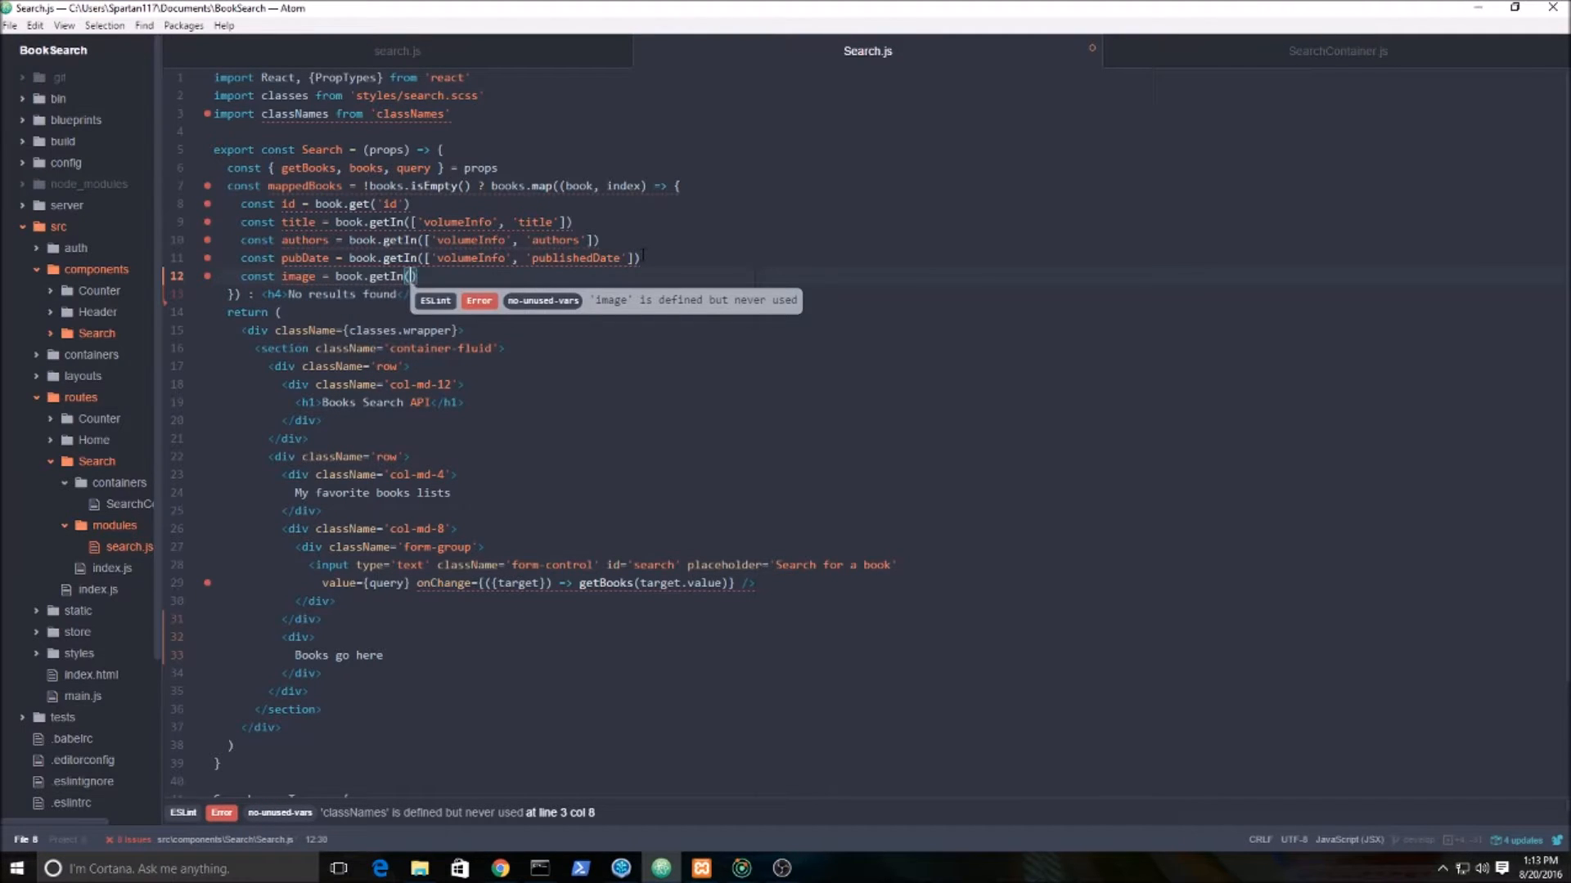
text(['volumeInfo', 'imageLinks)
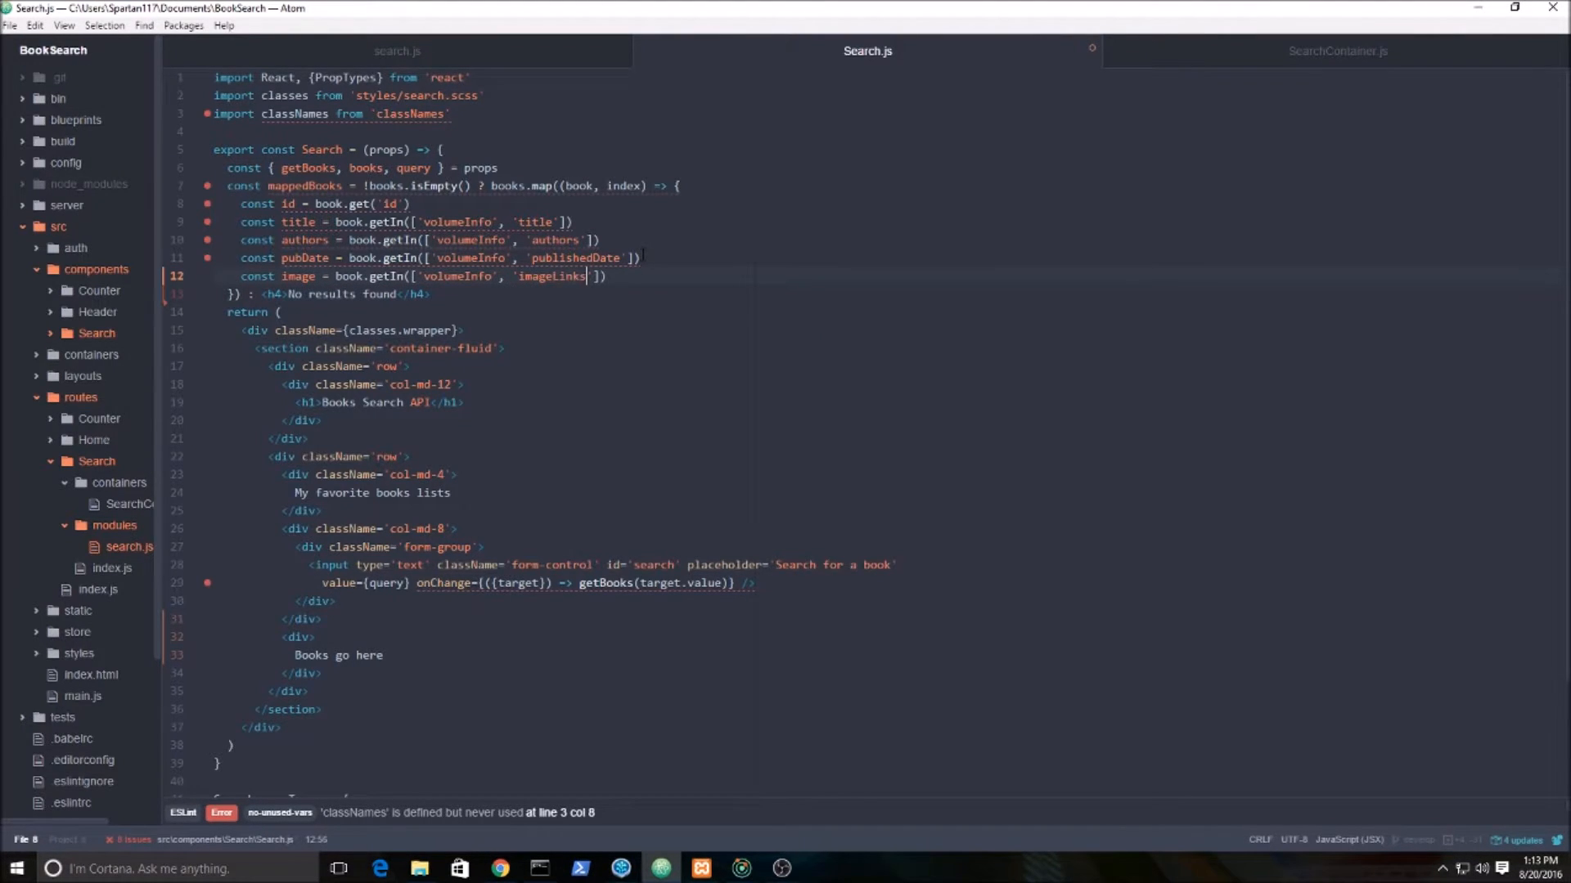
text(, '')
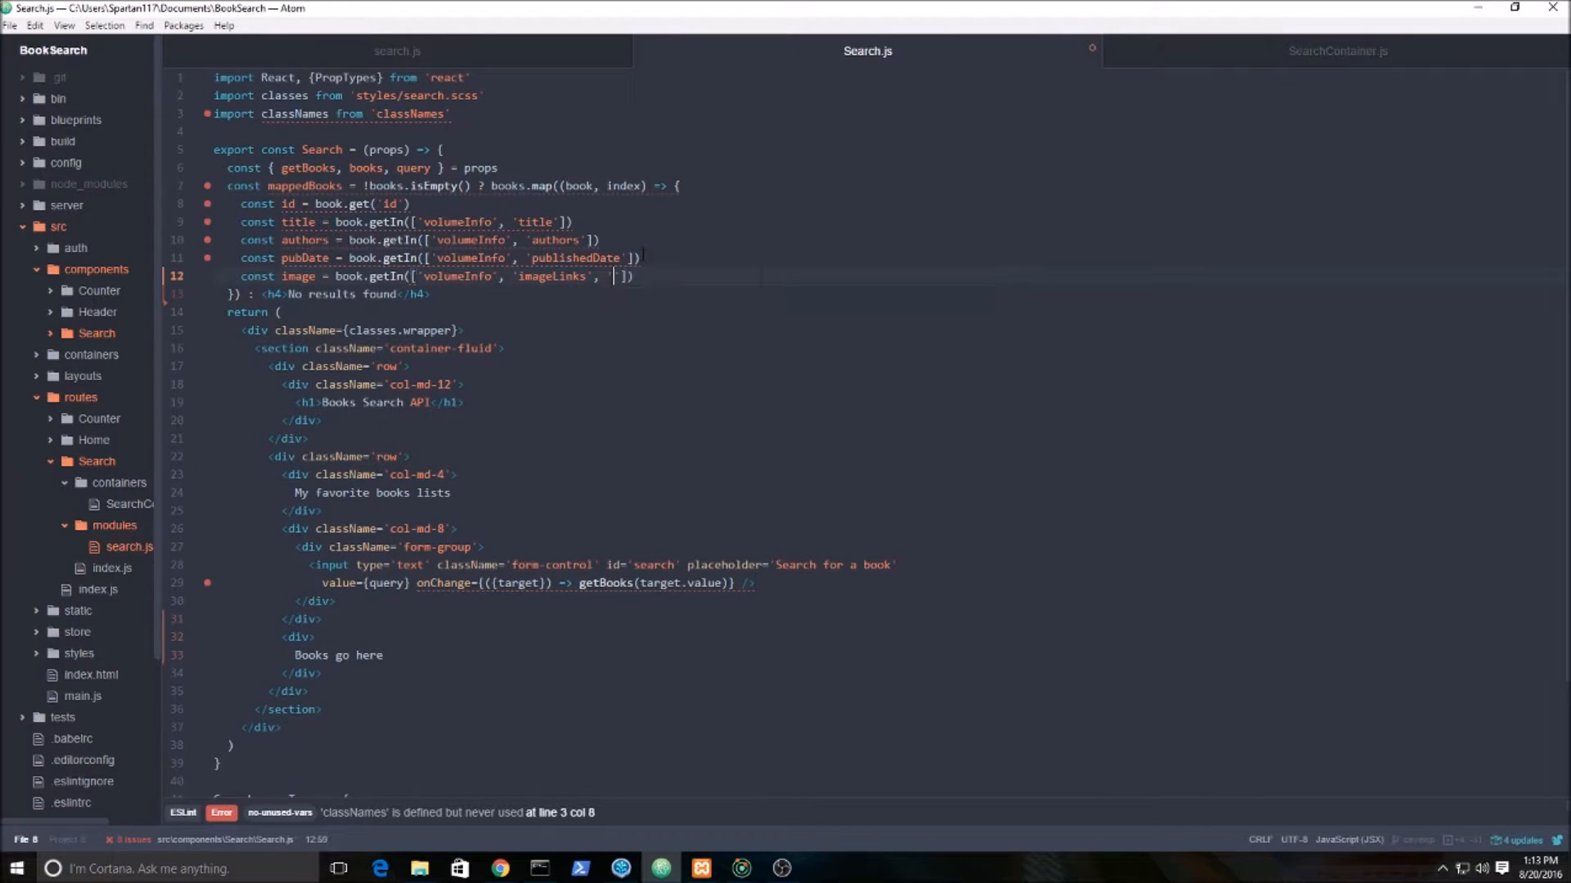
text(smallThumb)
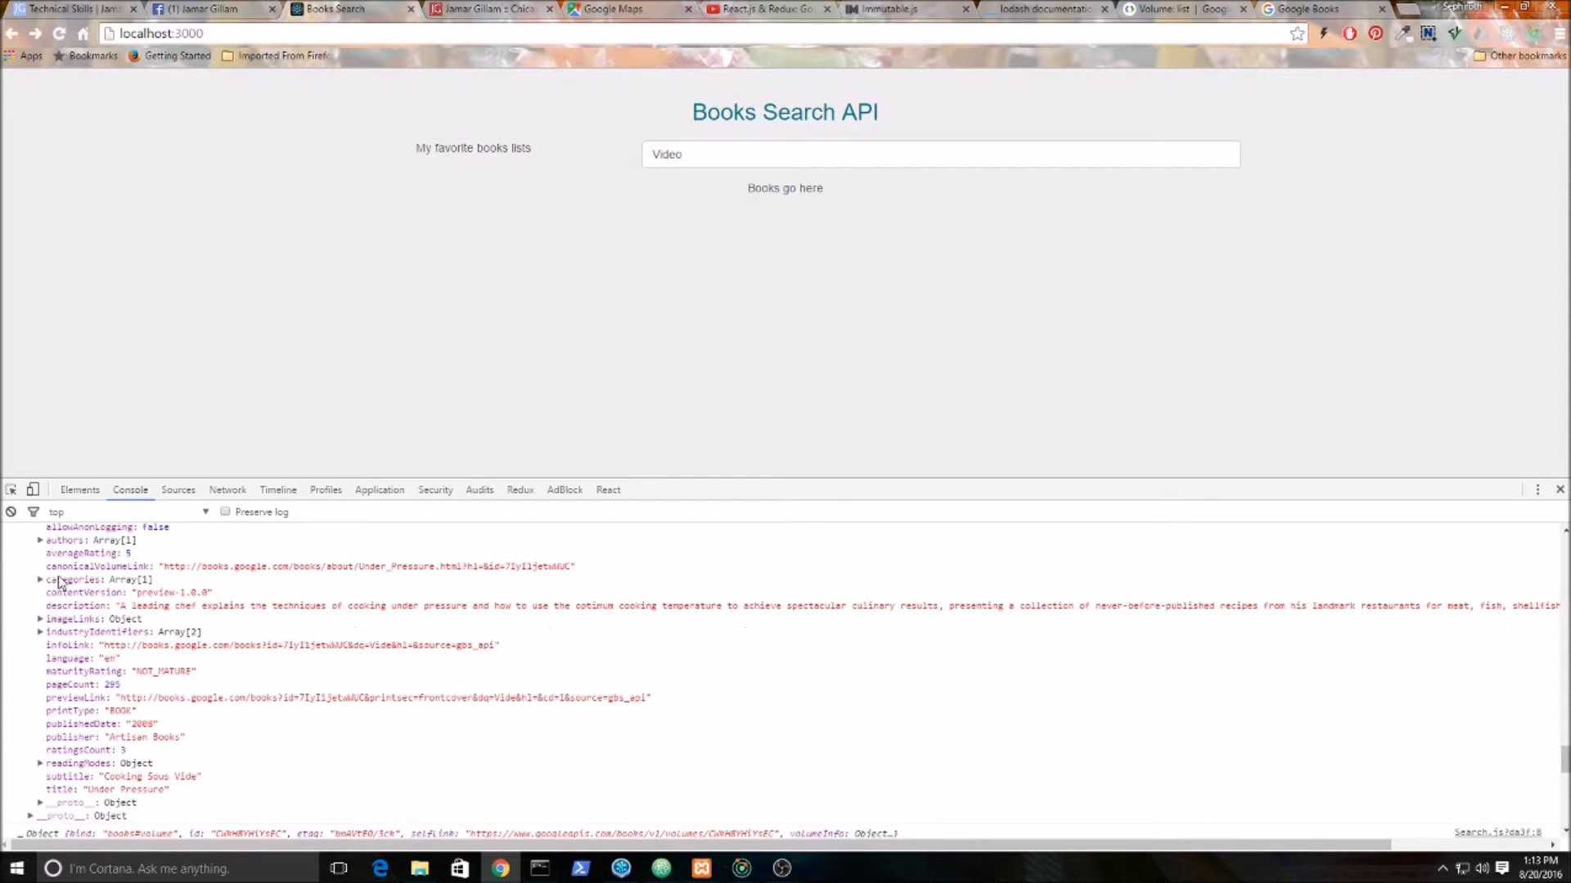
Expand the book's authors array in Chrome's console and scroll through it.
click(41, 622)
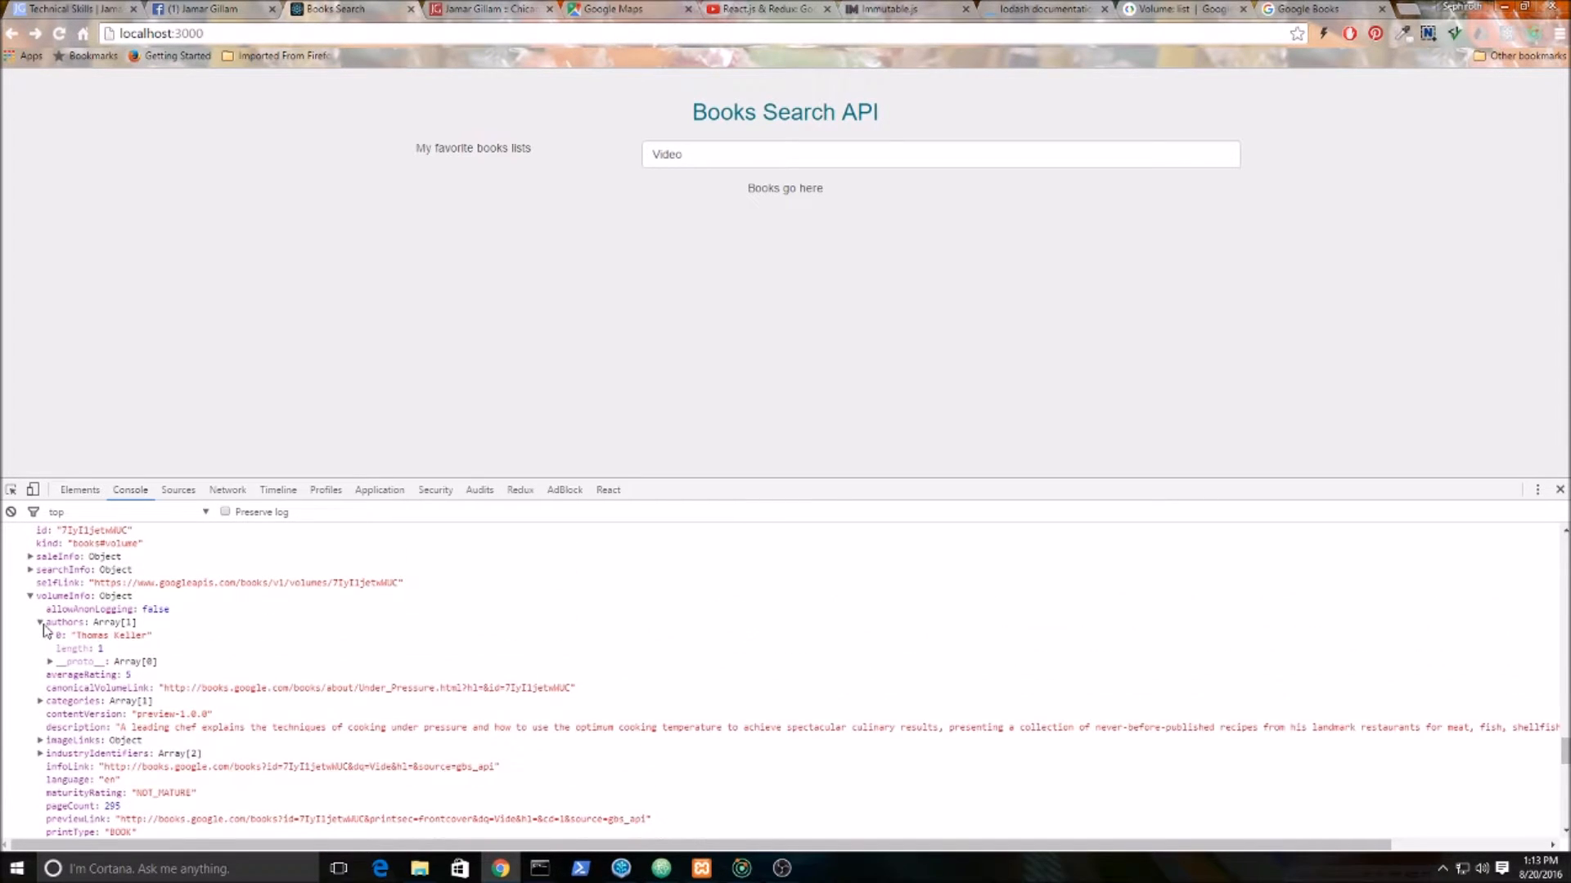
scroll(down, 3)
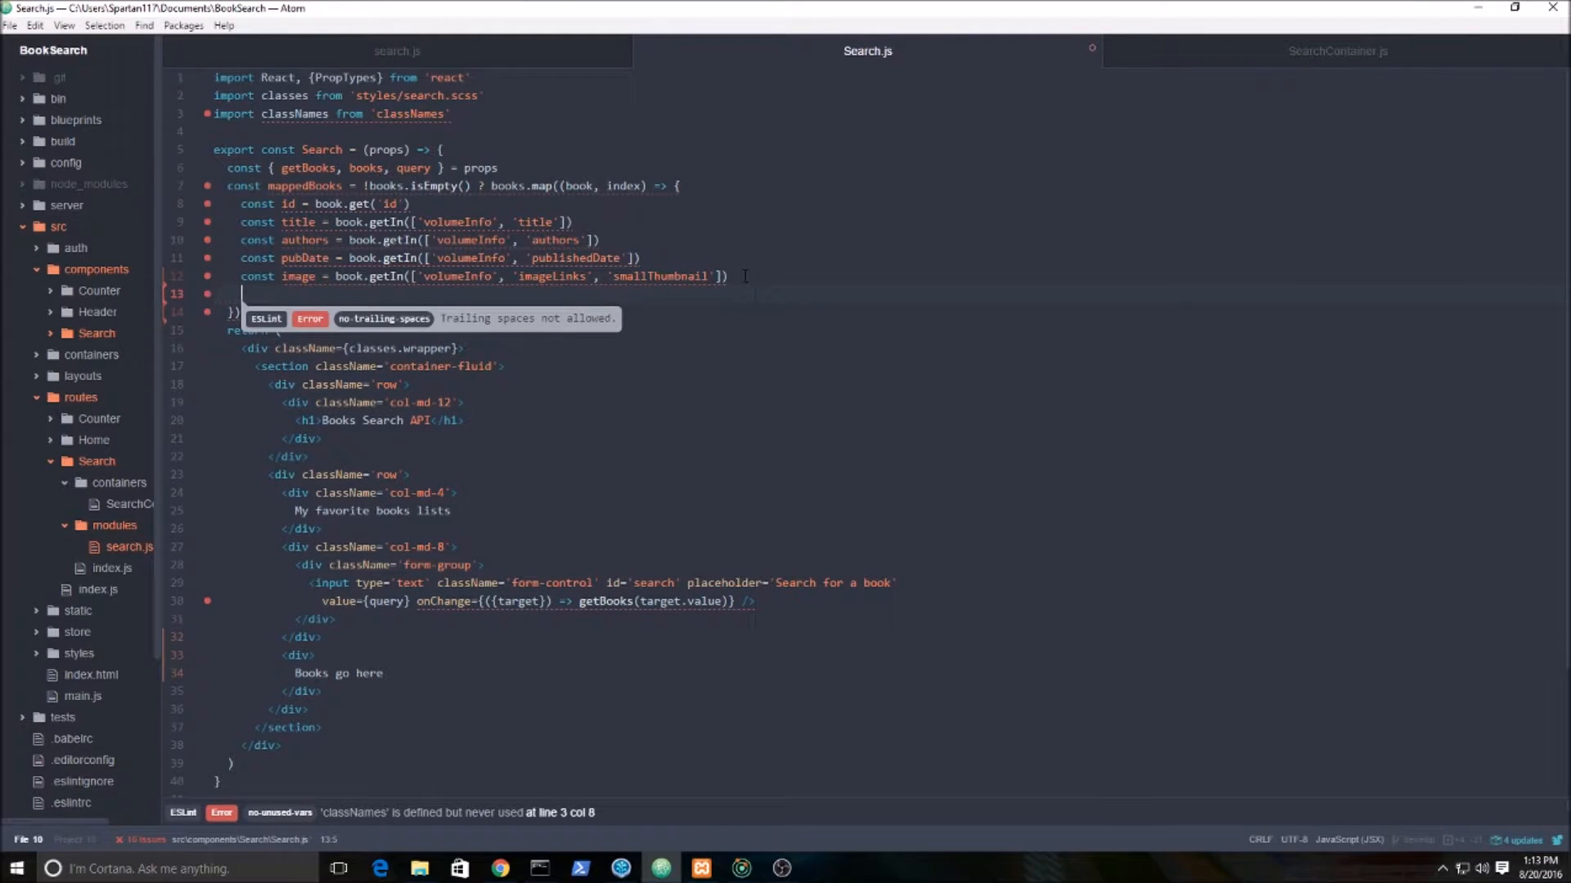
Add const link = book.getIn(['volumeInfo', 'previewLink']) and start the next constant below.
text(const link)
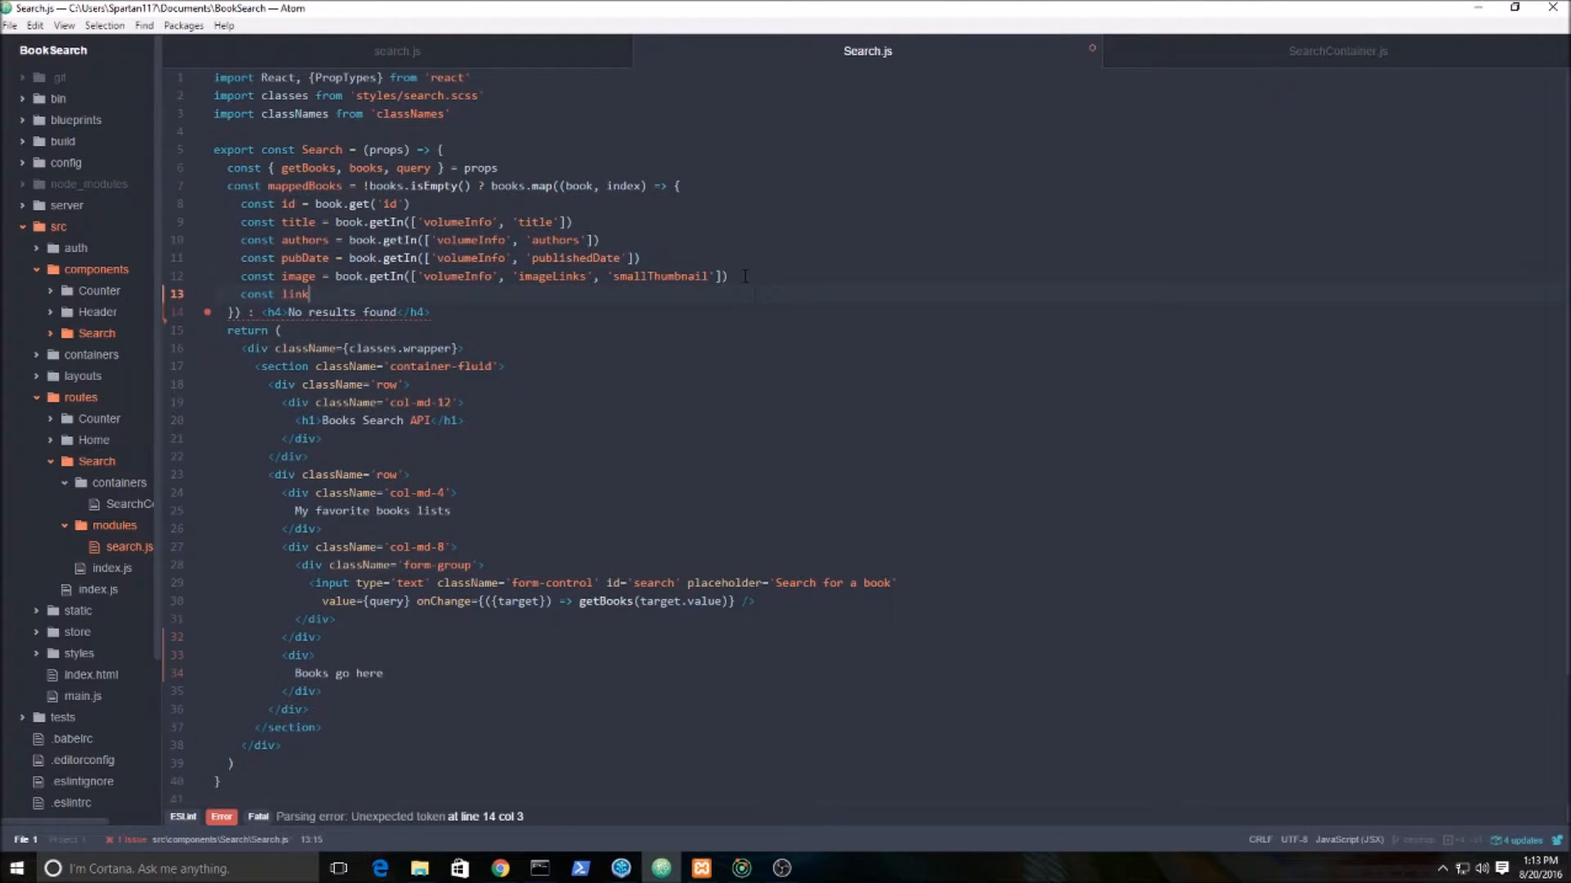
text(= book.getIn()
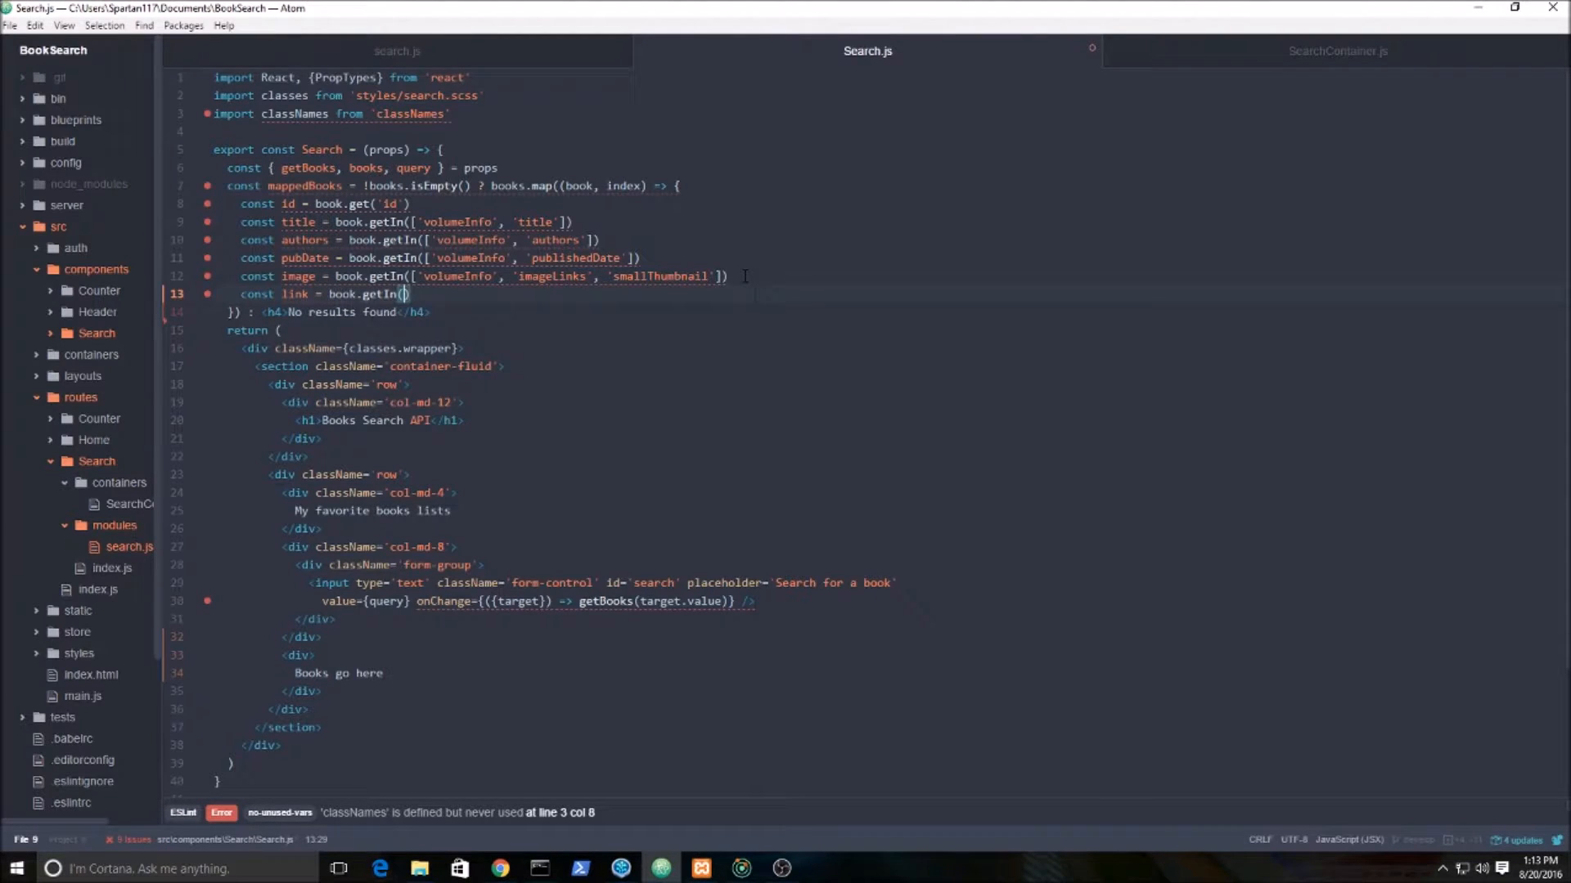
text(['volumeInfo', ')
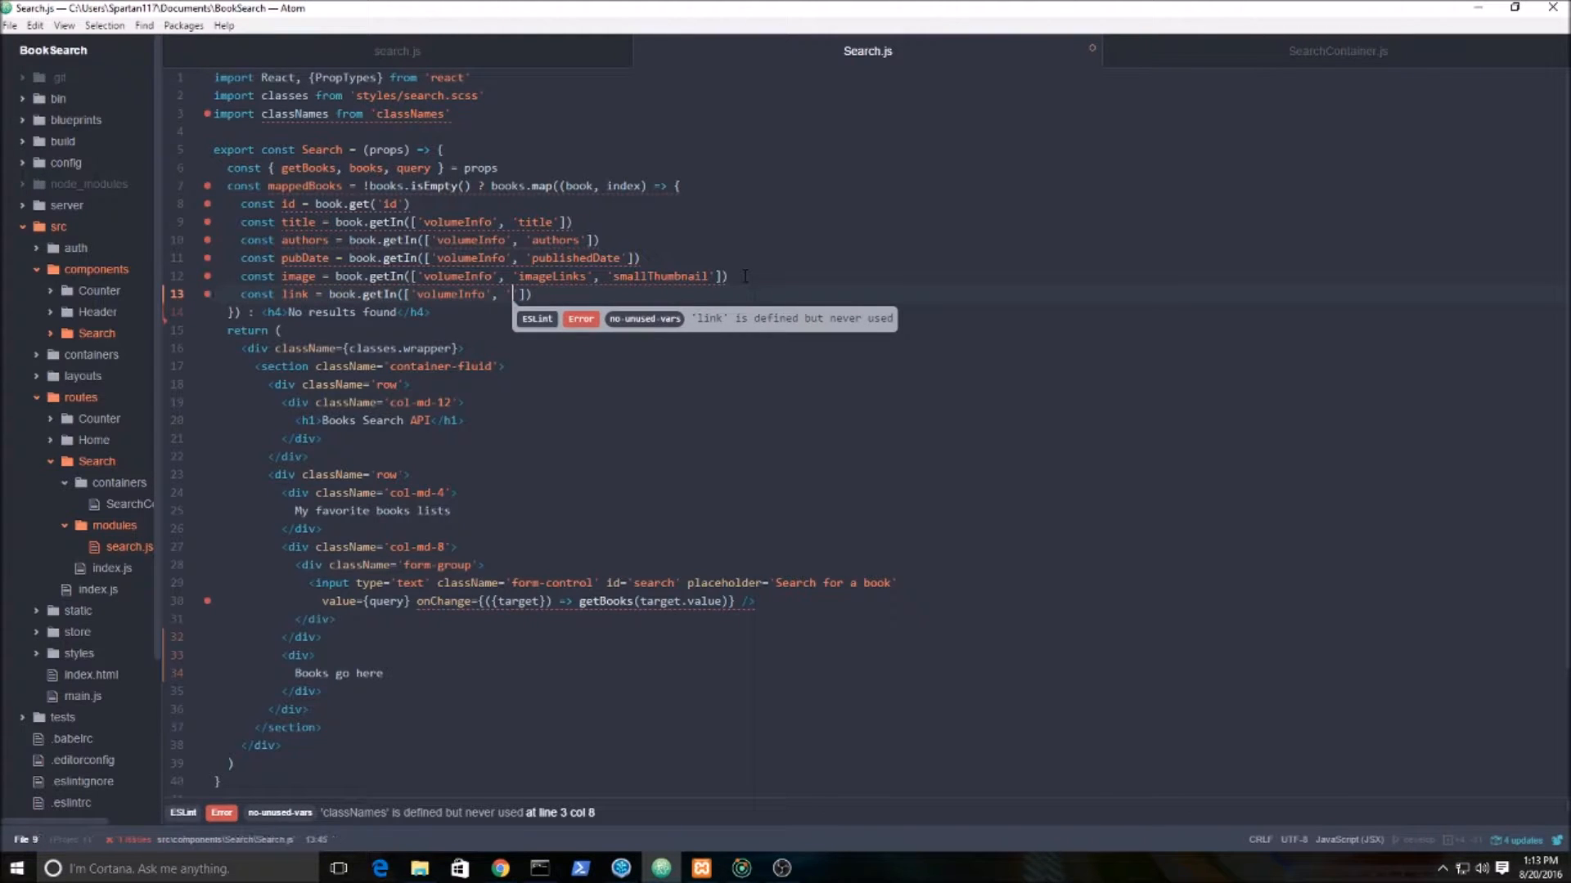
text(previewLink)
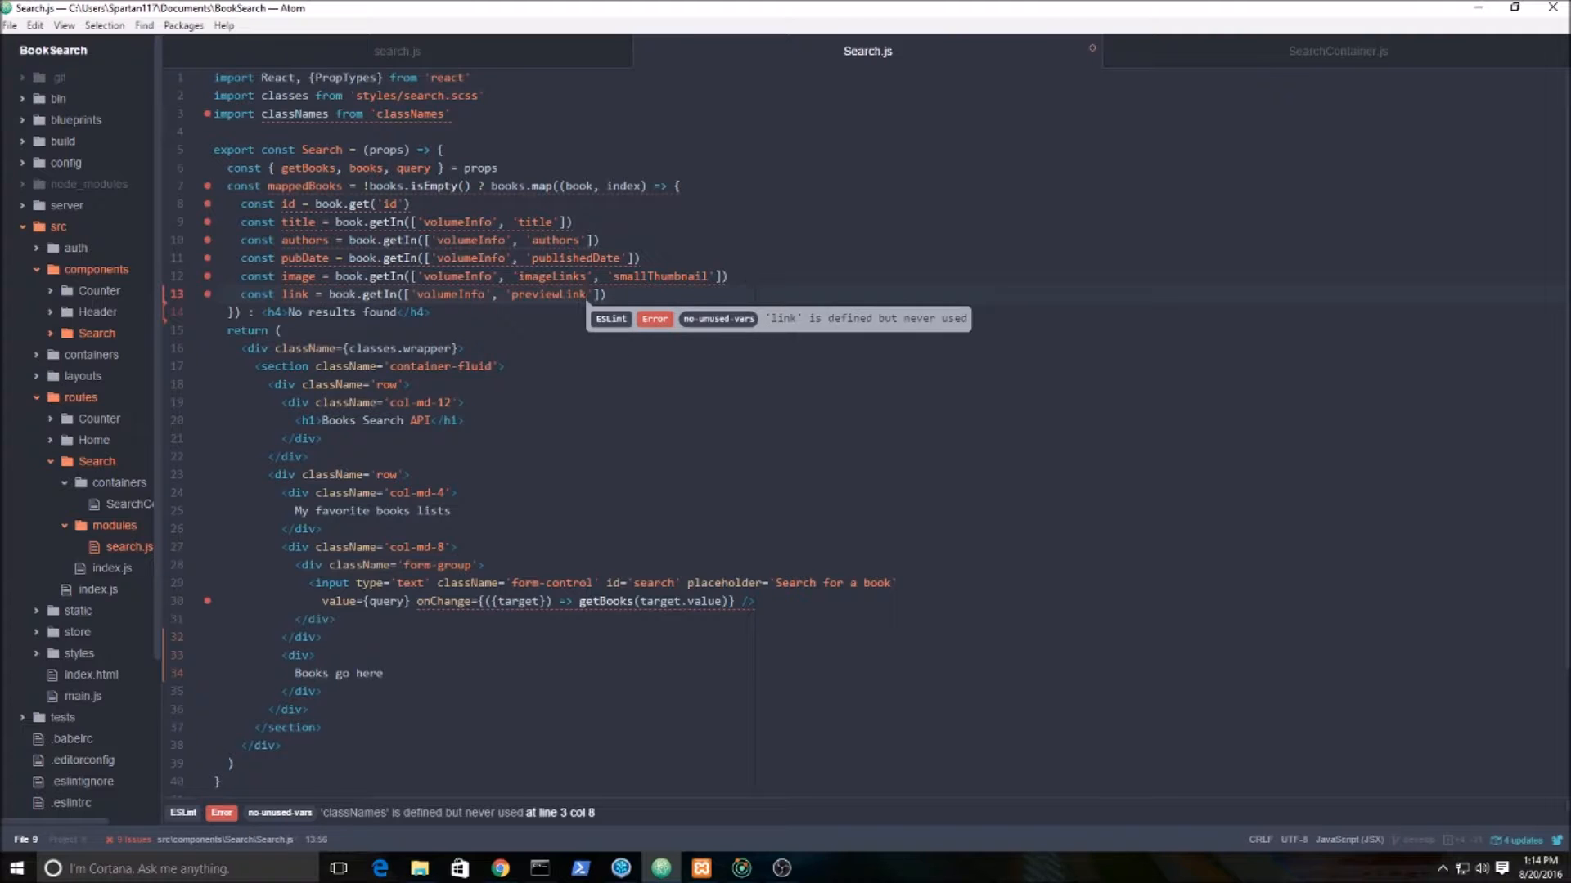
key(enter)
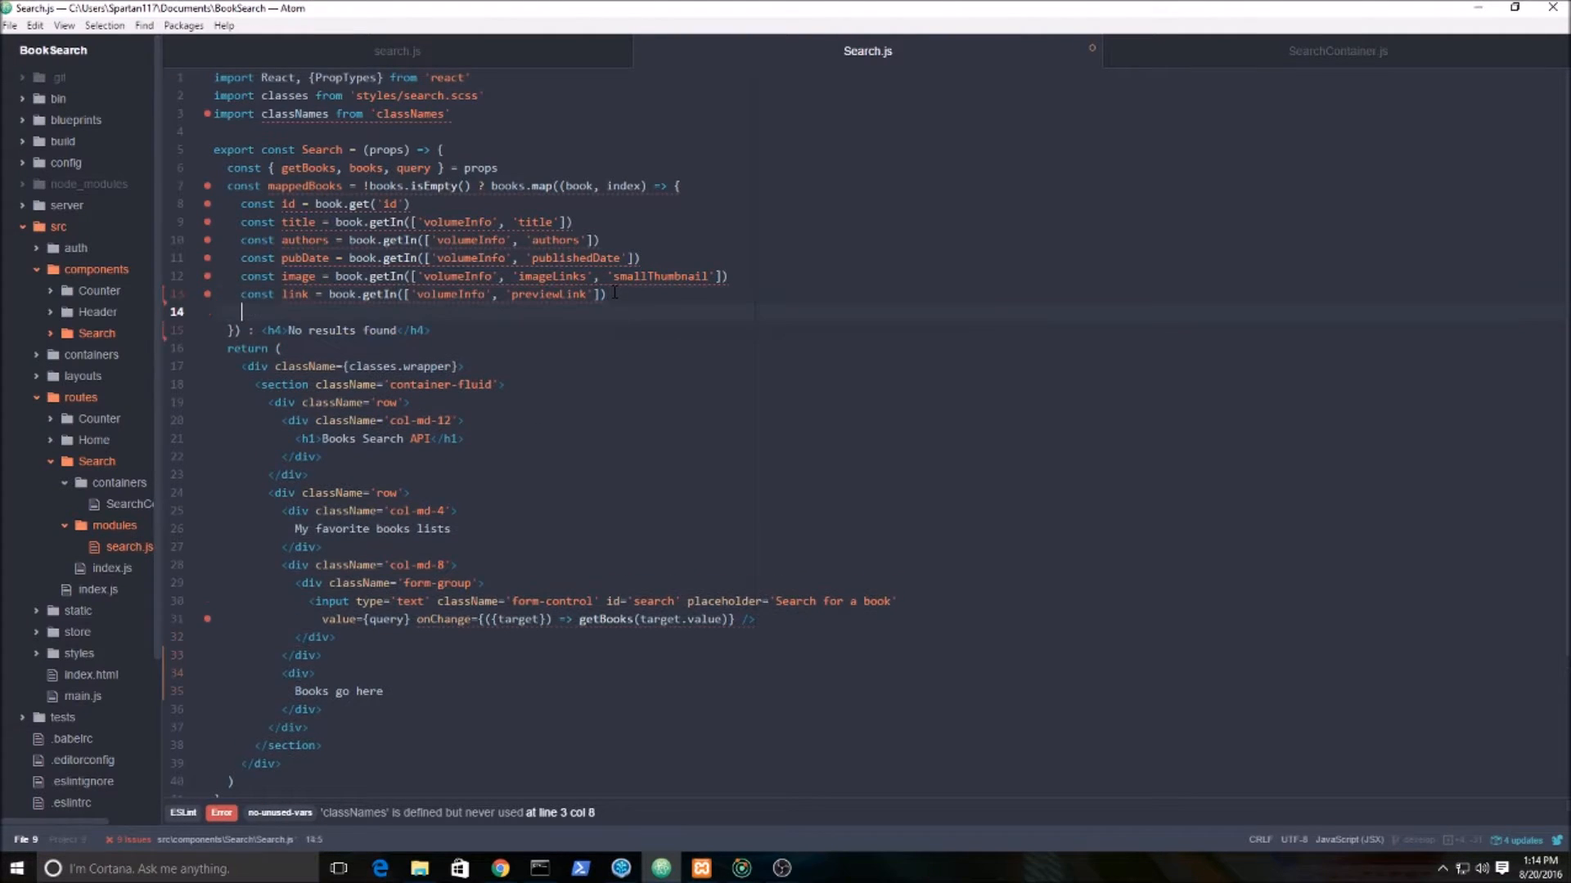
text(const mapppedAuh)
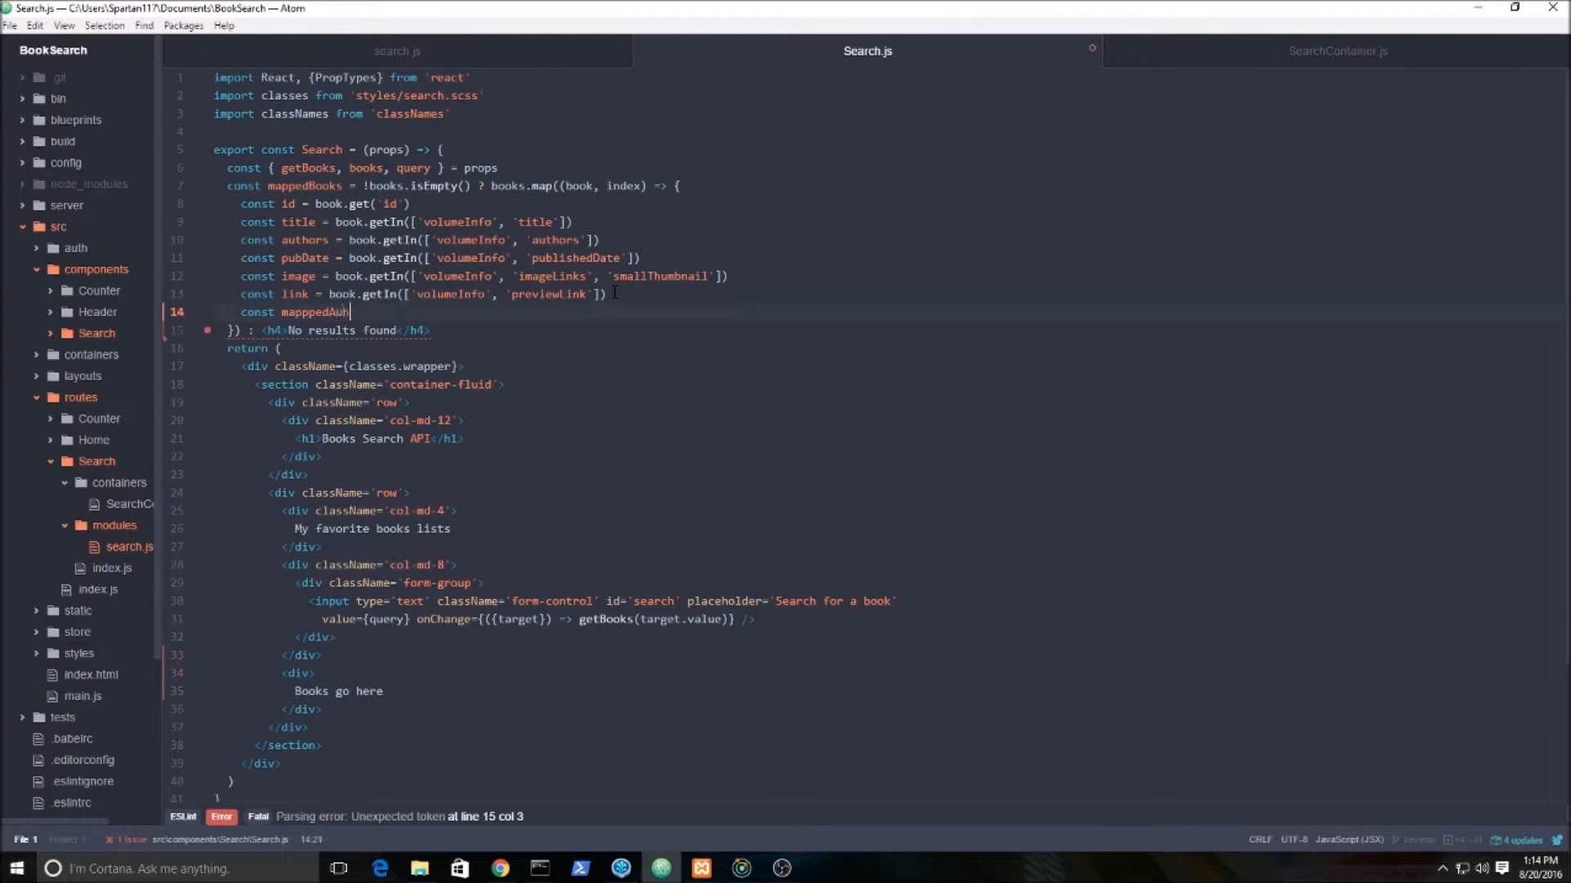
Start mappedAuthors as authors ? authors.map((author, i) => { ... }) : null.
text(ors)
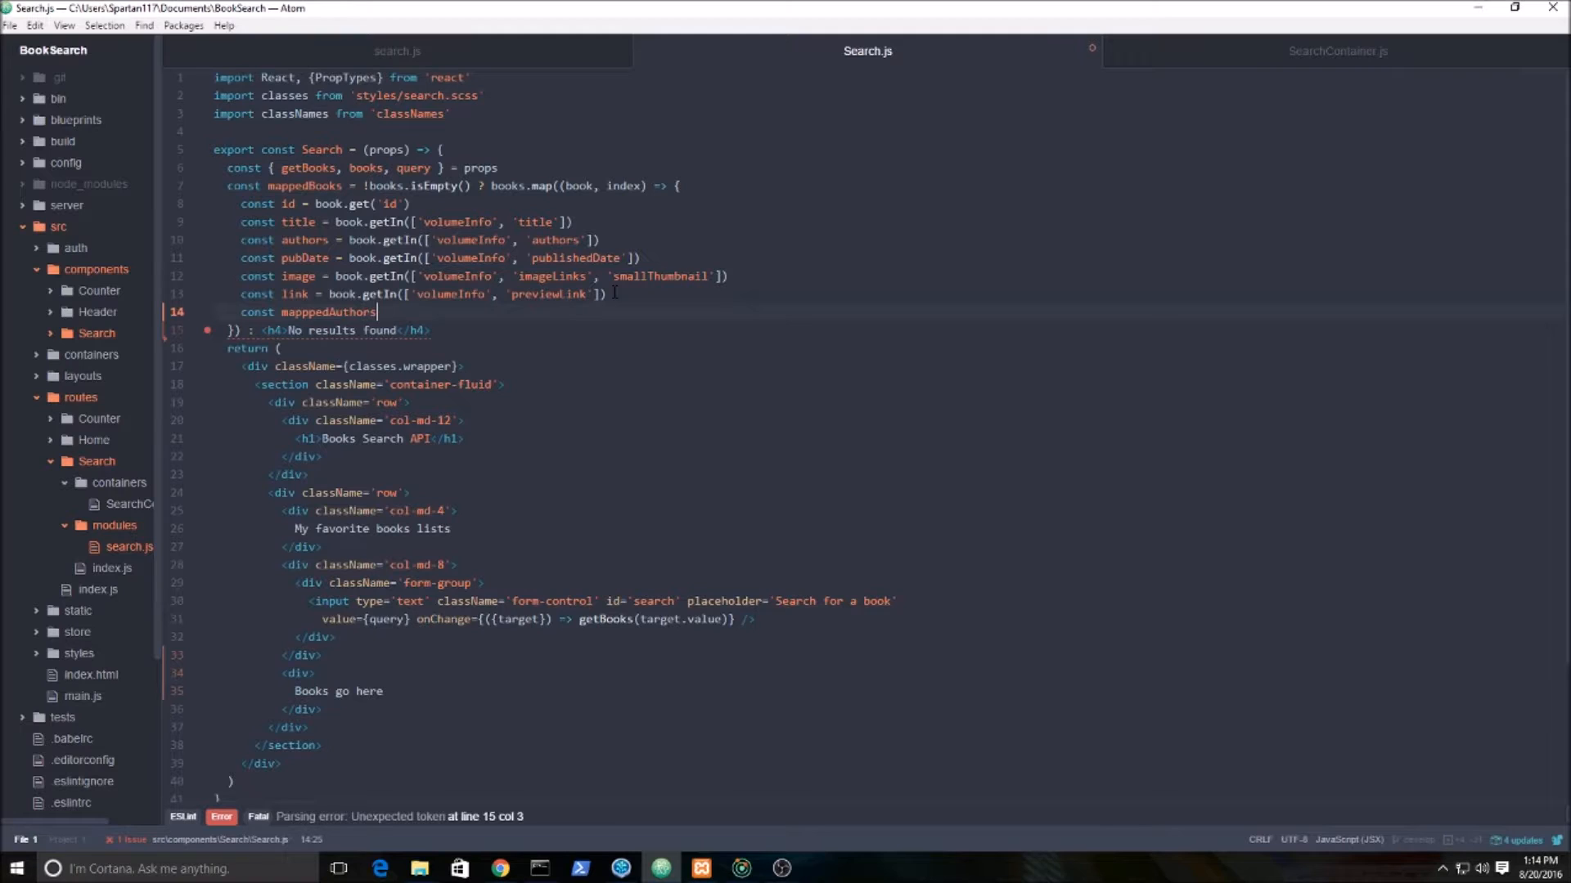
text(= authors ?)
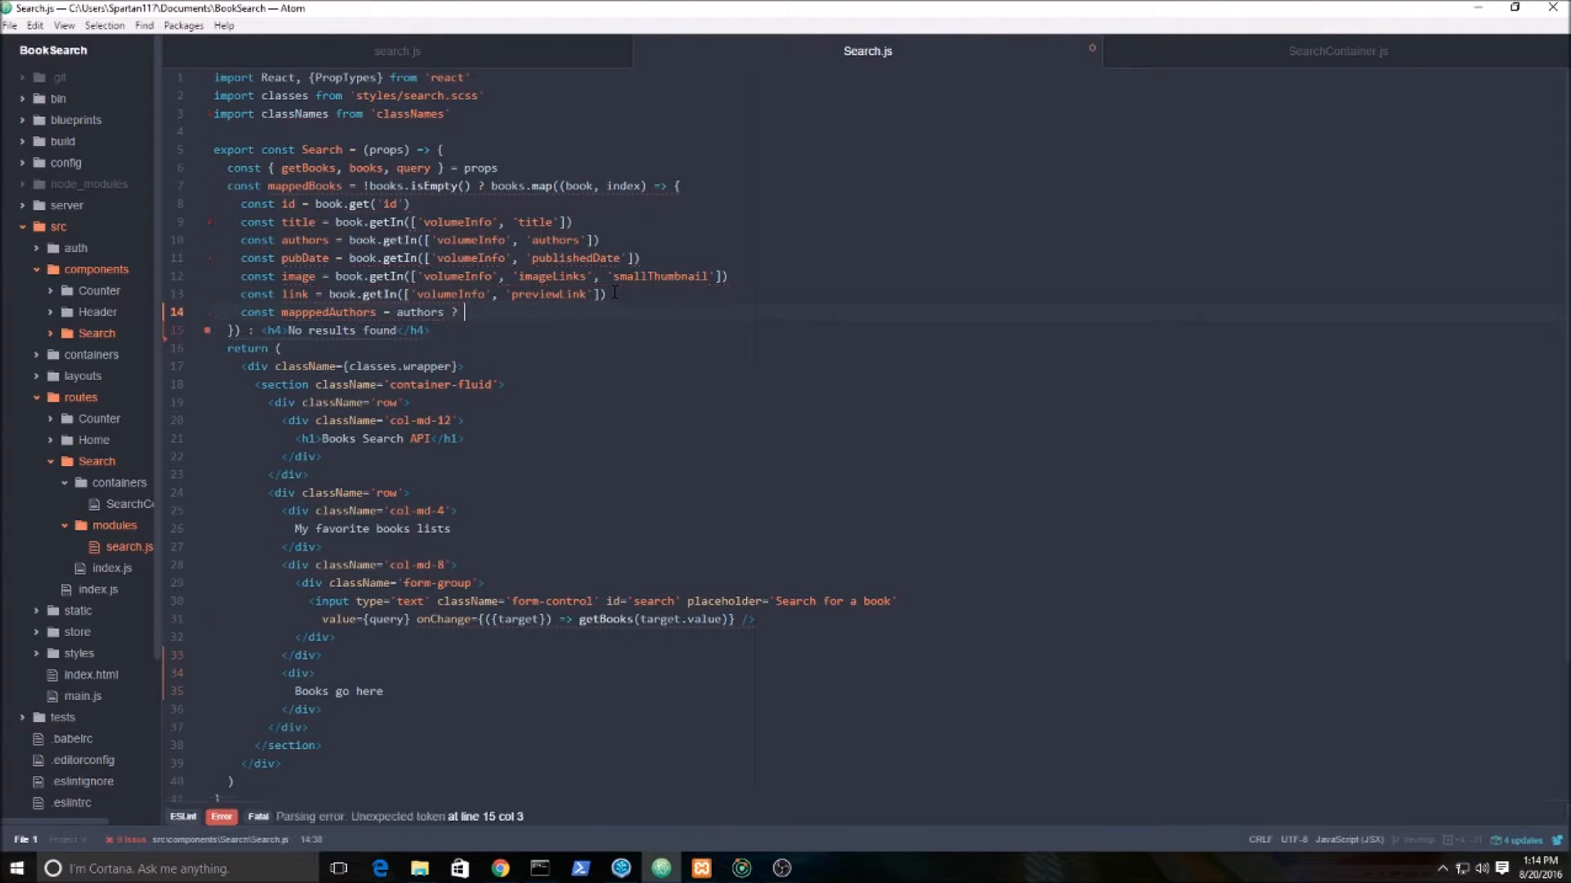
text(auht)
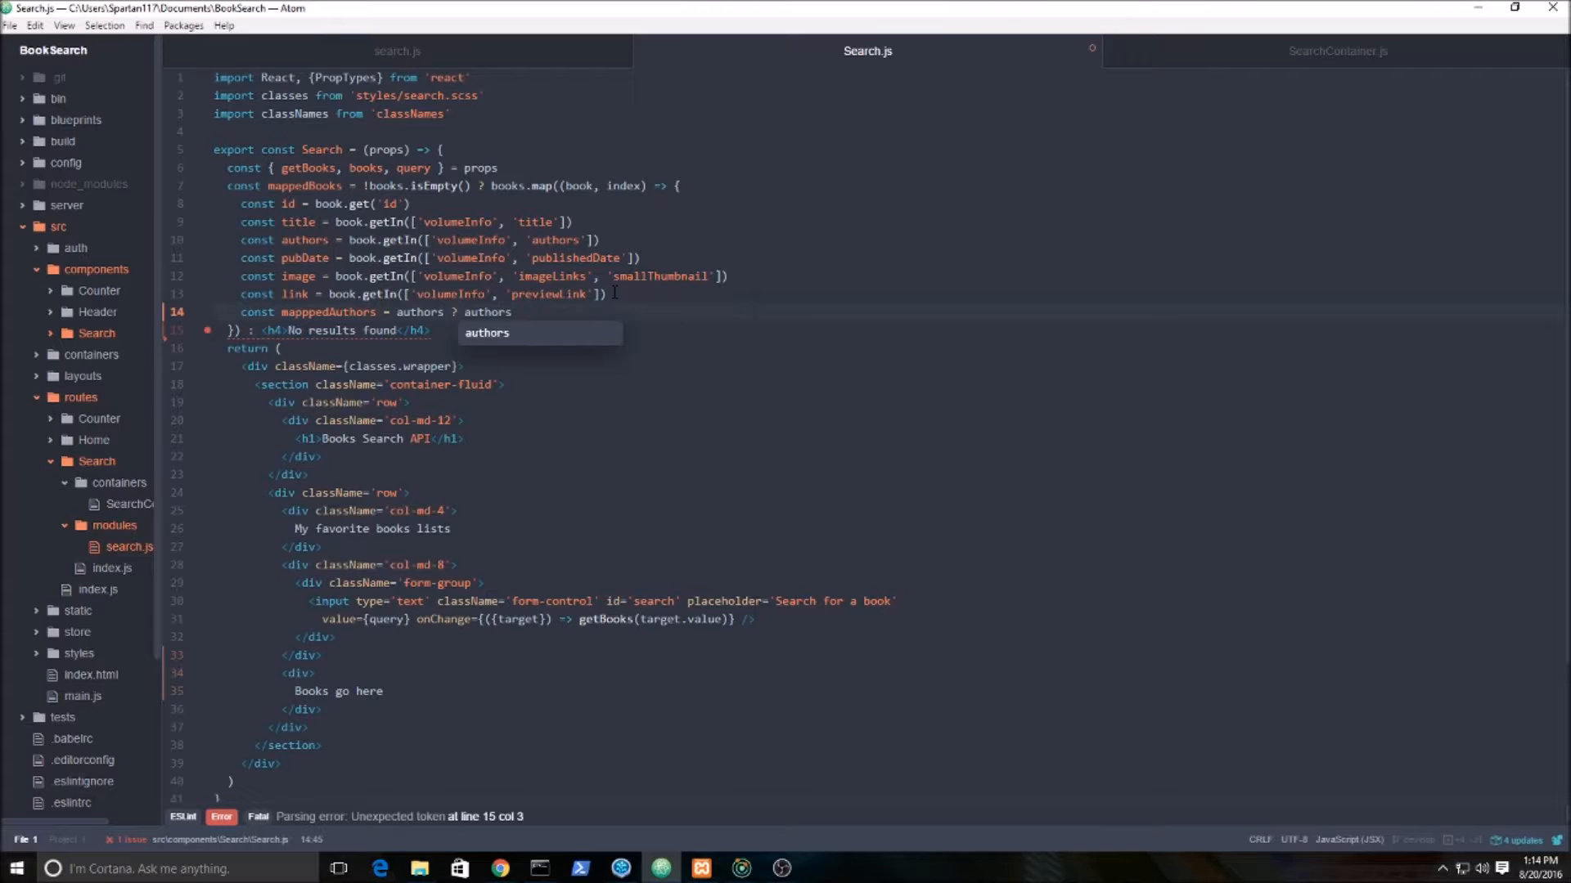
text(.map)
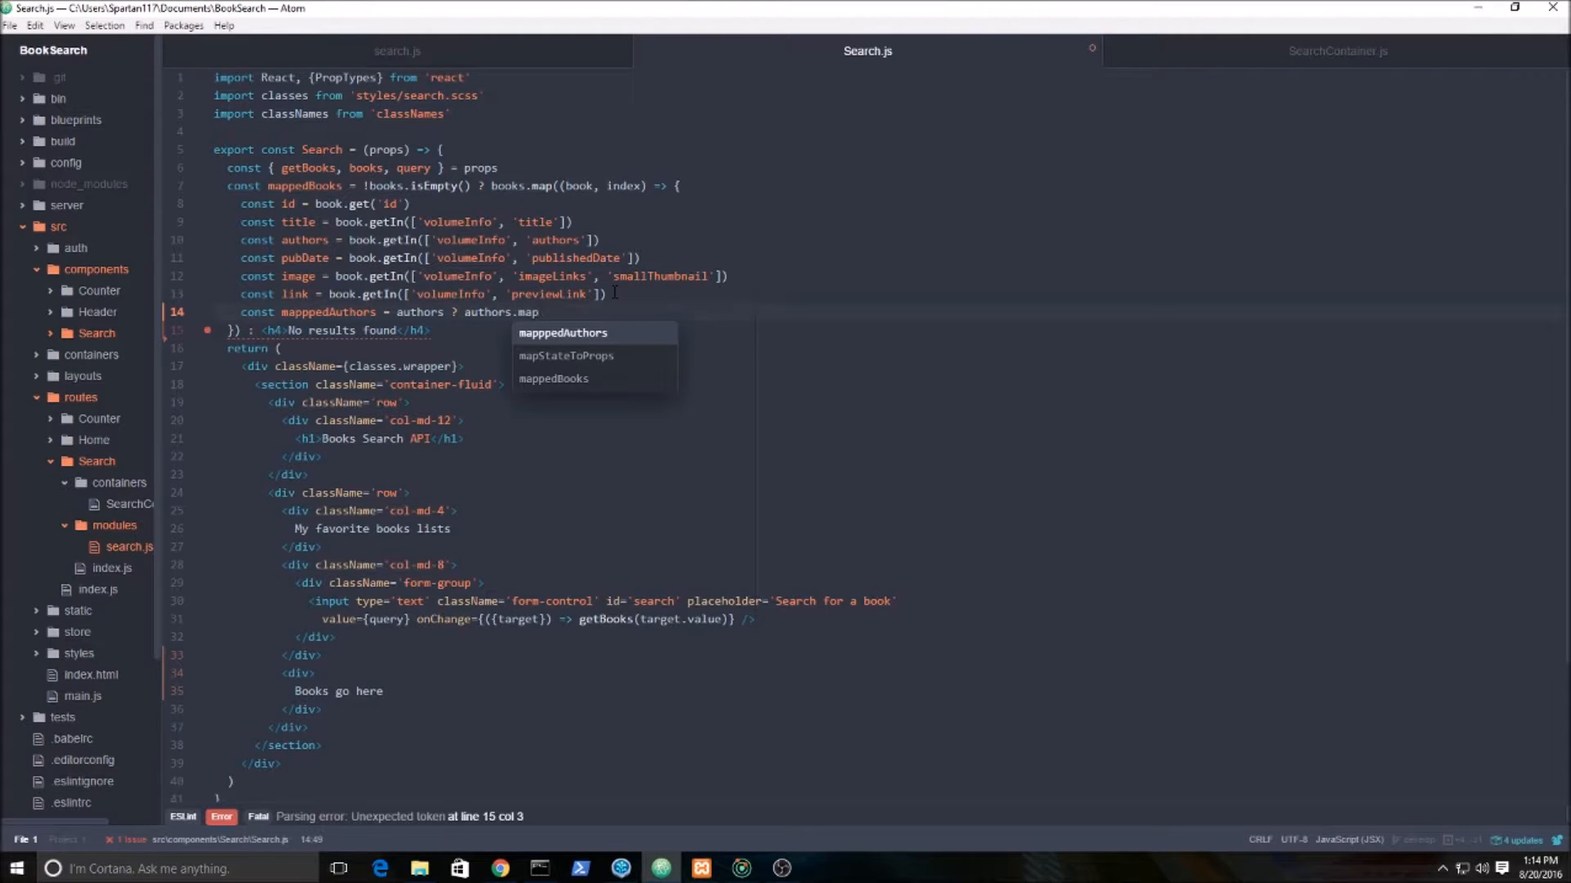
text(())
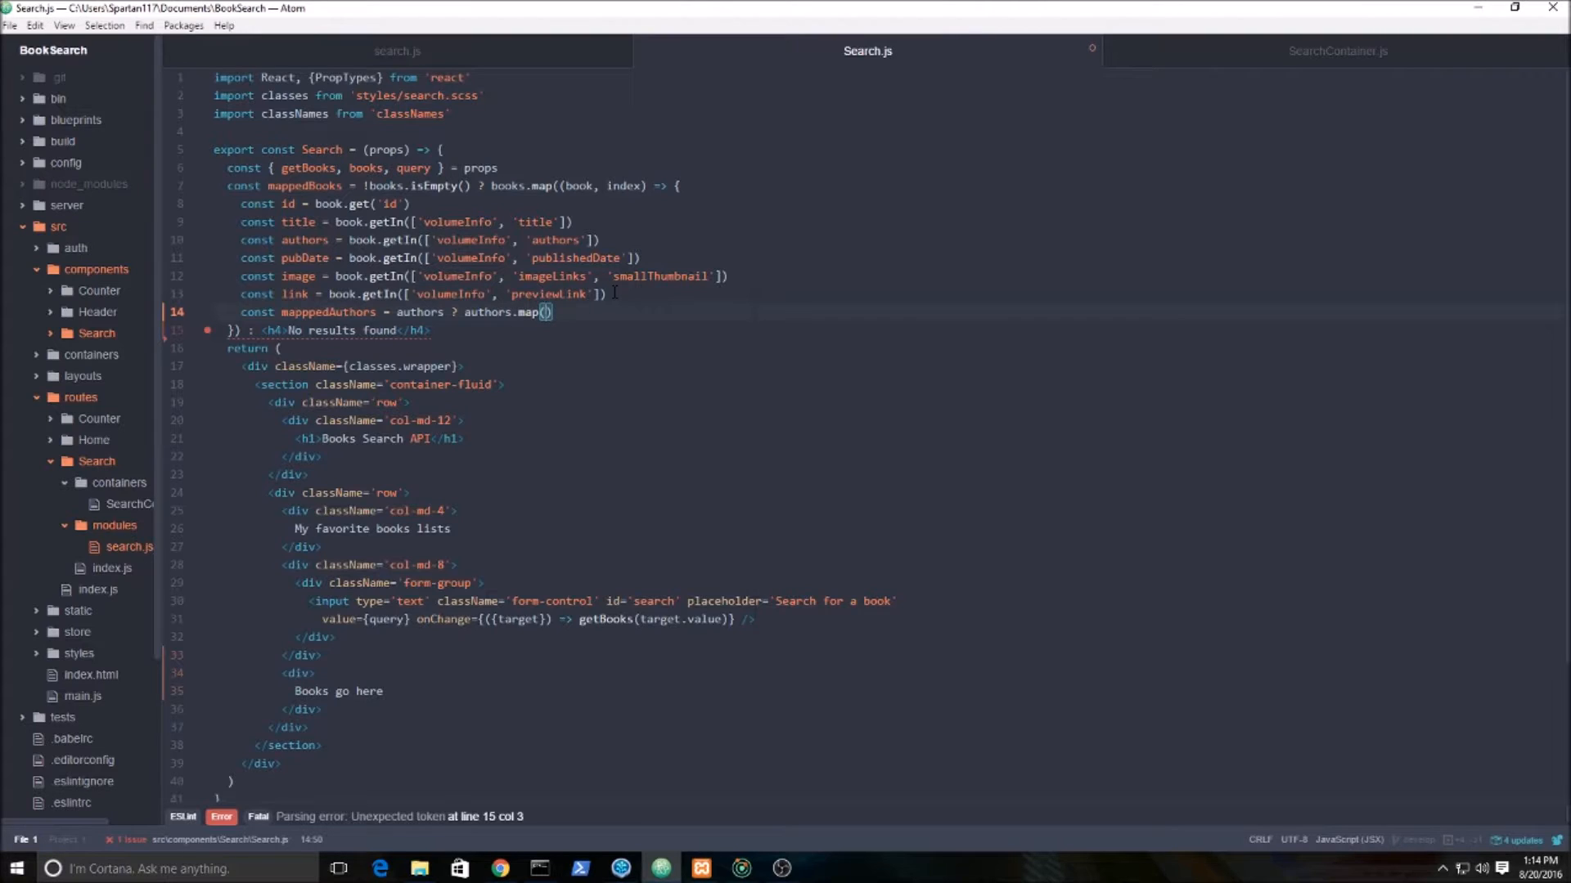
text((au)
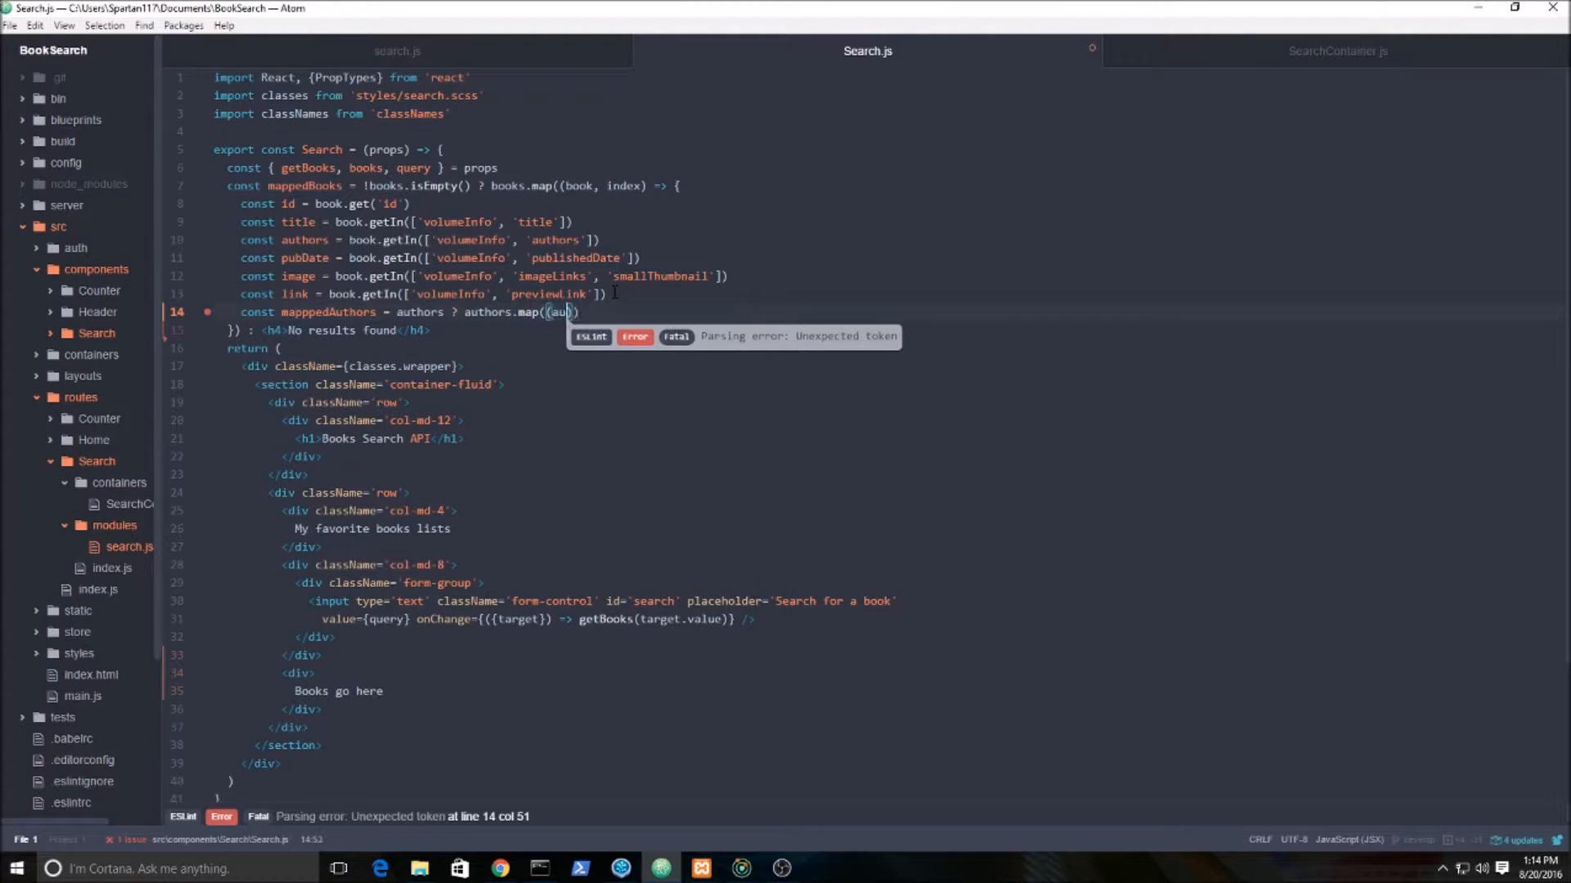
text(thor)
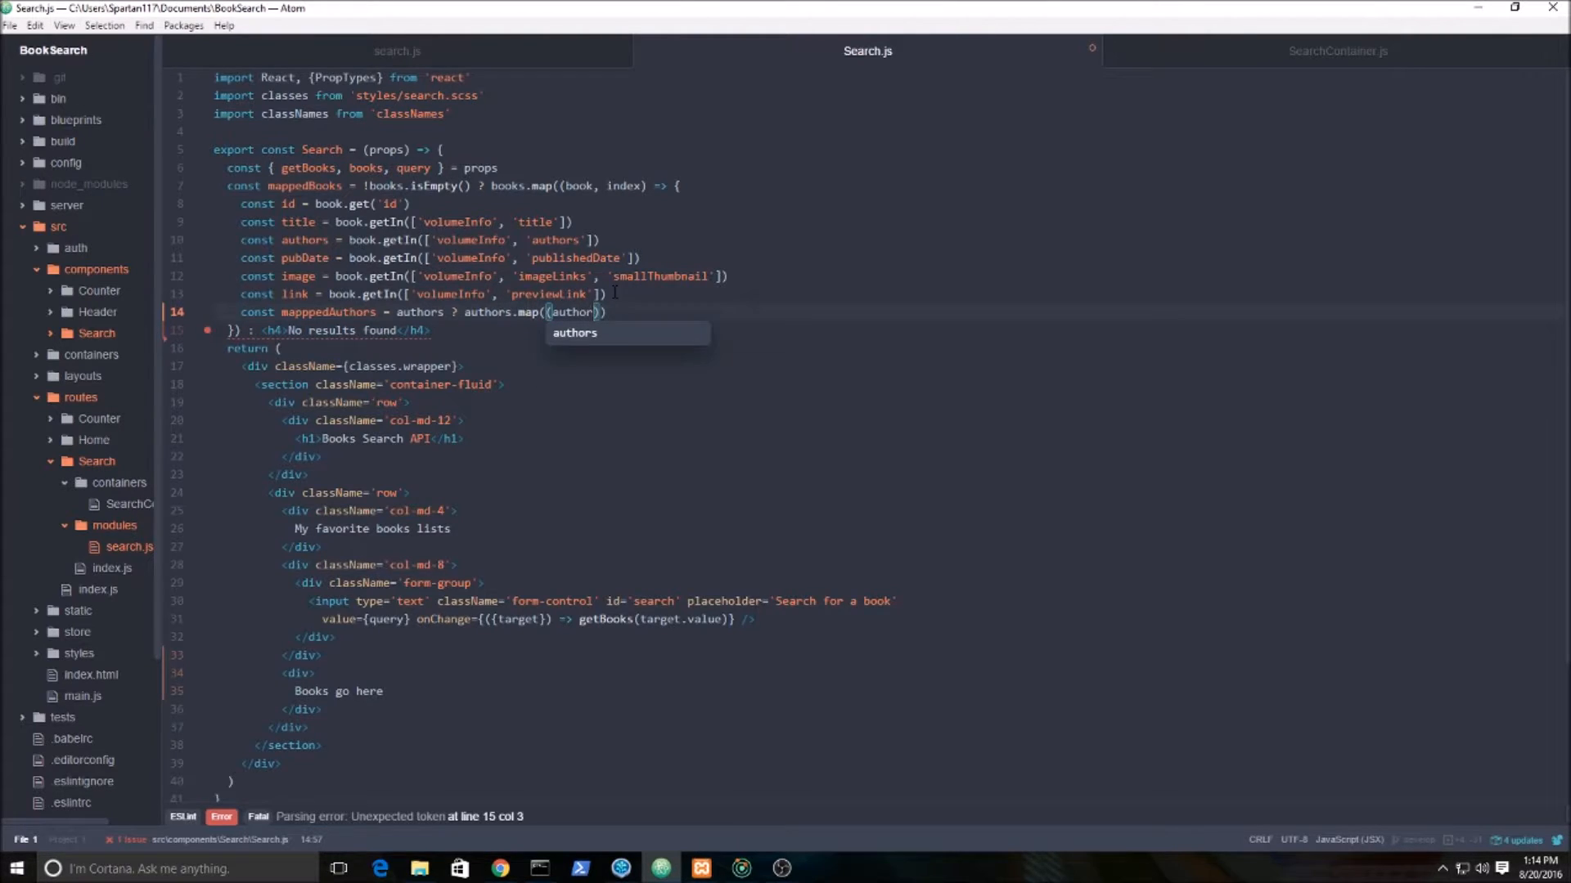
text(, i)
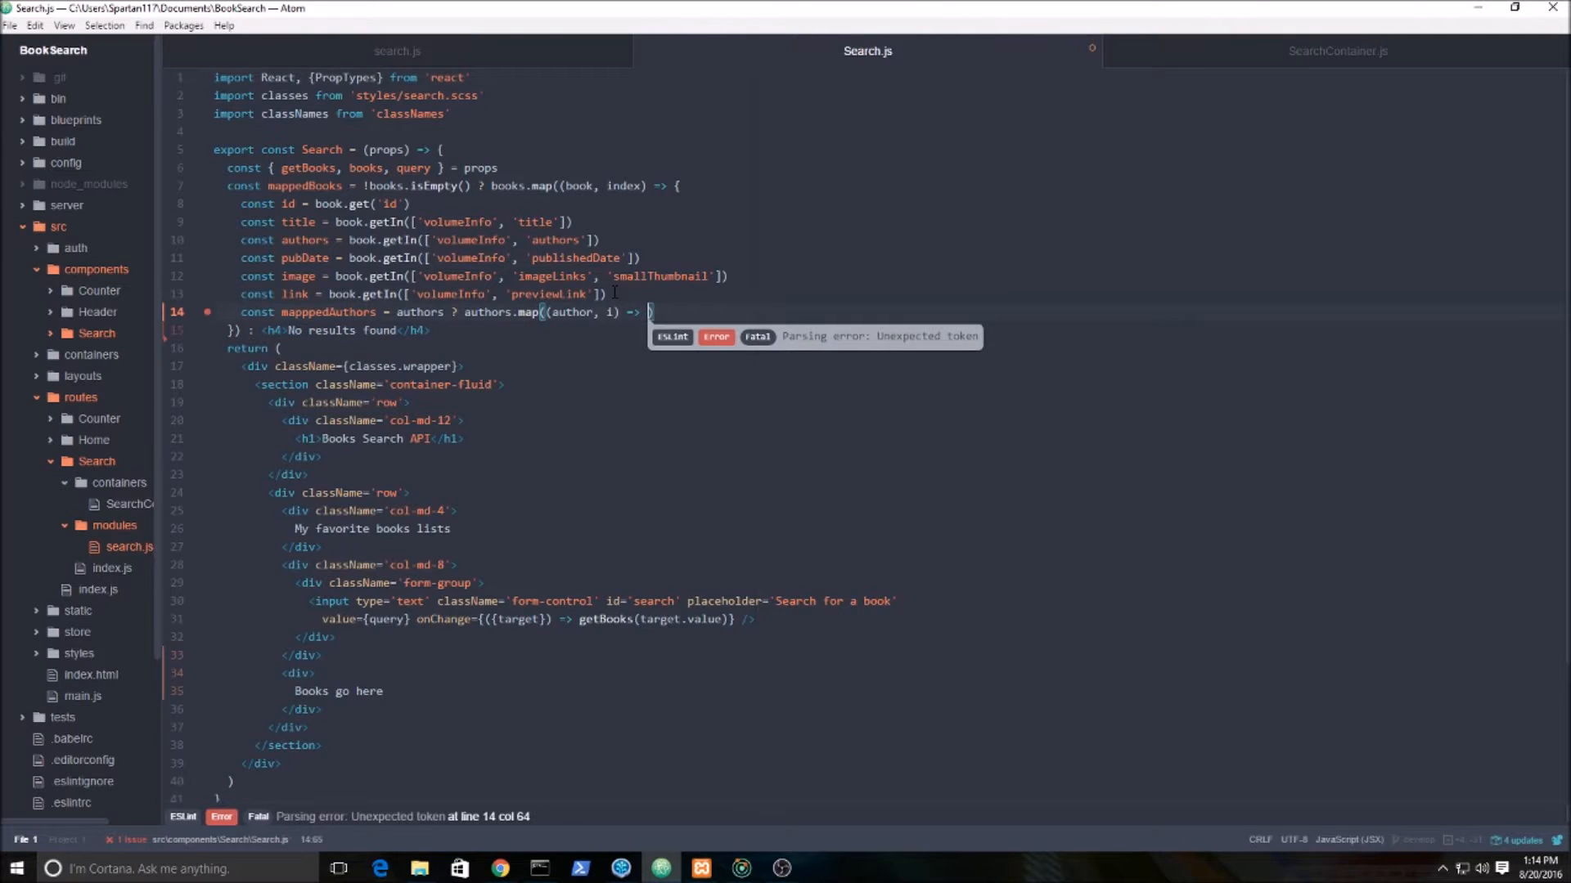
key(enter)
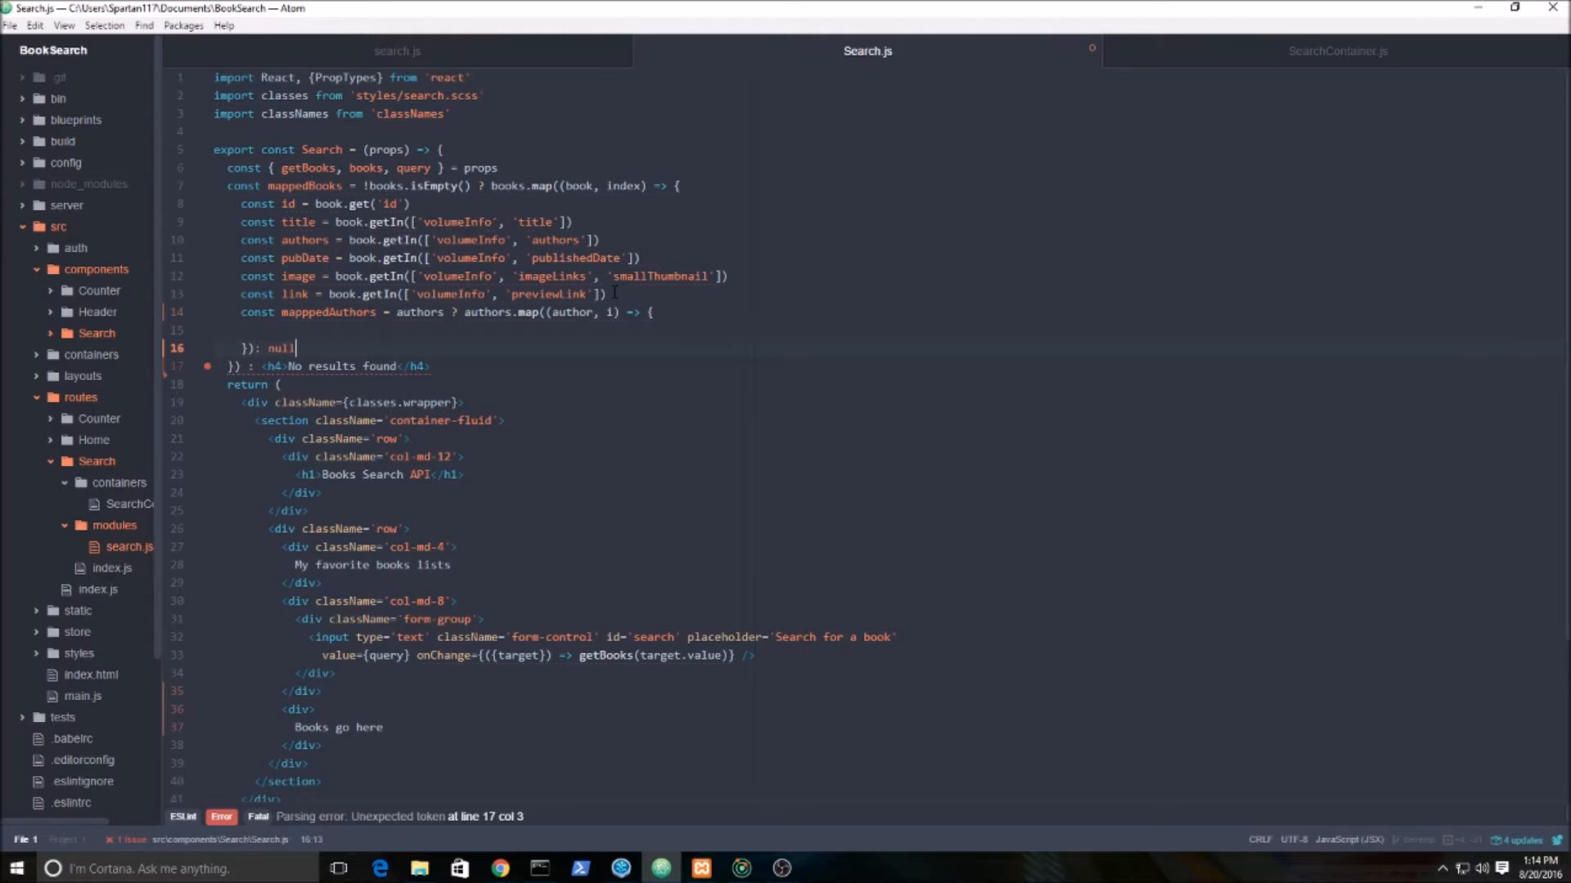
Return <span key={i}>{author}</span> from the author map and check the callback's closing braces.
text(return)
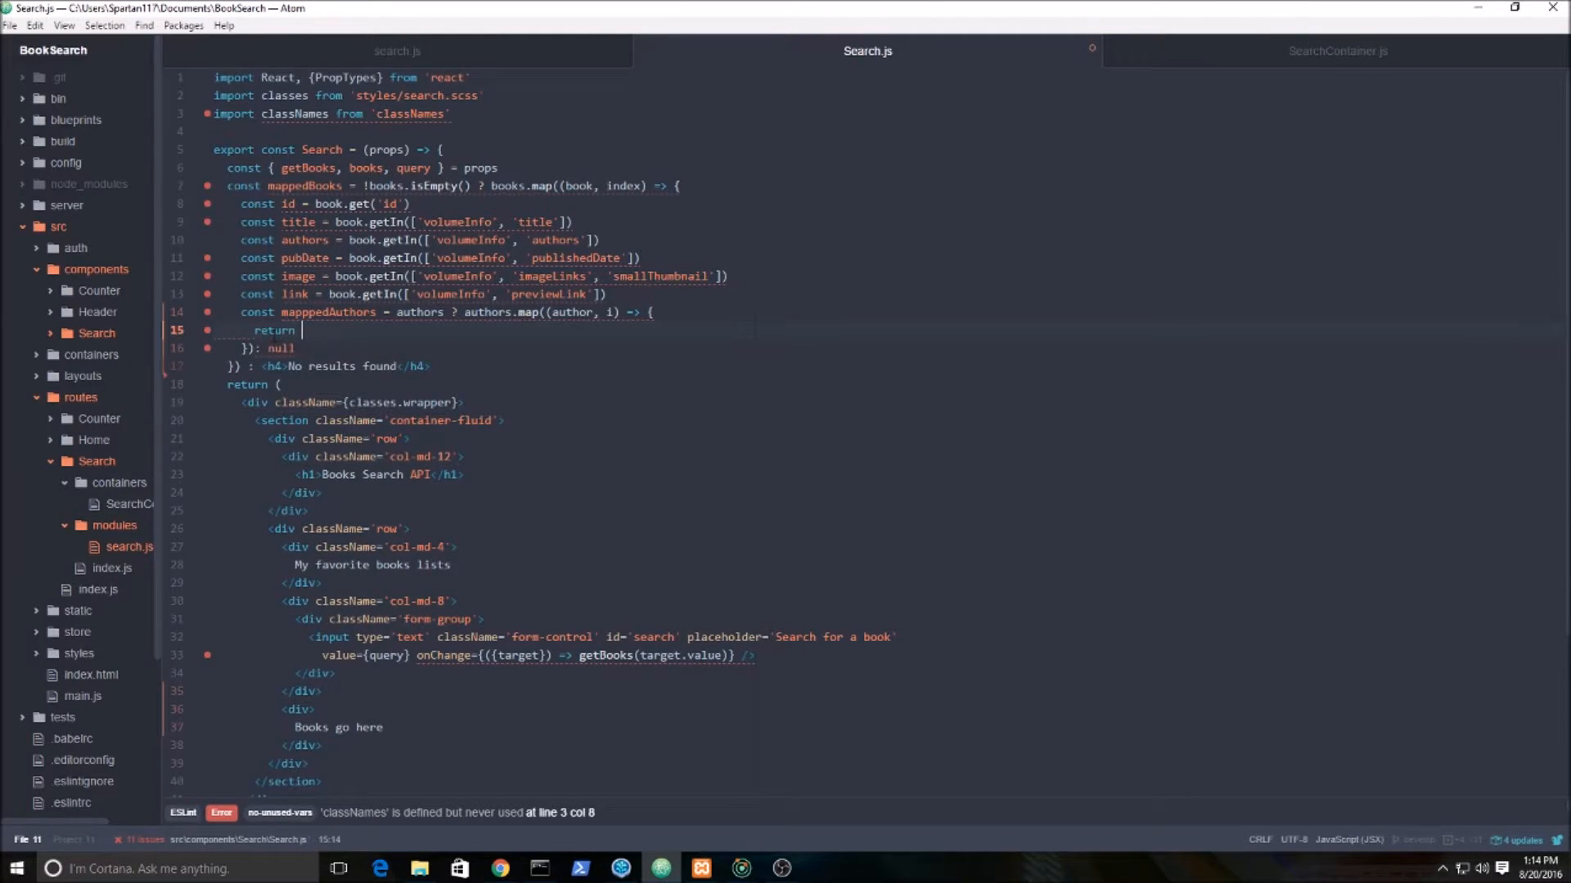
text(<span key)
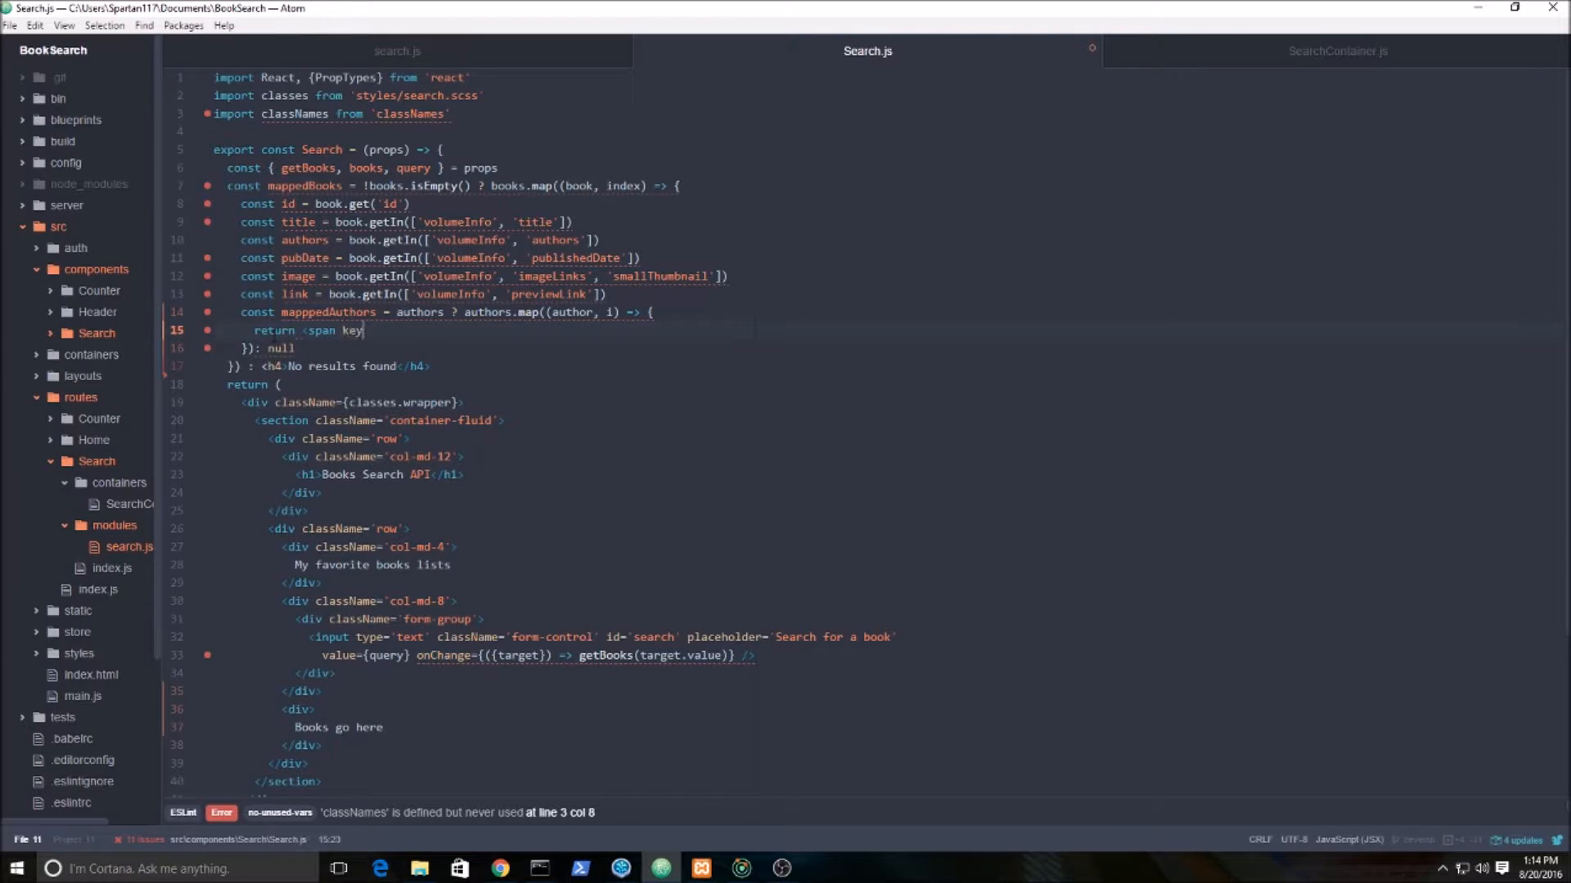
text(={i}>{a}</span>)
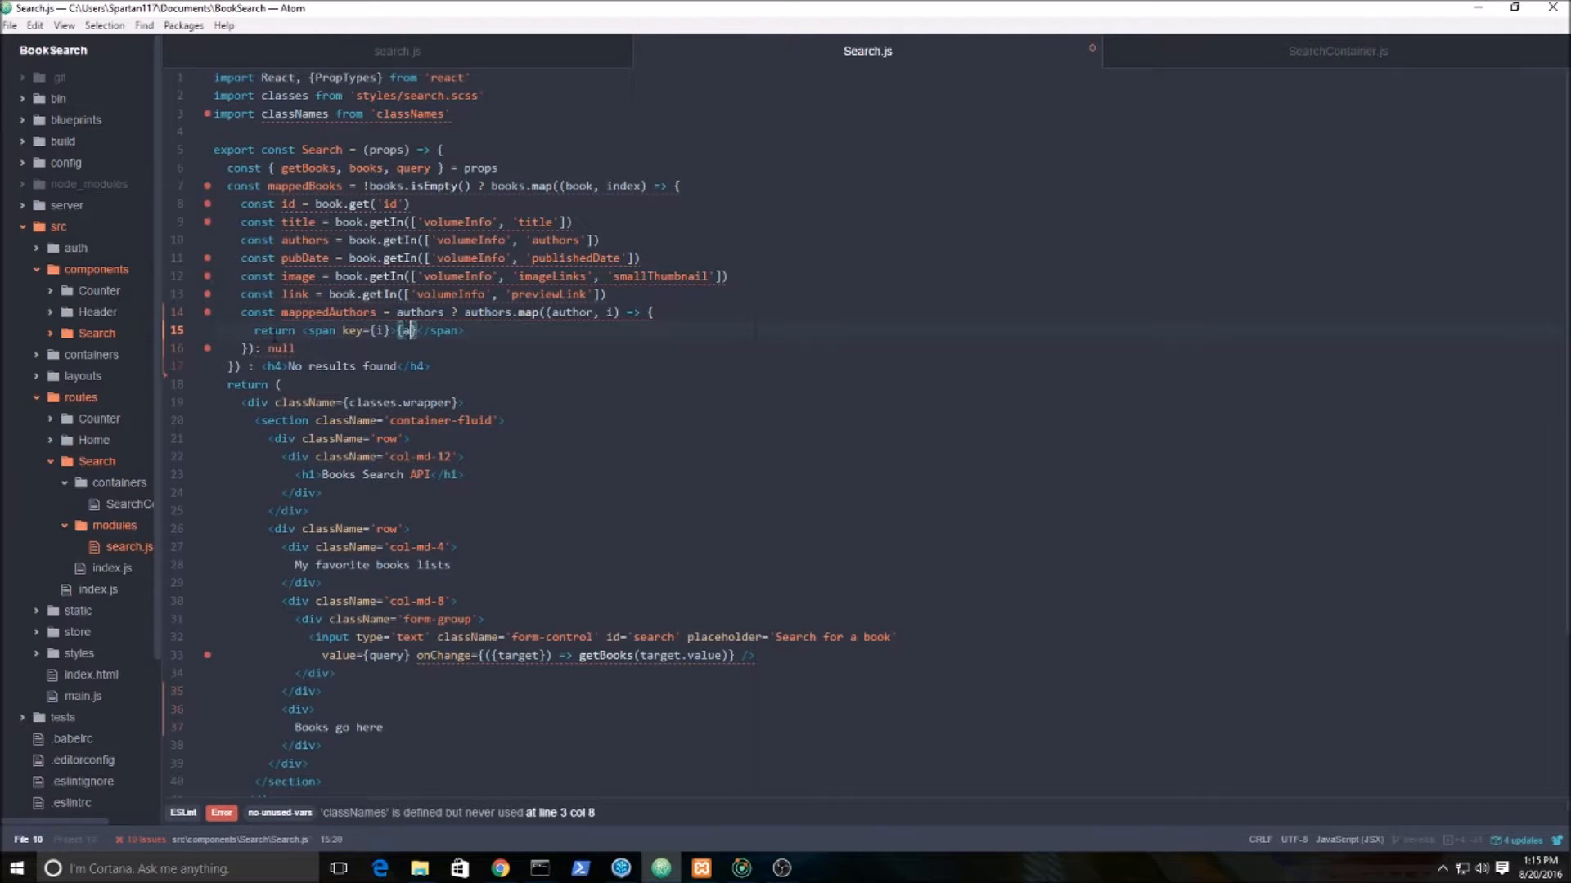
text(uthor)
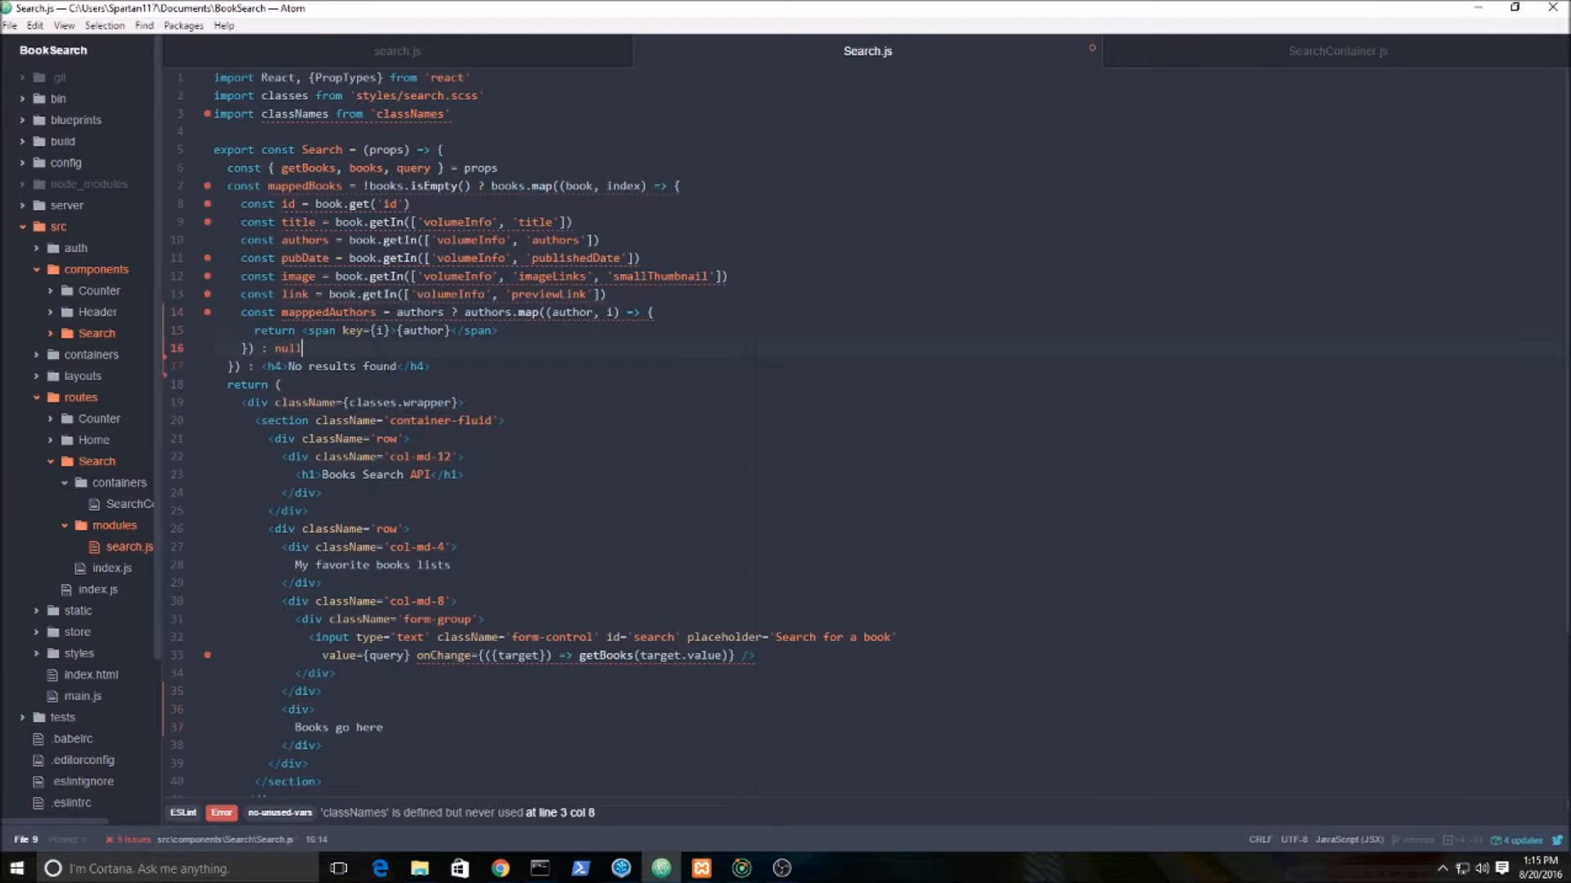
click(314, 365)
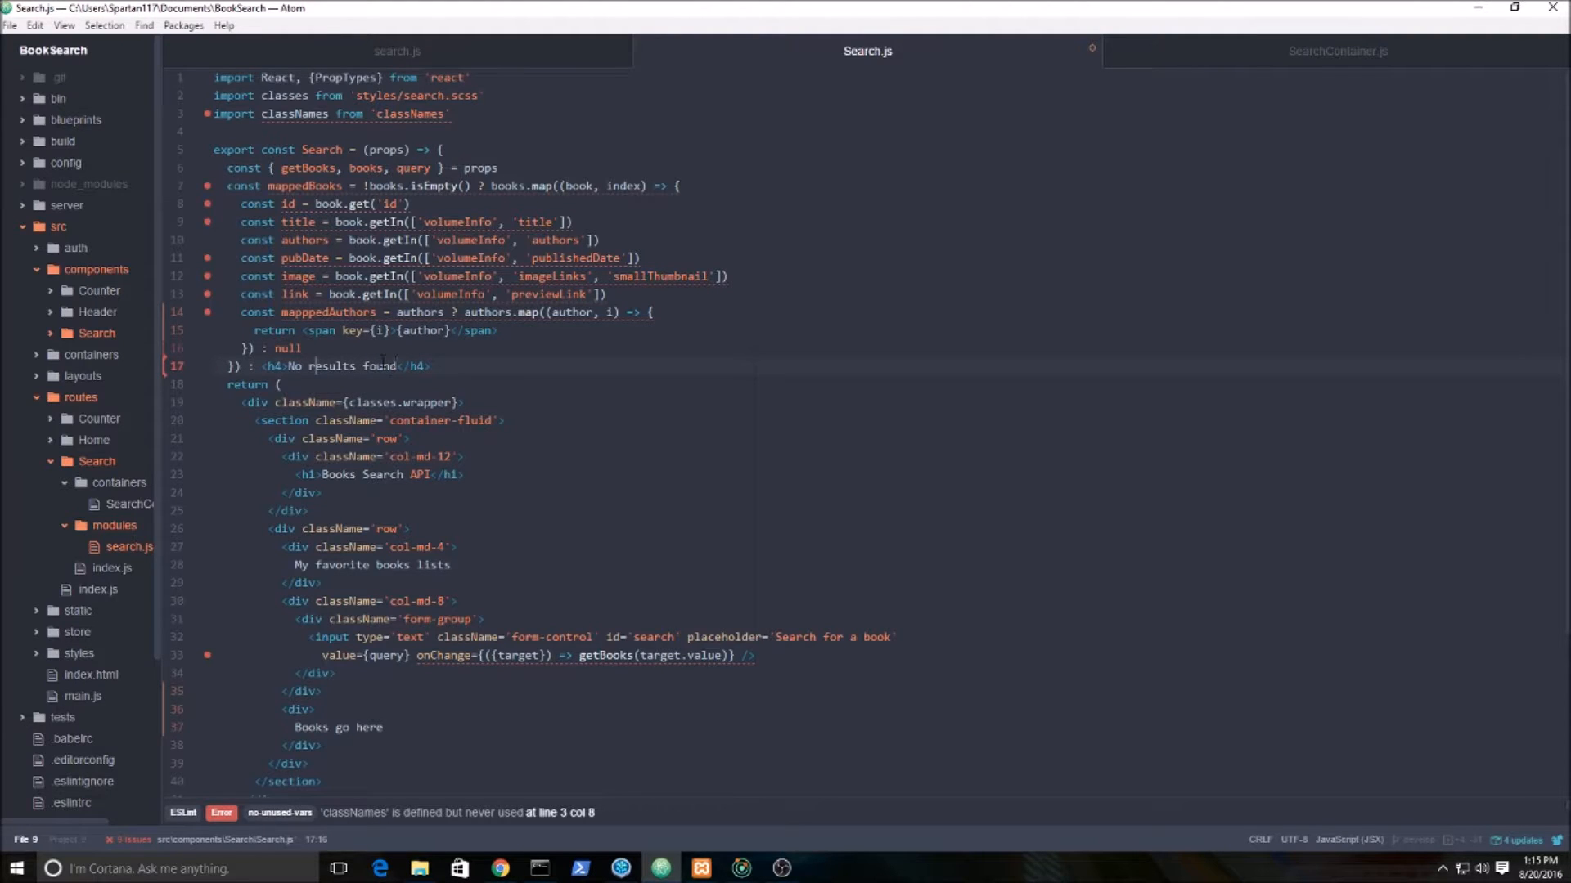
click(680, 185)
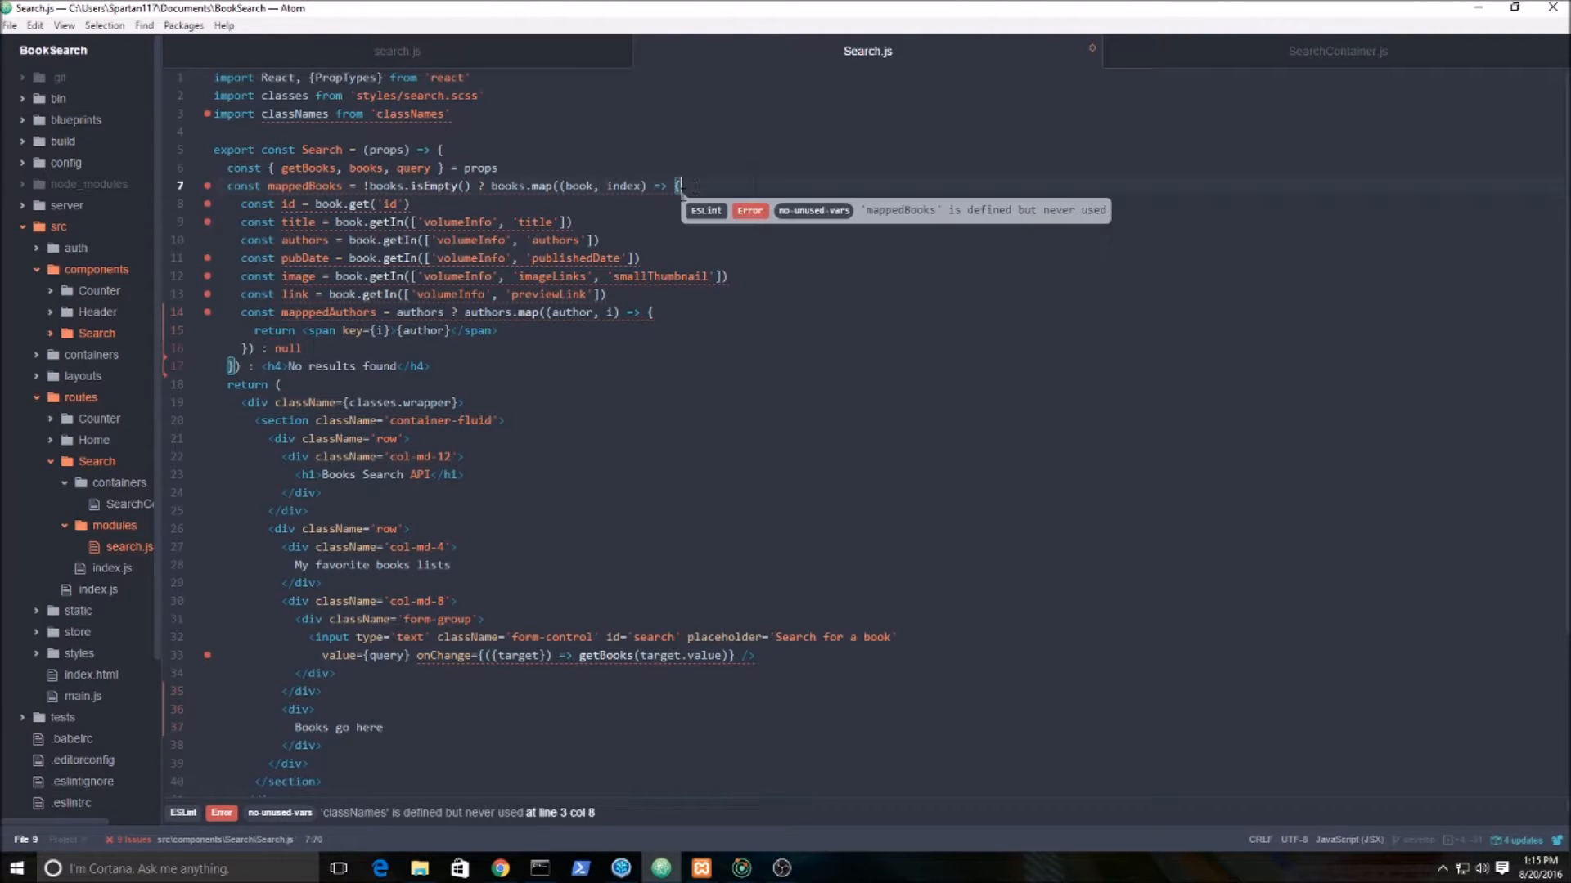
Return <div key={index} className={classNames('well well-sm')}></div> from the book map callback.
click(304, 347)
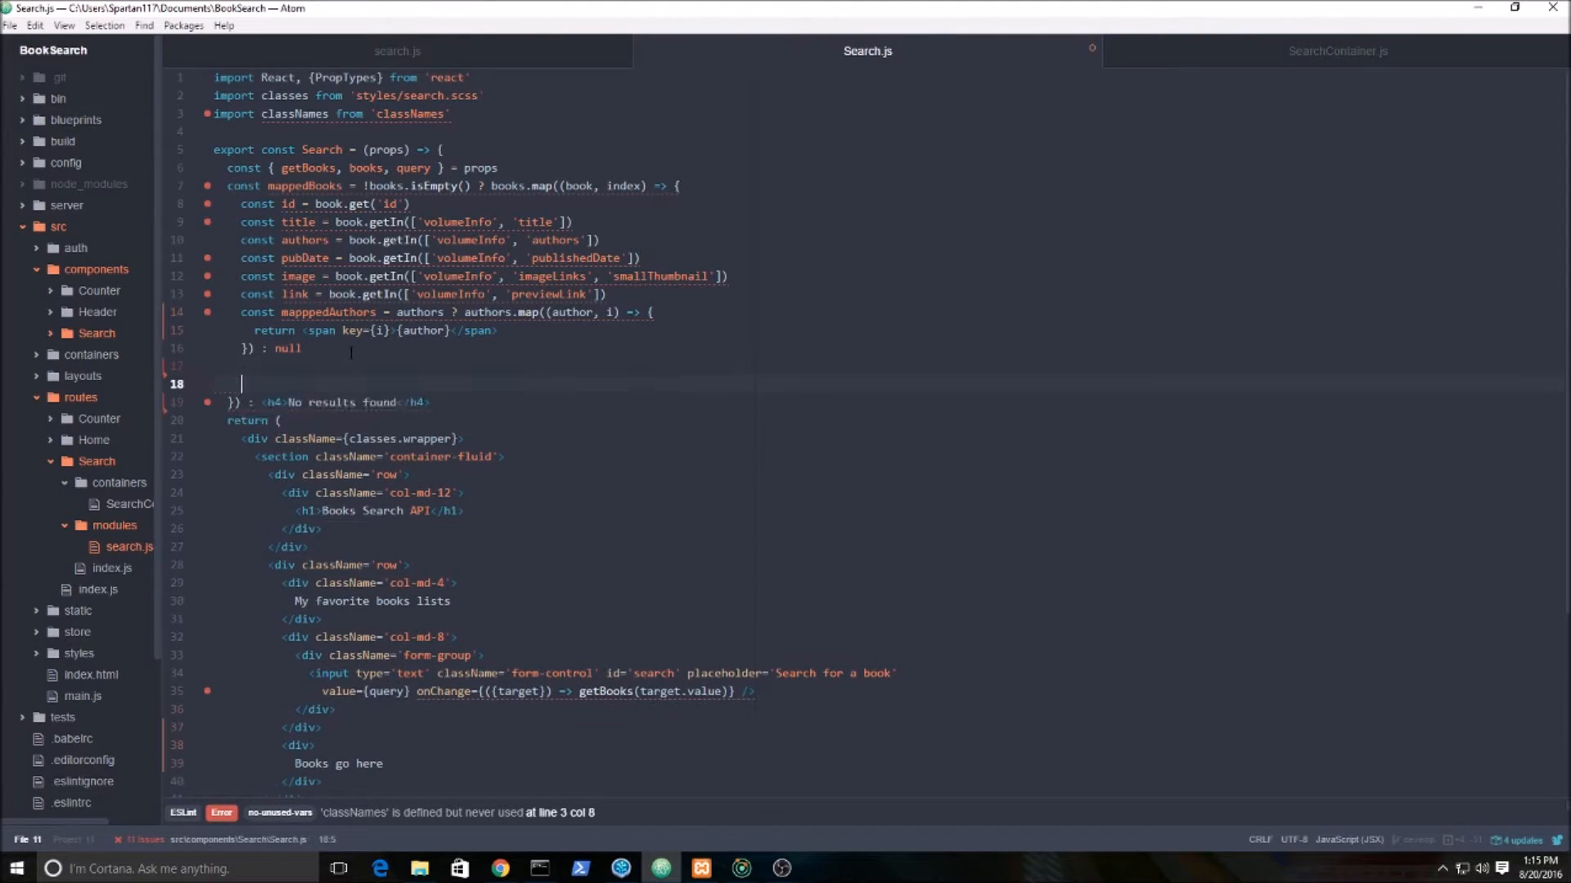
text(return ()
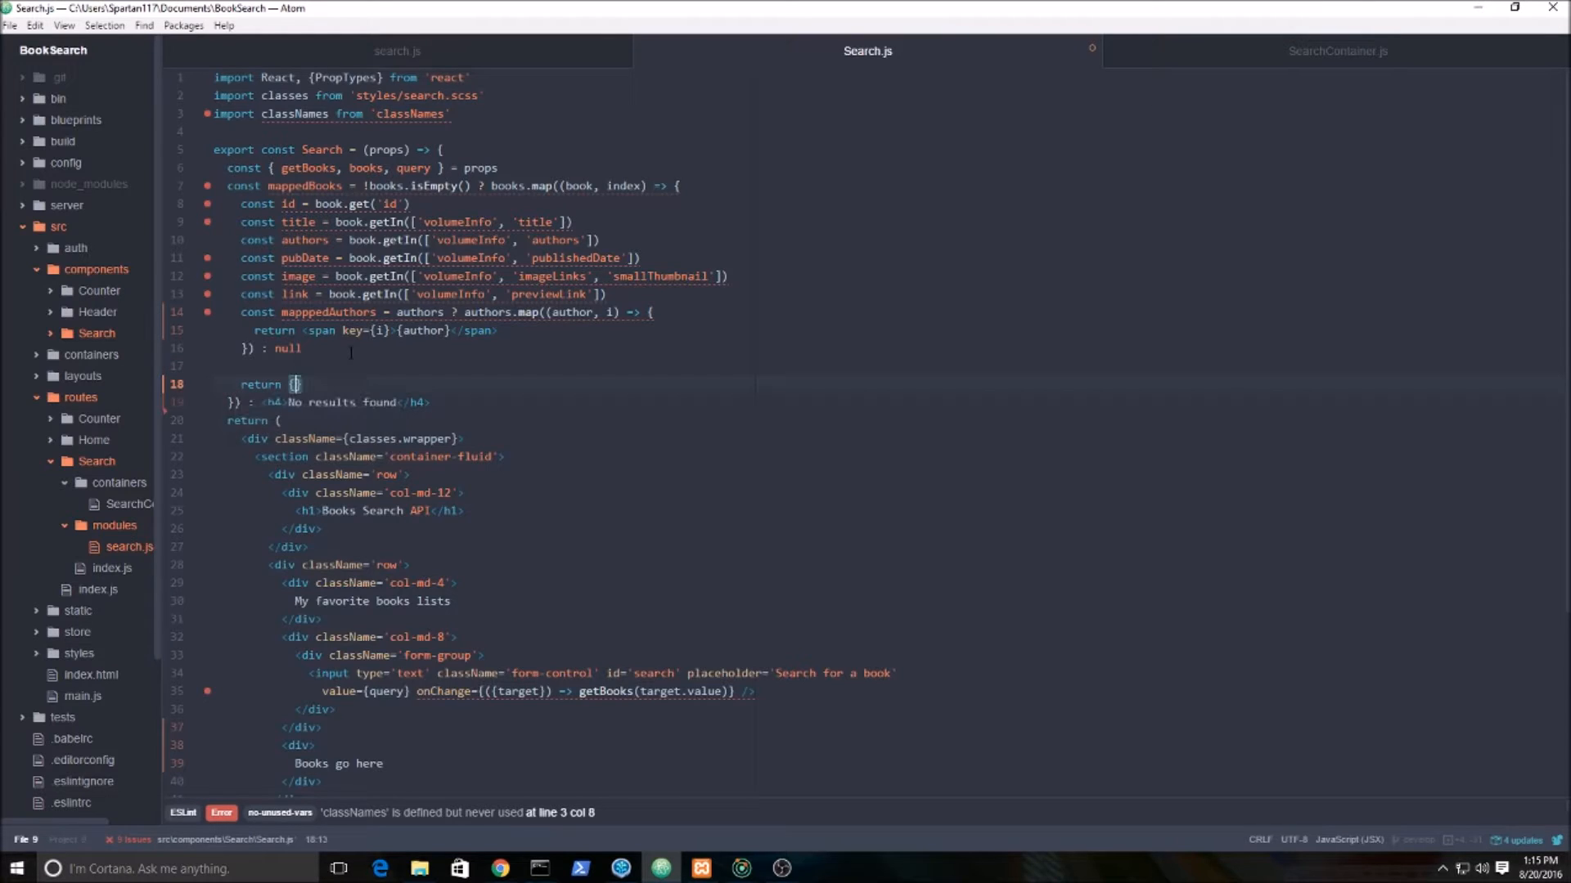
key(enter)
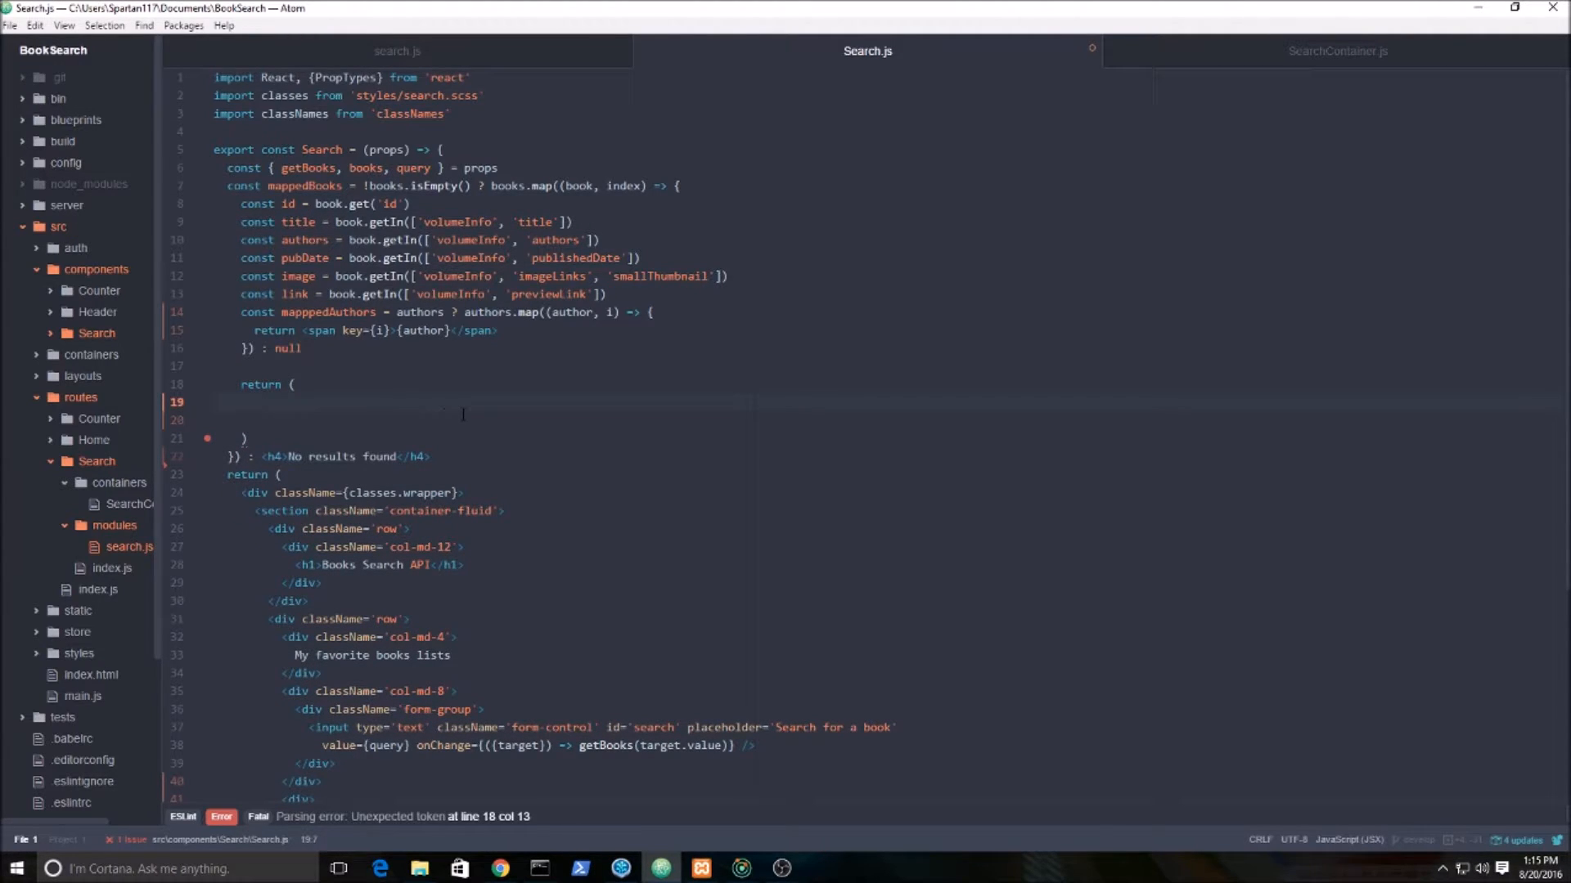
text(<)
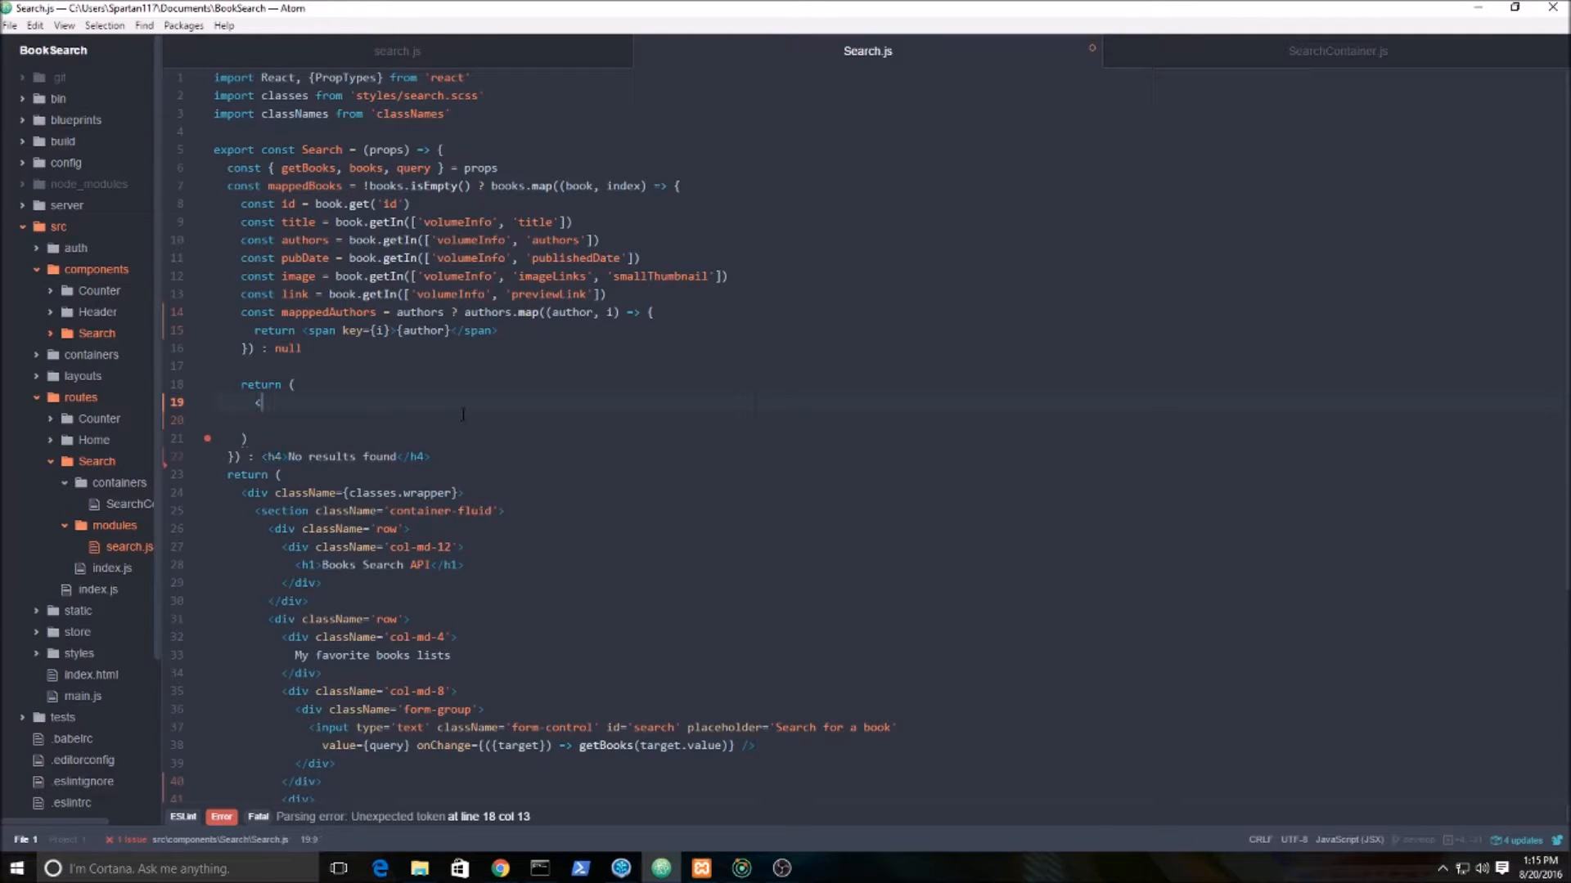
text(div)
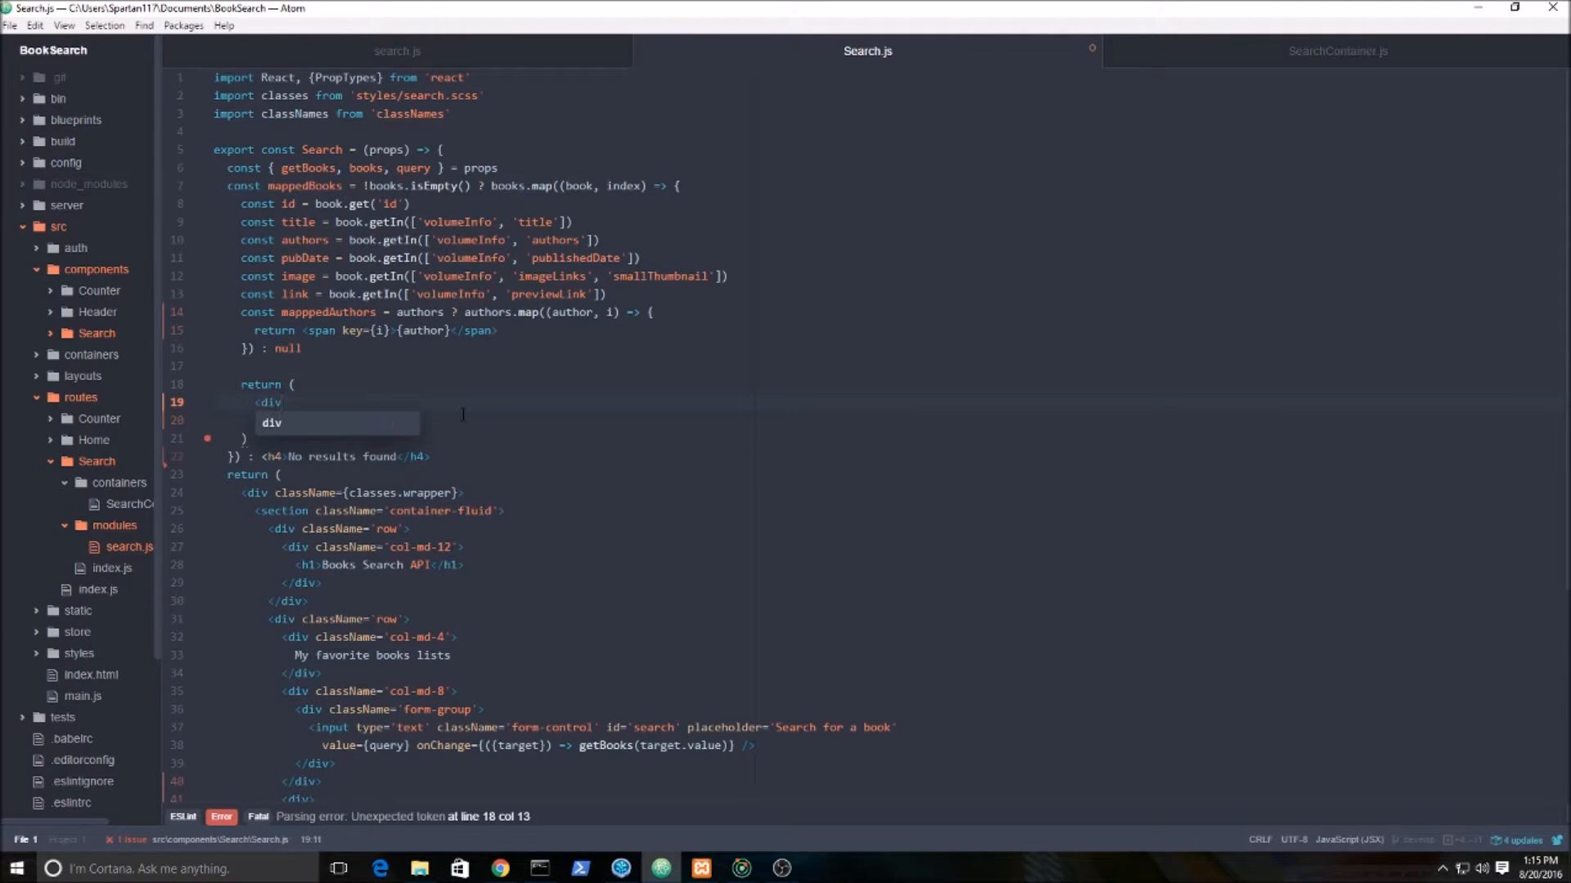
text(key=)
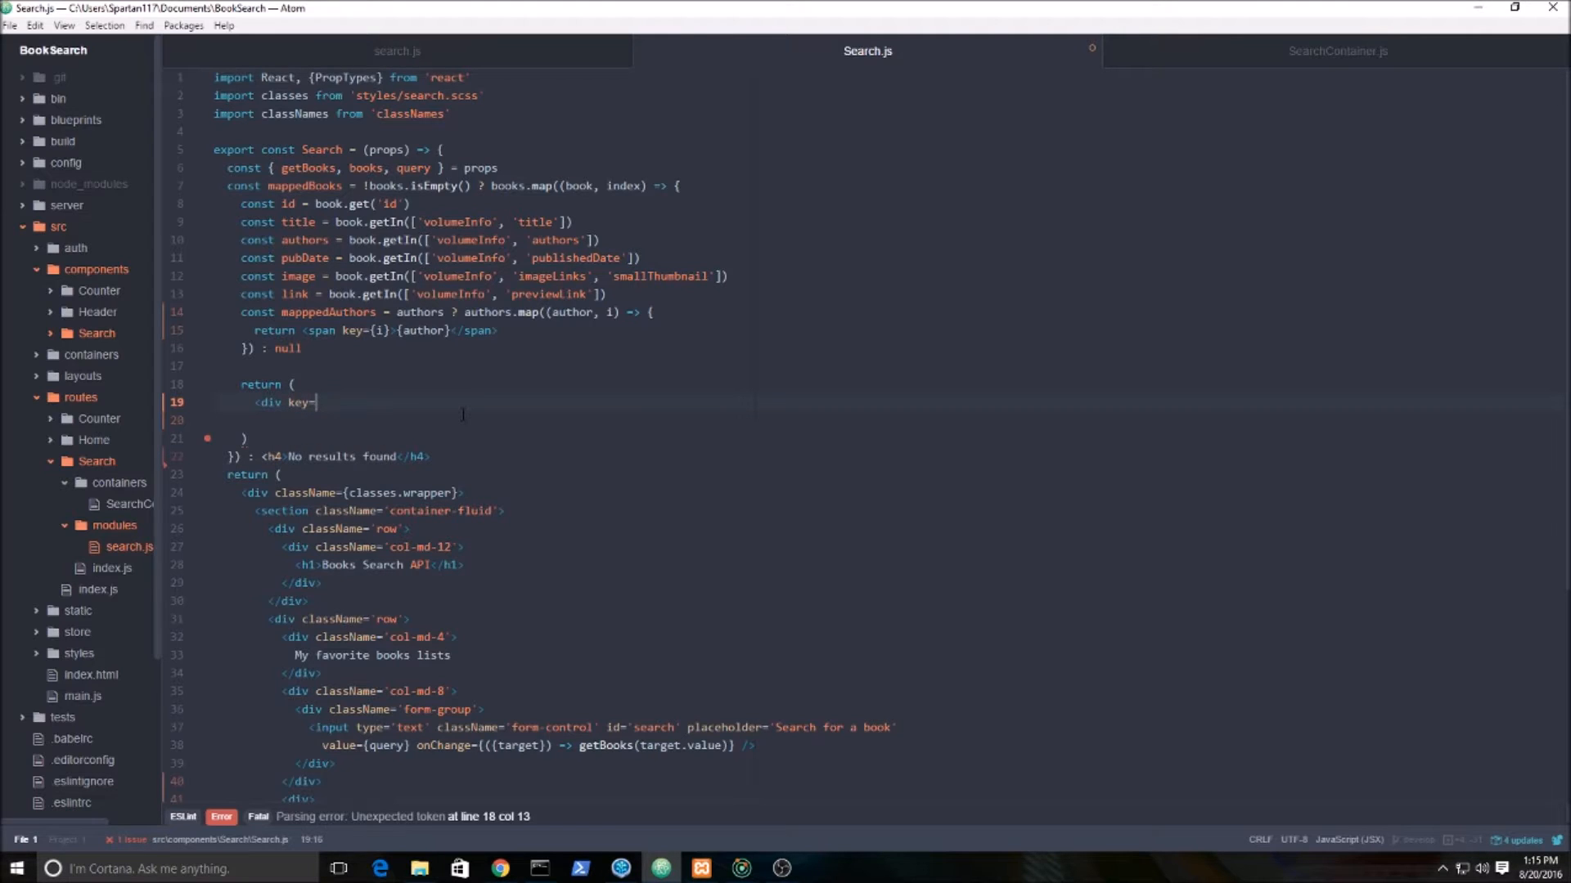
text({index})
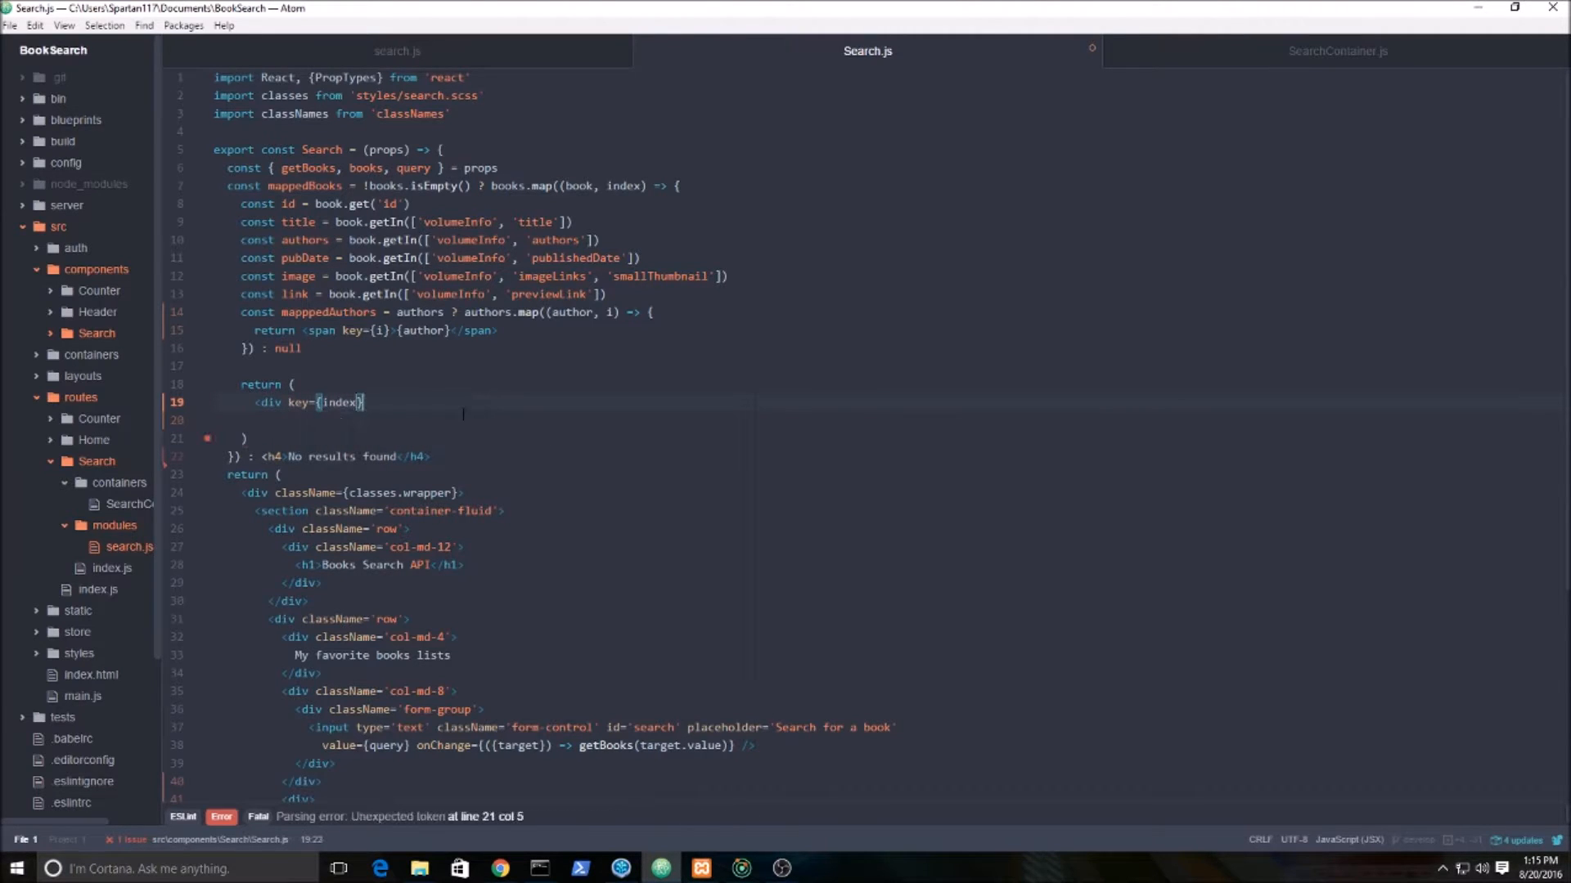
text(className=)
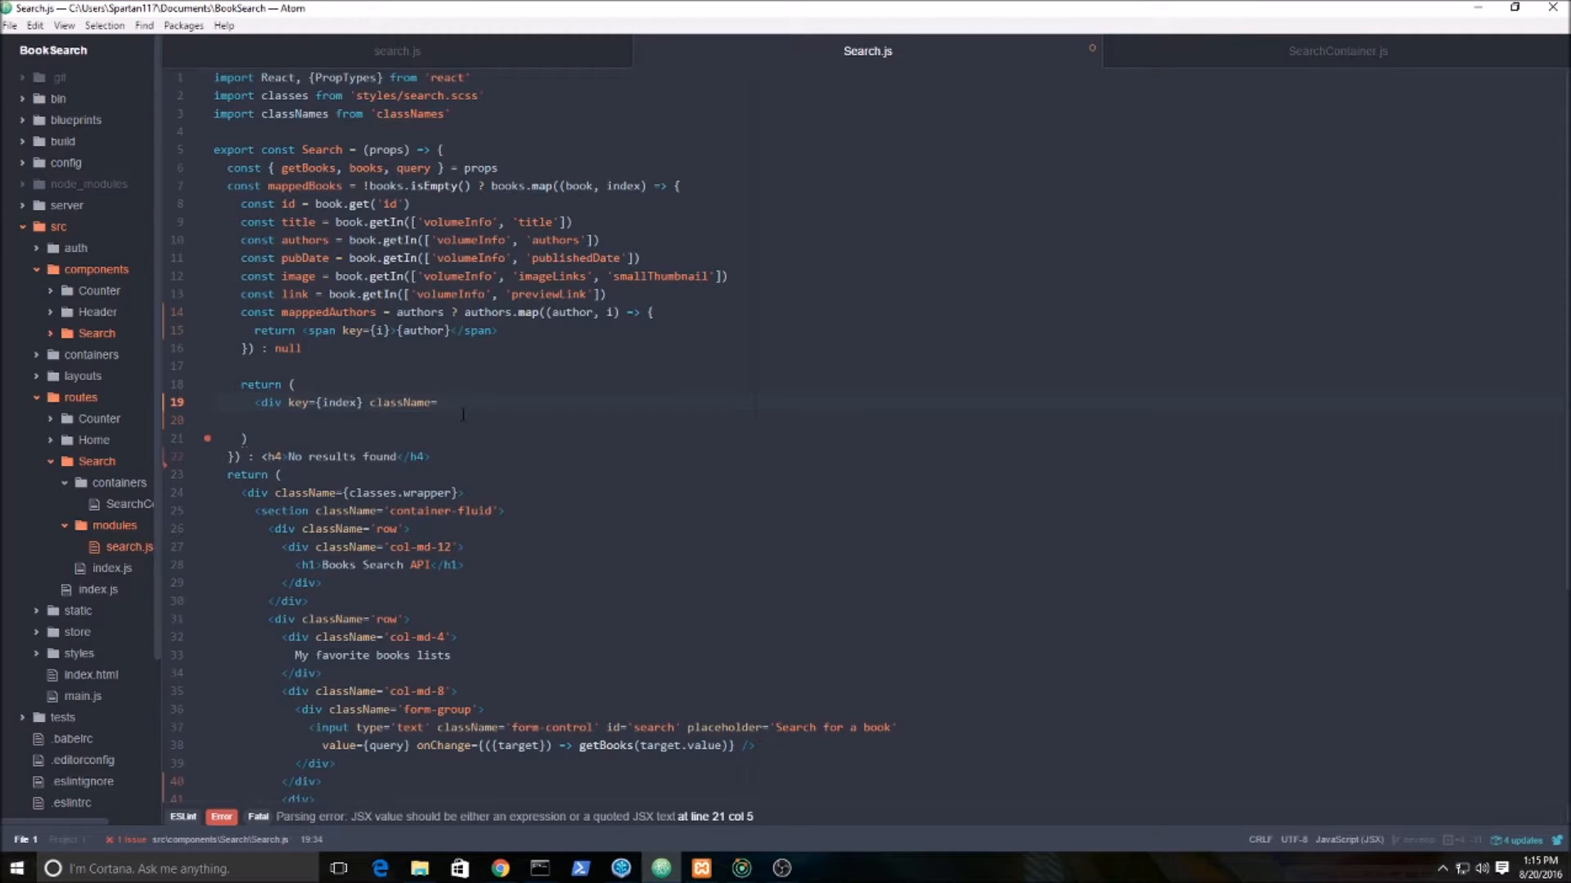
text({classNames('well well-sm')}>)
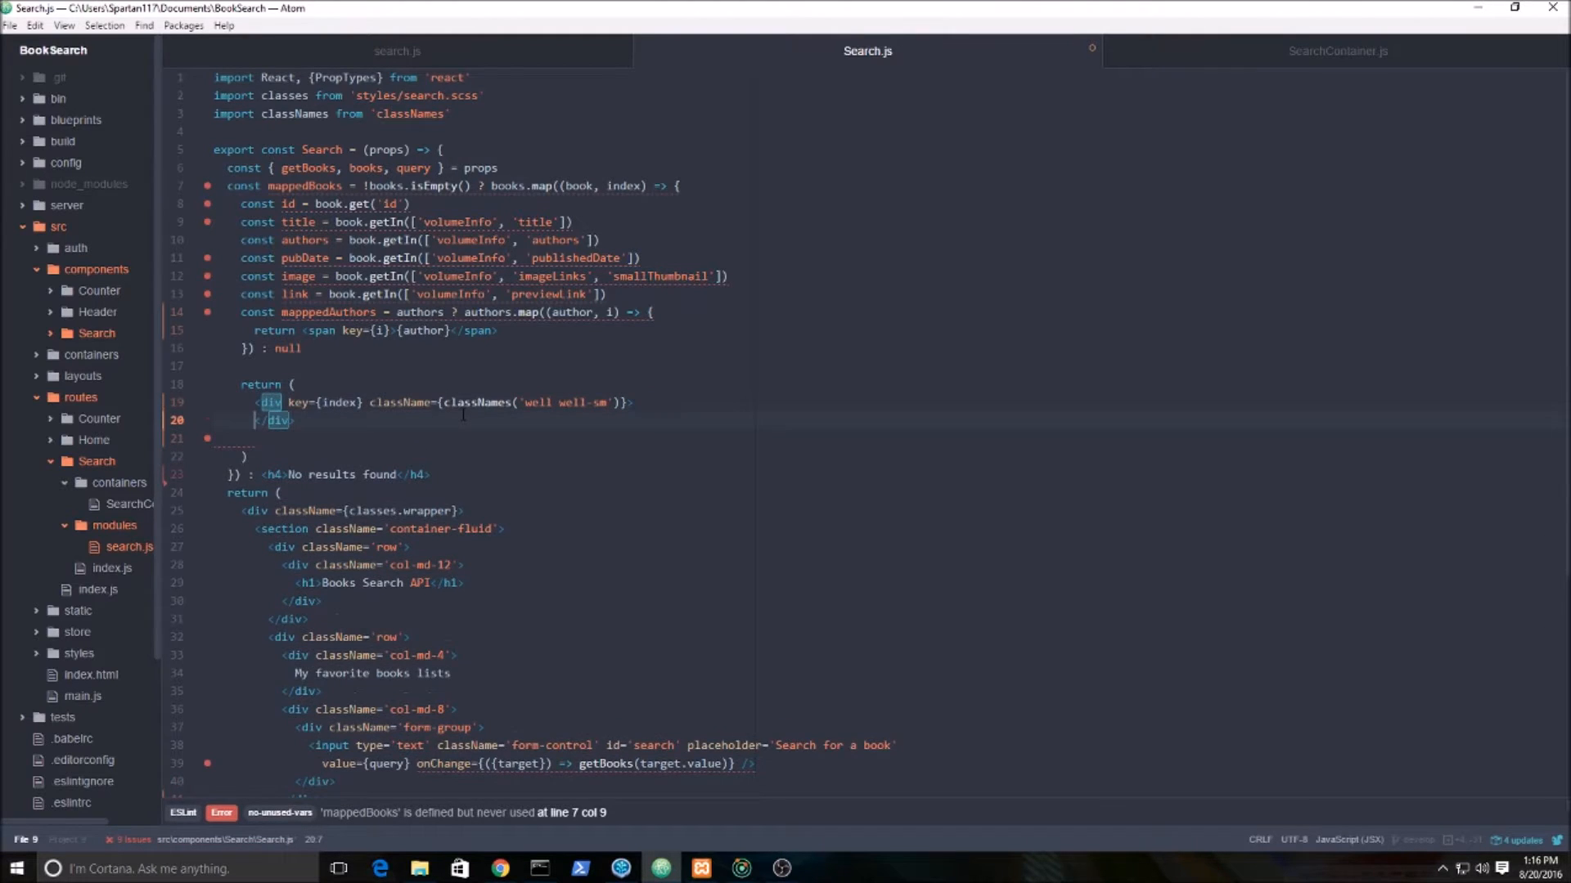
Add <div className='row'> inside the well with an anchor whose href is {link}.
key(enter)
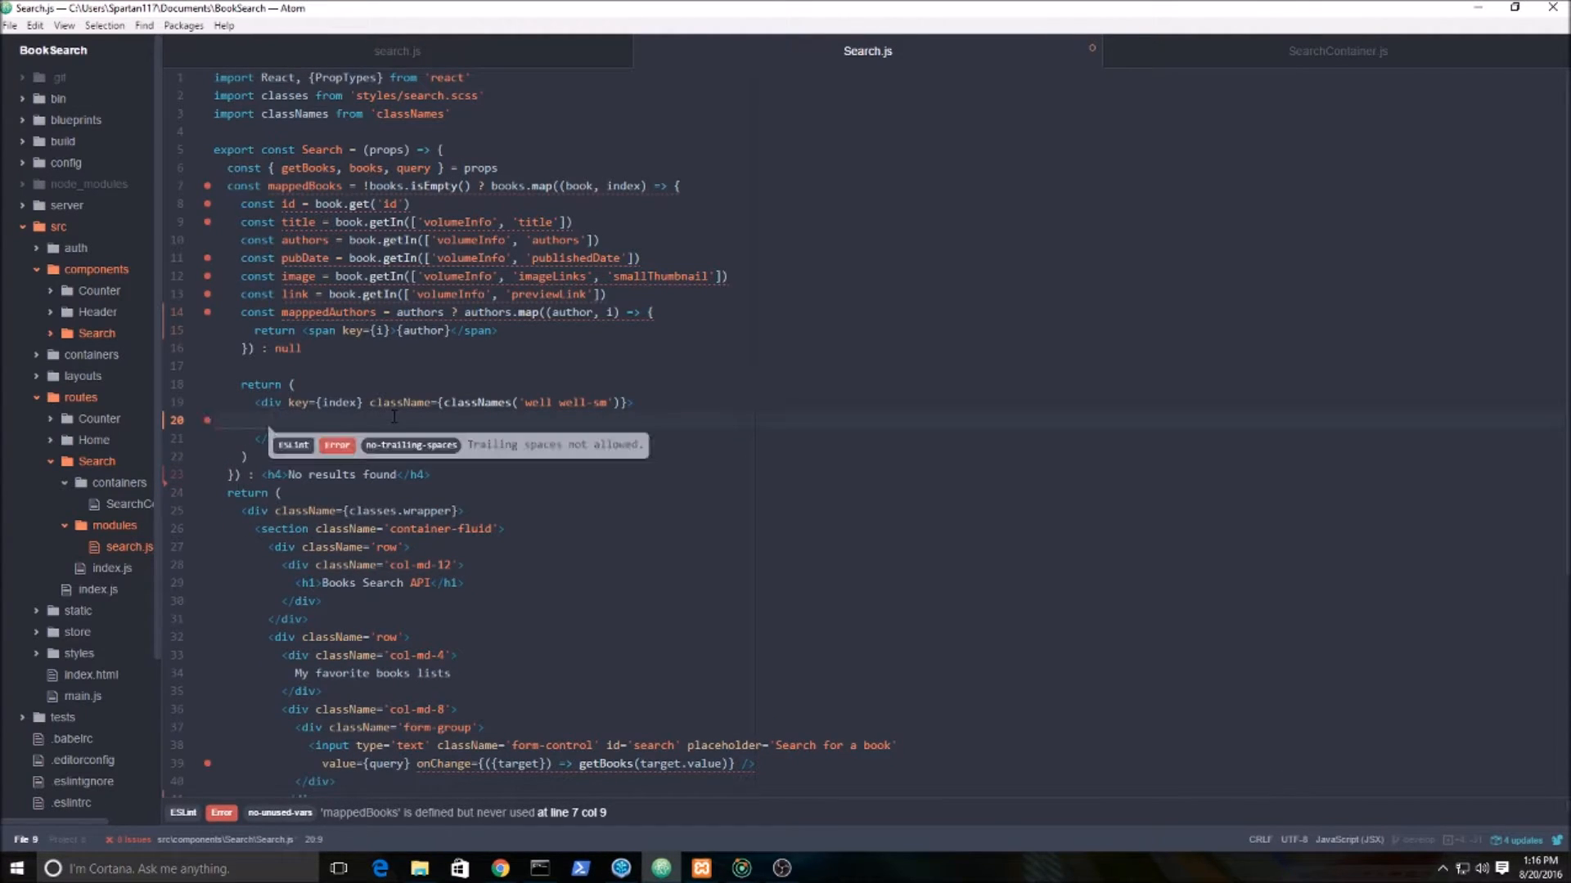
text(<di)
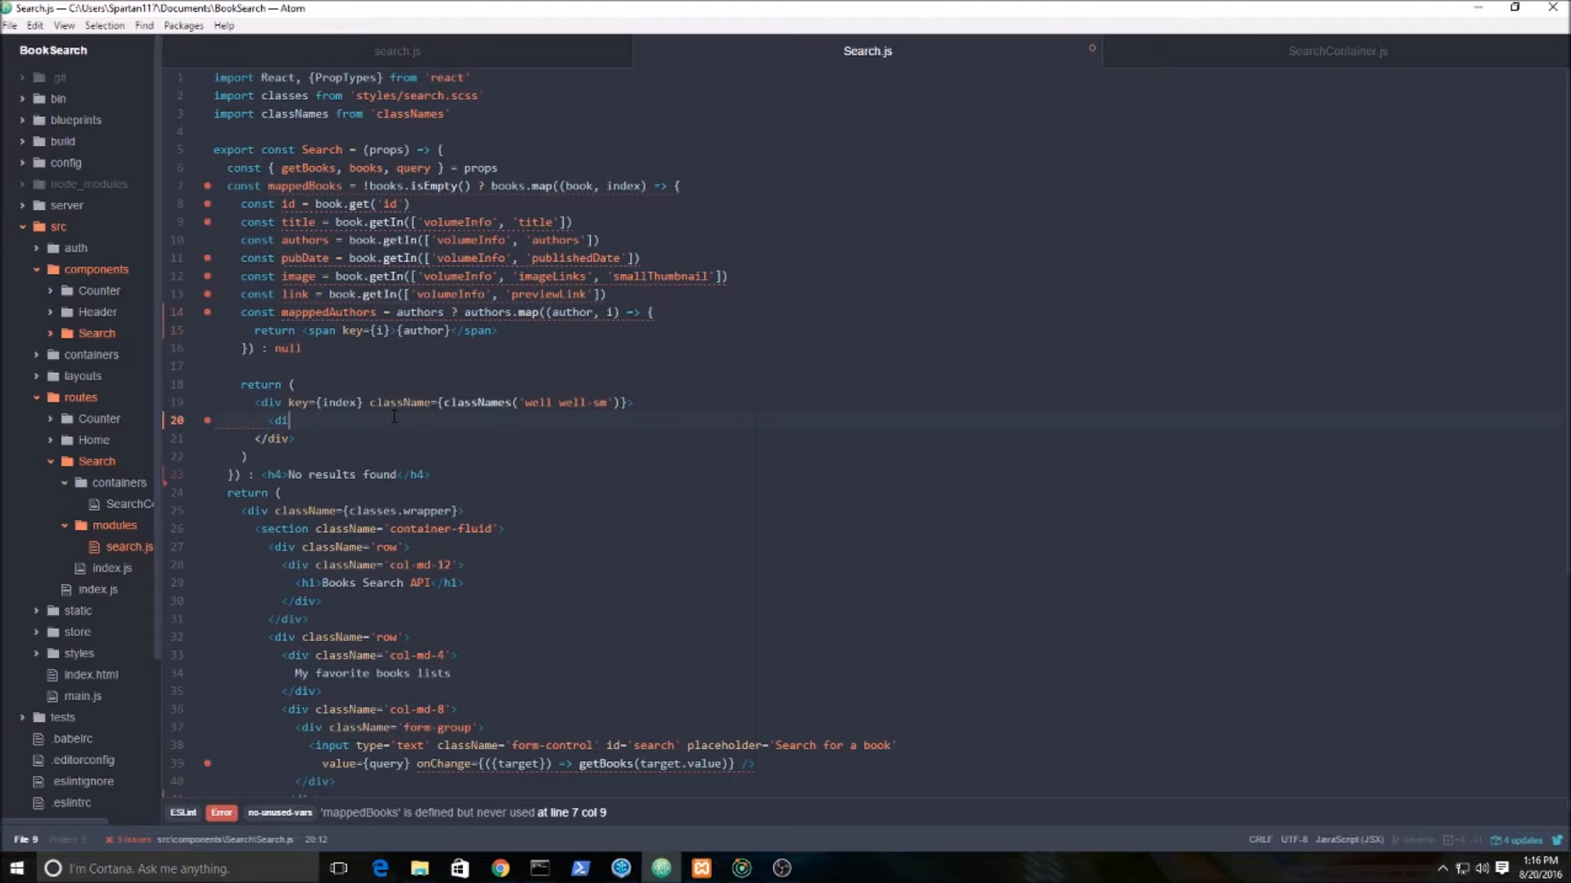
text(className='row'>)
text(<)
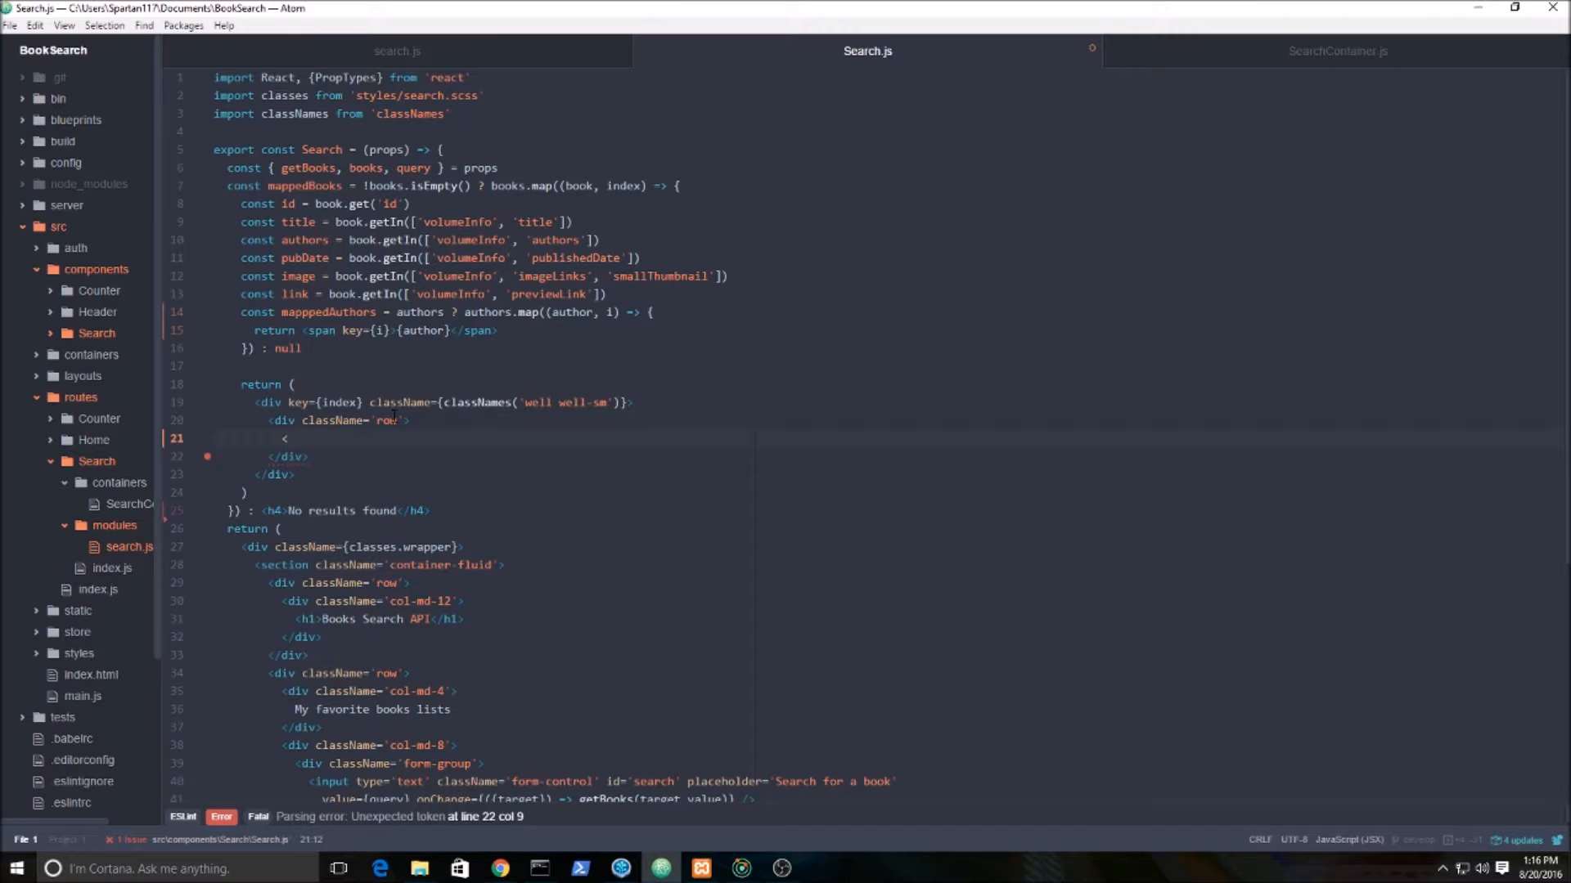
text(a href=)
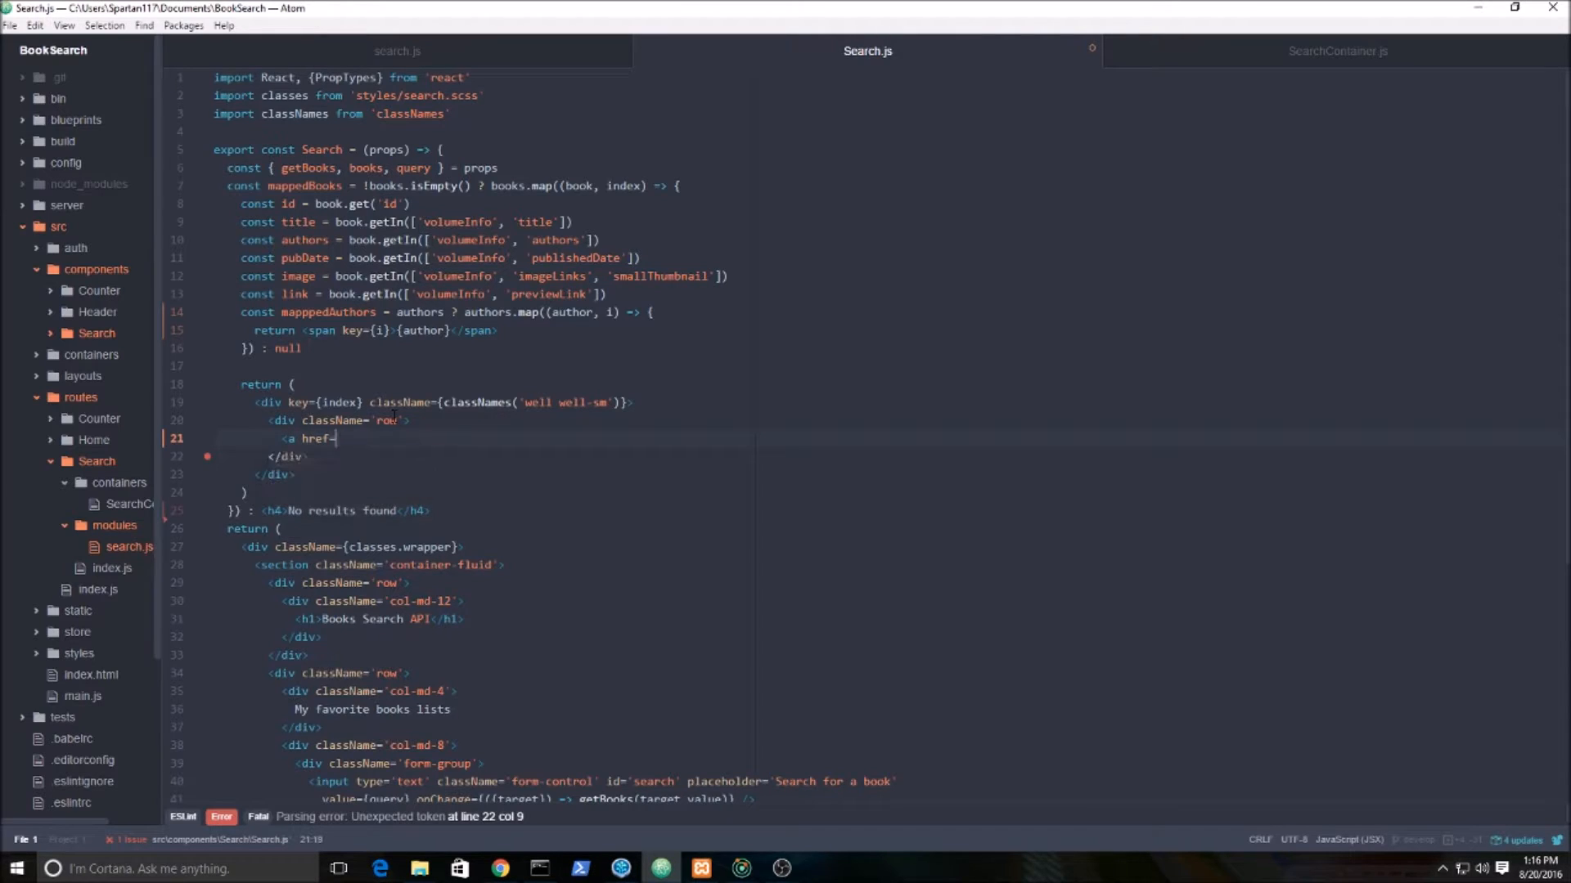
text({})
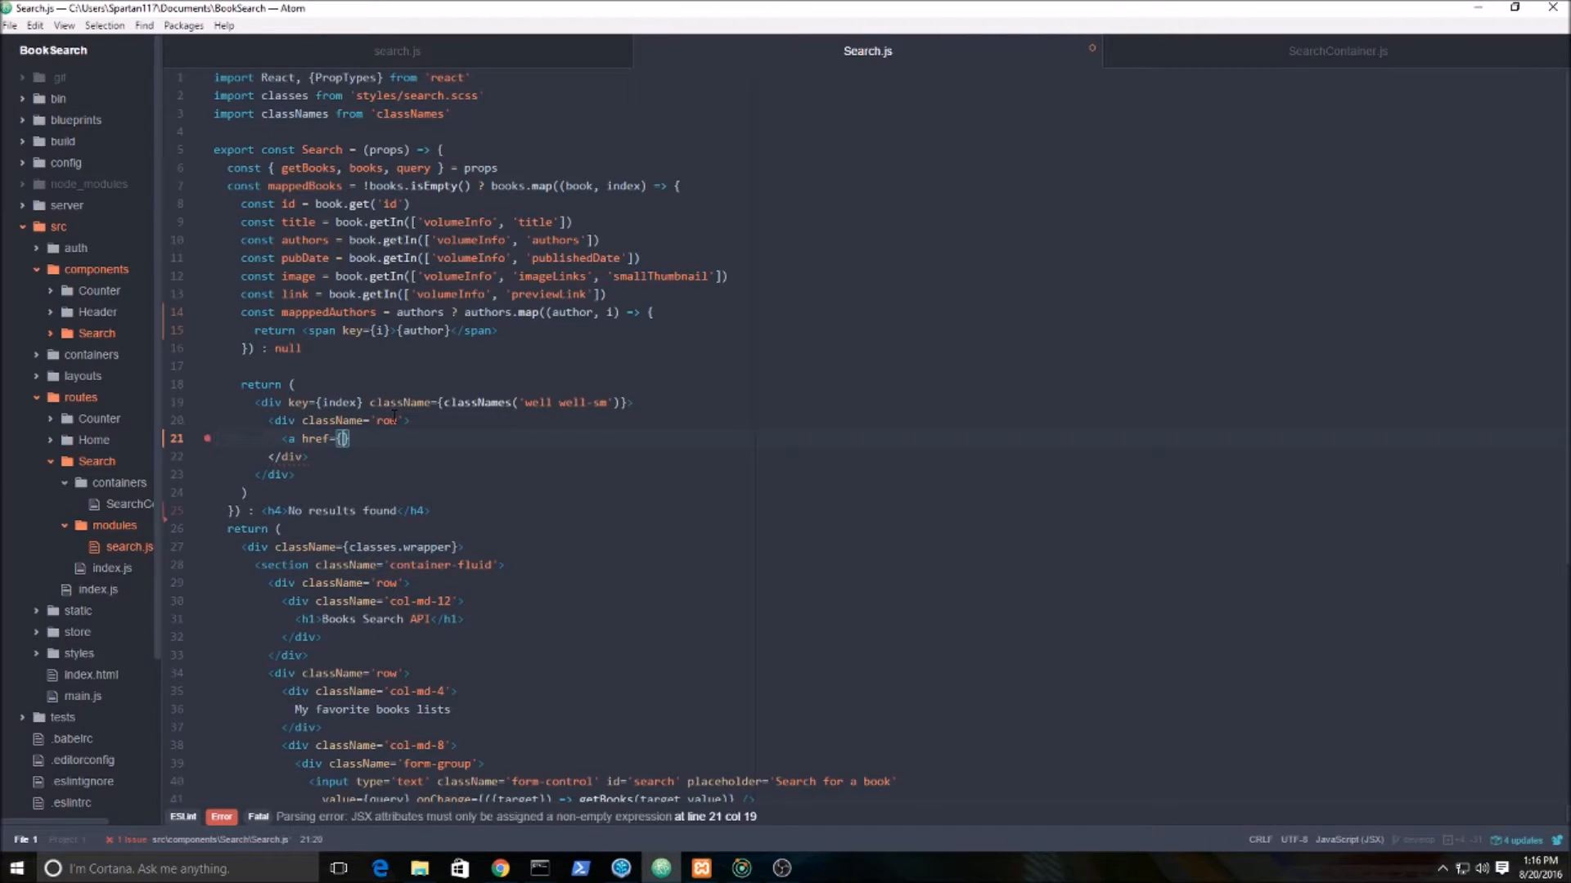
text(link)
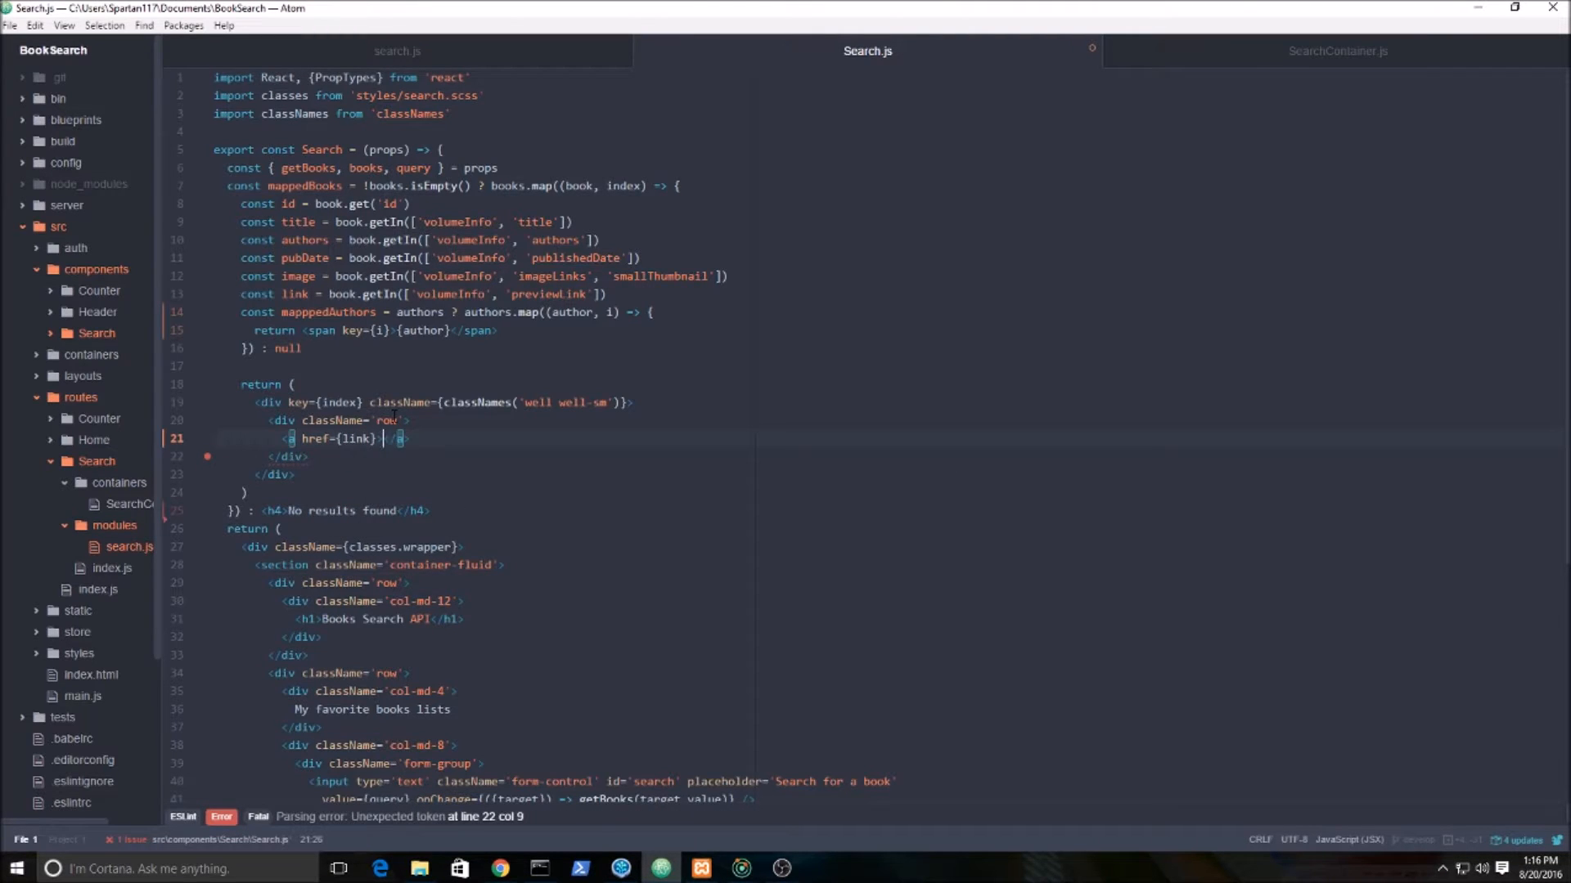
Place <img src={image} alt={title} /> inside the link.
text(<img sr<)
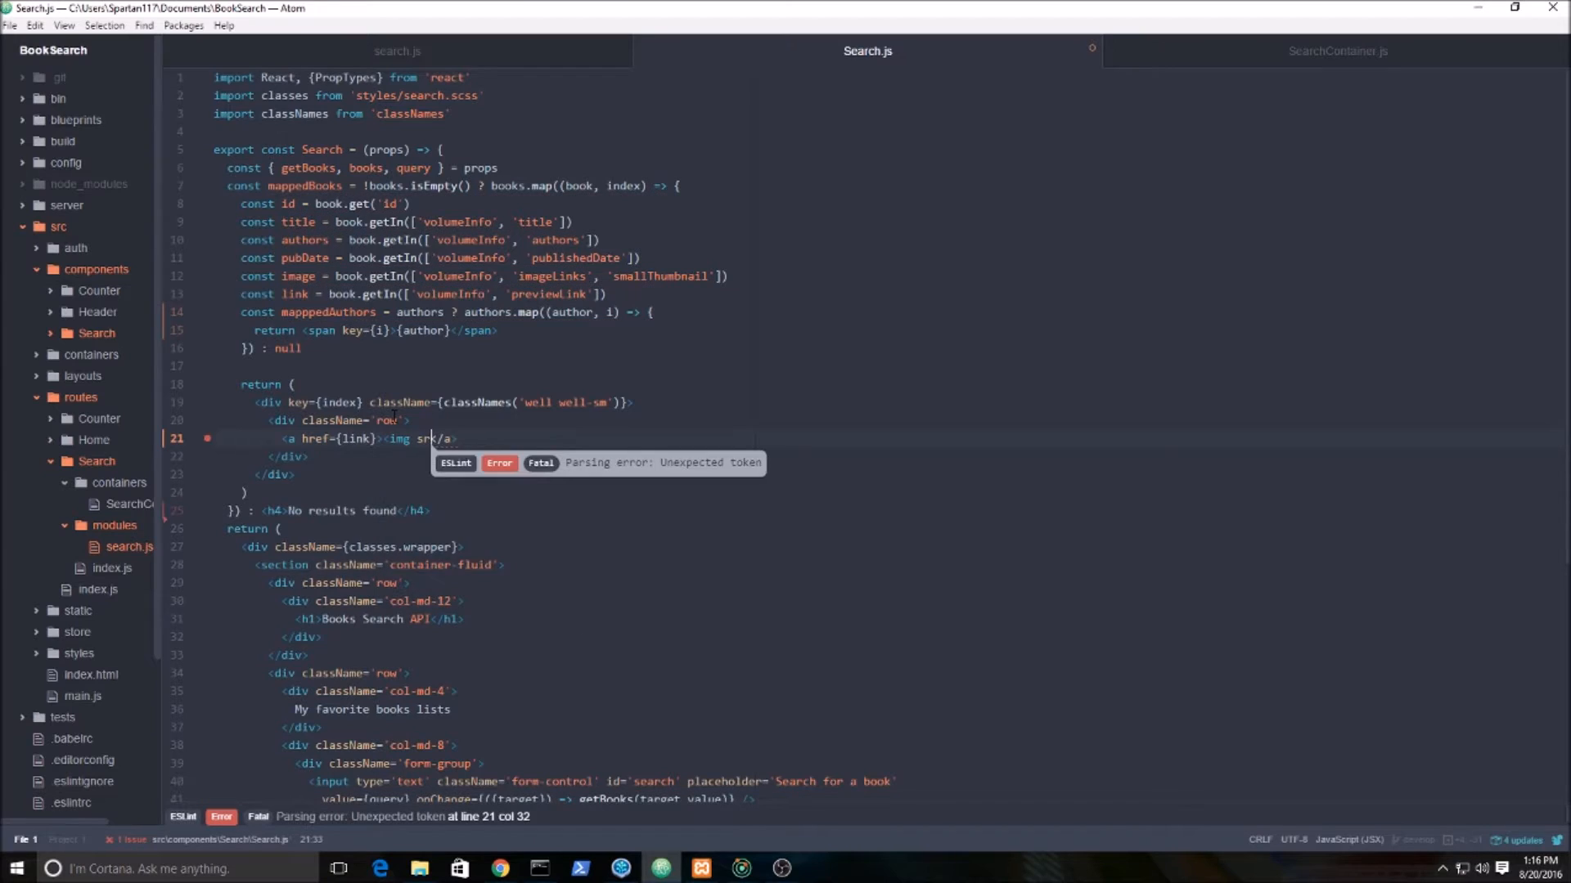
text(={})
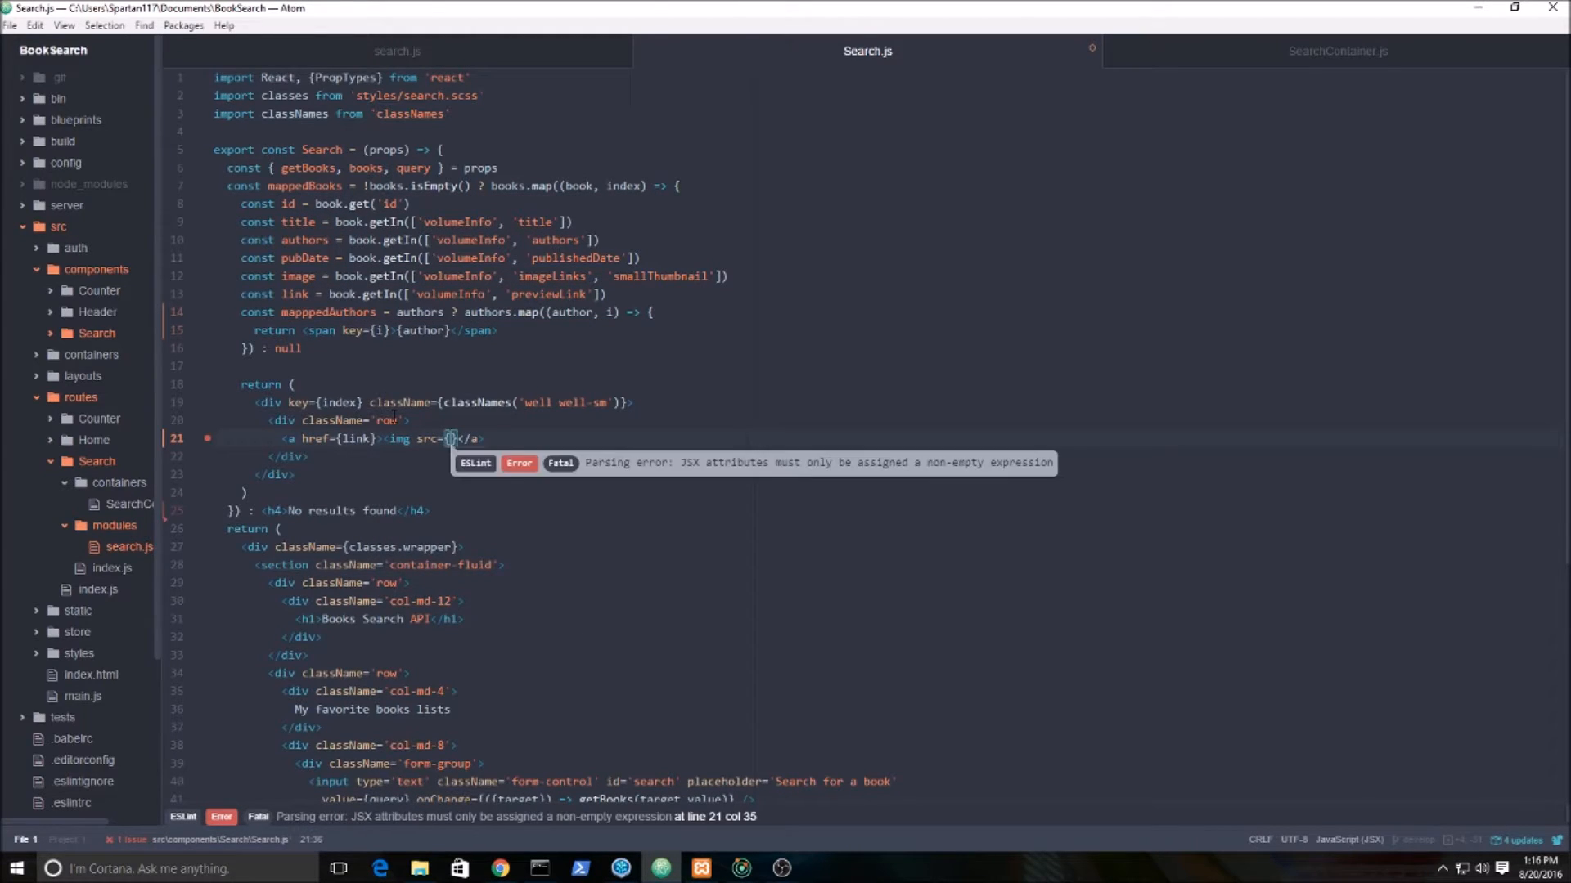
text(image)
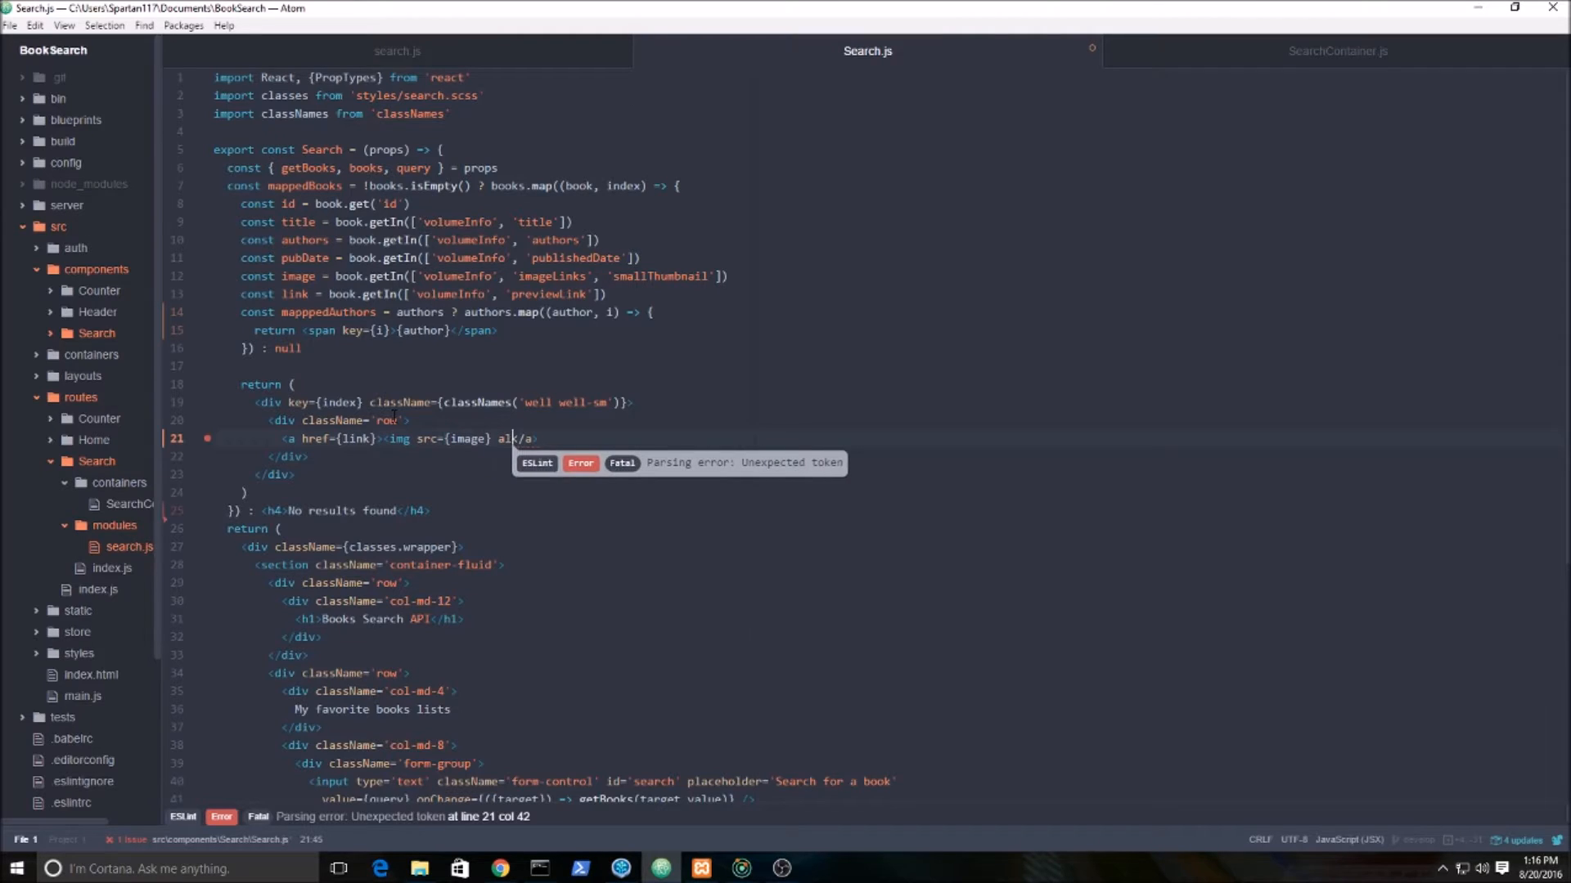
text(={})
text(<div)
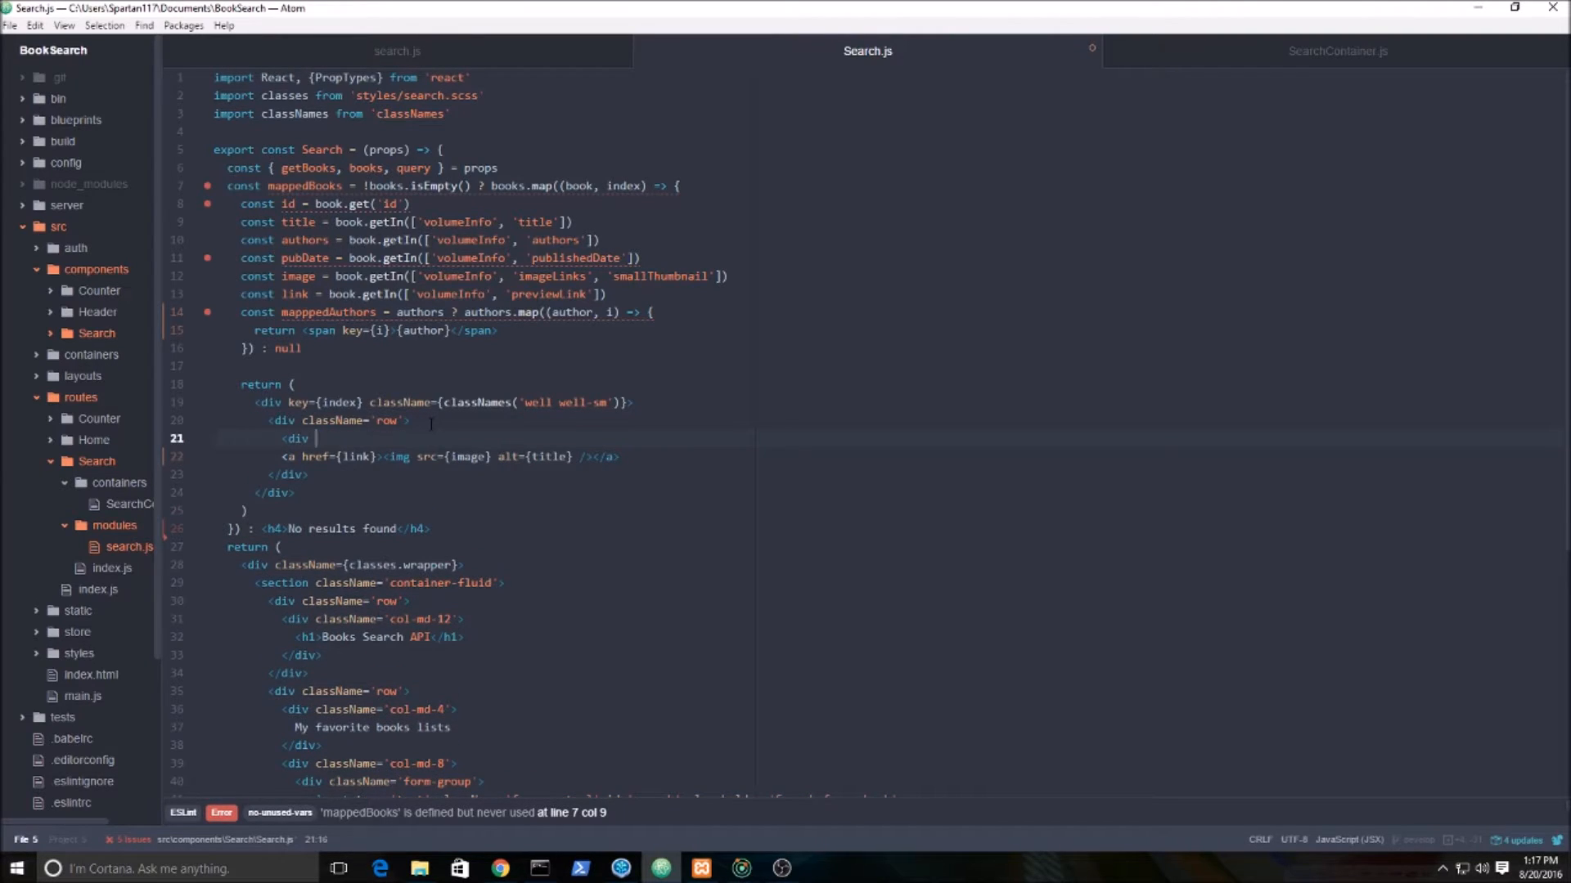
Wrap the linked image in <div className='col-md-4'> and add an empty col-md-8 div after it.
text(className='col-md-)
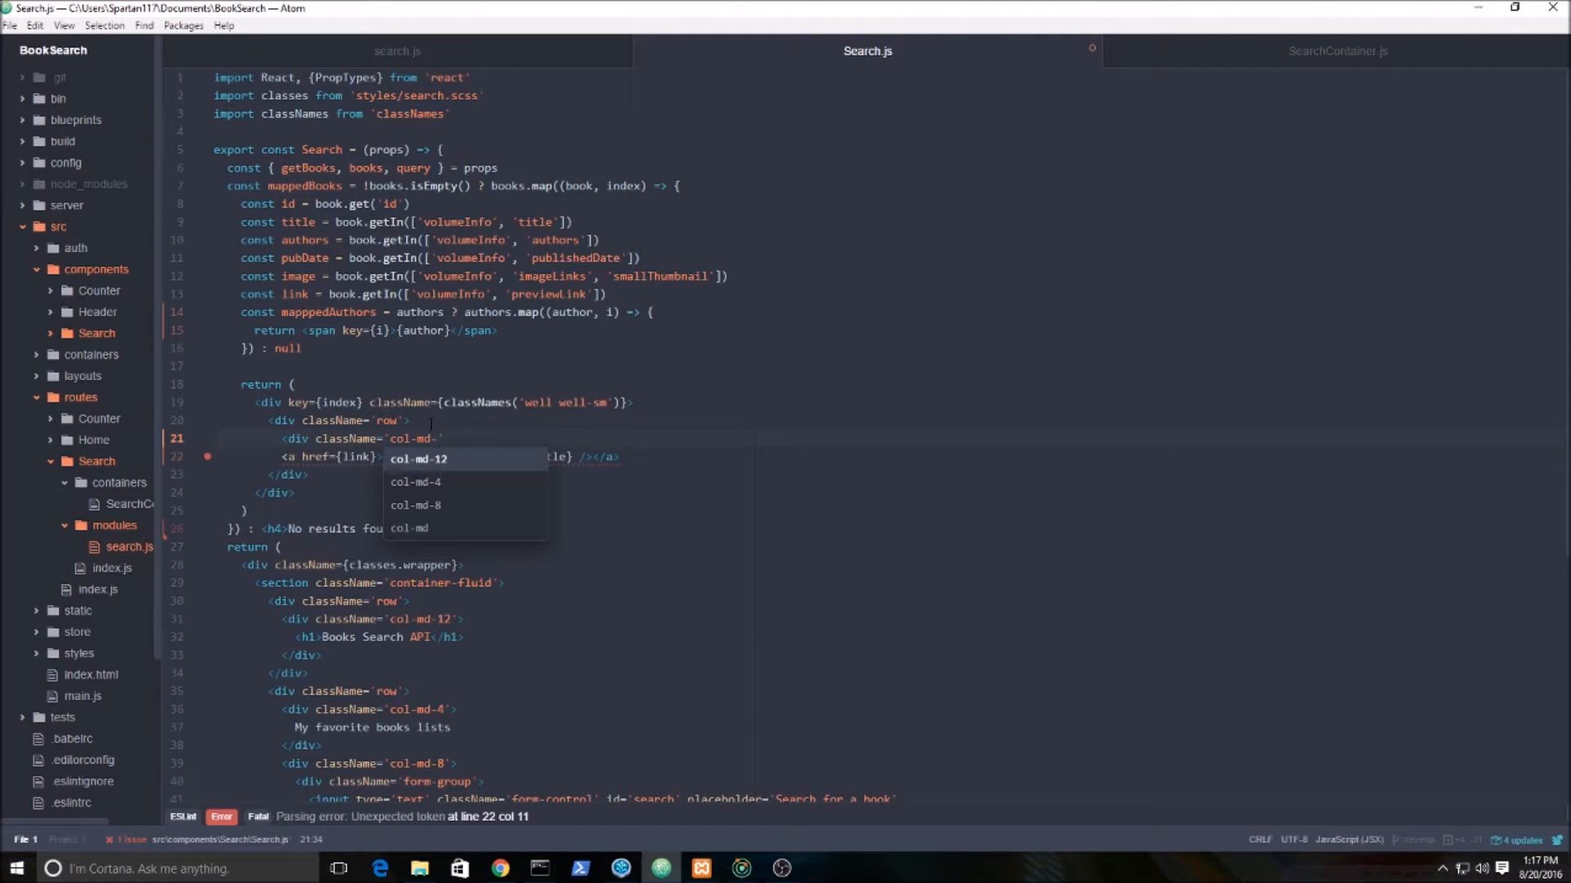
click(414, 481)
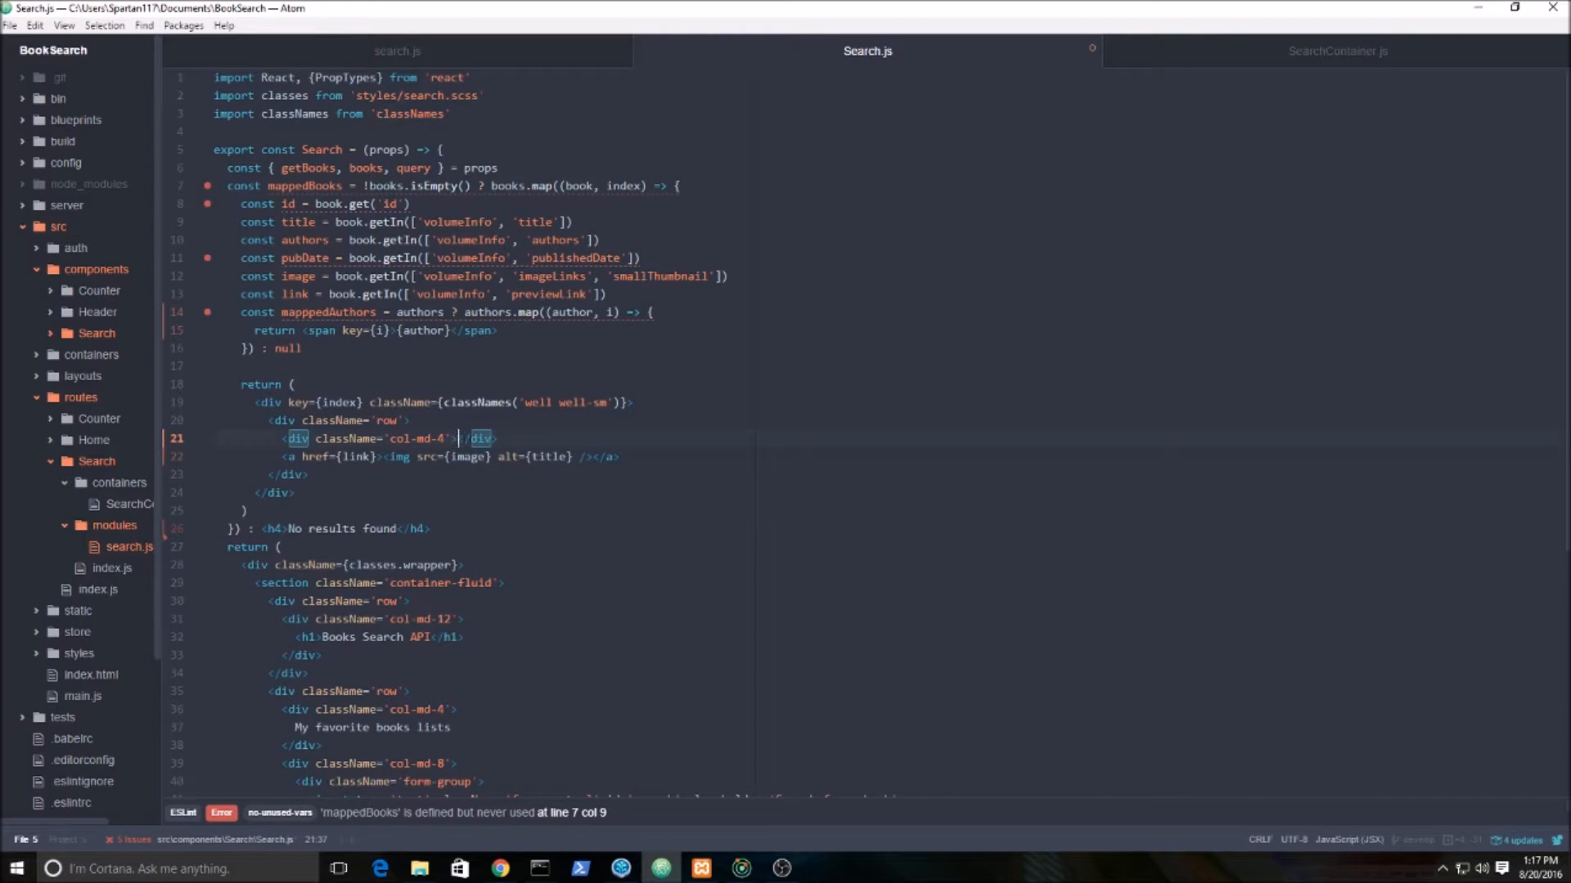
click(494, 439)
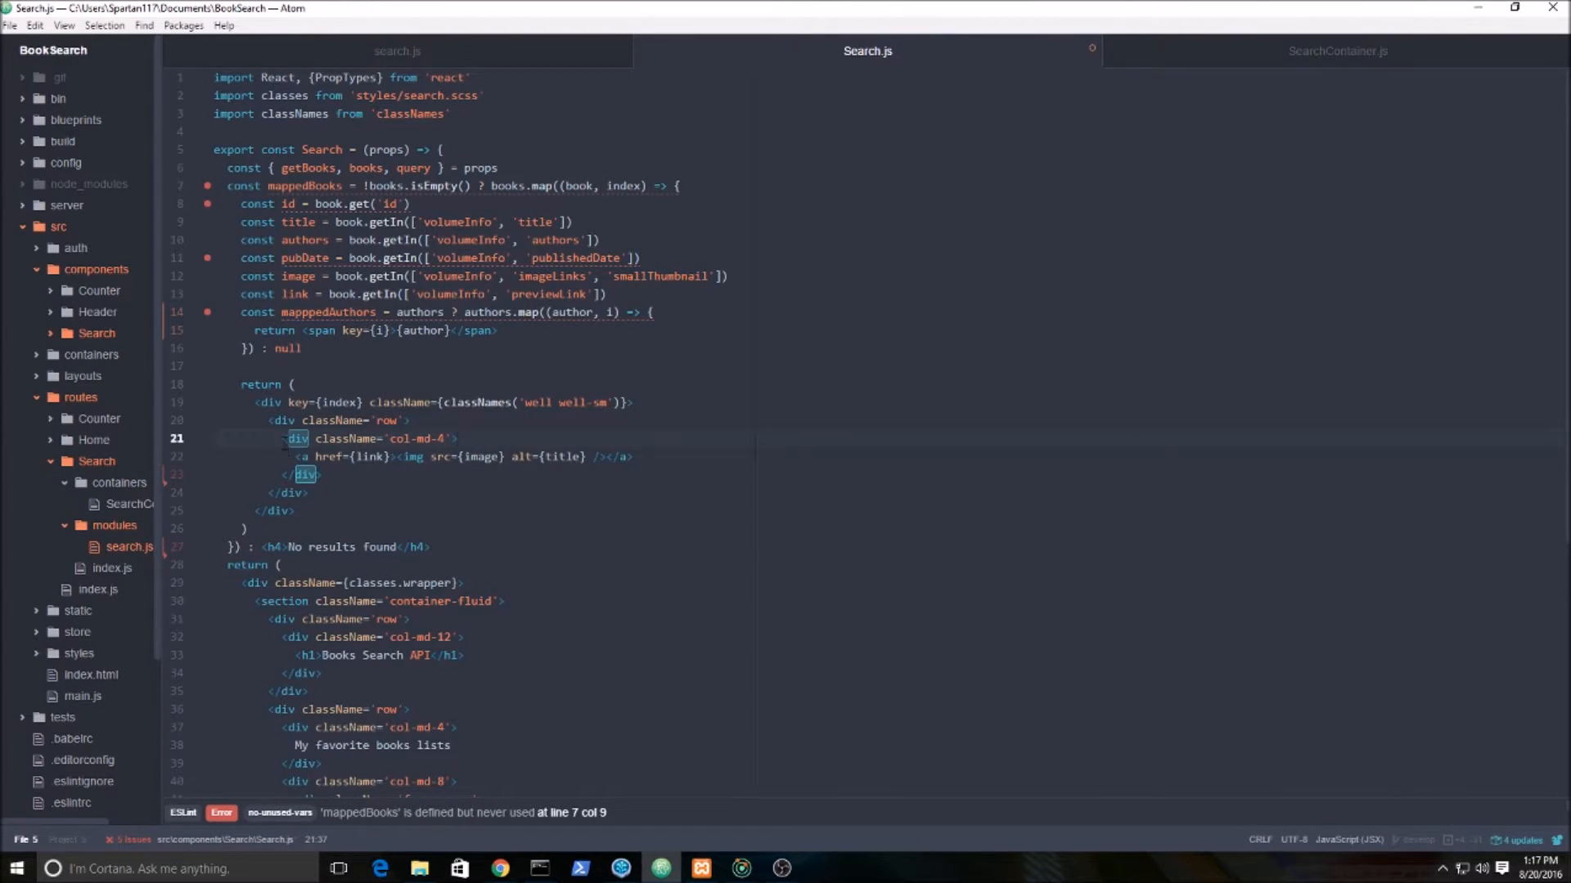
click(306, 474)
text(<div className='col-md-8'>)
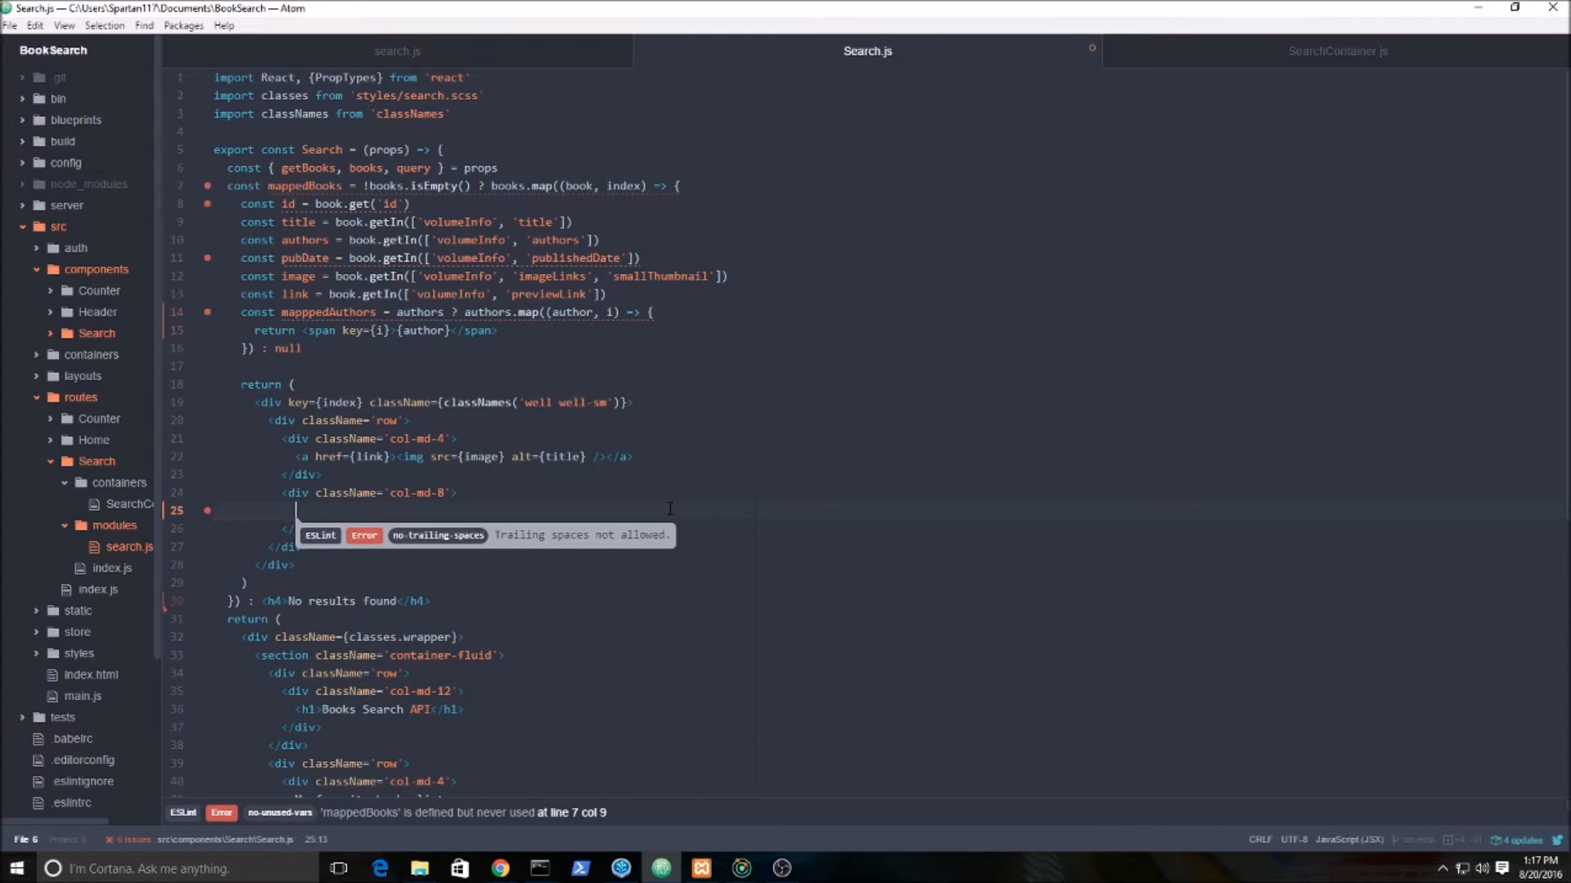
Add <h2 className={classes.title}>{title}</h2> in the col-md-8 column.
text(<h2)
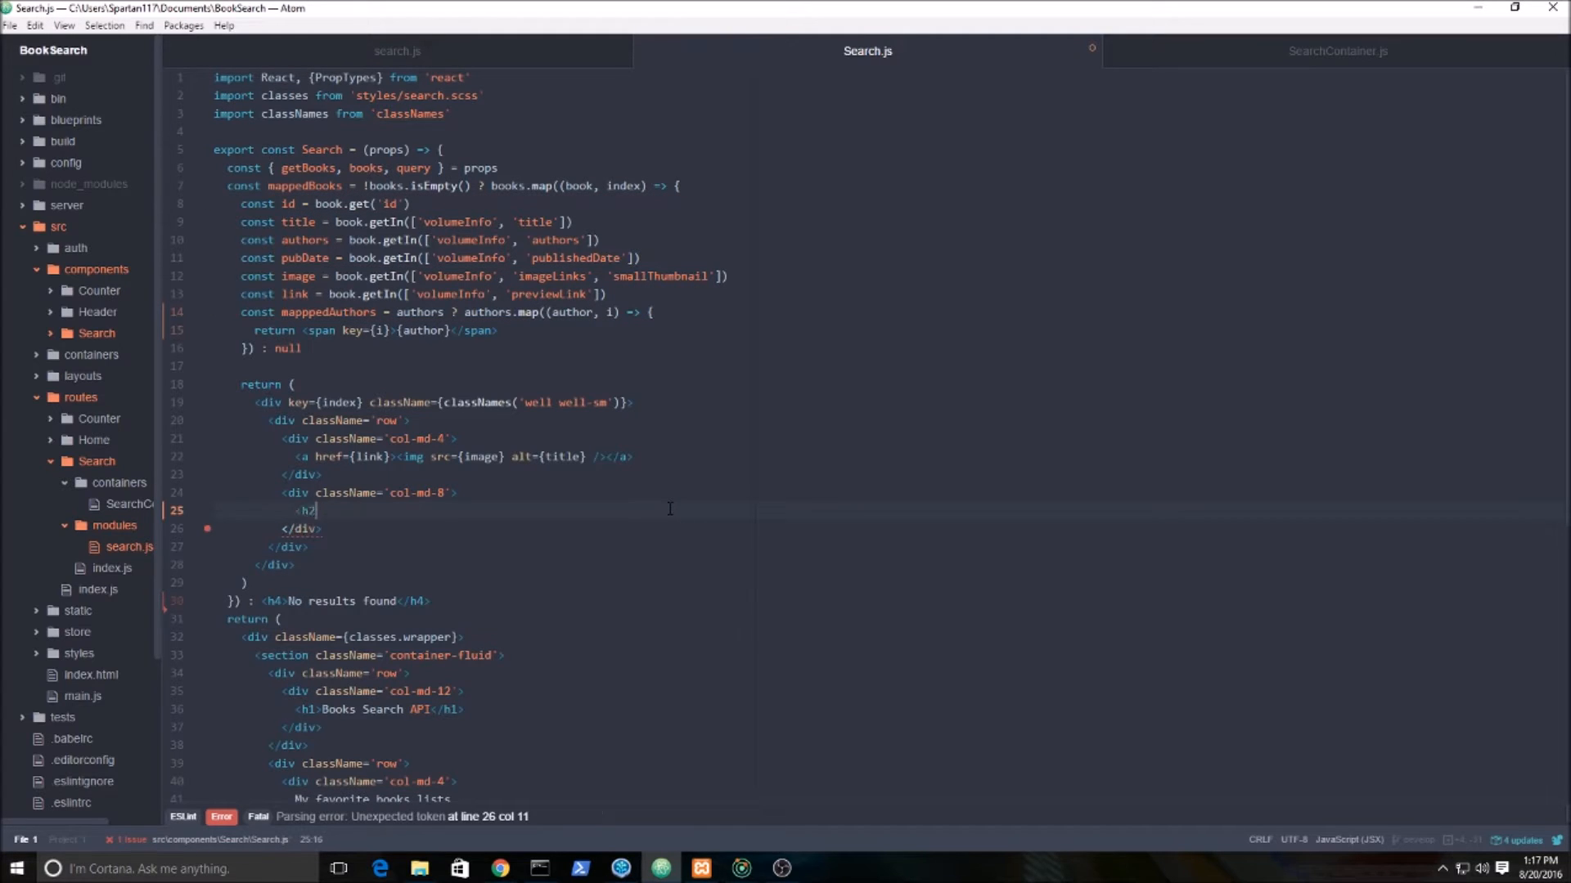
text(className=)
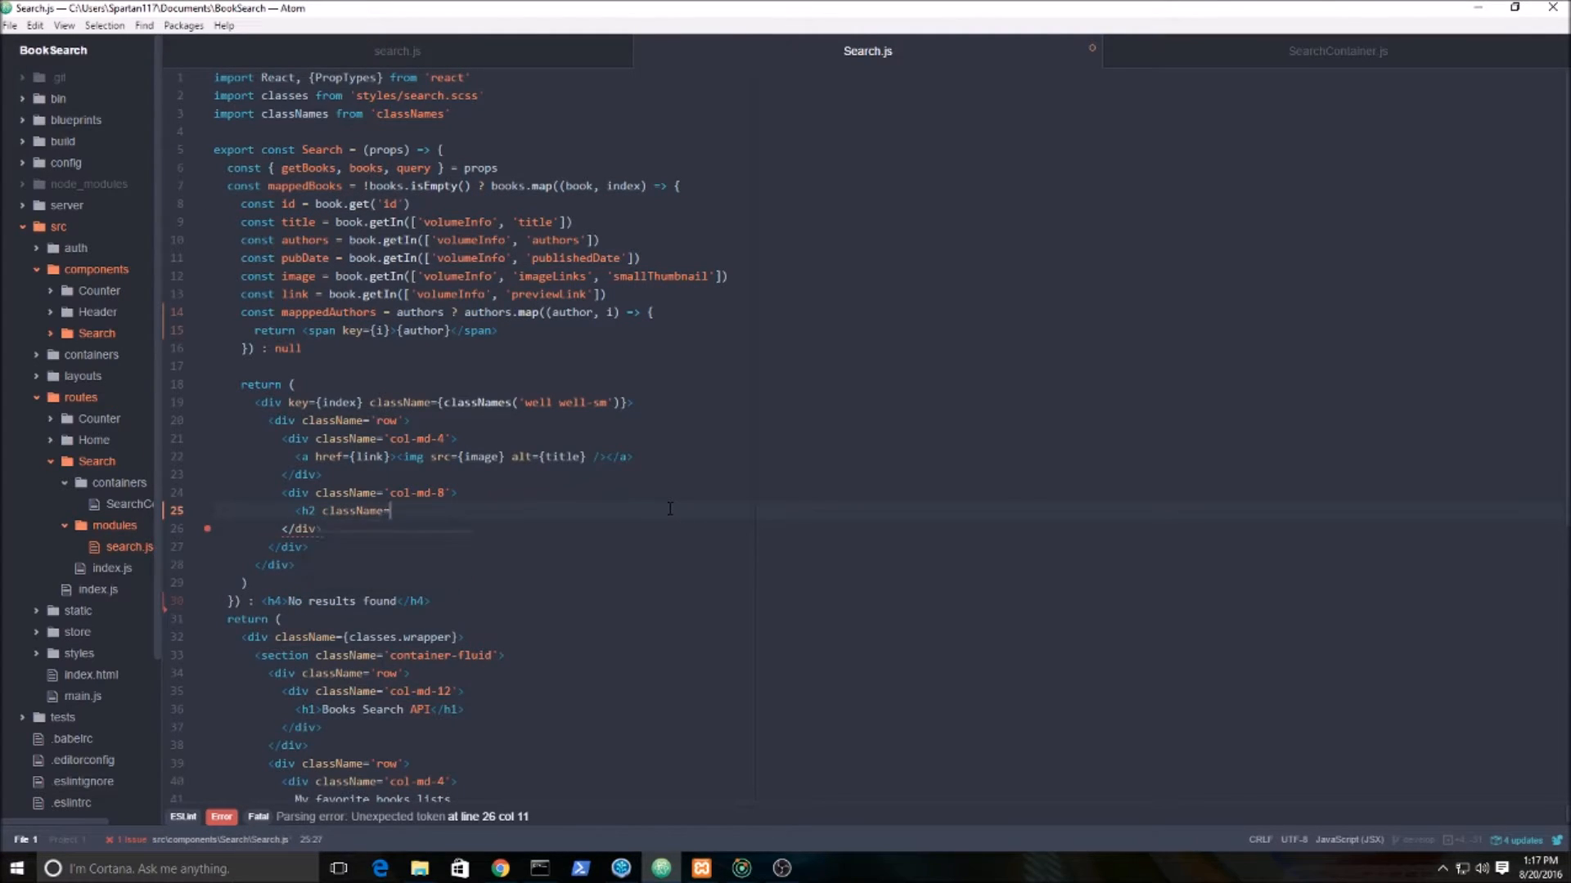
text({)
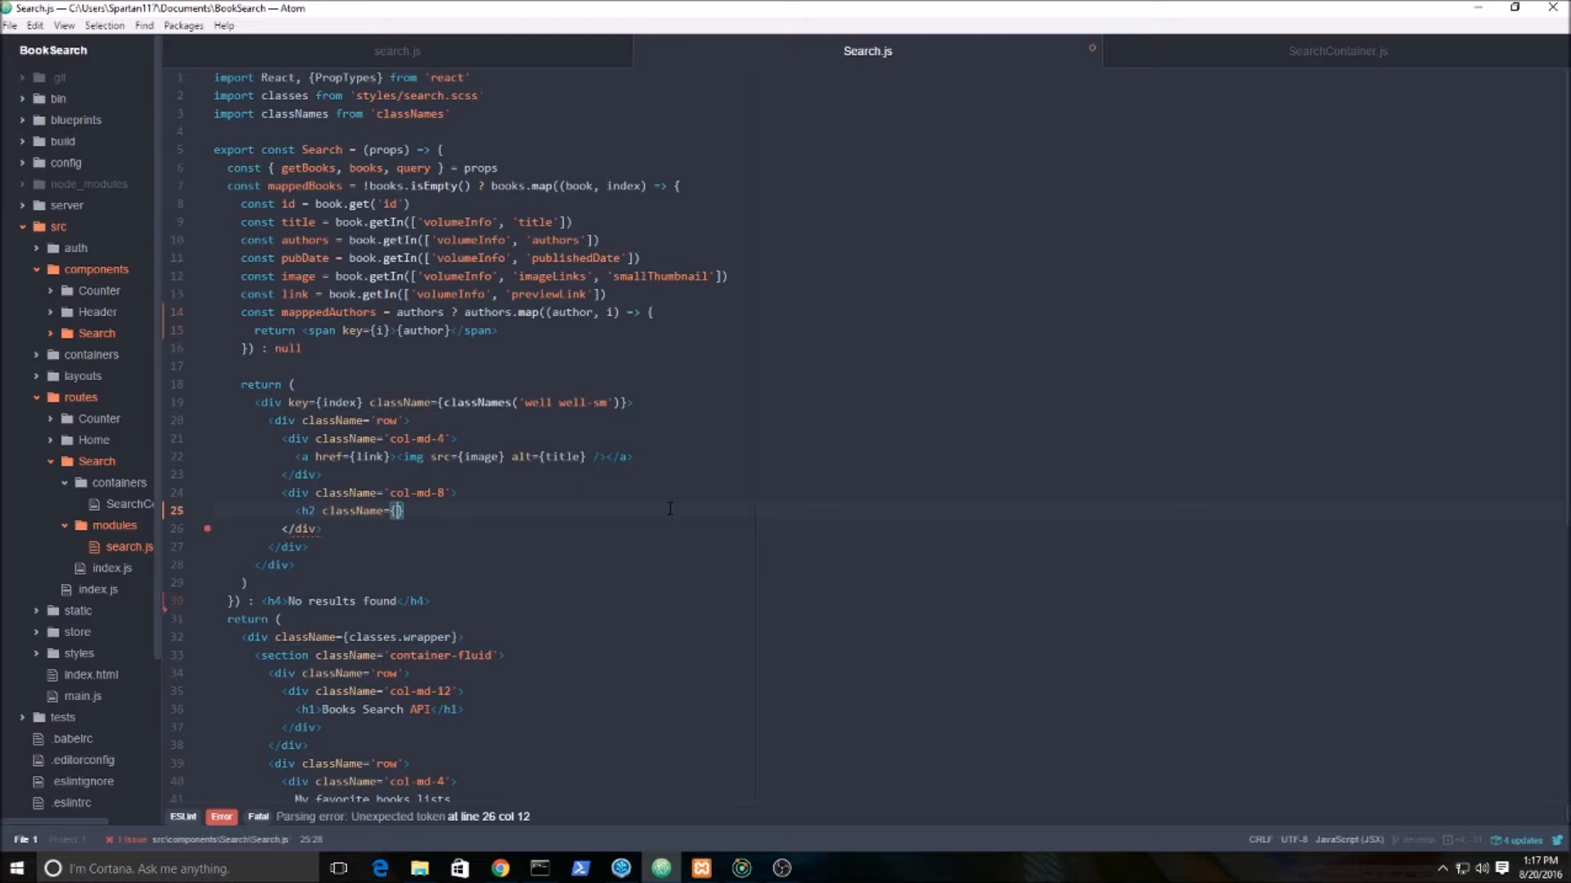
text(classes.)
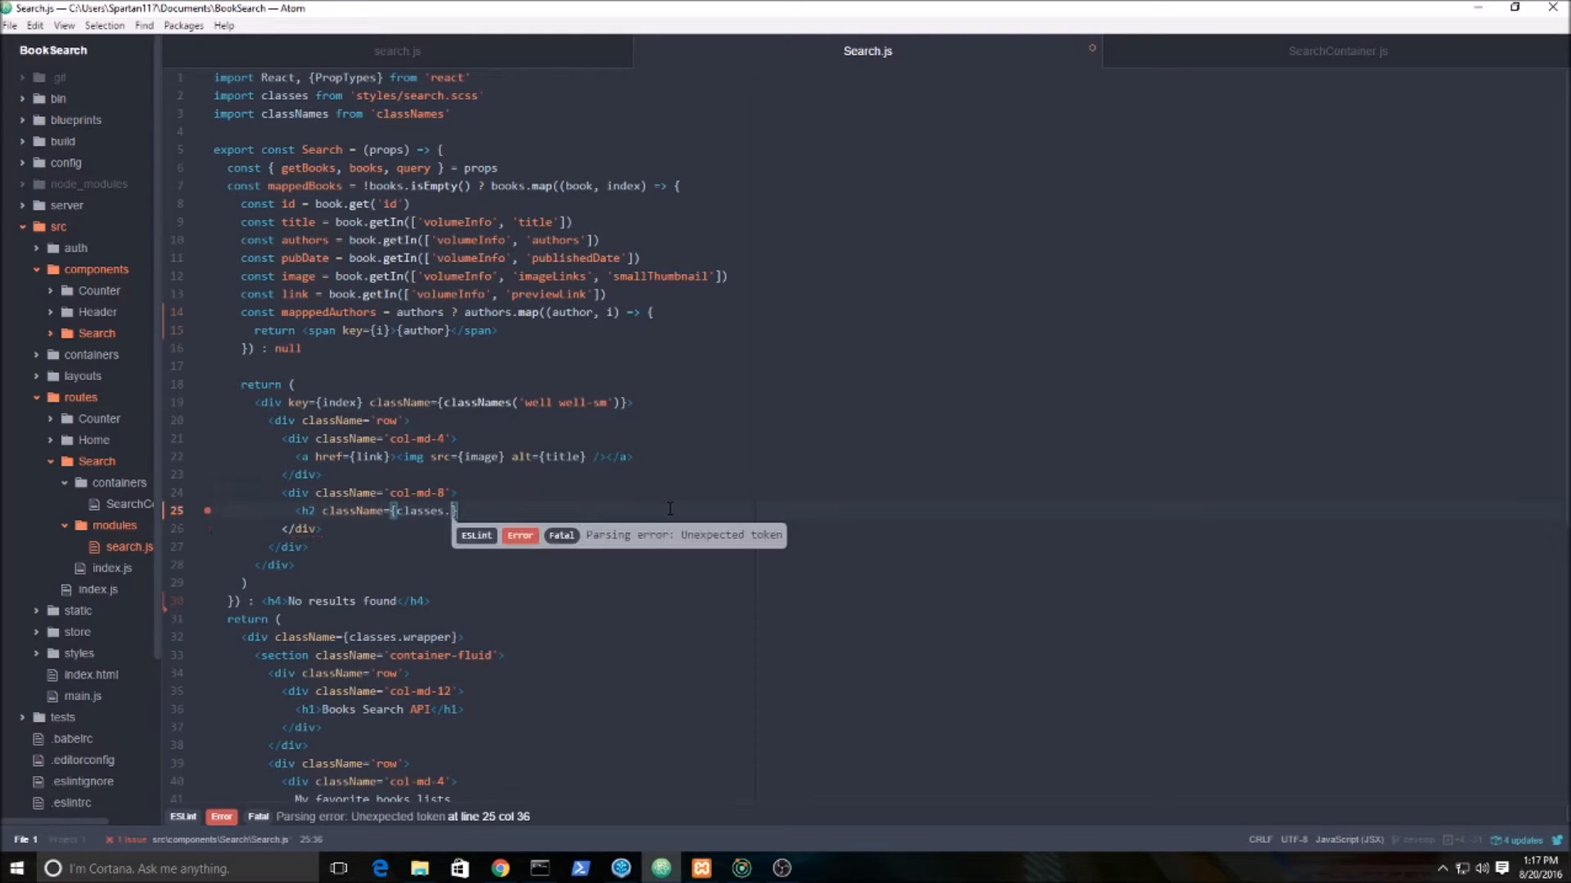
text(title})
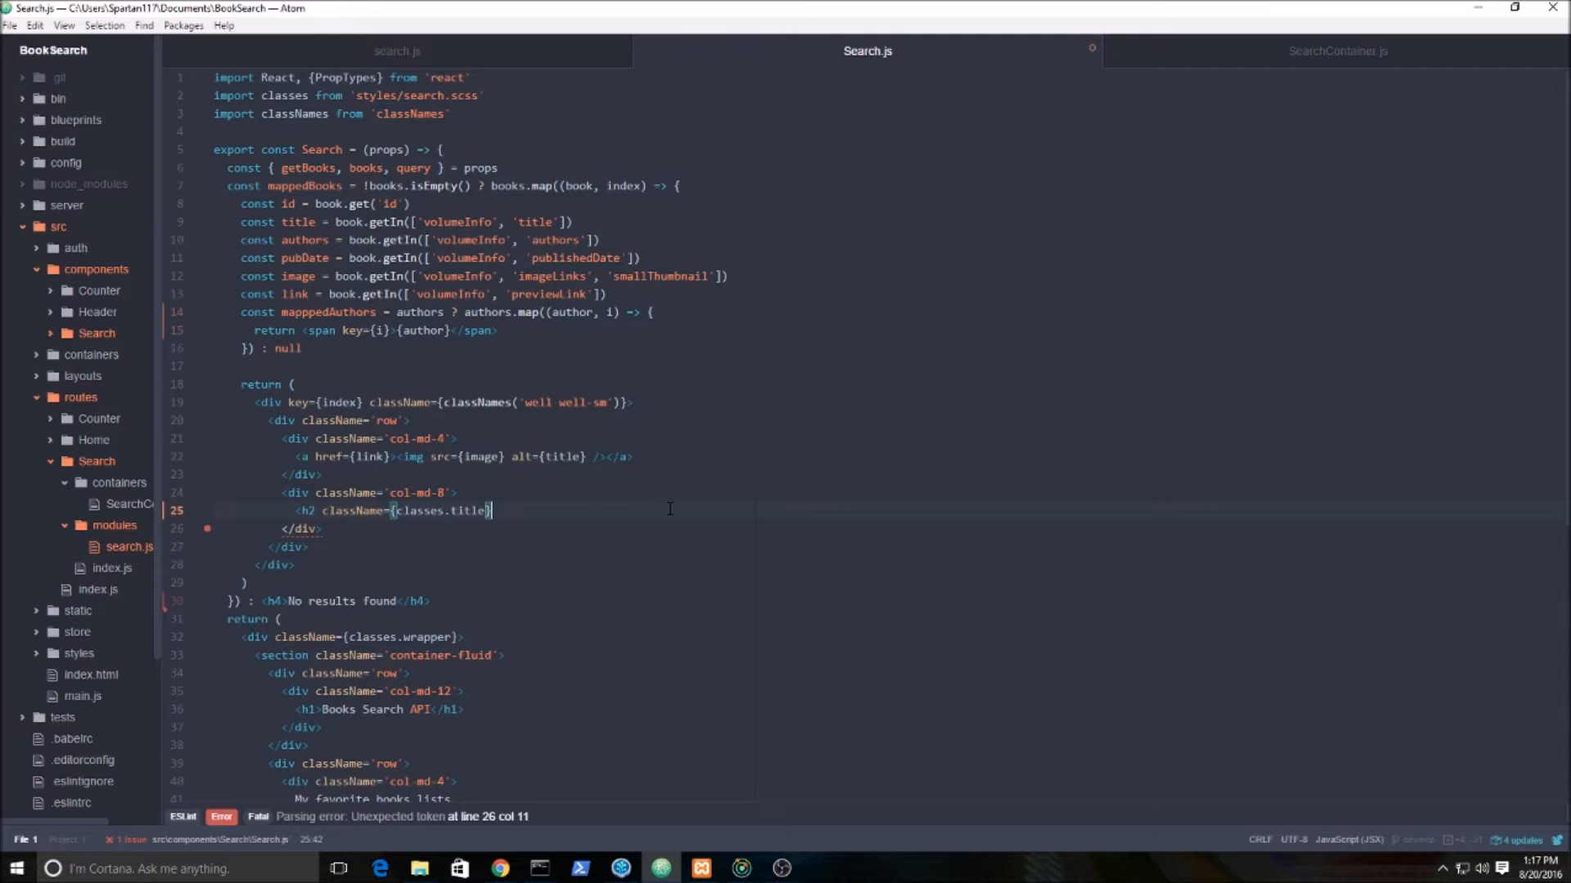
text(></h2>)
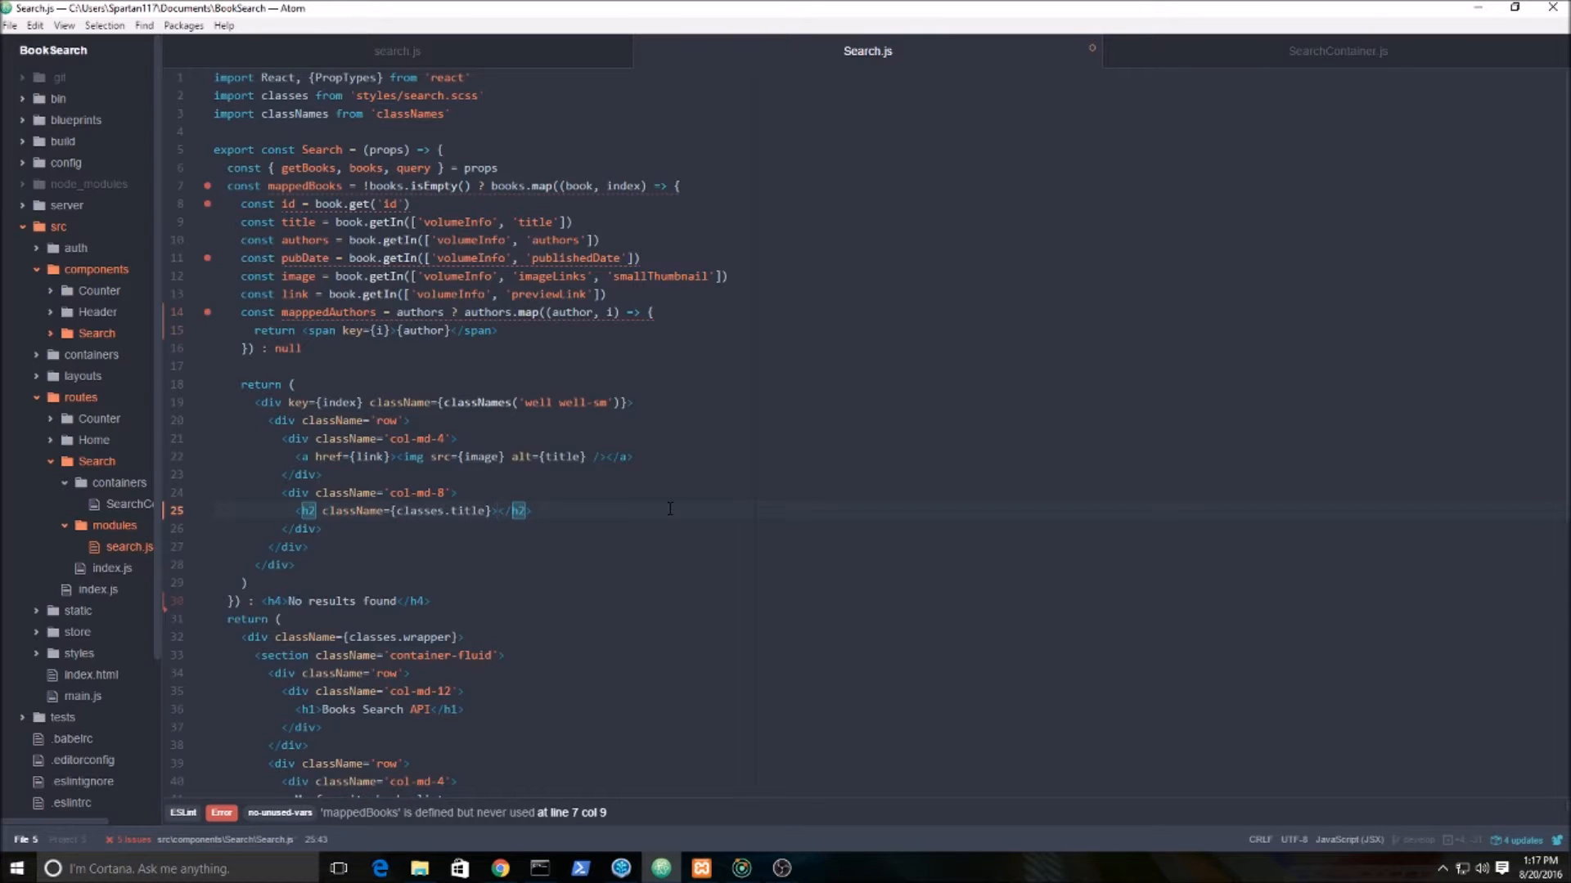
text({title})
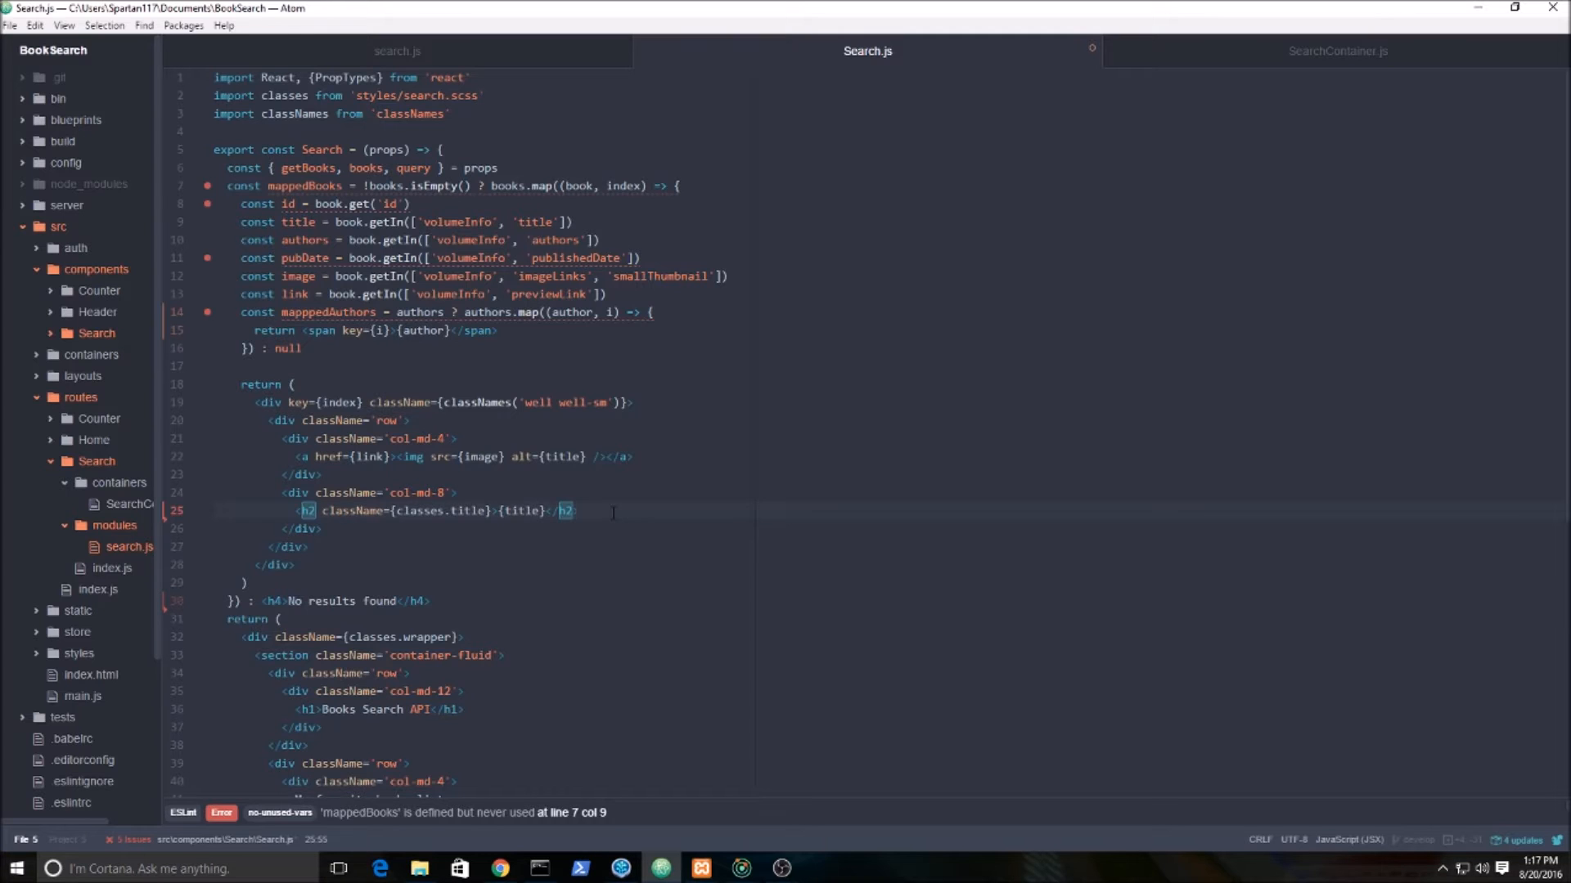
Add a div below the heading rendering {mappedAuthors}.
text(<div></div>)
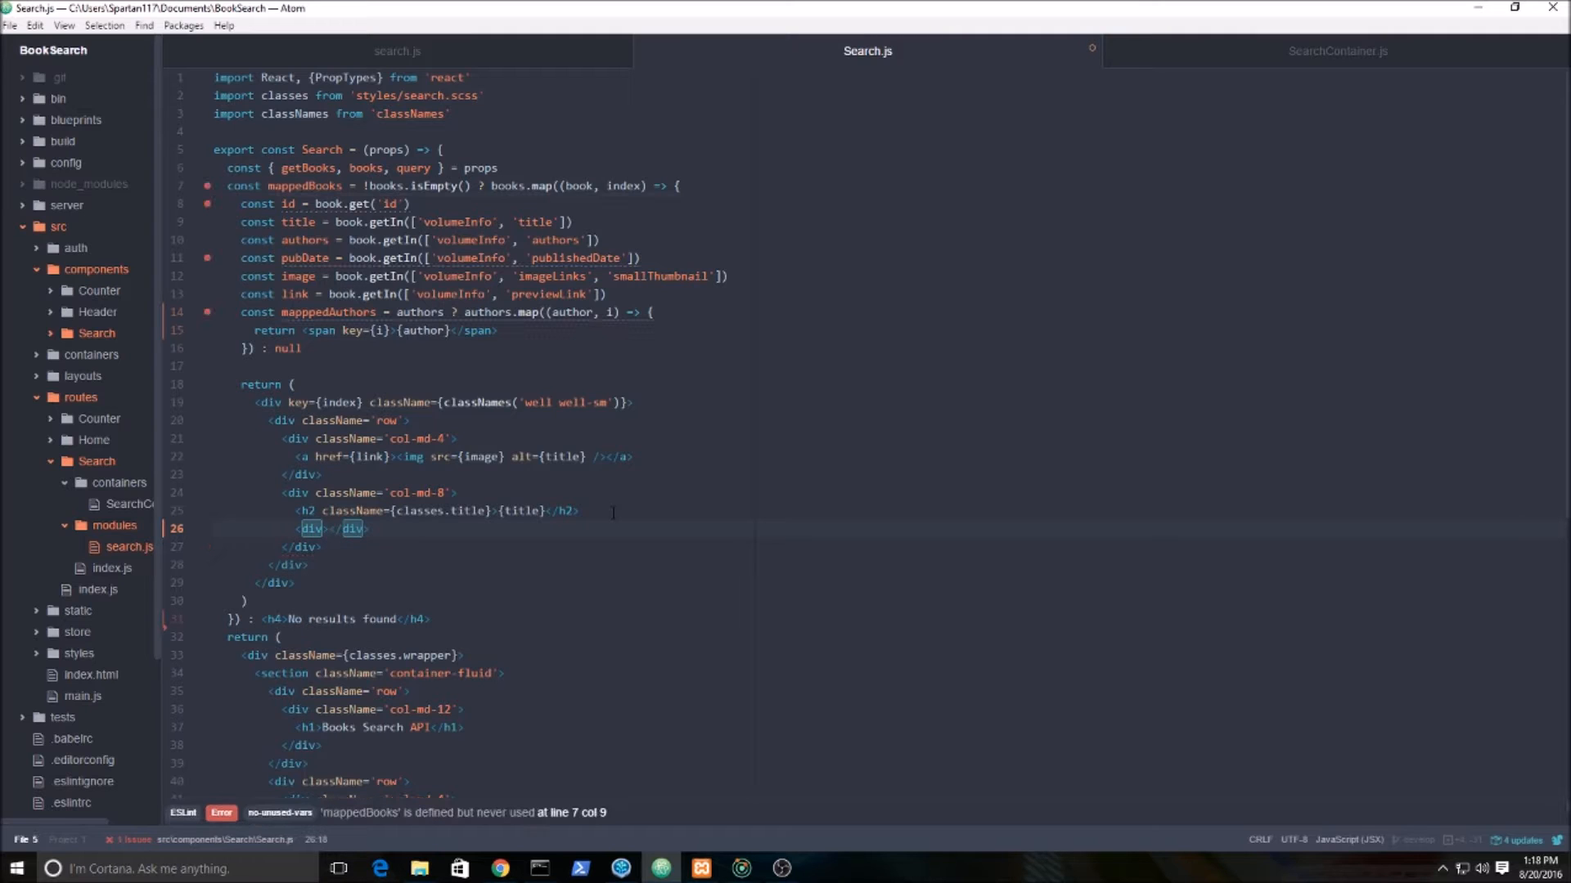
text({mappedAuthors)
text(<)
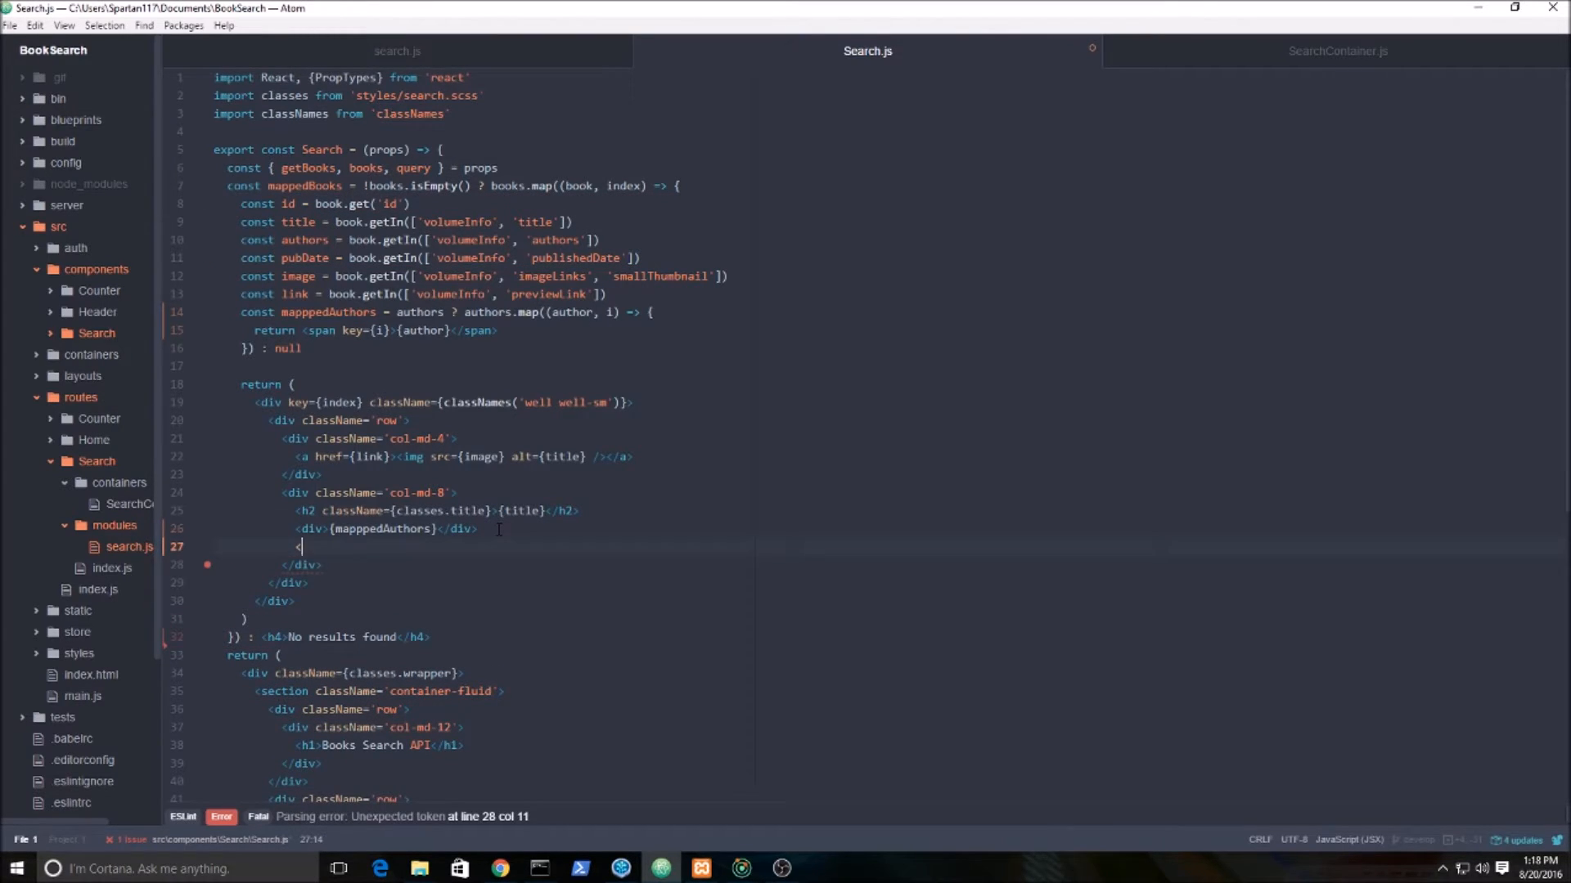
Add <div>{pubDate}</div> and a div with className={classNames('text-center', classes.favorite)}.
text(div></div>)
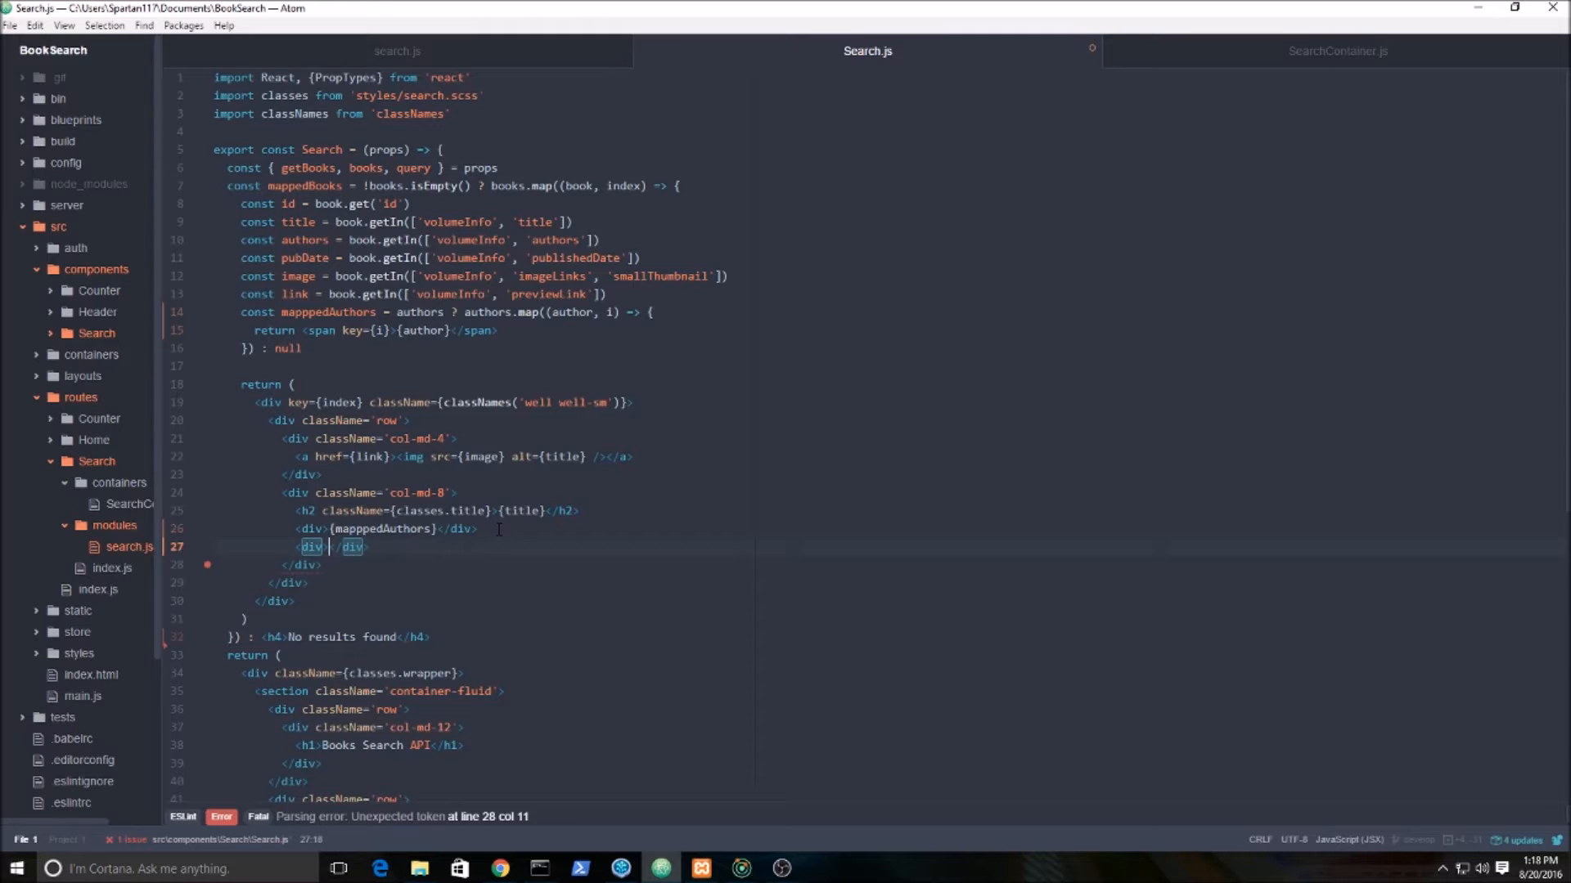
text({pub)
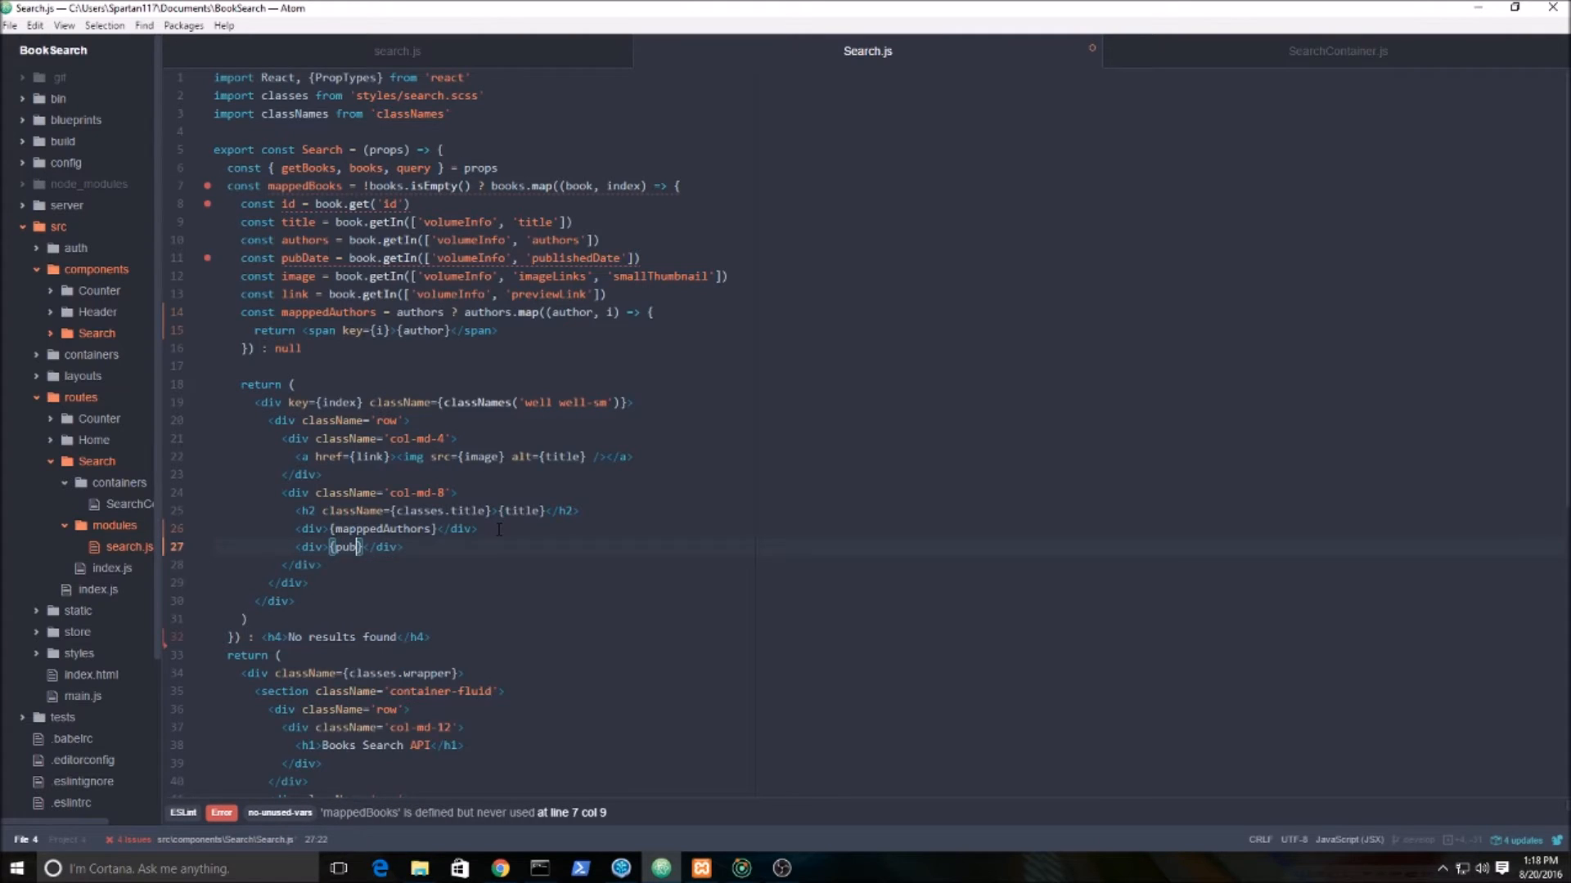
text(Date)
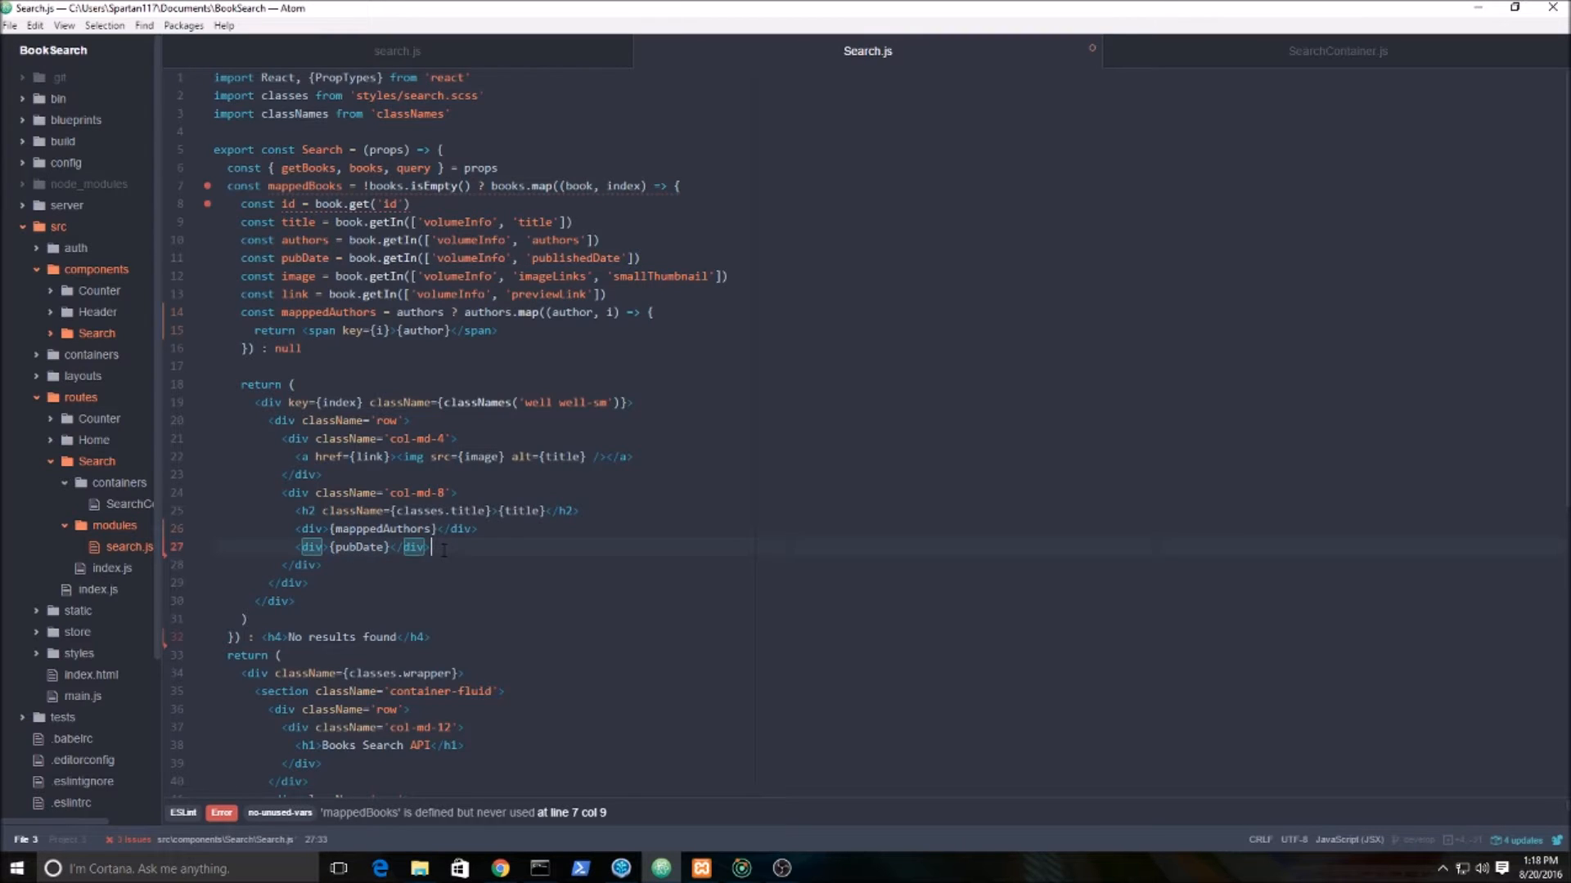
text(<DI)
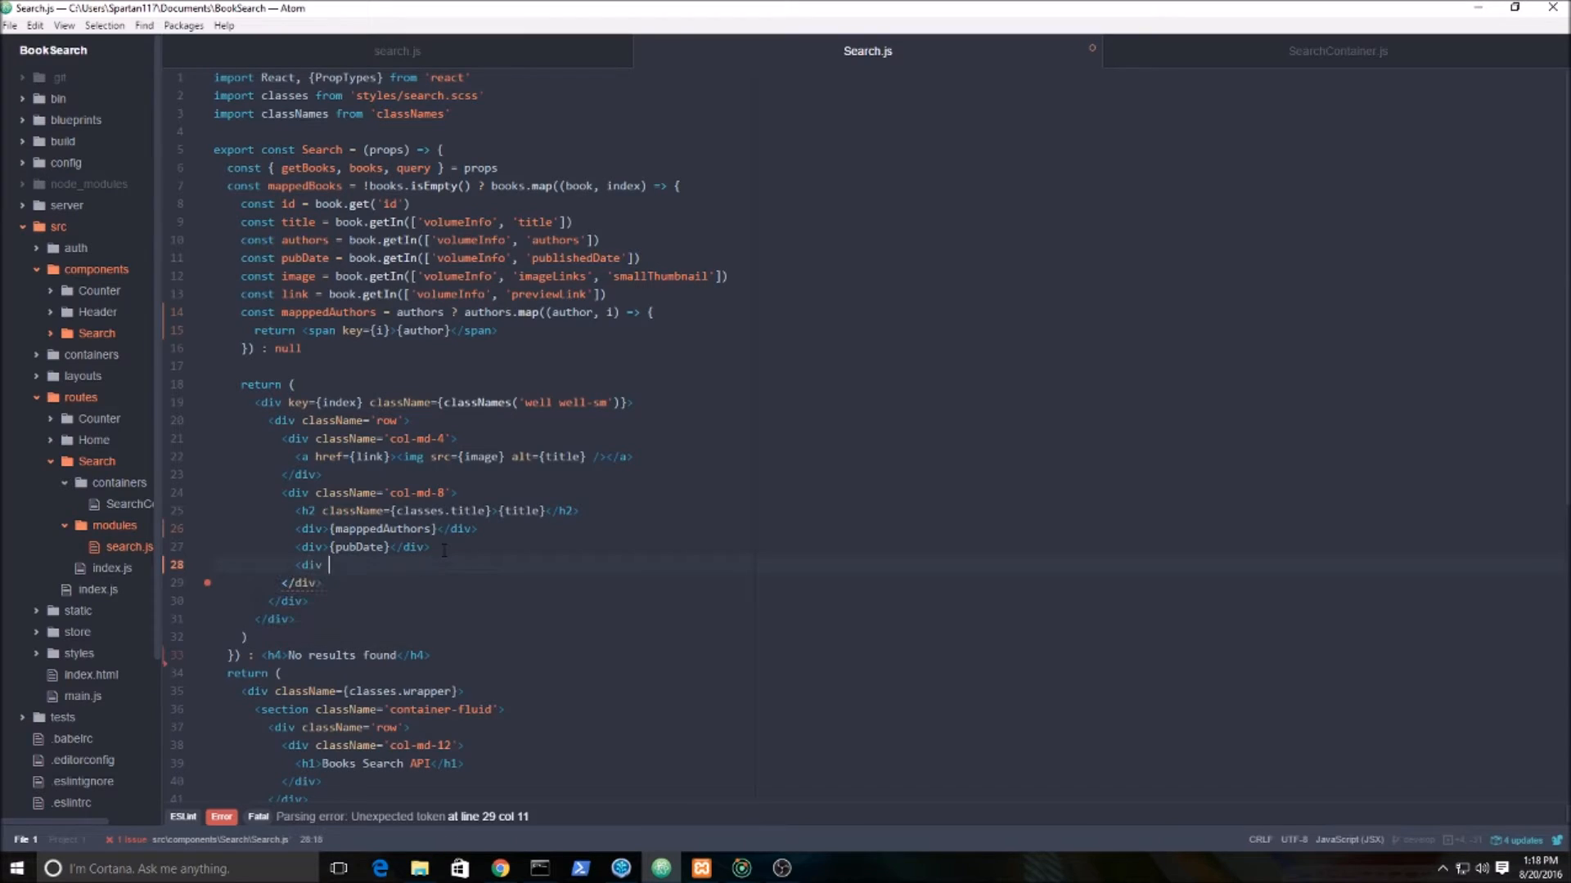
text(classNma)
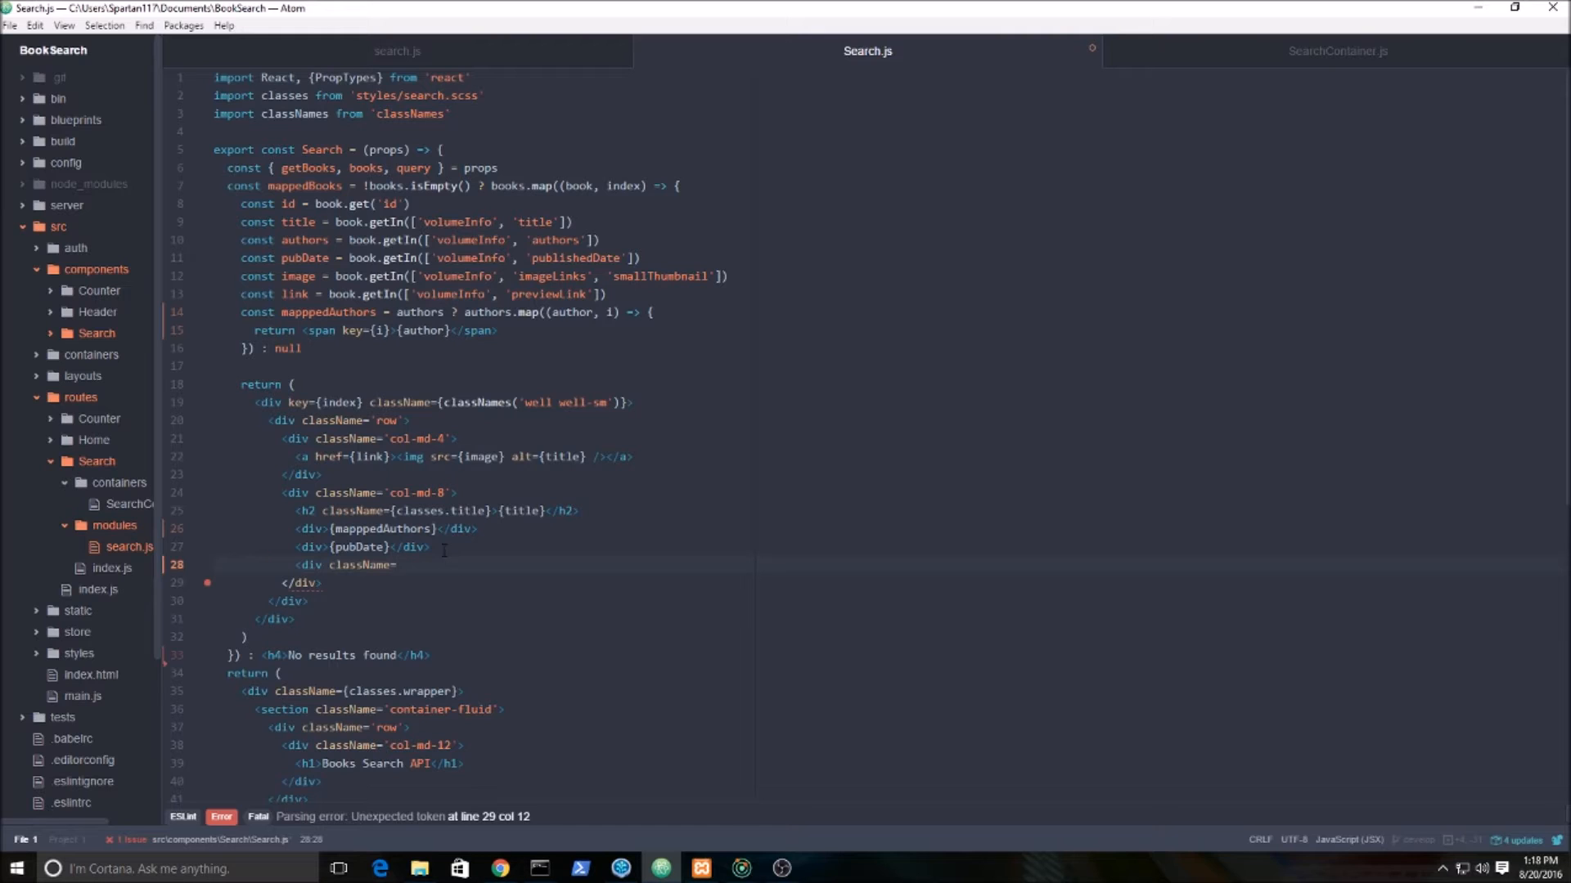
text(classNames)
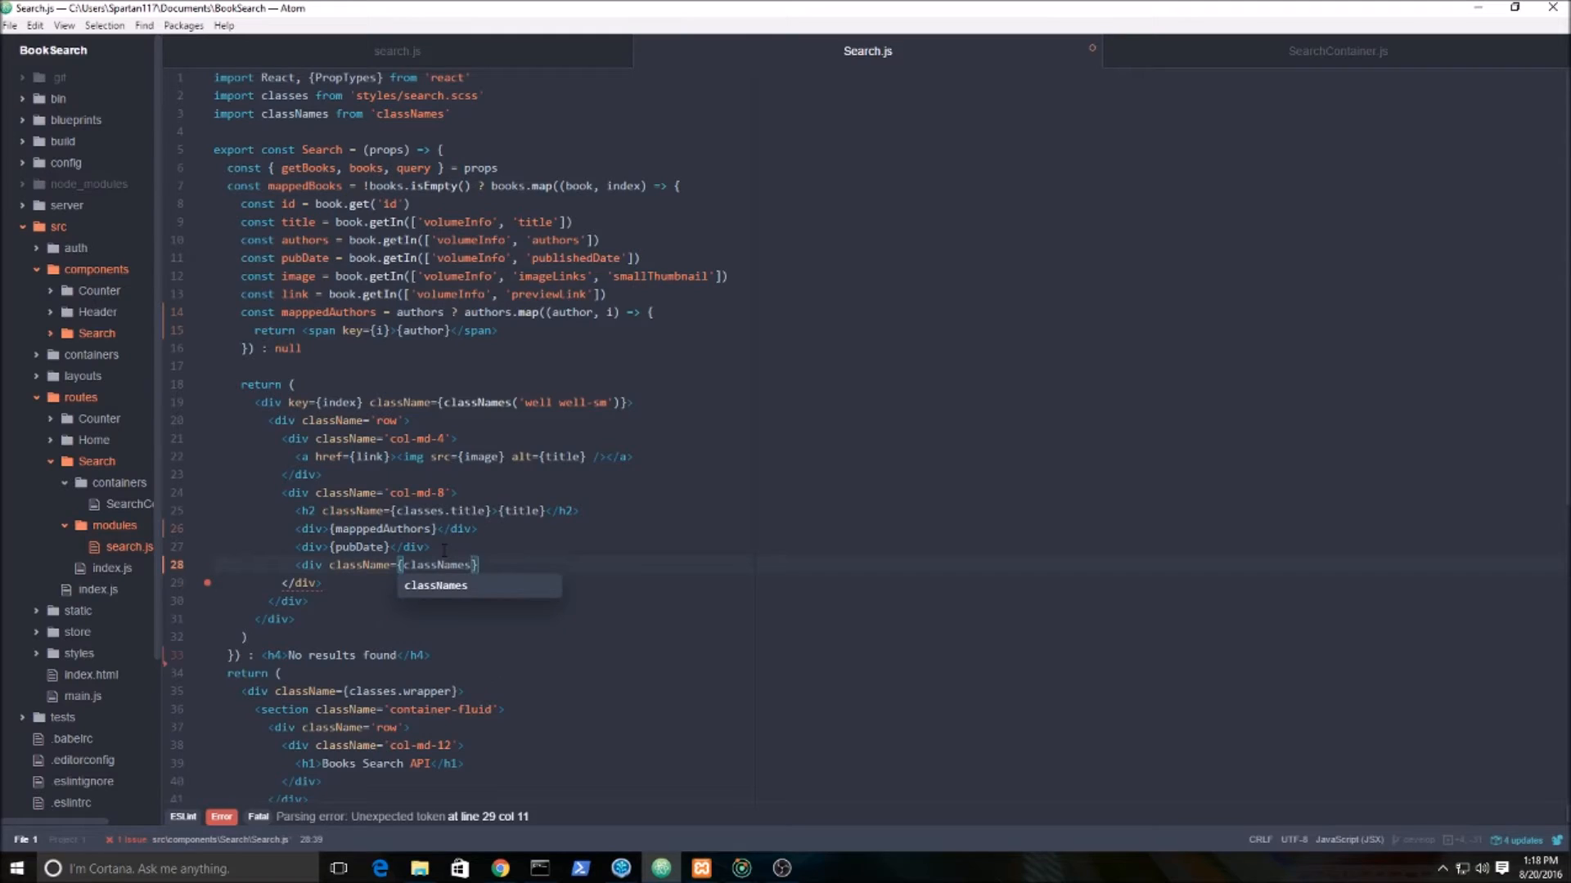
text(('t')
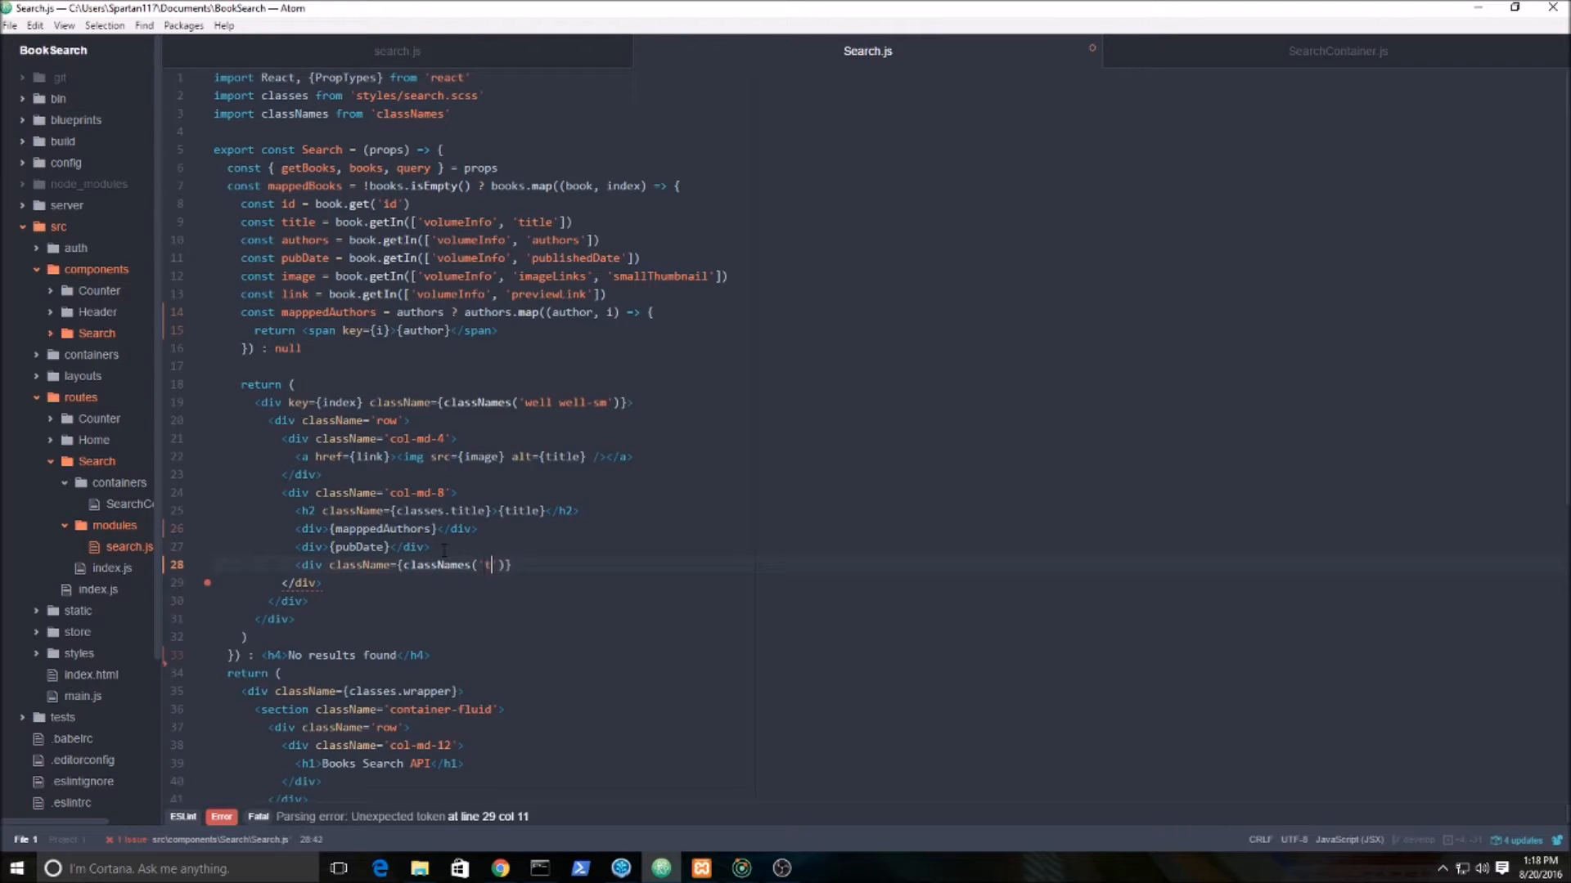
text(ext-center)
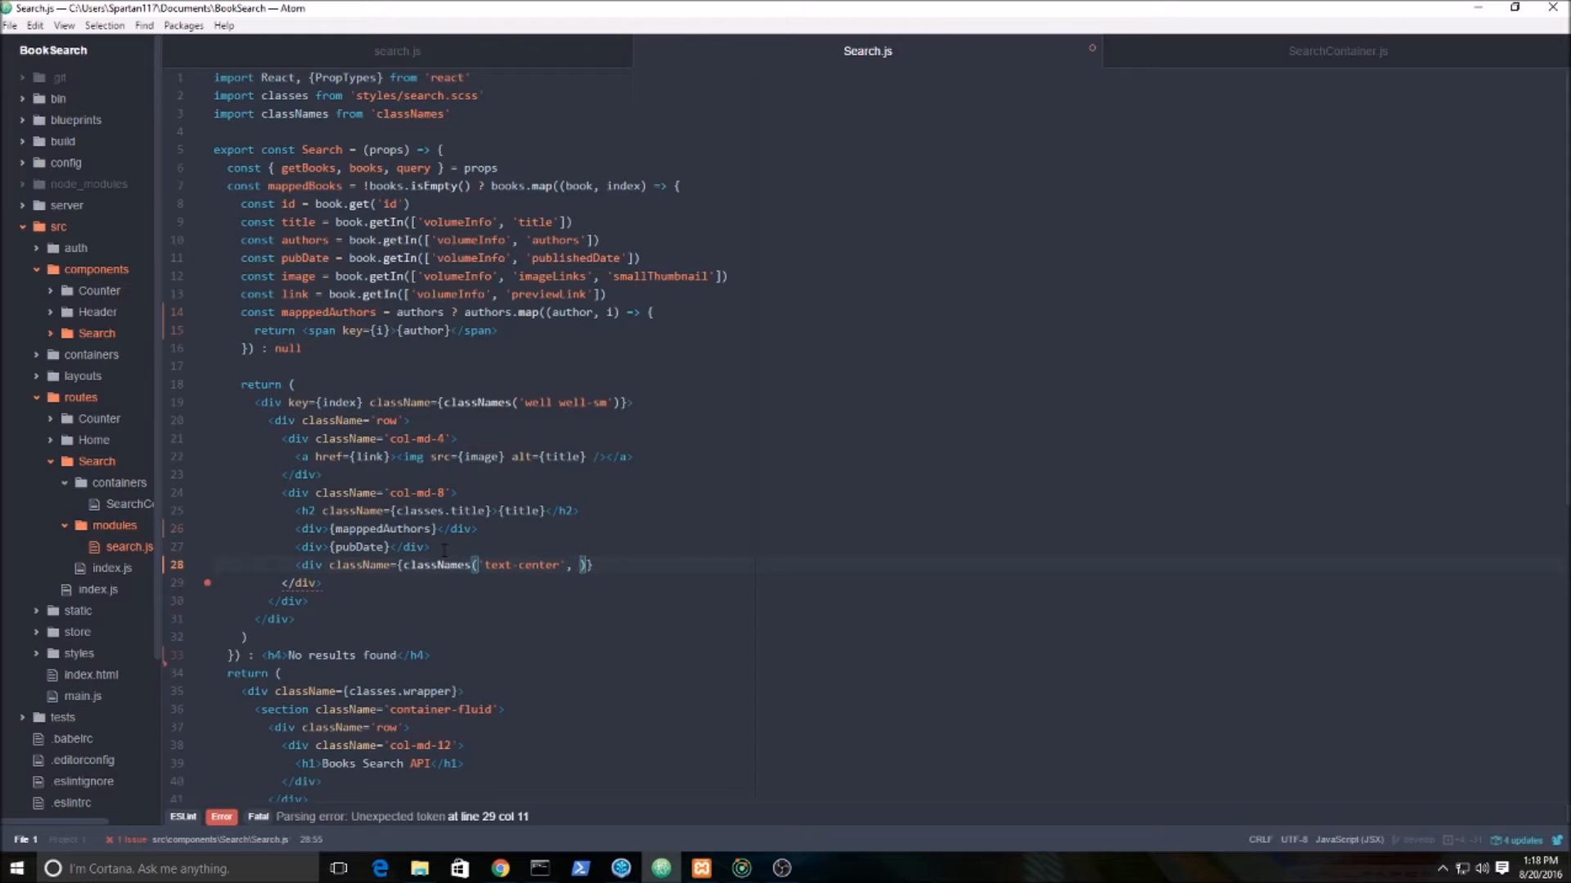
text(classes)
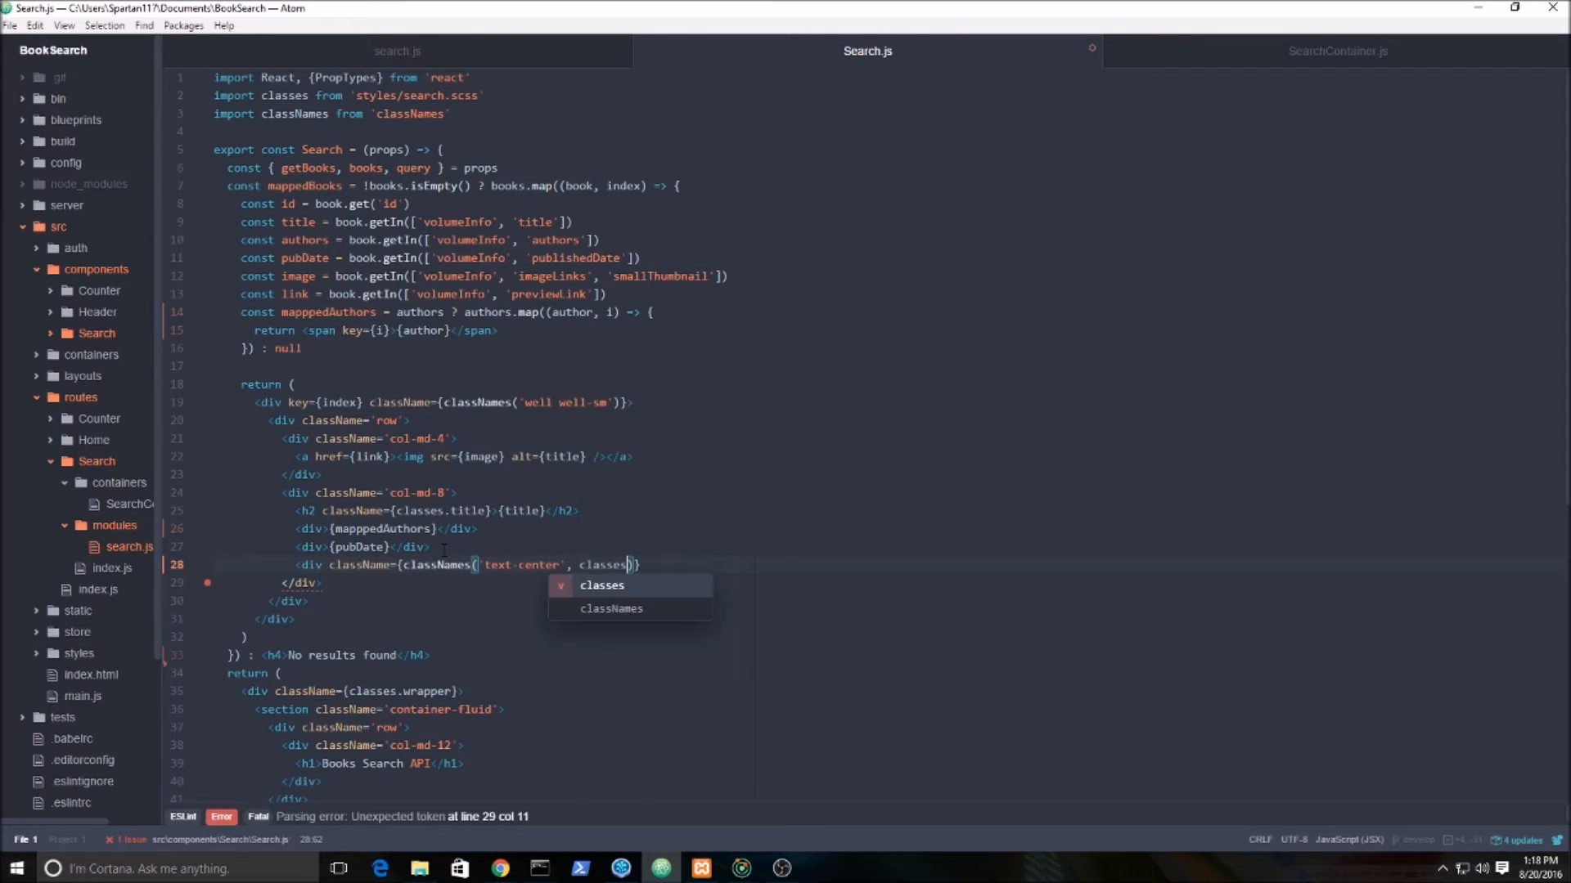
text(.favorite)
text(<)
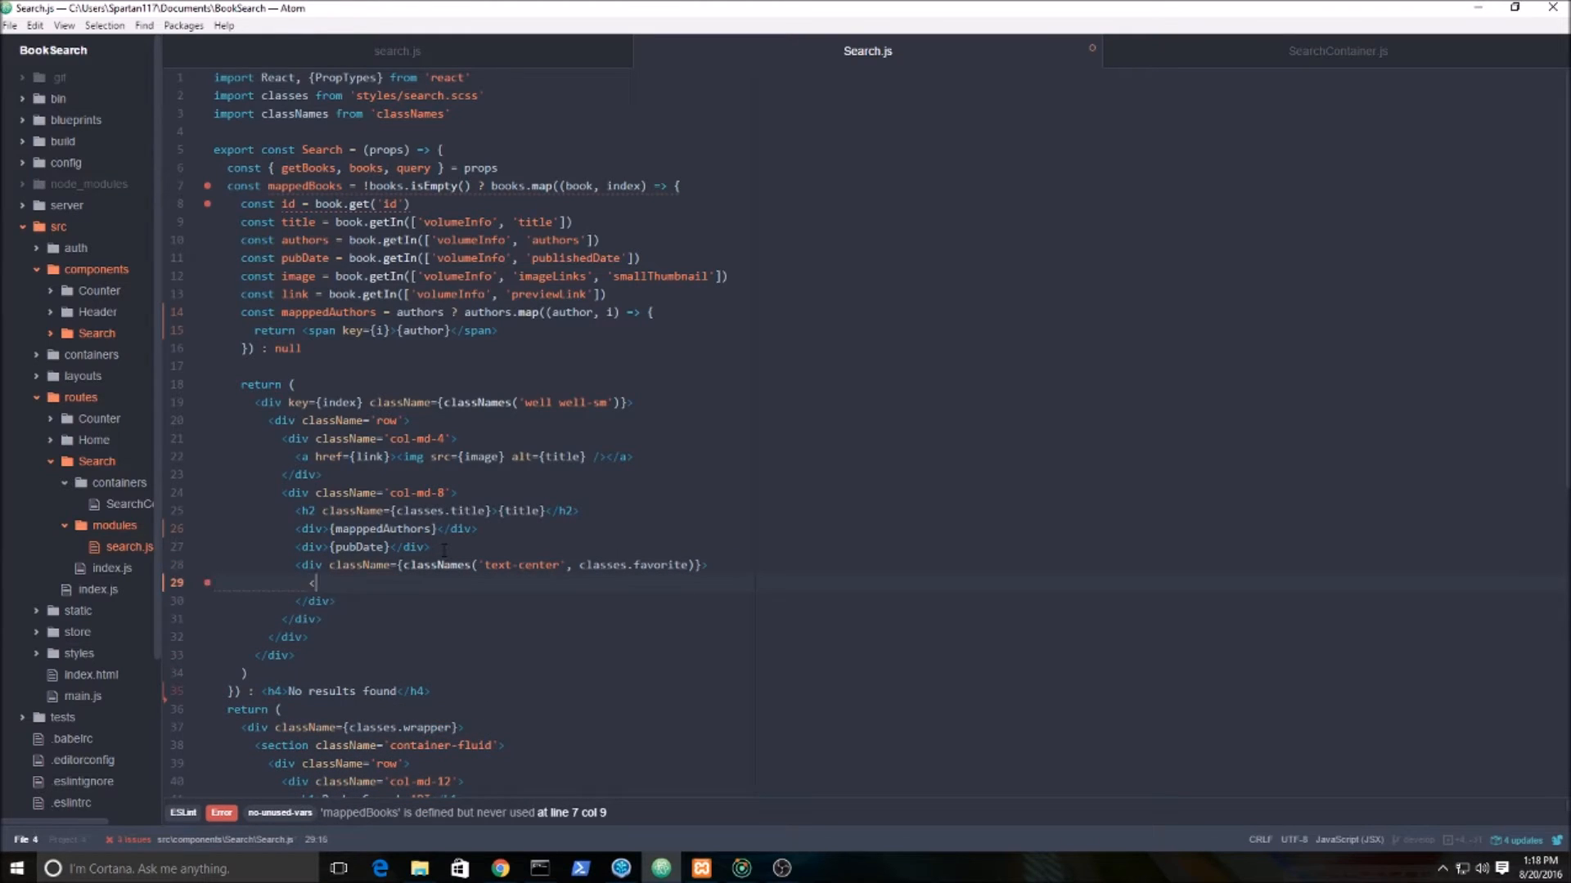
Add a type='button' btn btn-primary button labeled Favorite inside the centred div.
text(buttro)
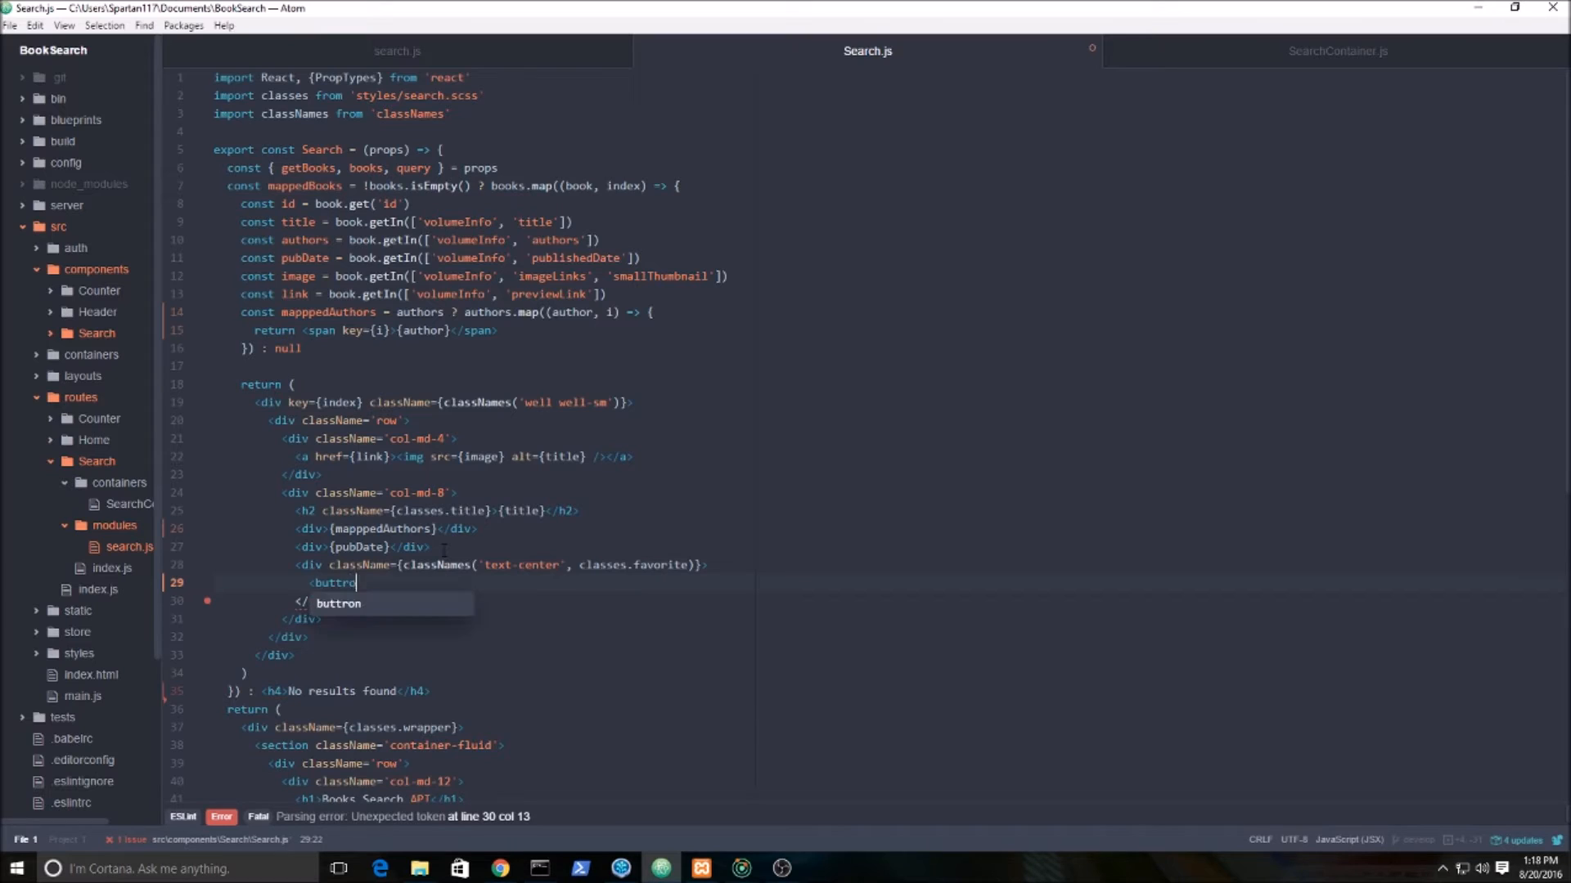
text(type)
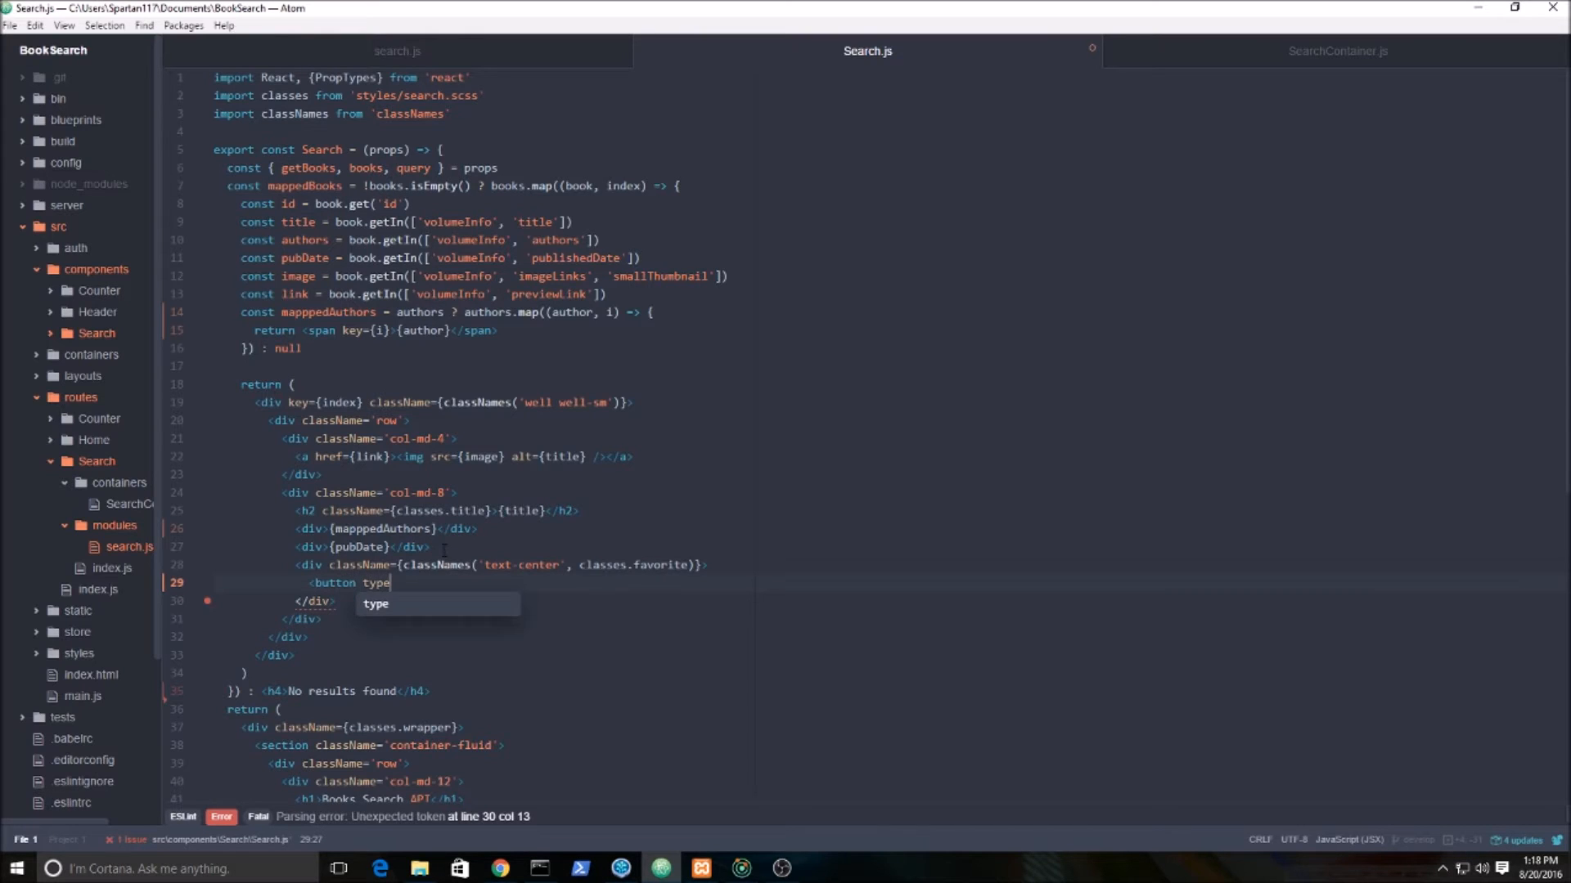
text(='button')
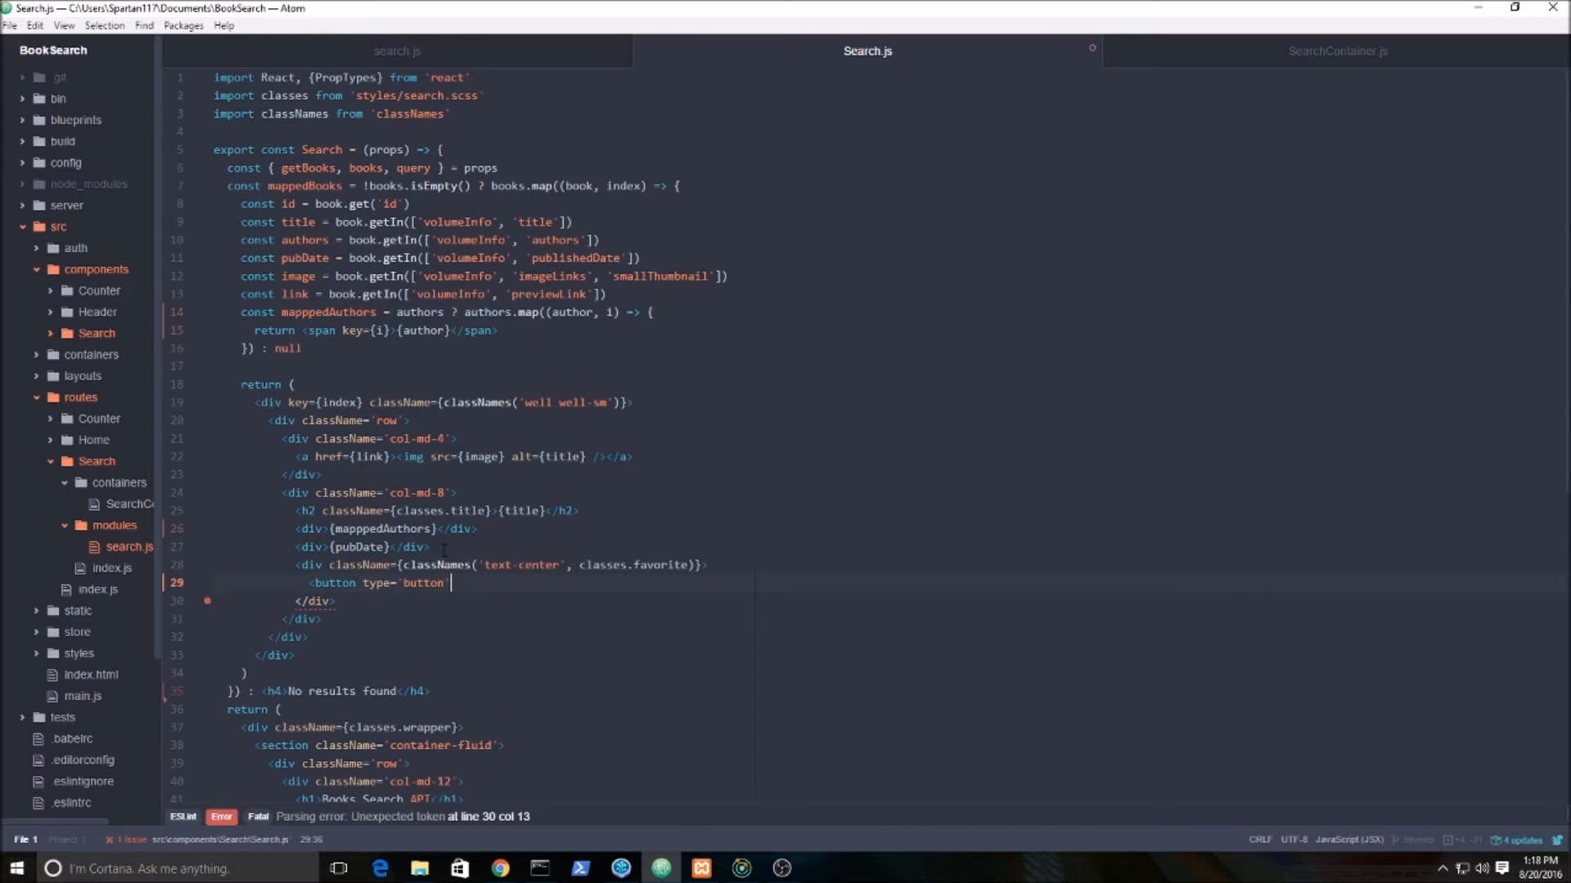
text(className=')
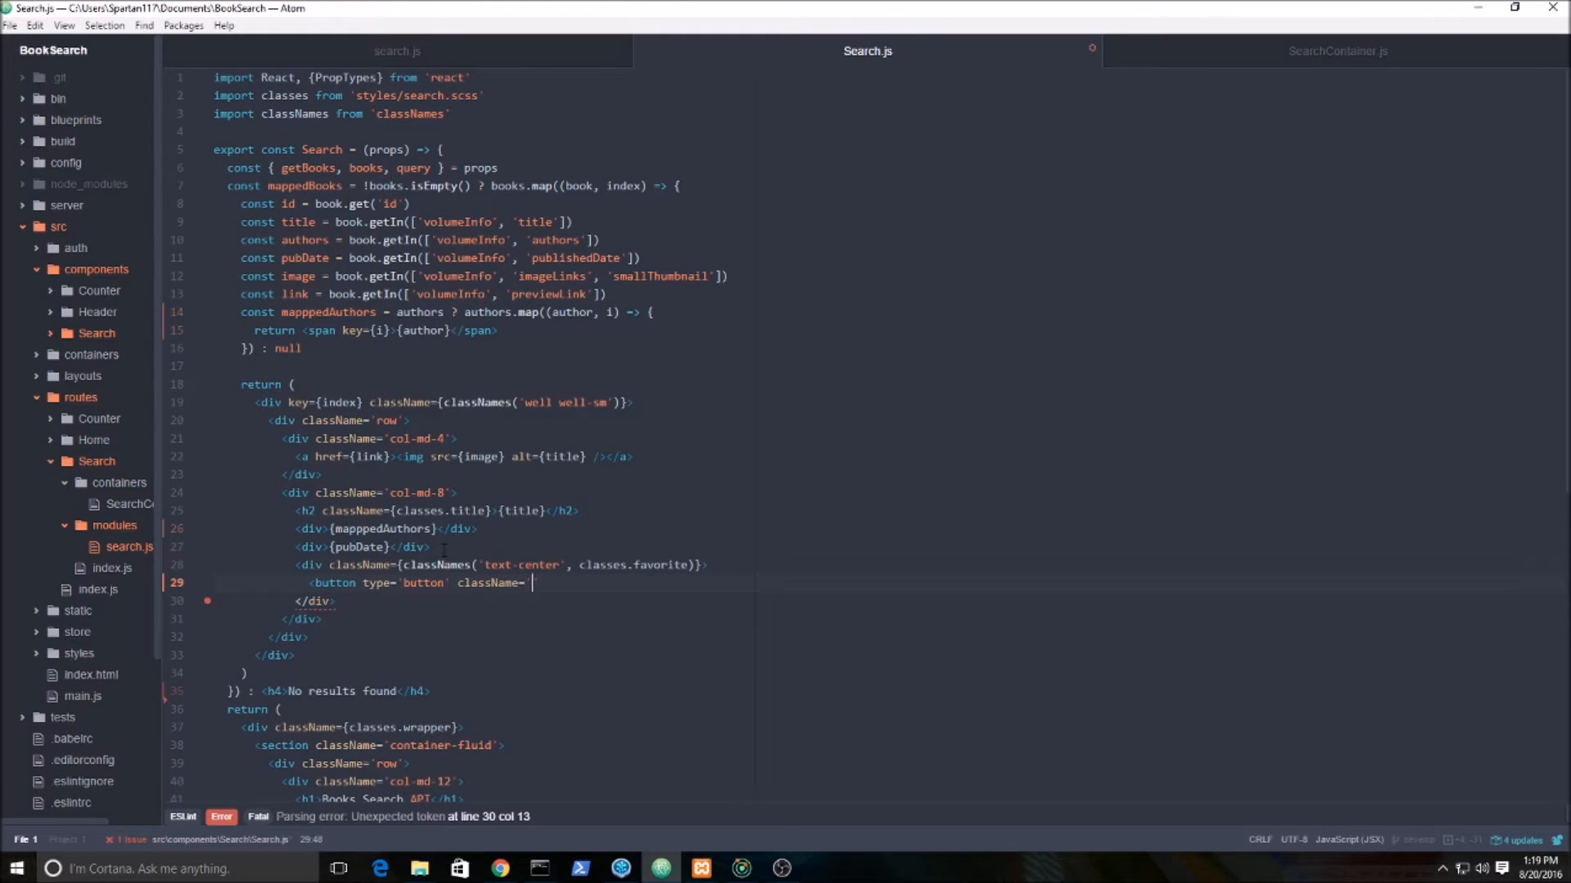
text(btn)
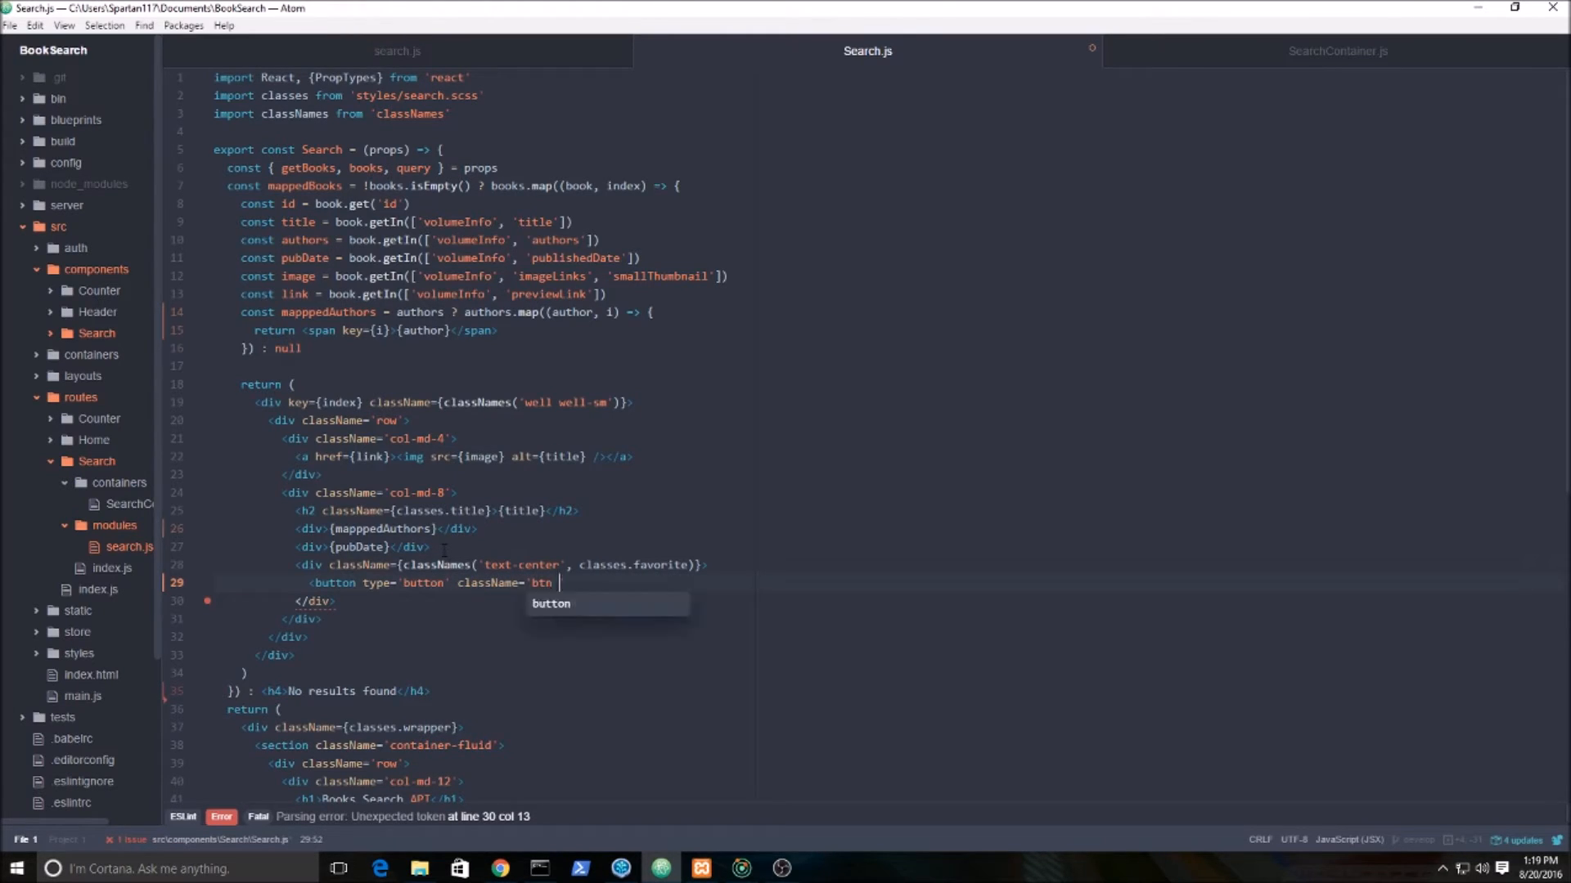
text(btn-primar)
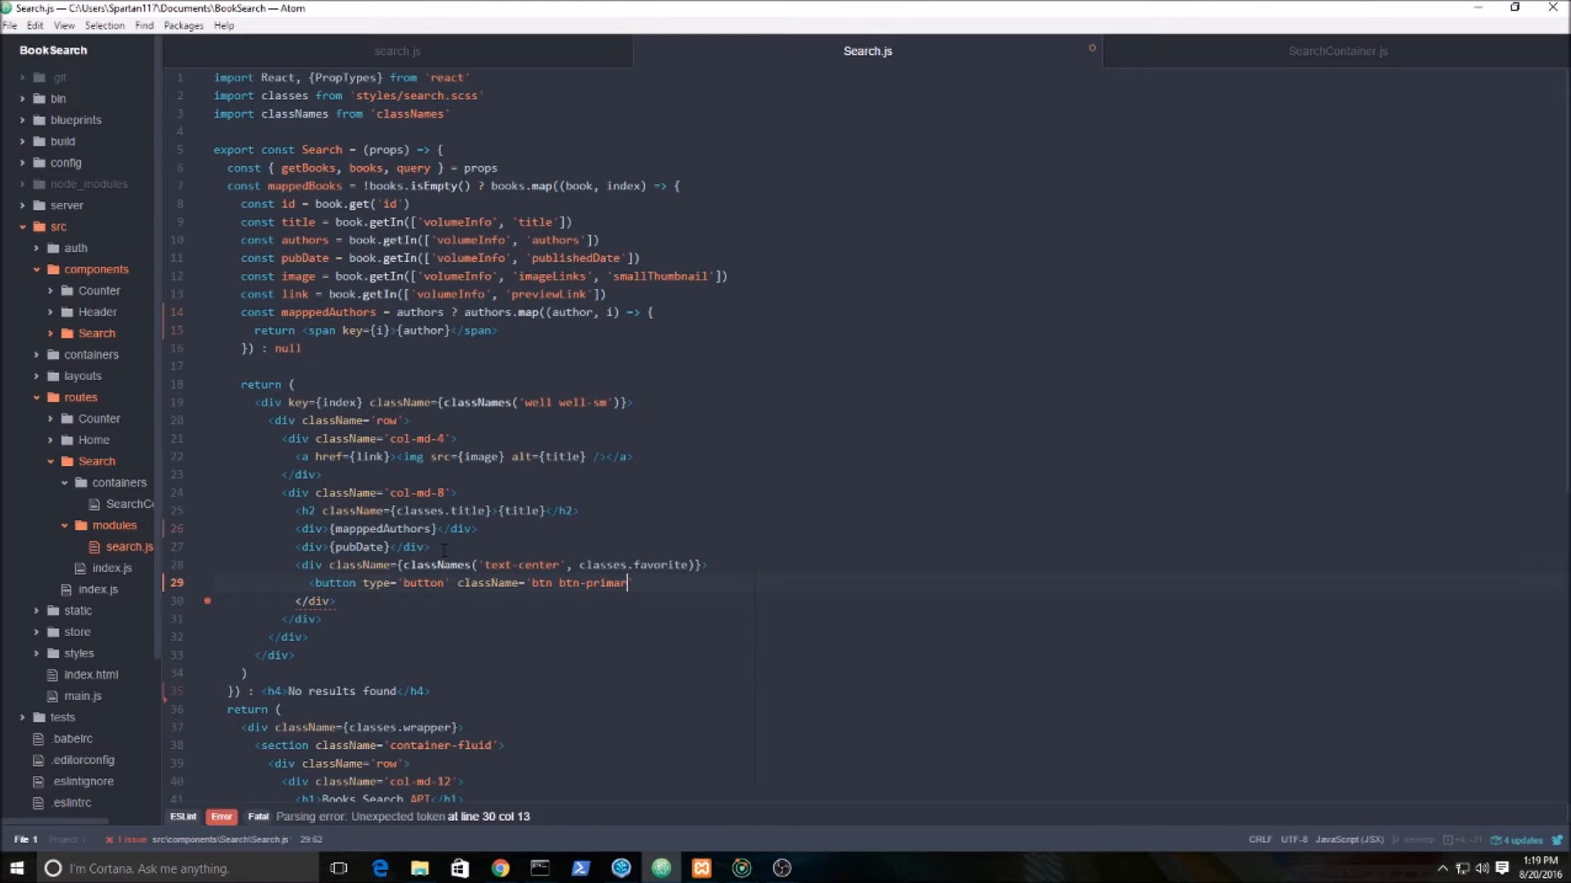
text(y')
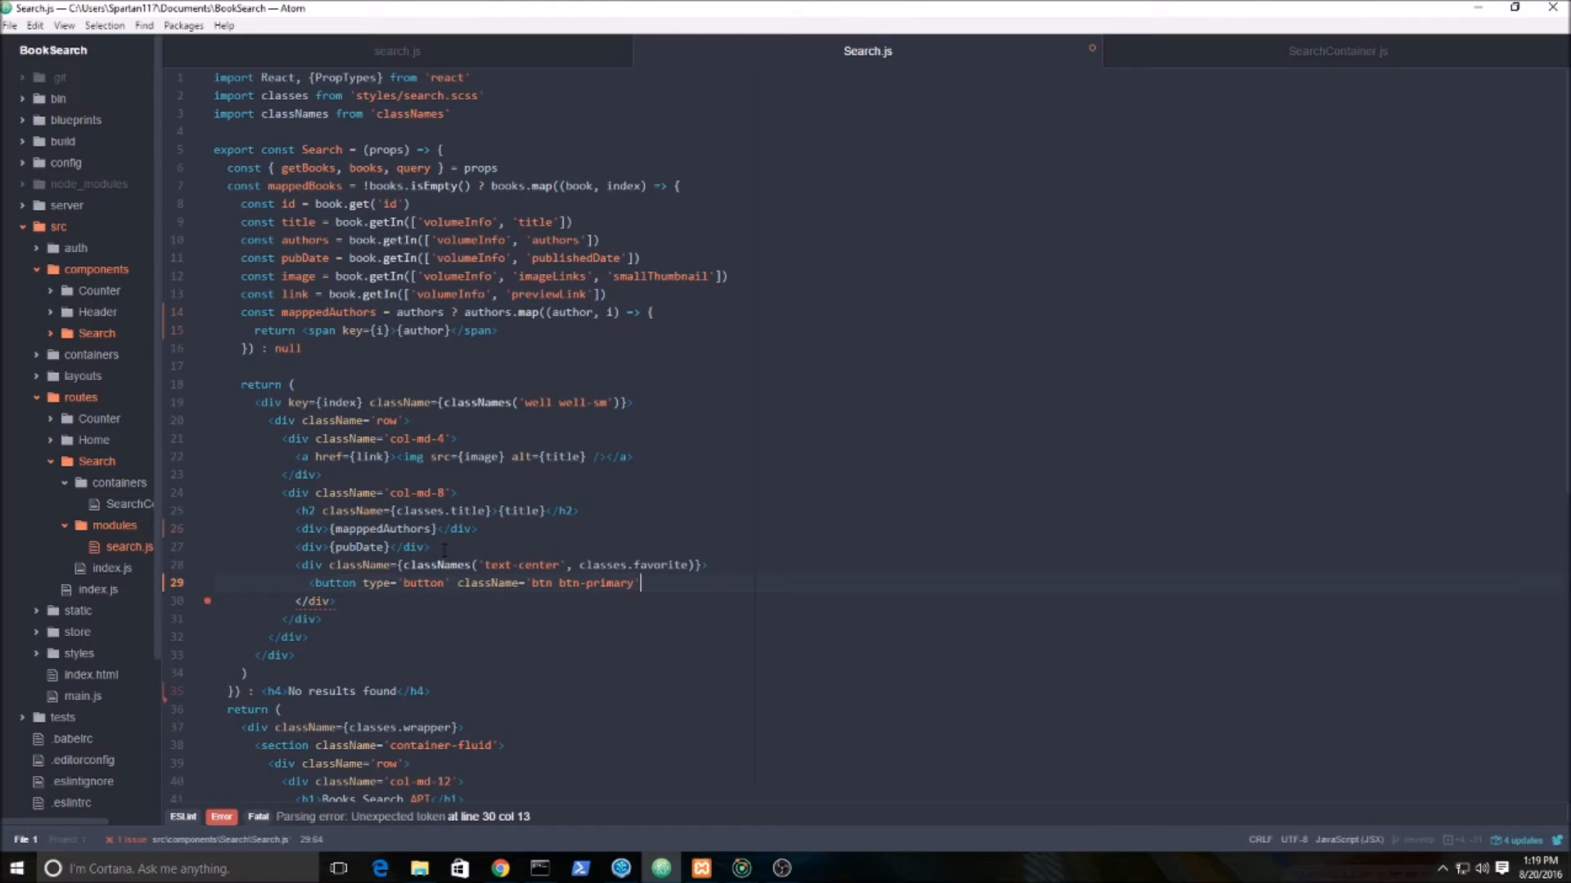
text(Favorite</button>)
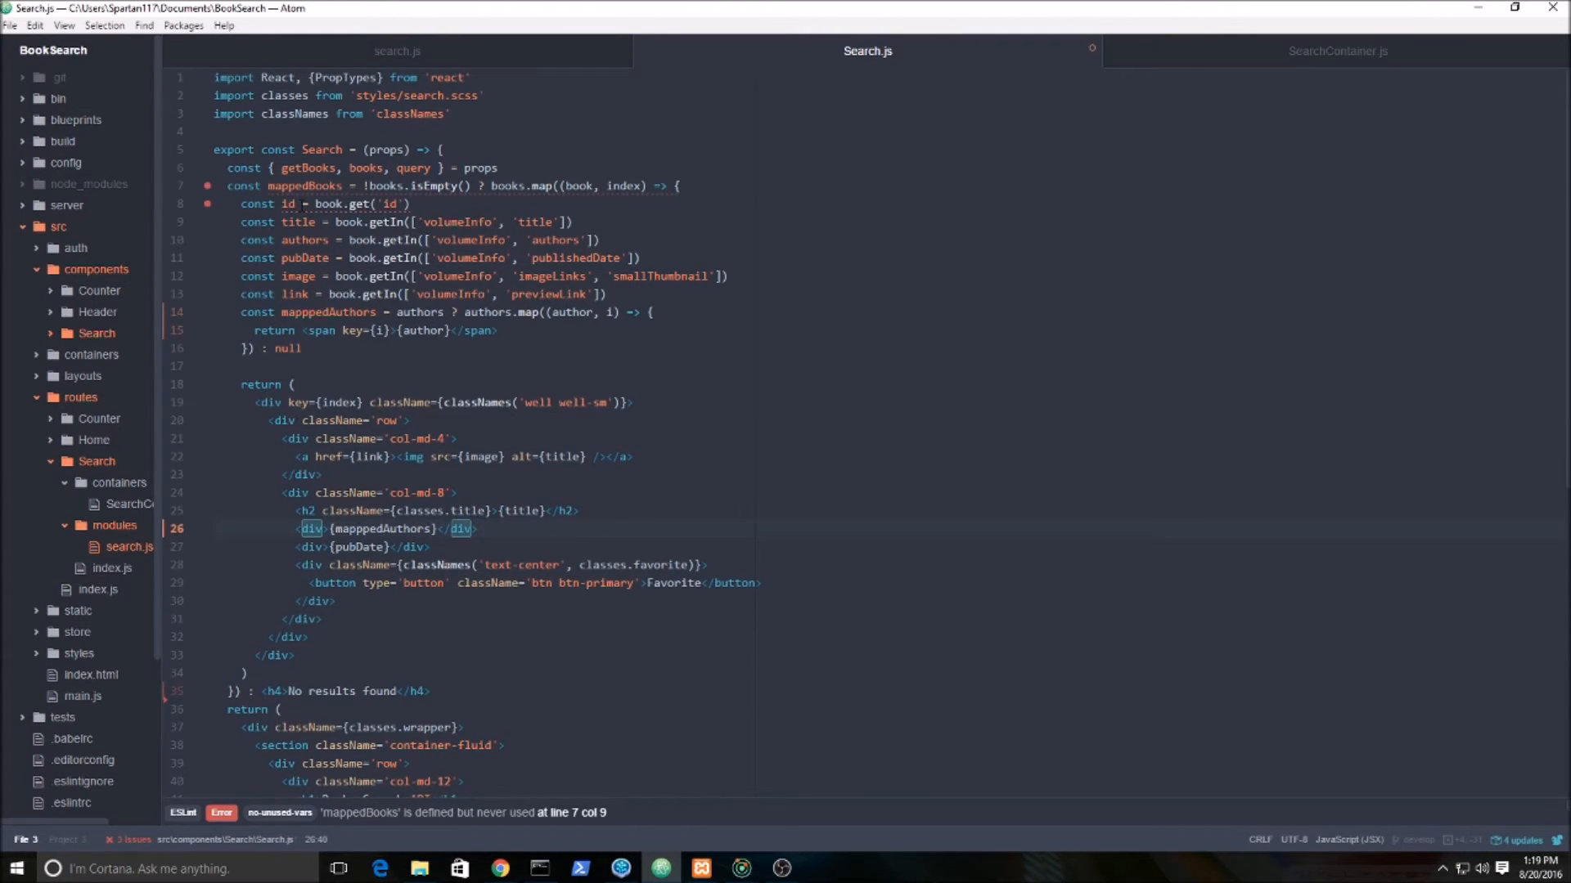
Render {mappedBooks} inside the results div further down Search.js.
scroll(down, 3)
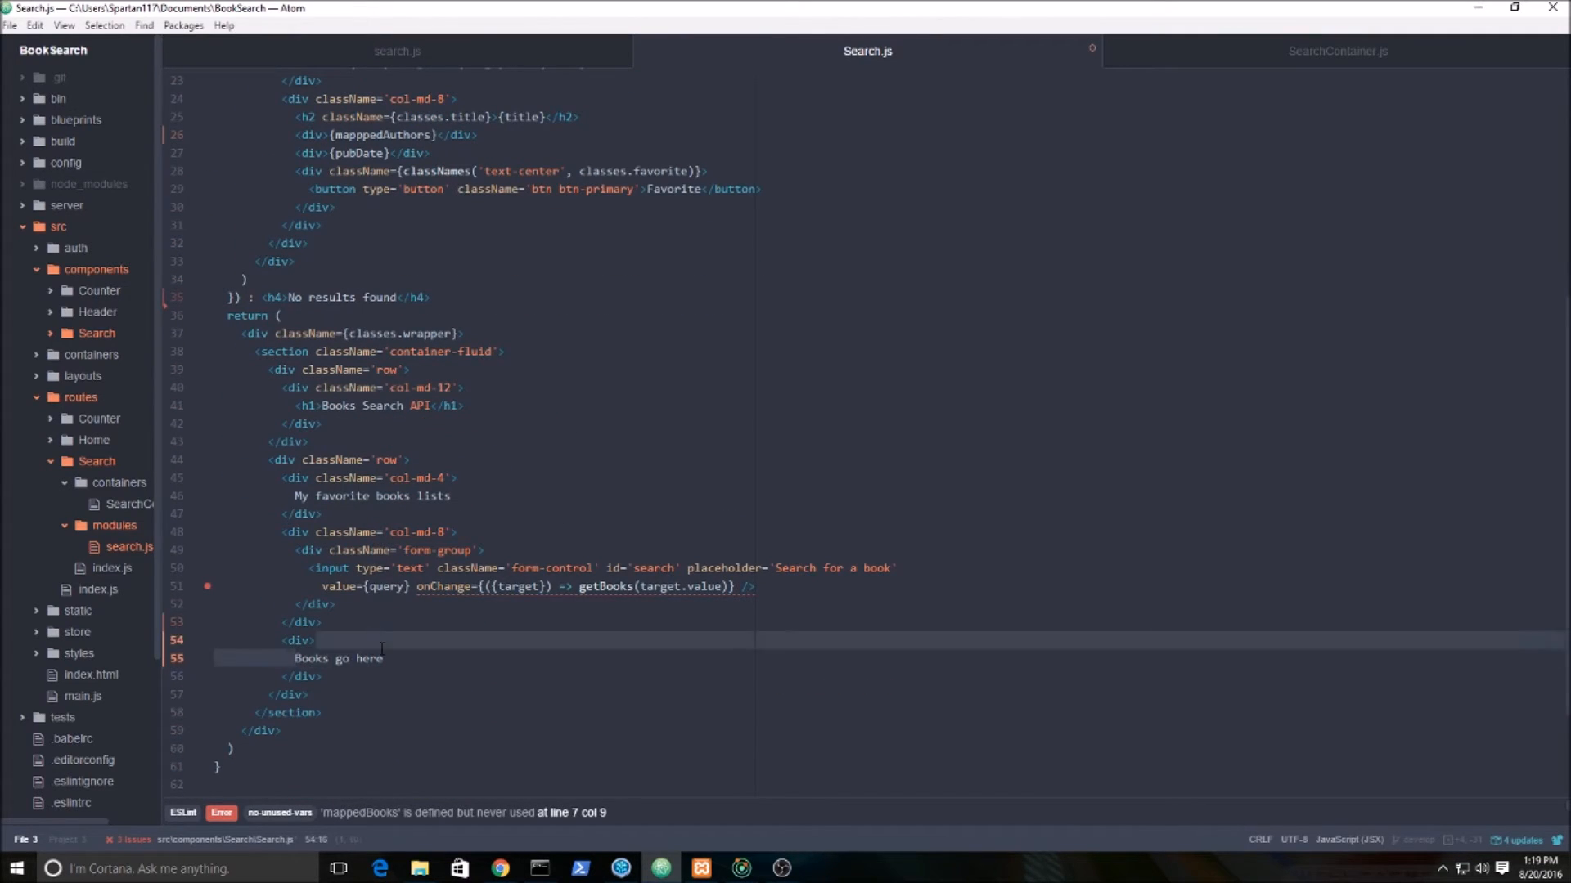
text({mappedBooks})
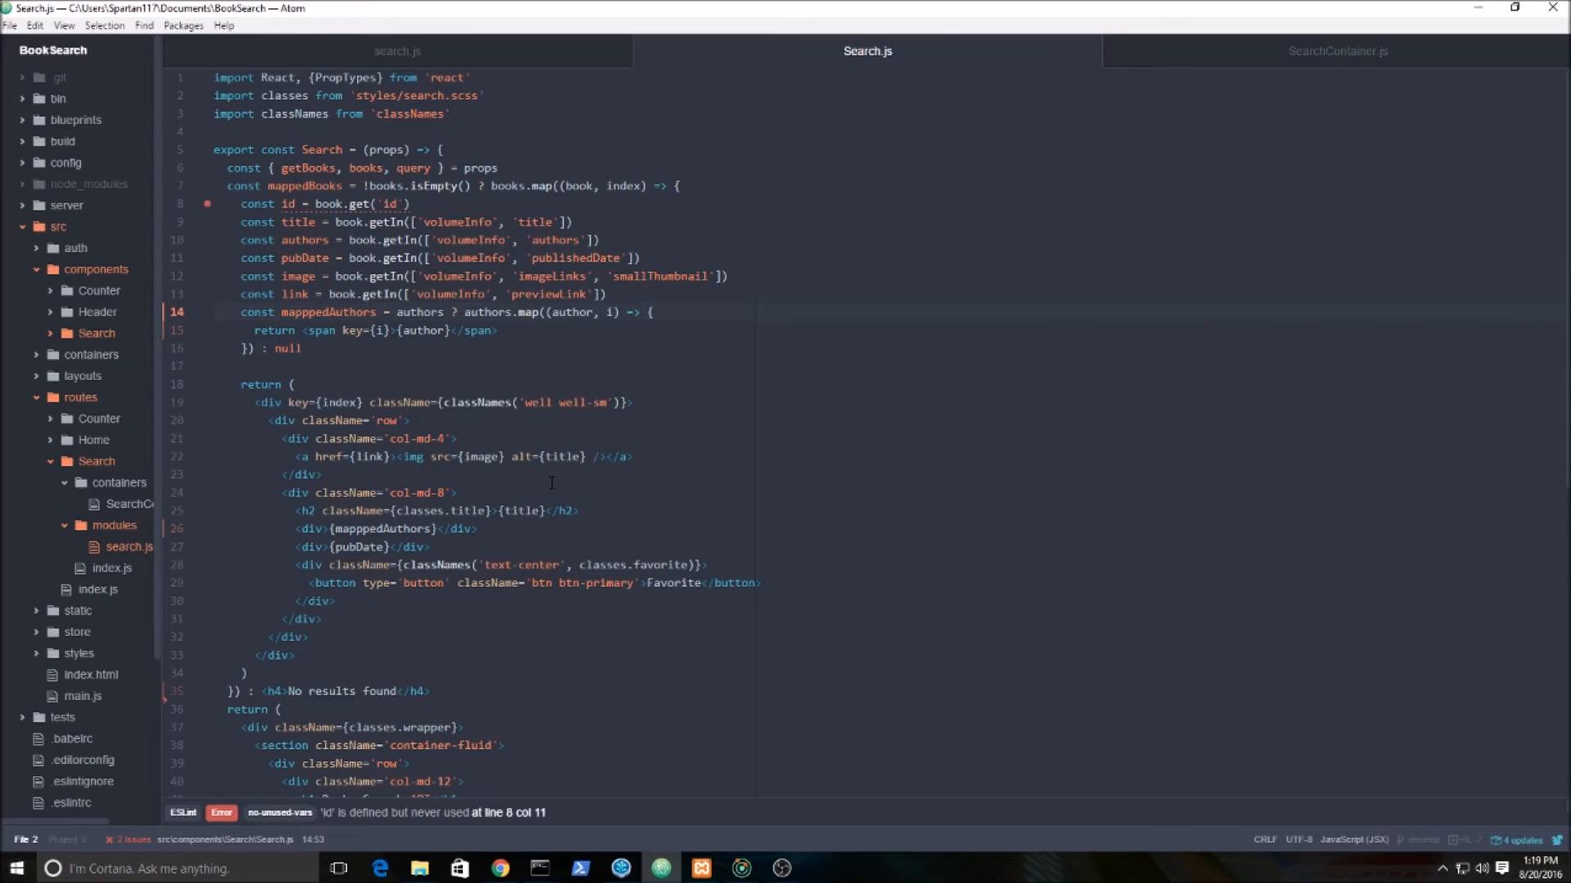
scroll(down, 3)
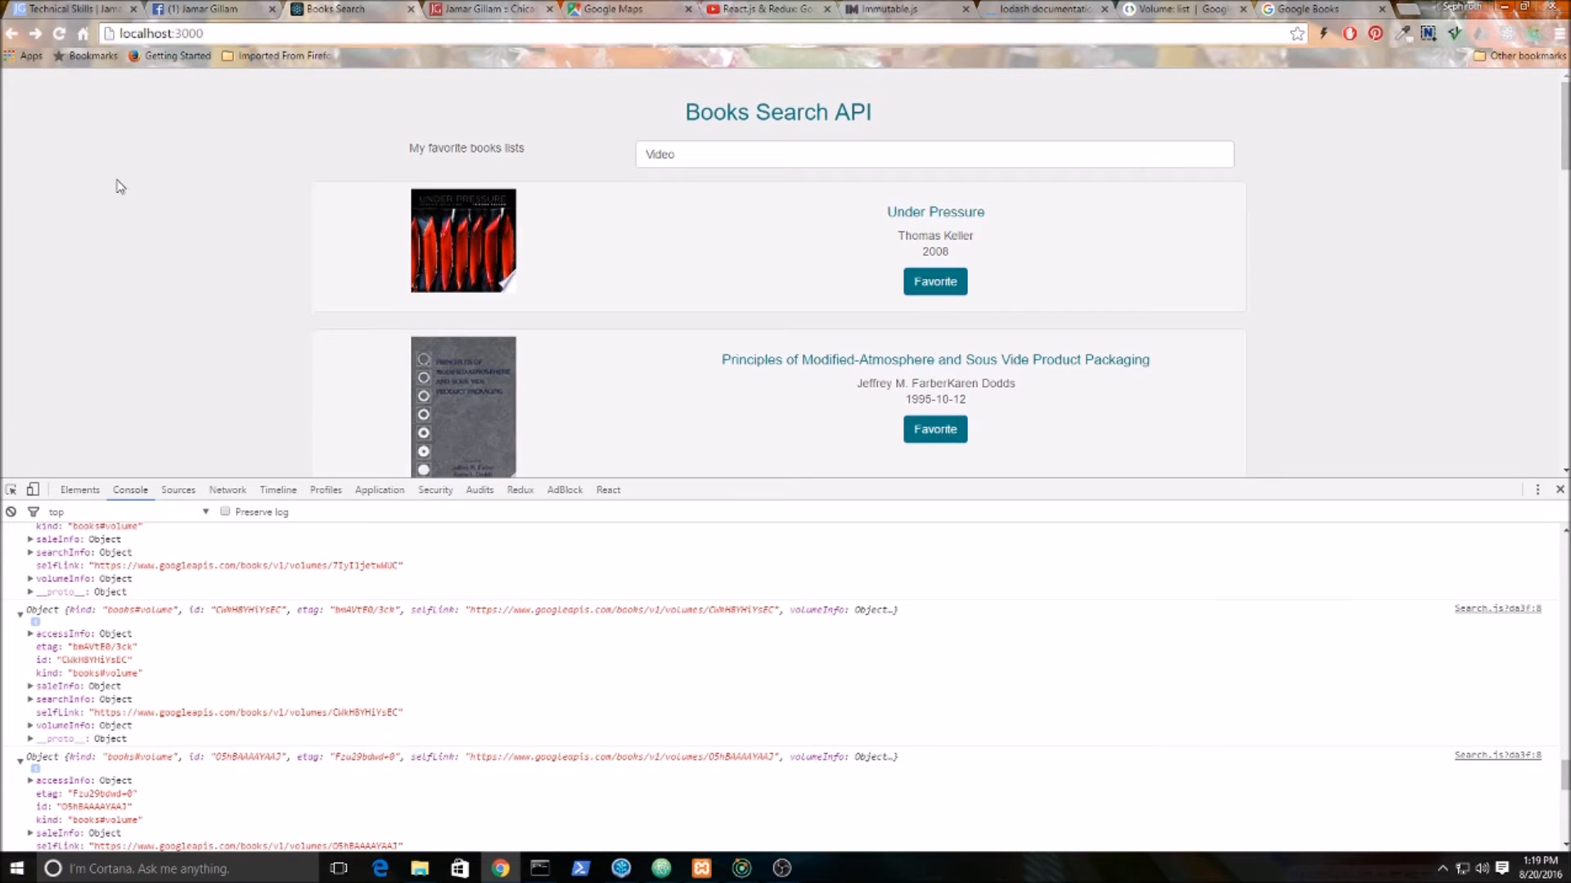
mouse_move(211, 337)
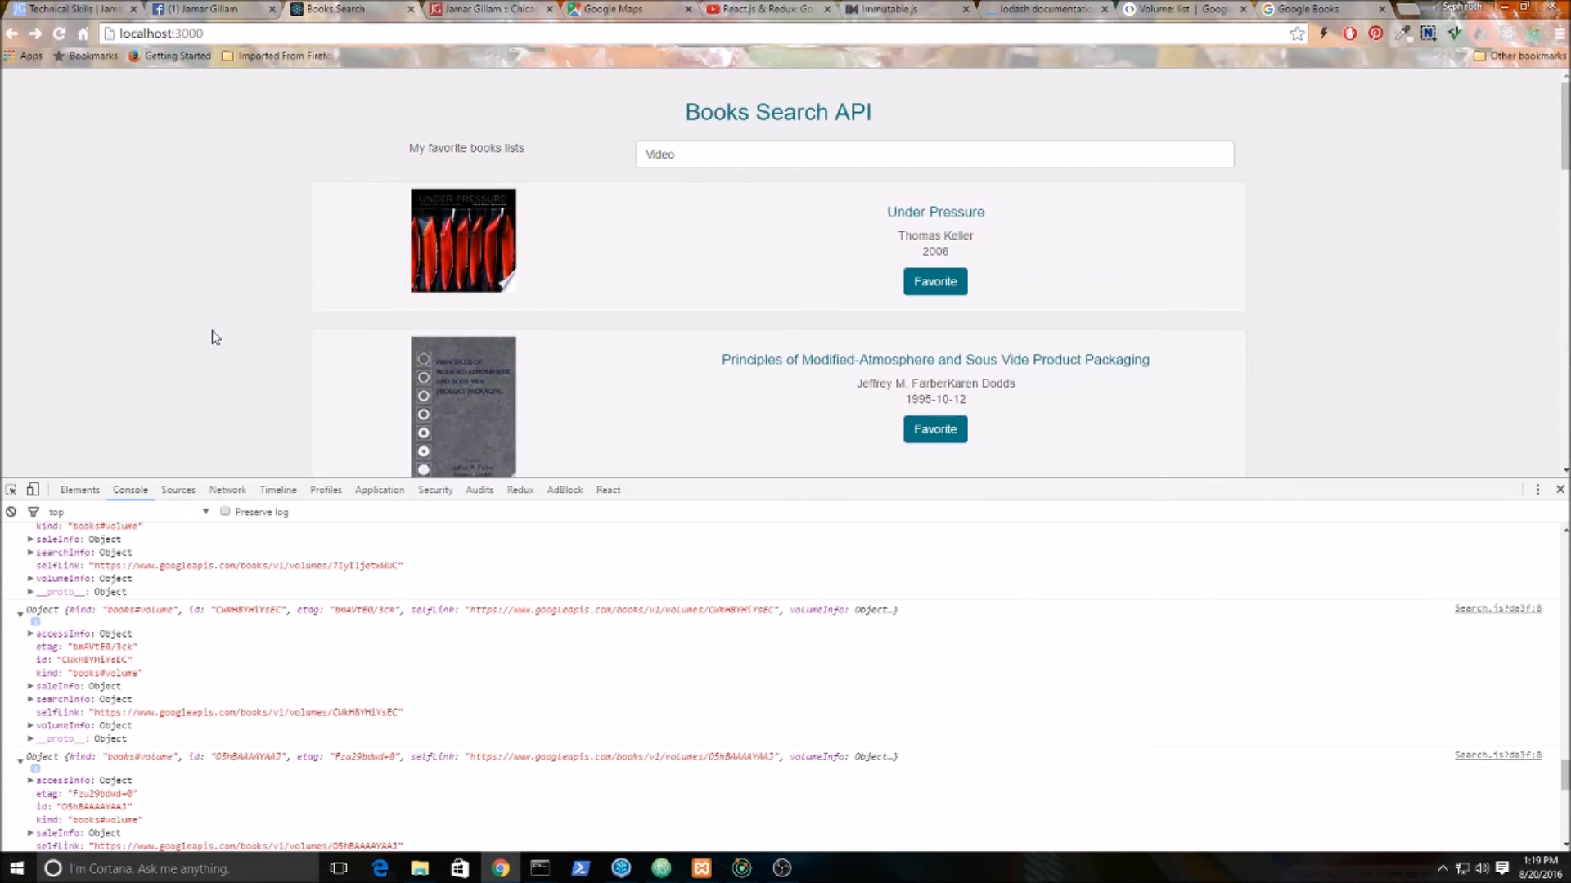
mouse_move(59, 33)
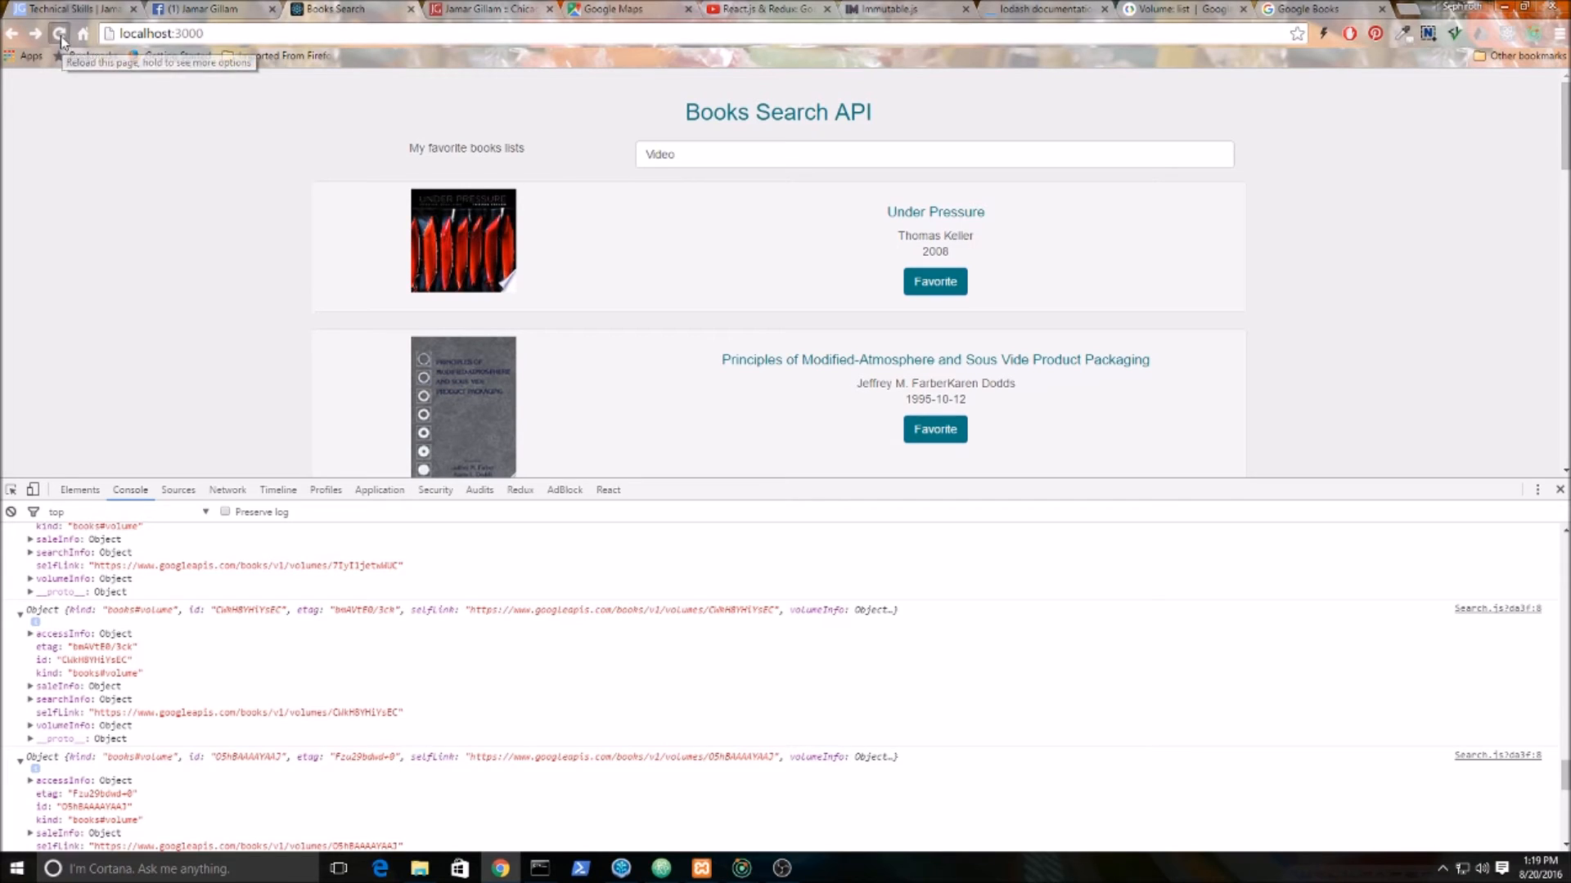
Reload the Books Search app and inspect the page's elements in DevTools.
click(59, 33)
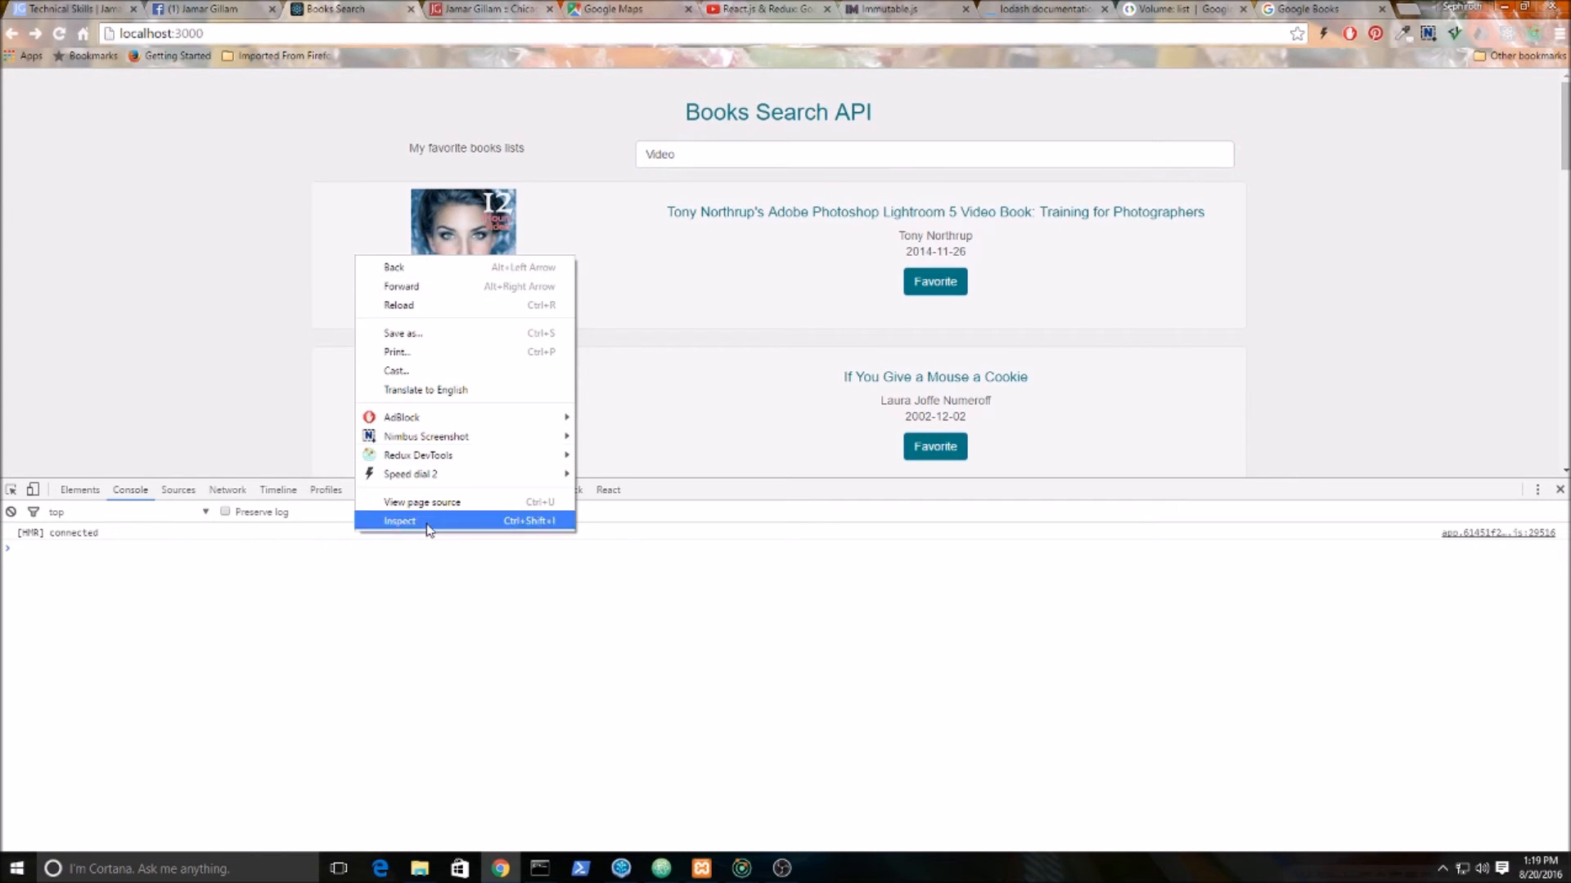
click(399, 520)
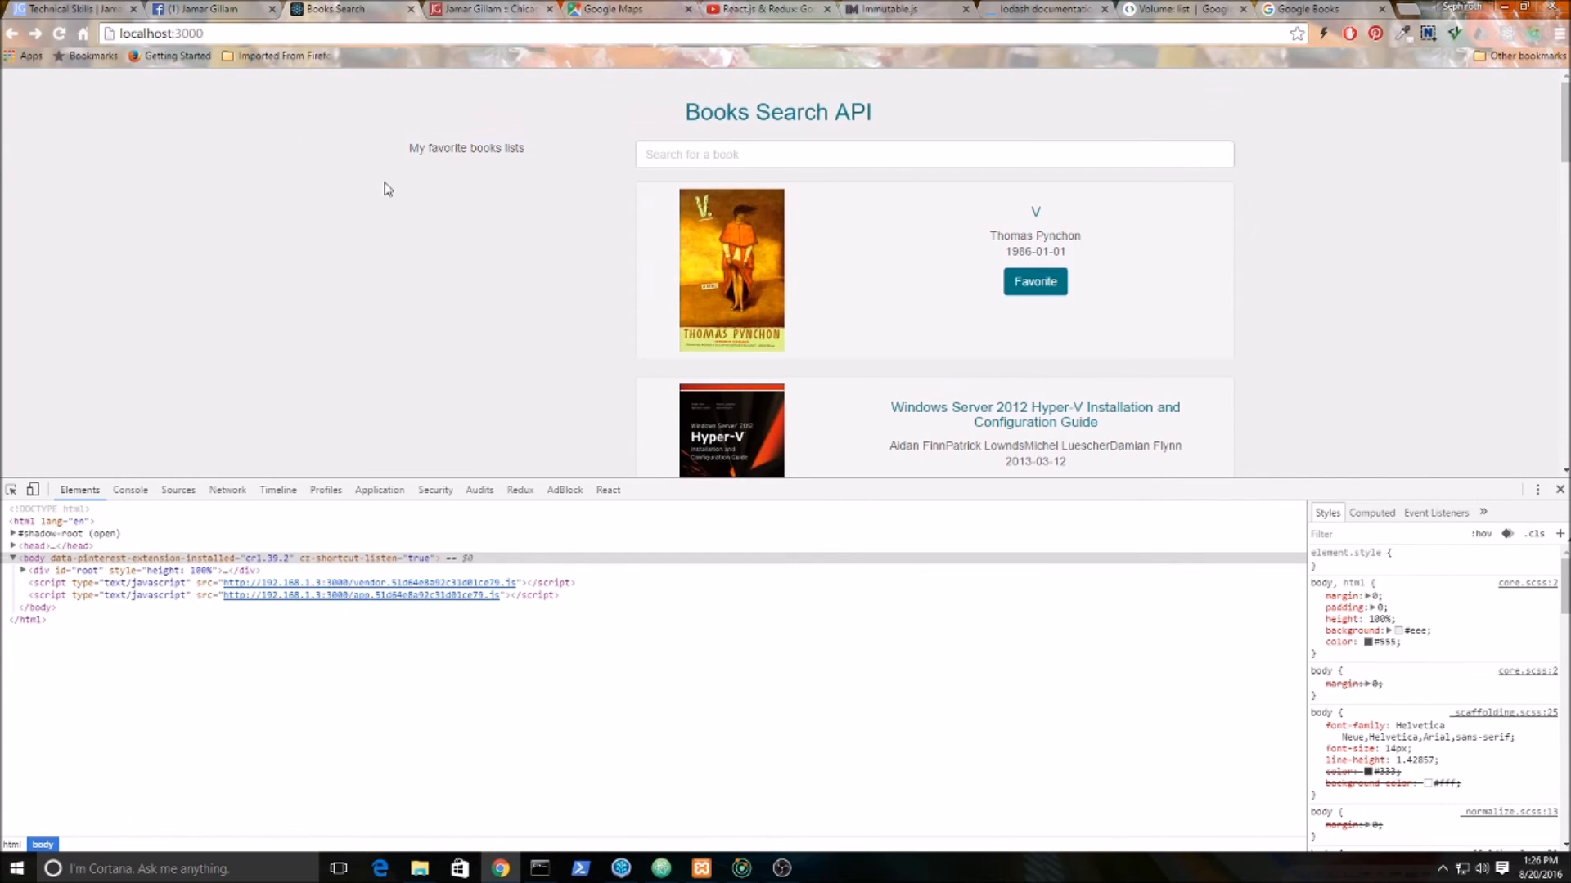
Search the app for 'video games' and switch DevTools to the Console log.
click(764, 153)
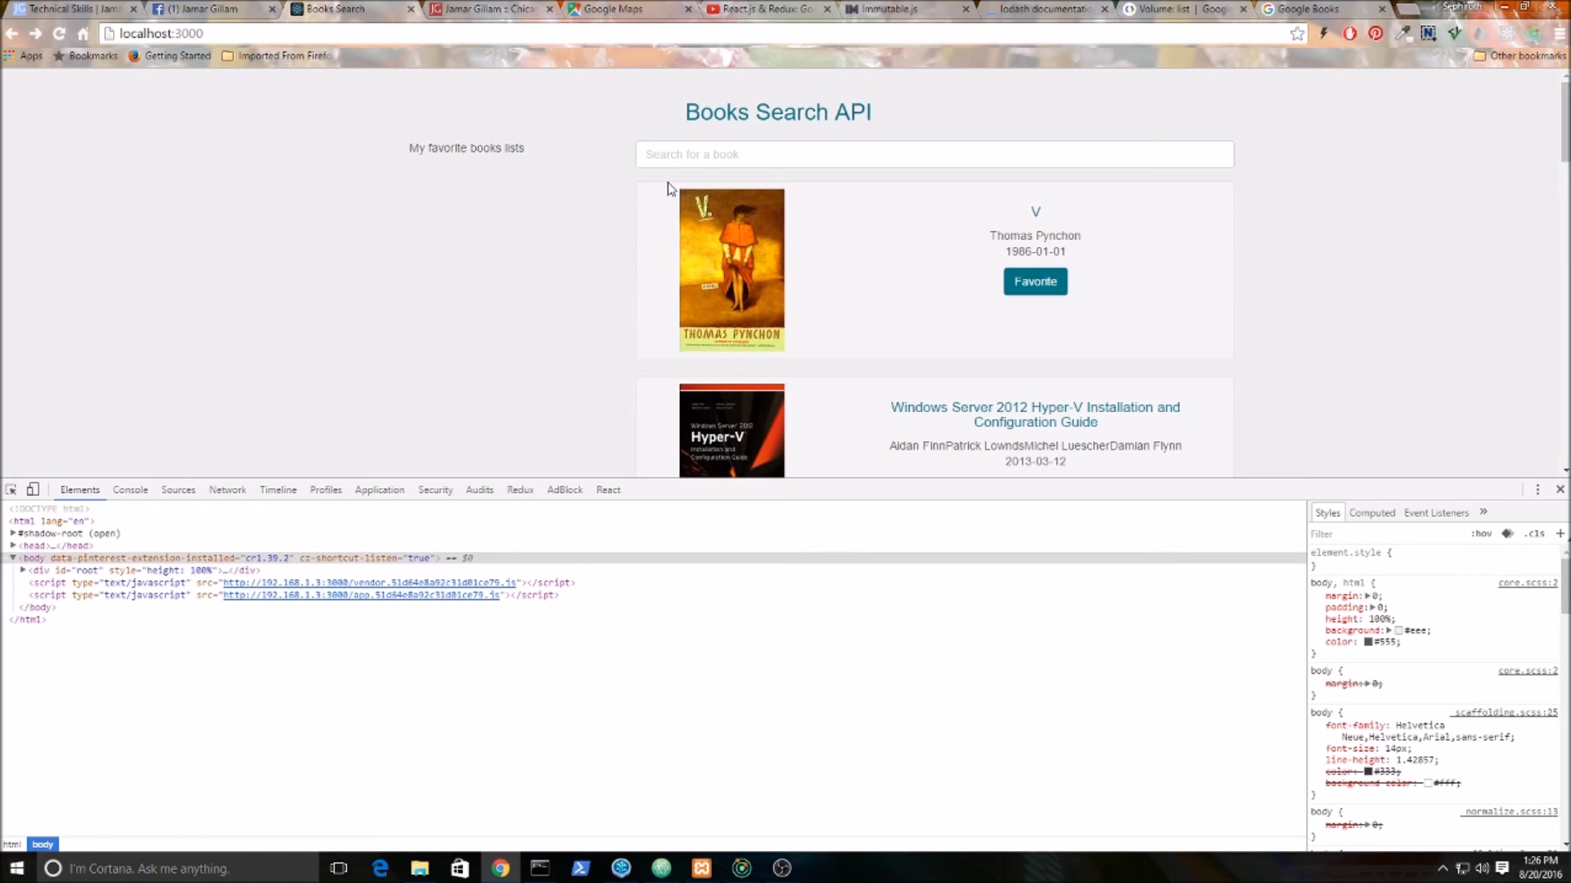
text(v)
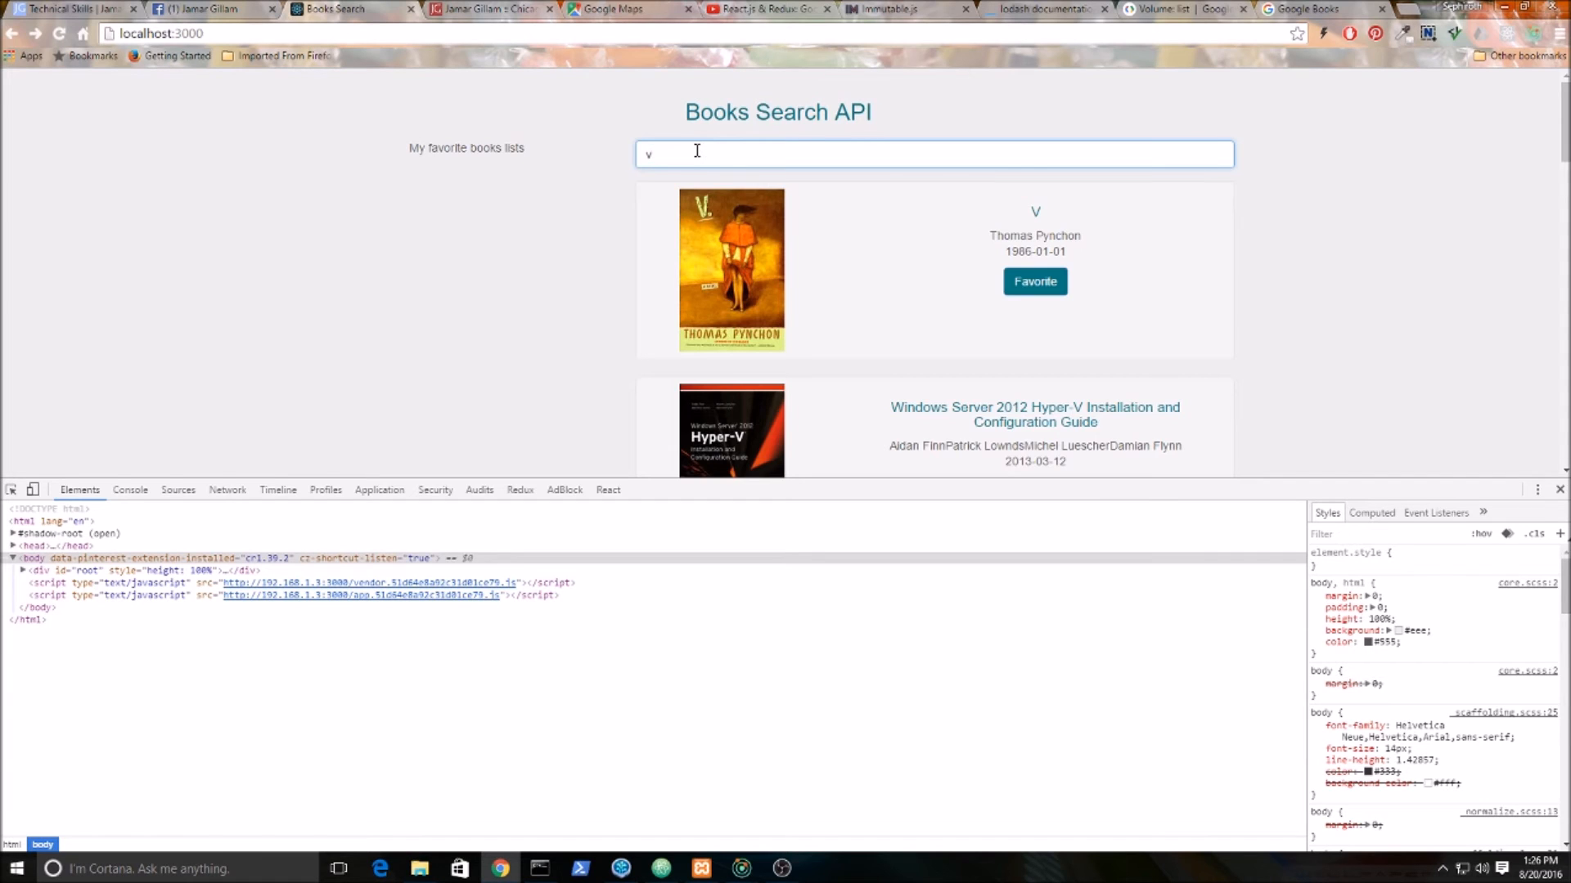
text(ideo games)
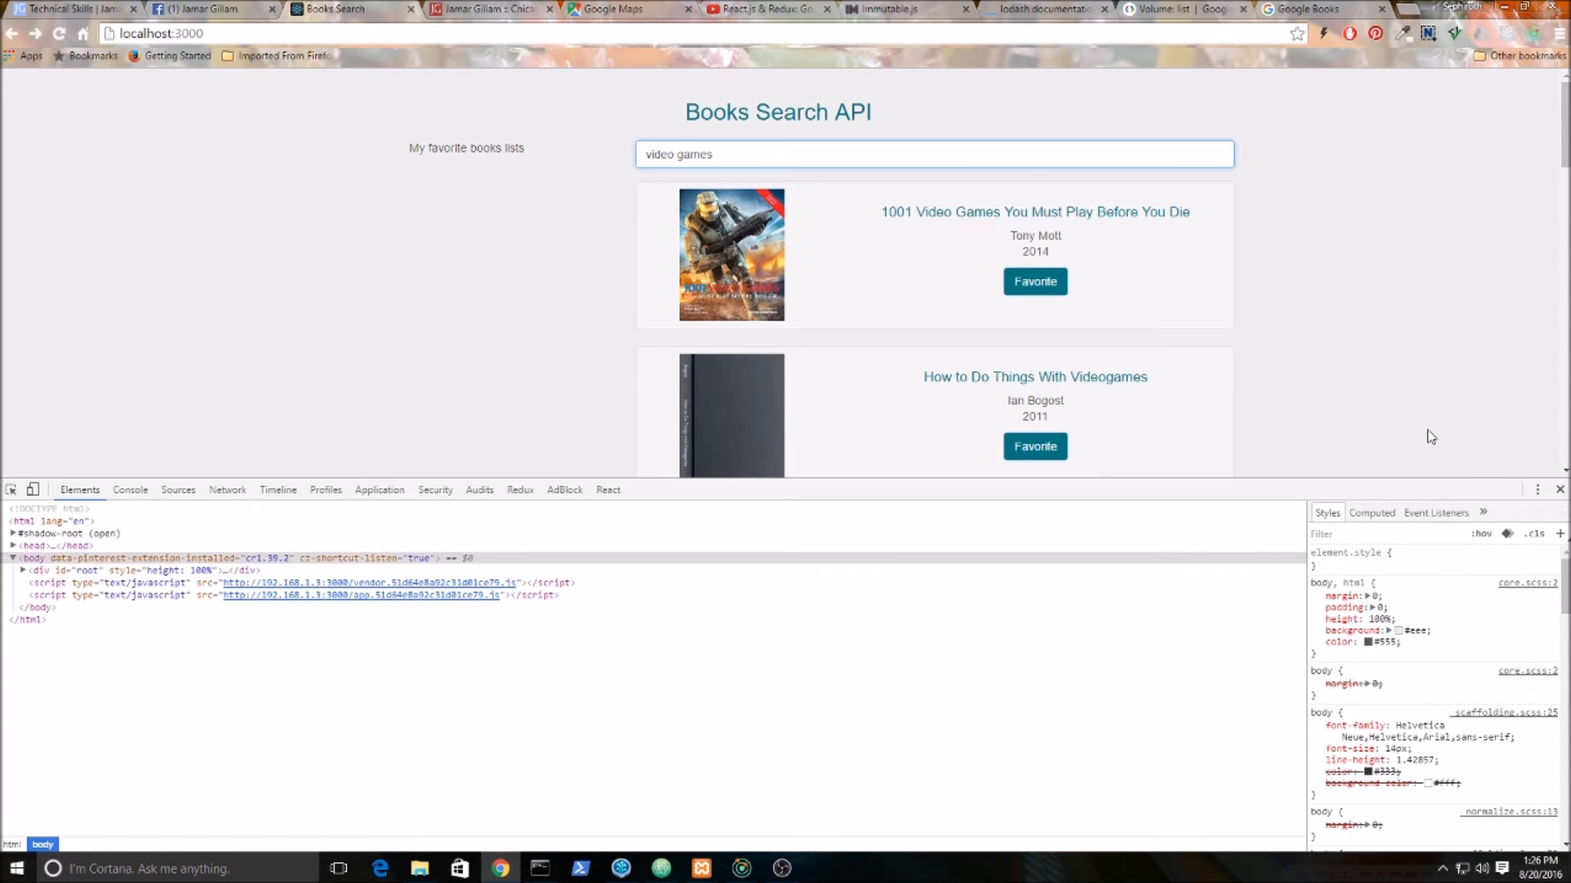
scroll(down, 3)
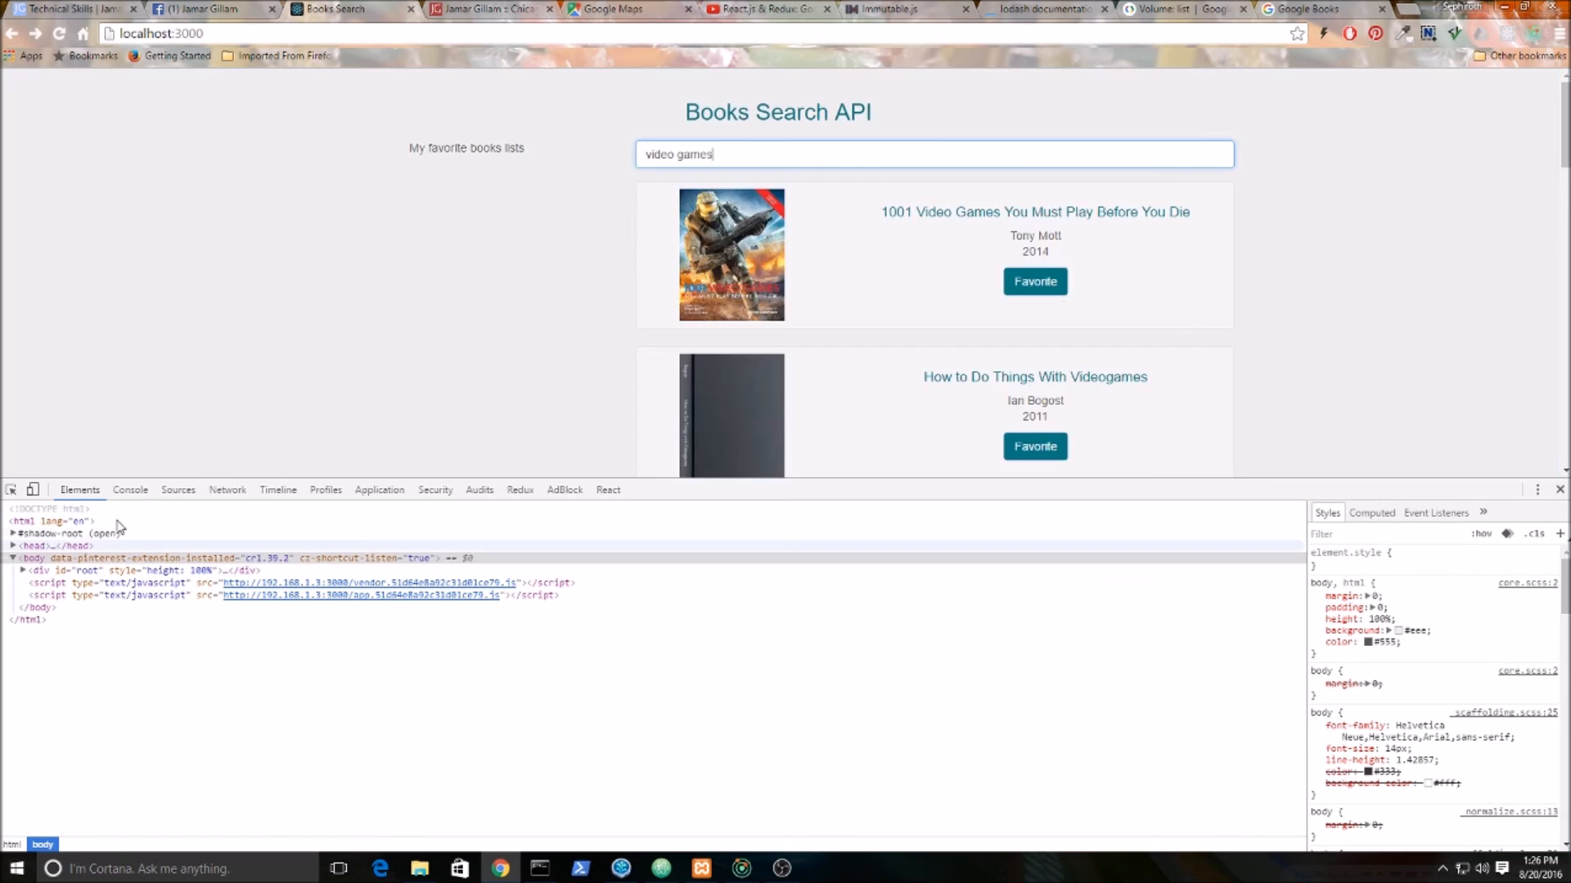
click(129, 489)
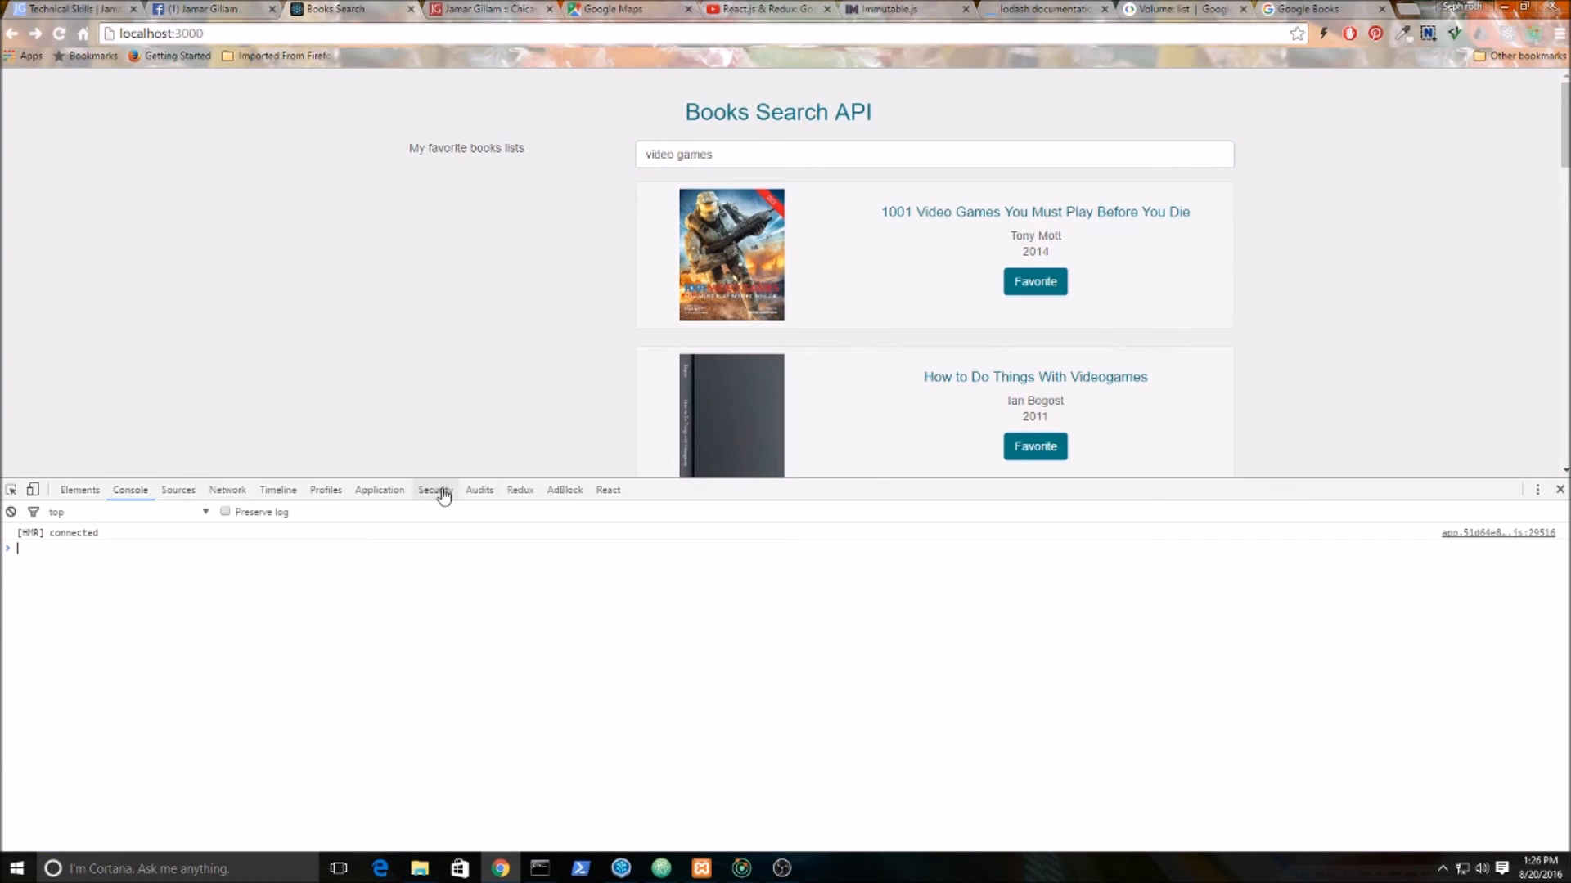
In Redux DevTools expand the SET_BOOKS state showing the video games search and first book.
click(518, 489)
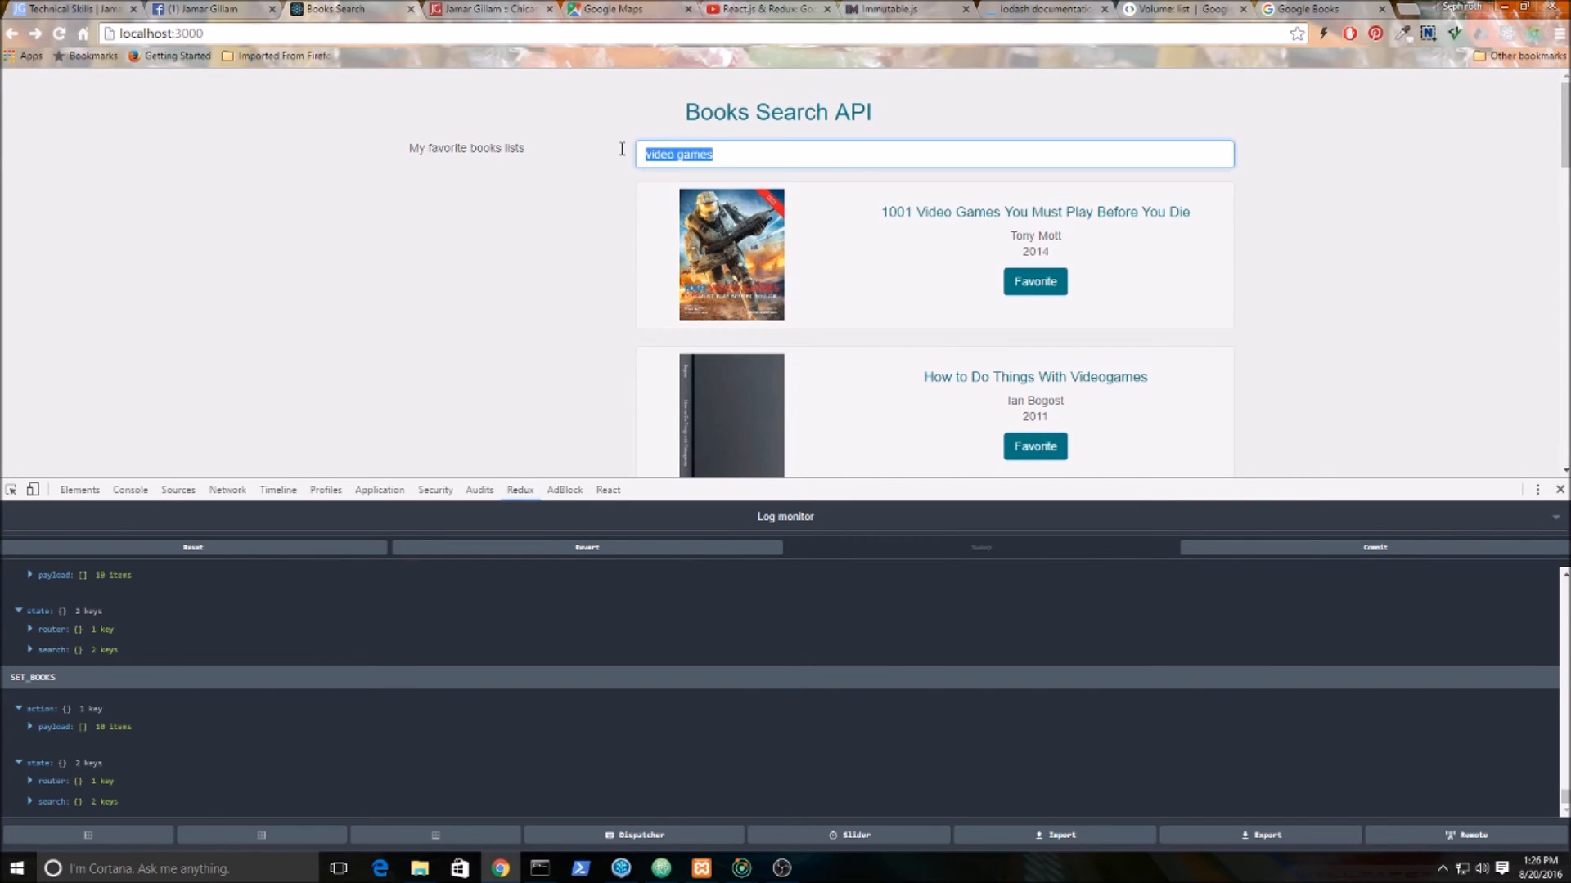
text(vi)
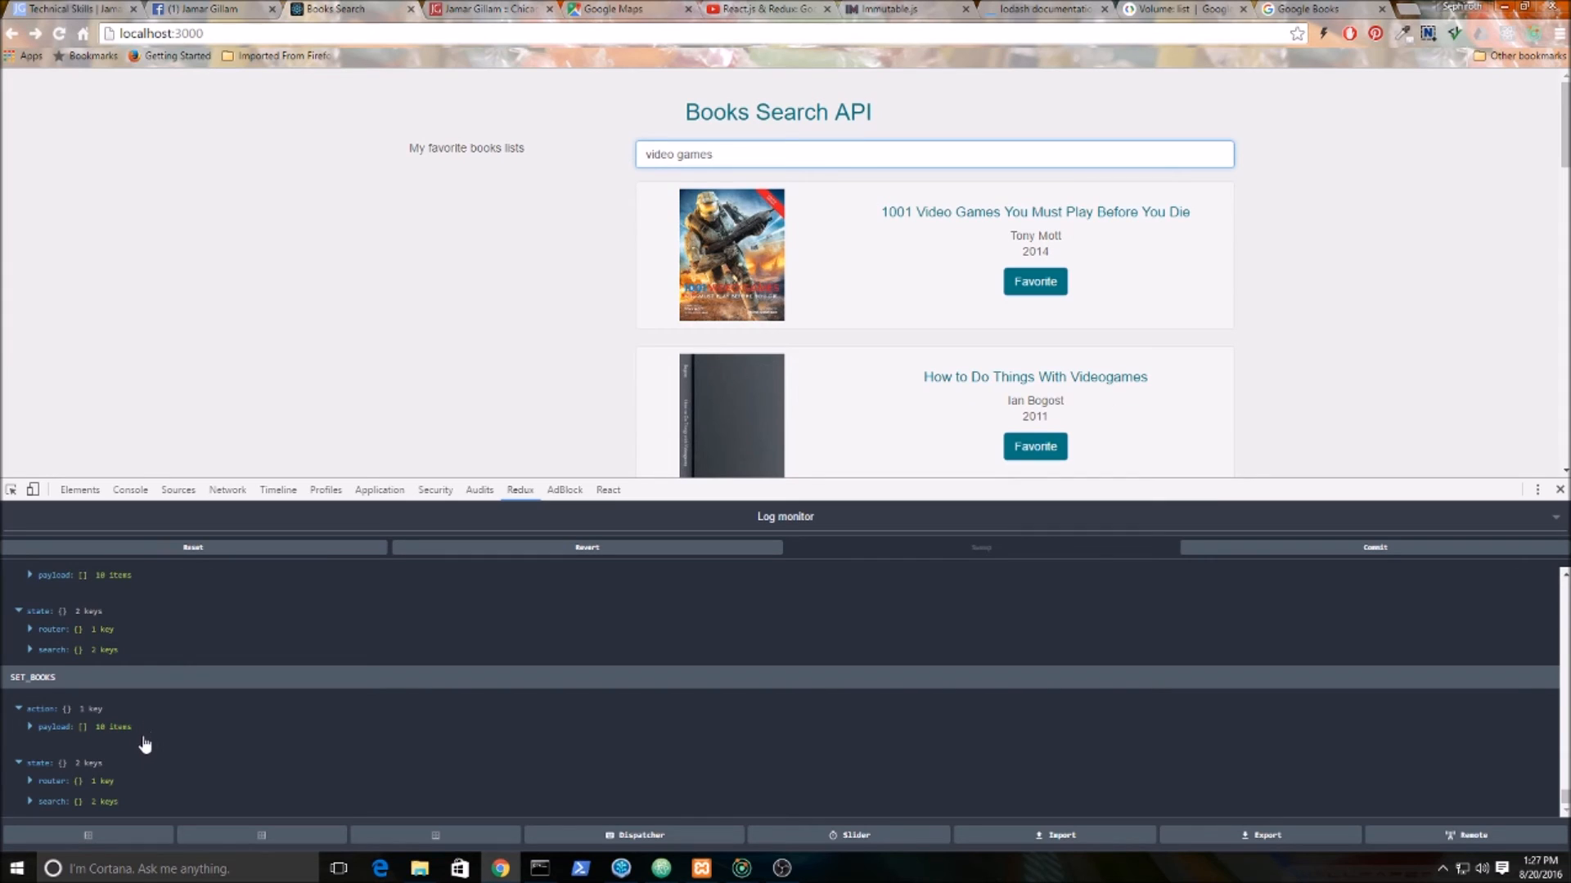
click(30, 800)
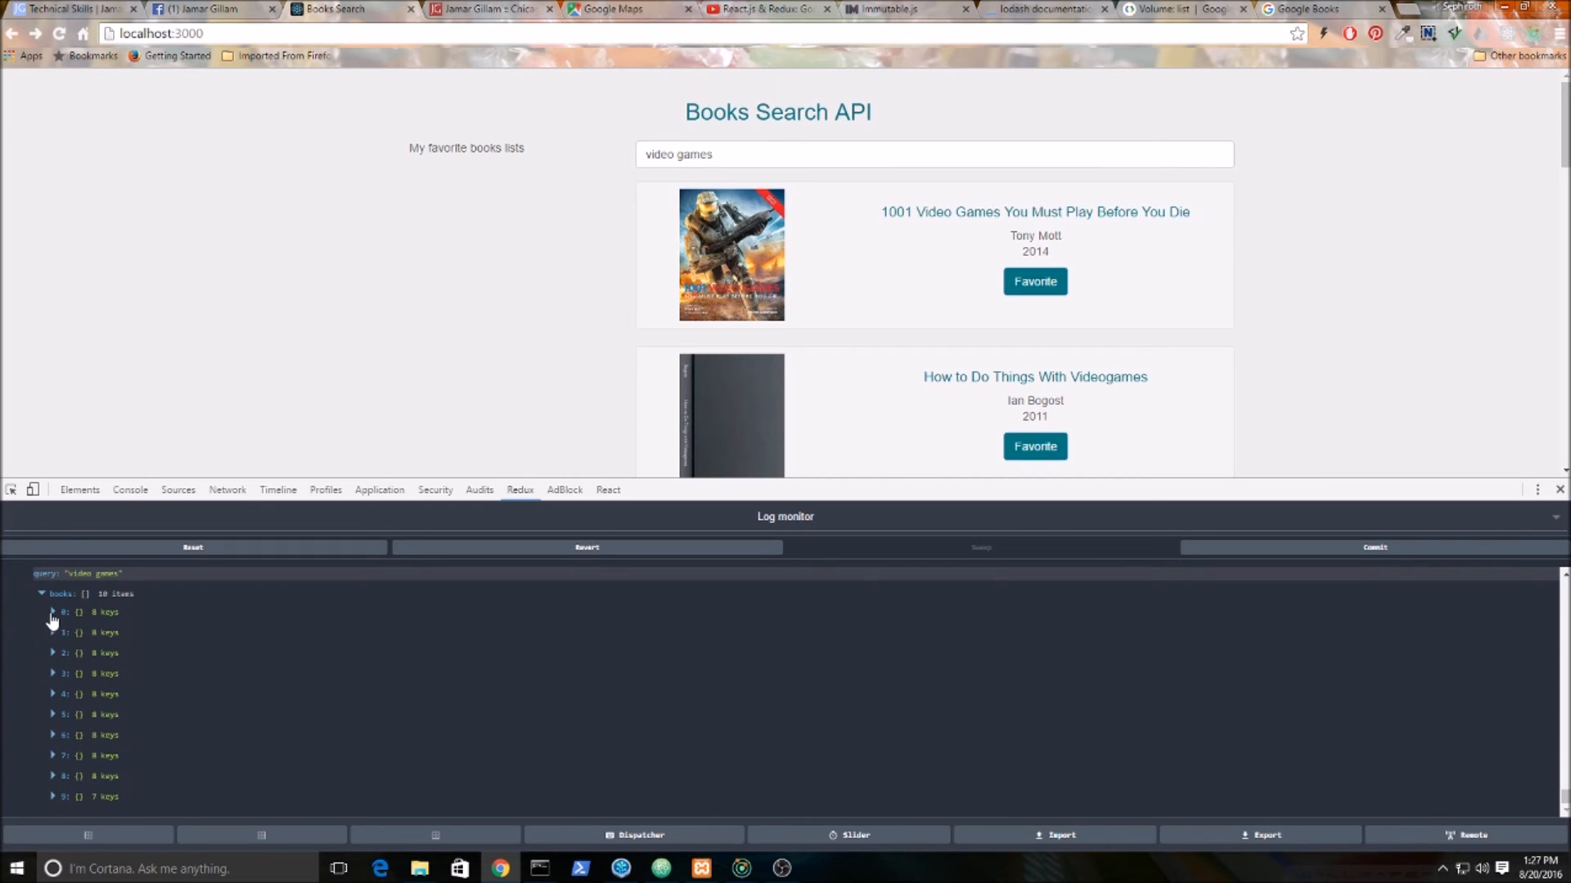
click(53, 612)
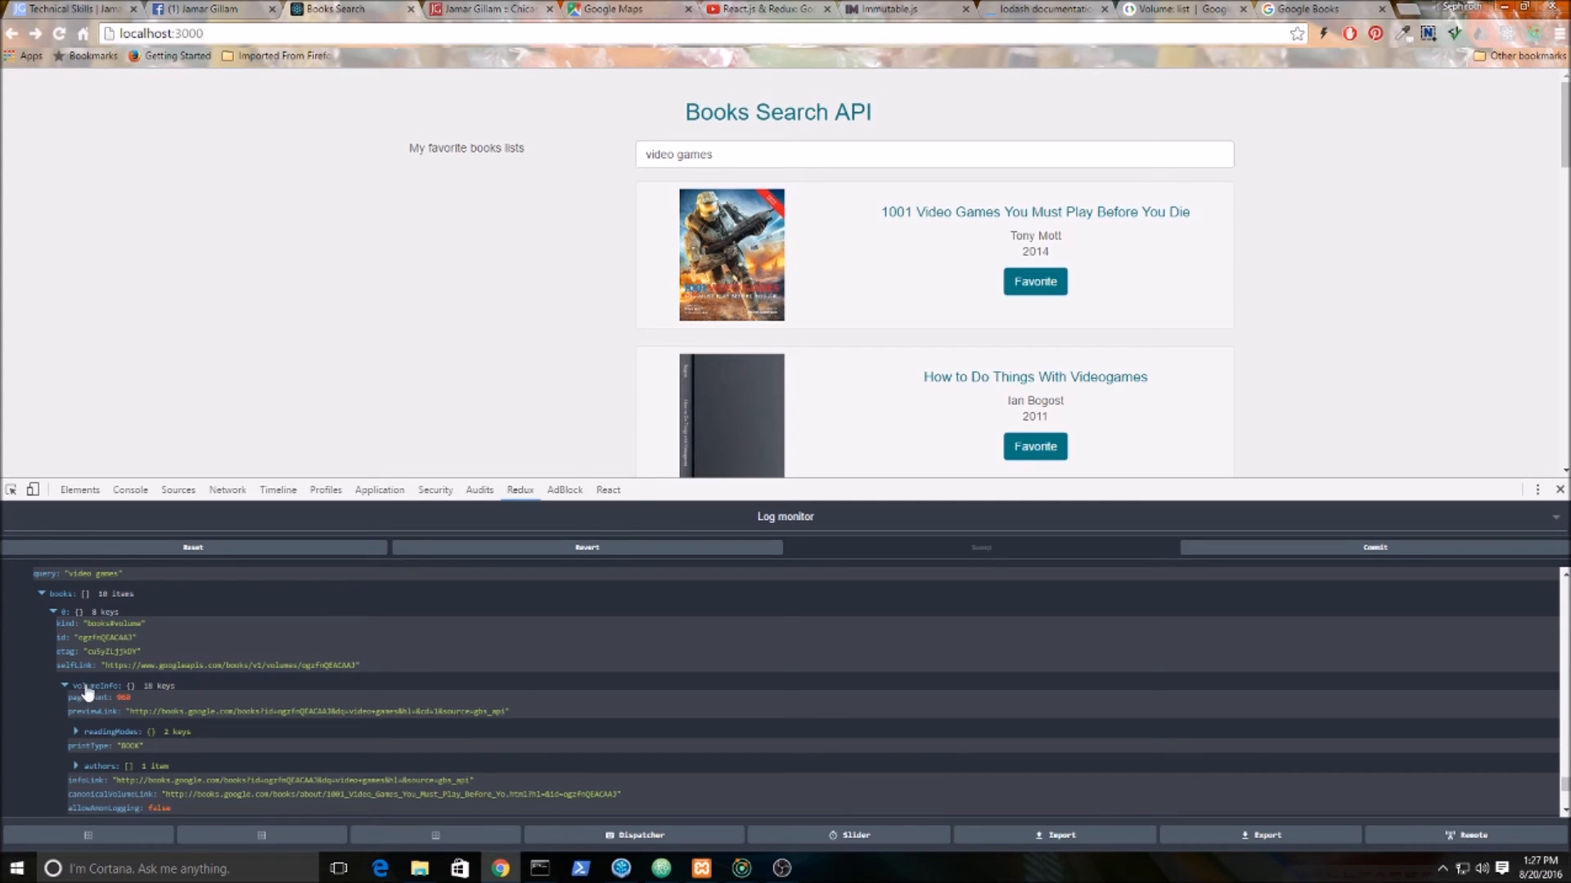
mouse_move(170, 728)
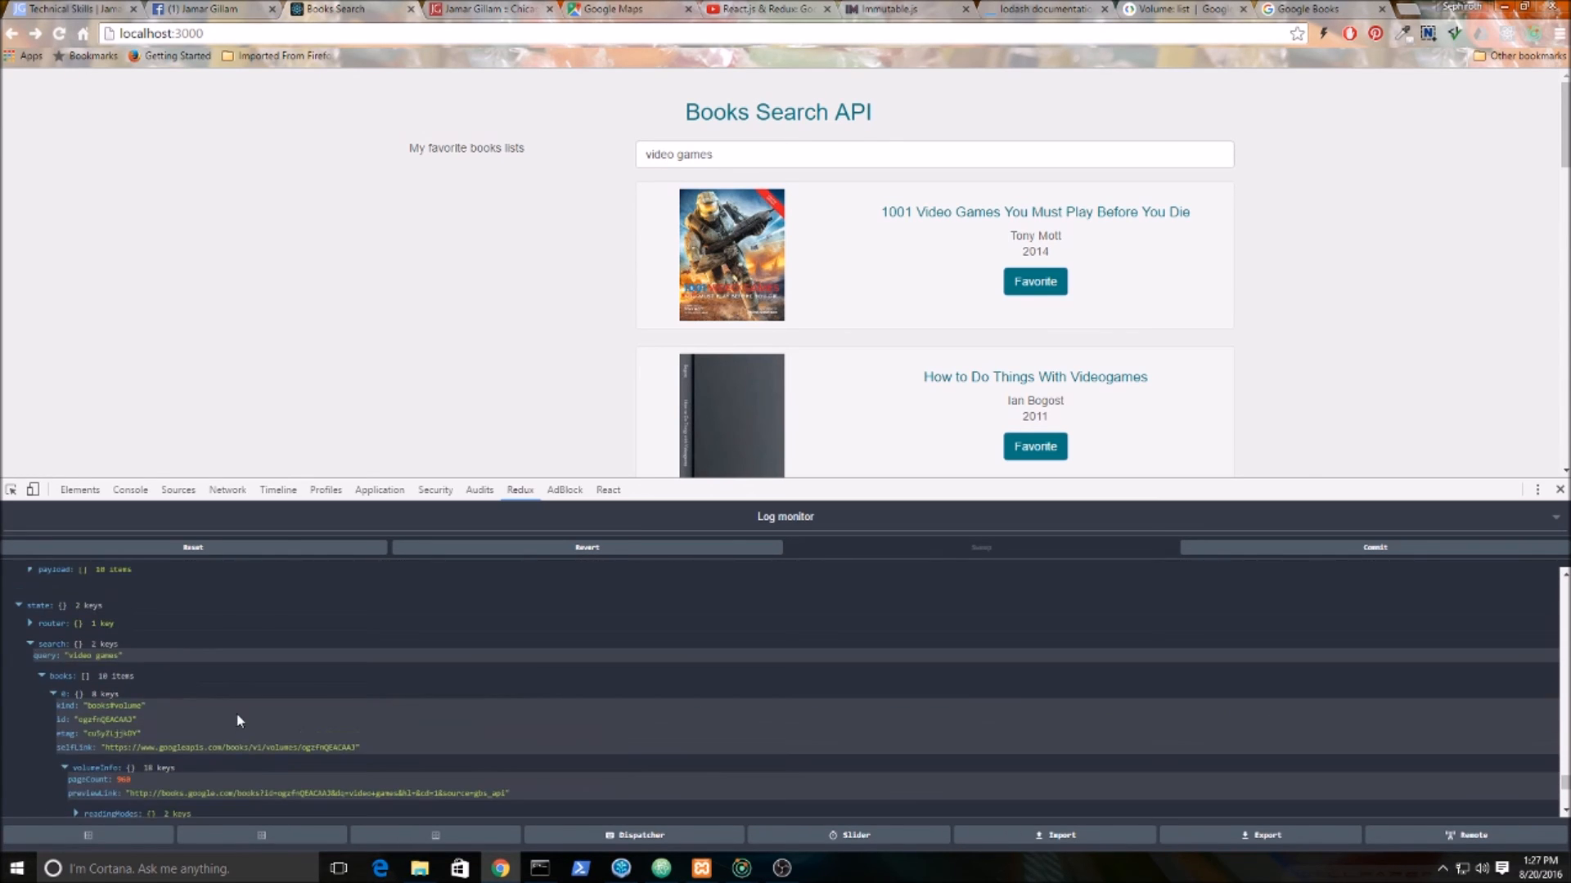
Collapse the state tree and favorite the 1001 Video Games book.
click(66, 769)
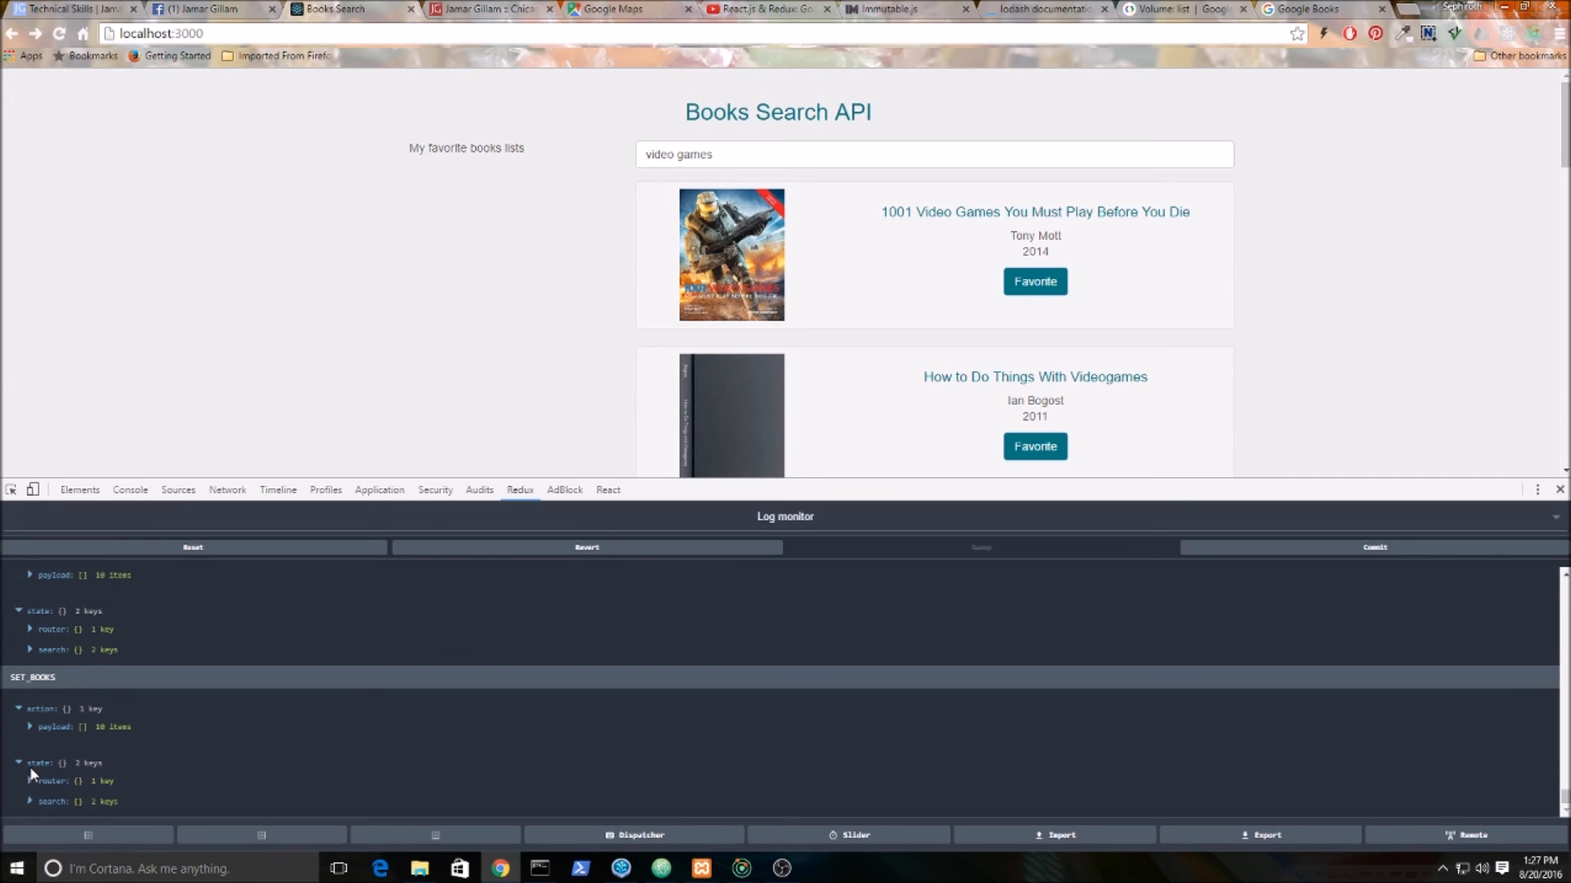
click(1034, 282)
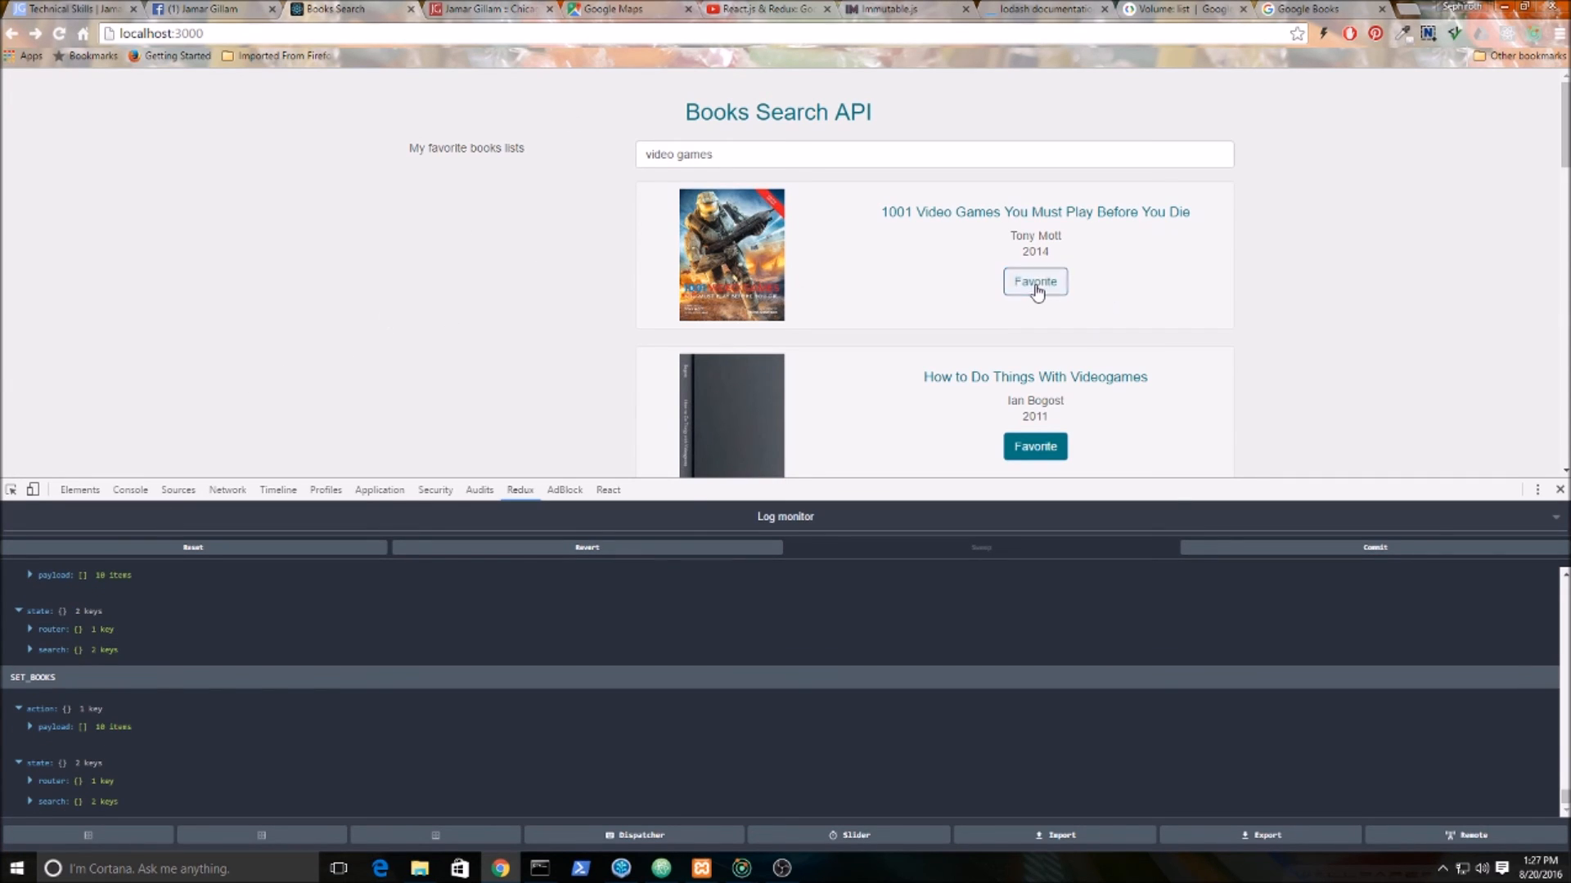
mouse_move(1162, 162)
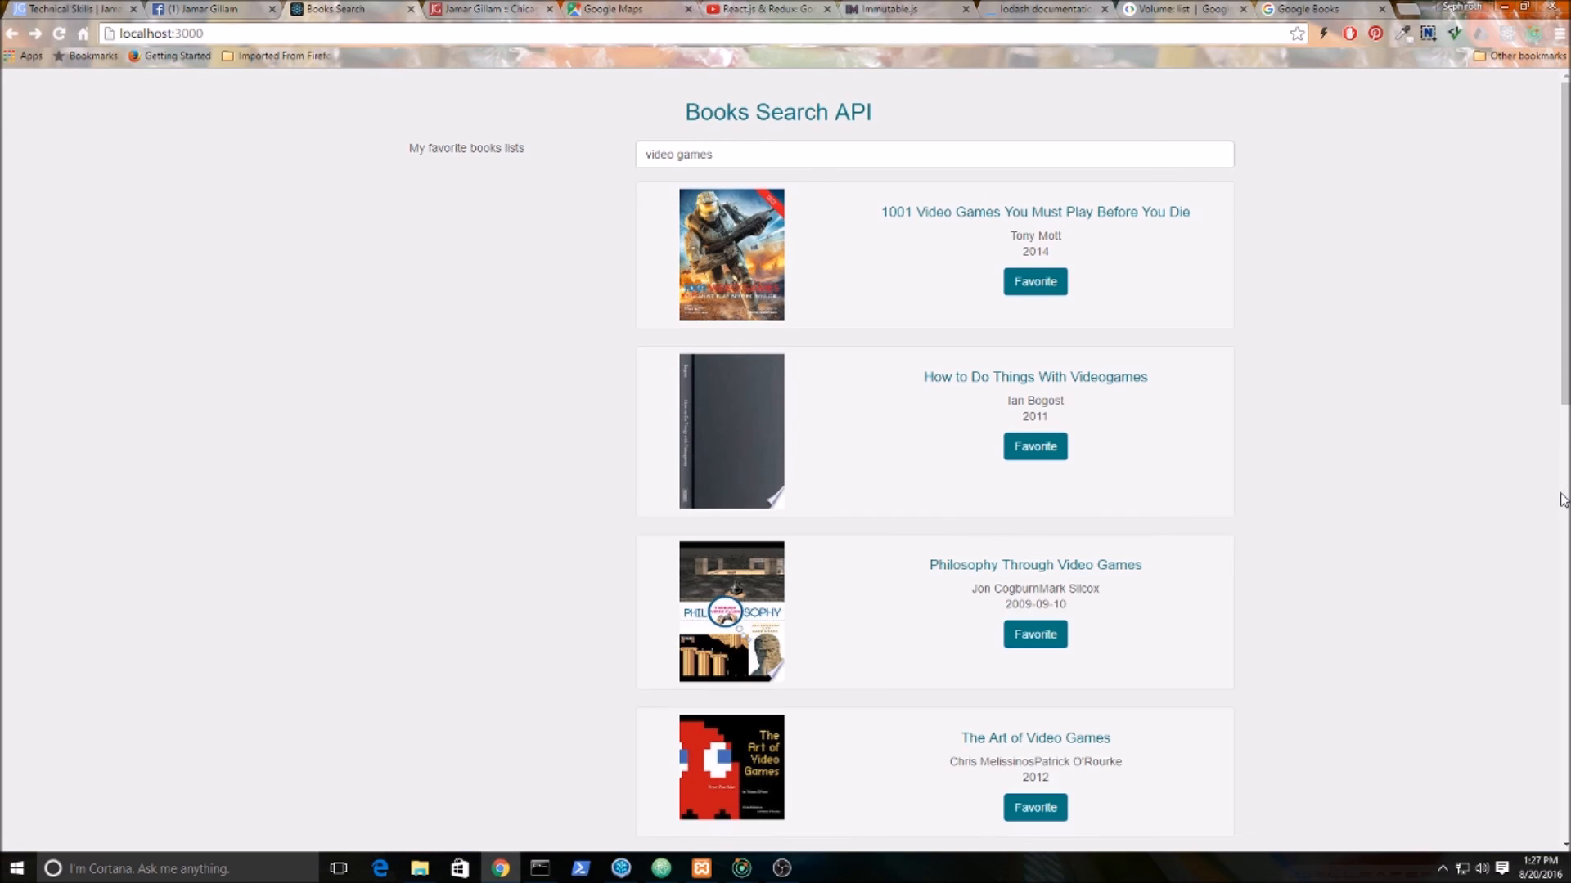
scroll(down, 3)
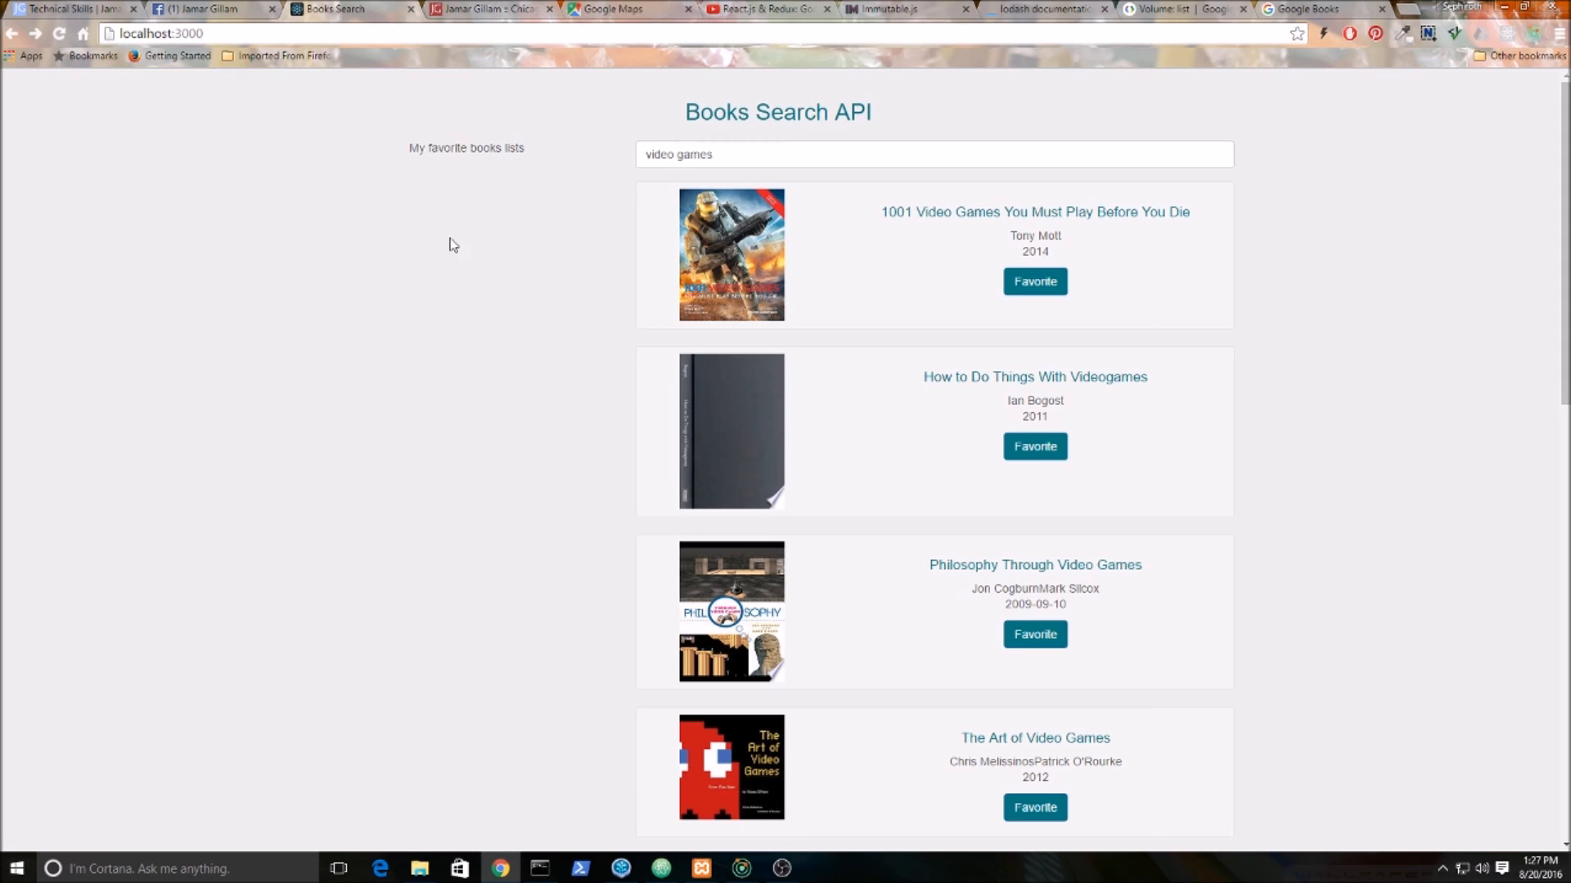
mouse_move(386, 141)
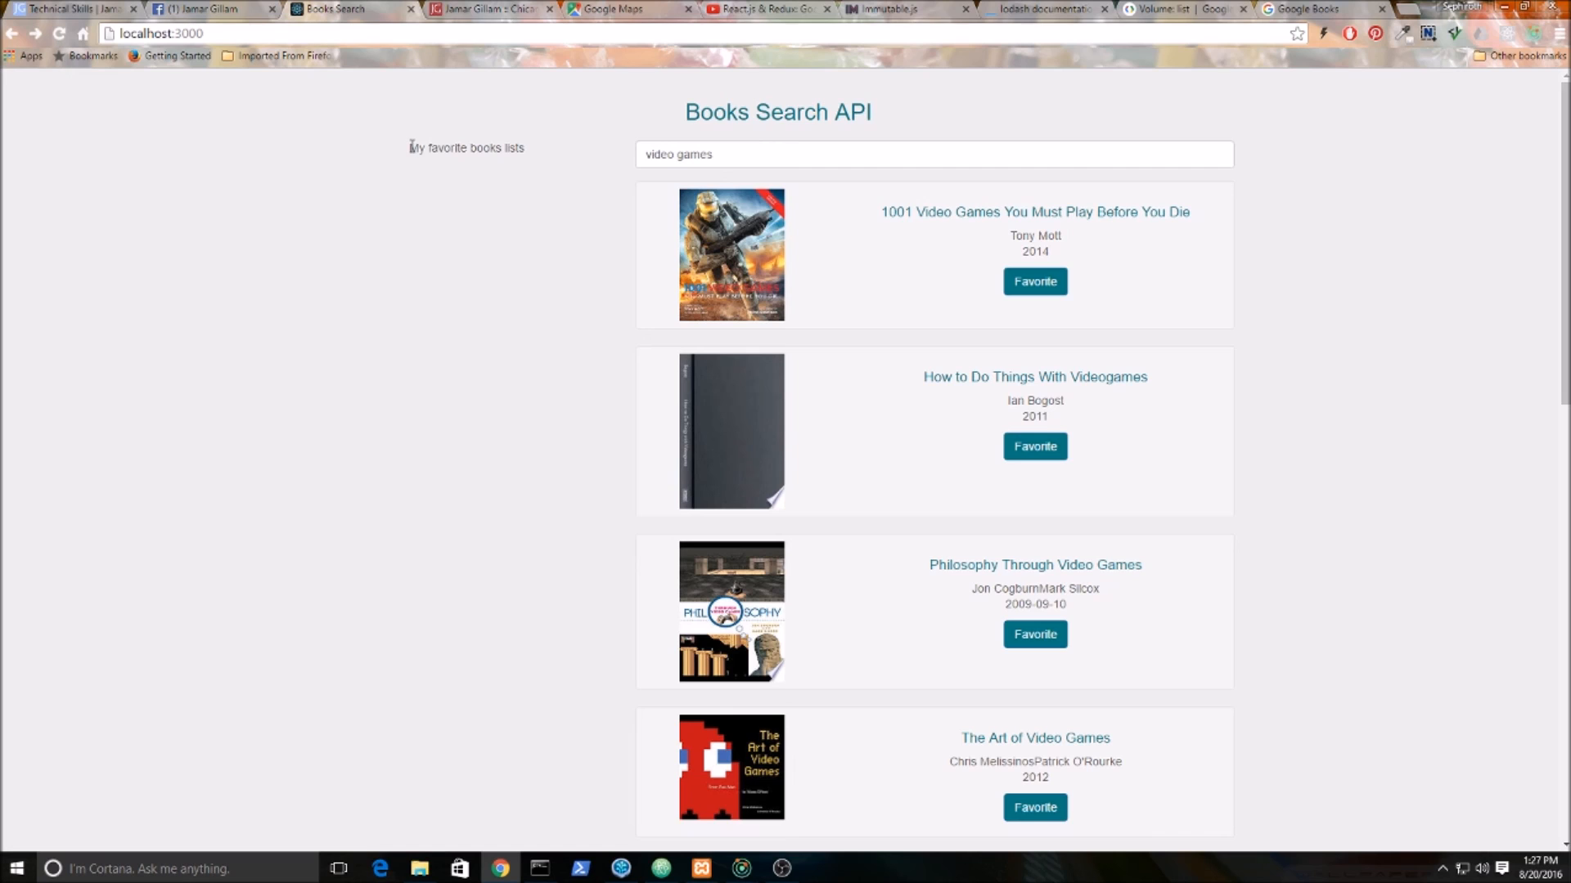
mouse_move(530, 168)
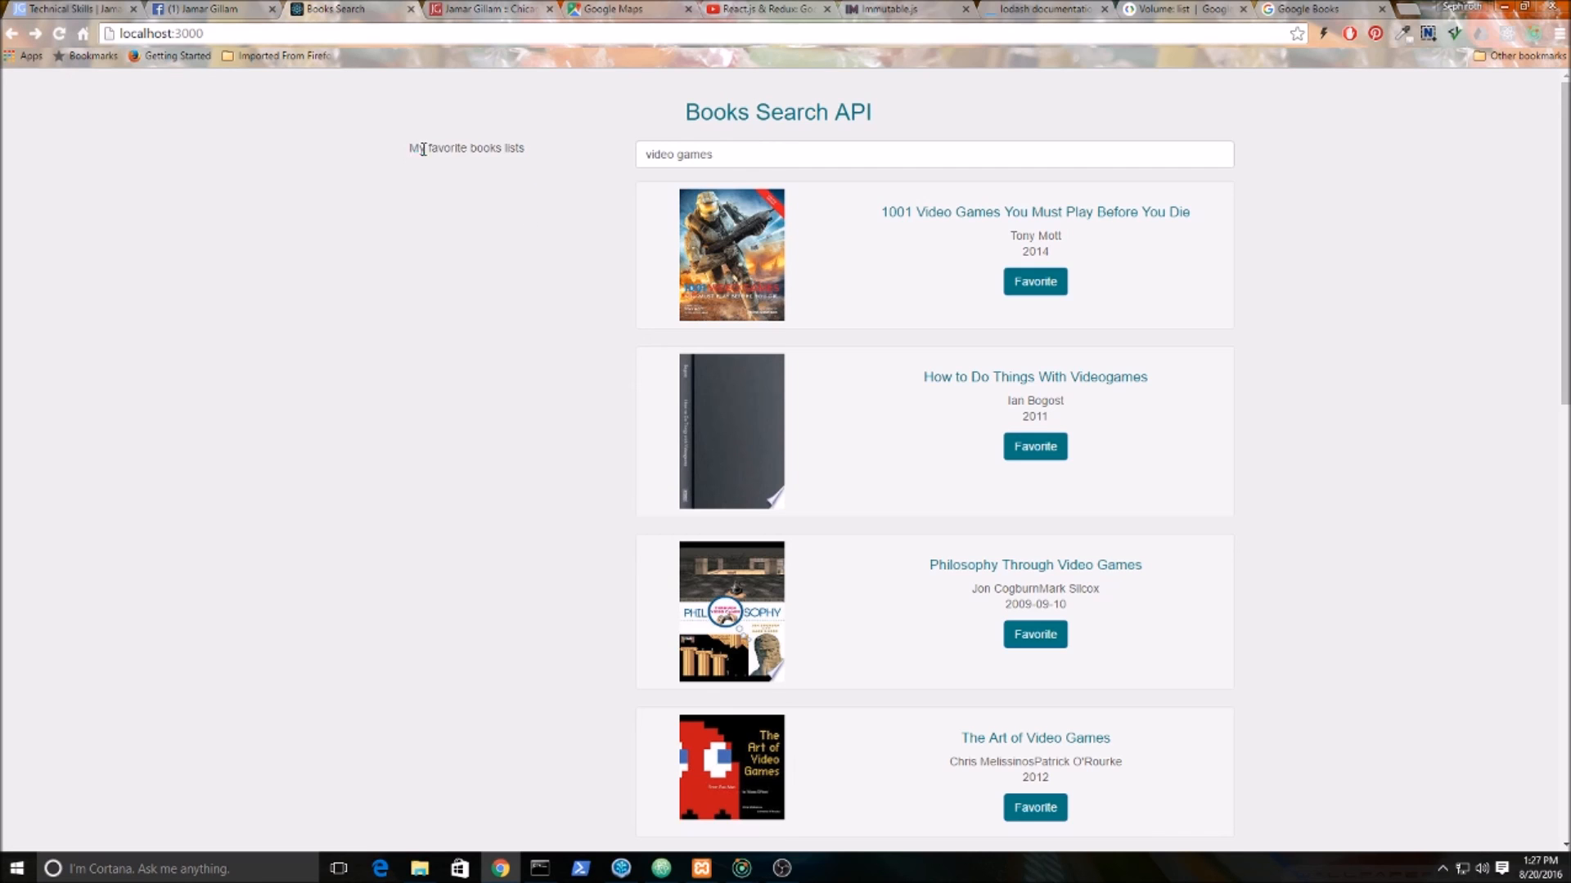
triple_click(777, 154)
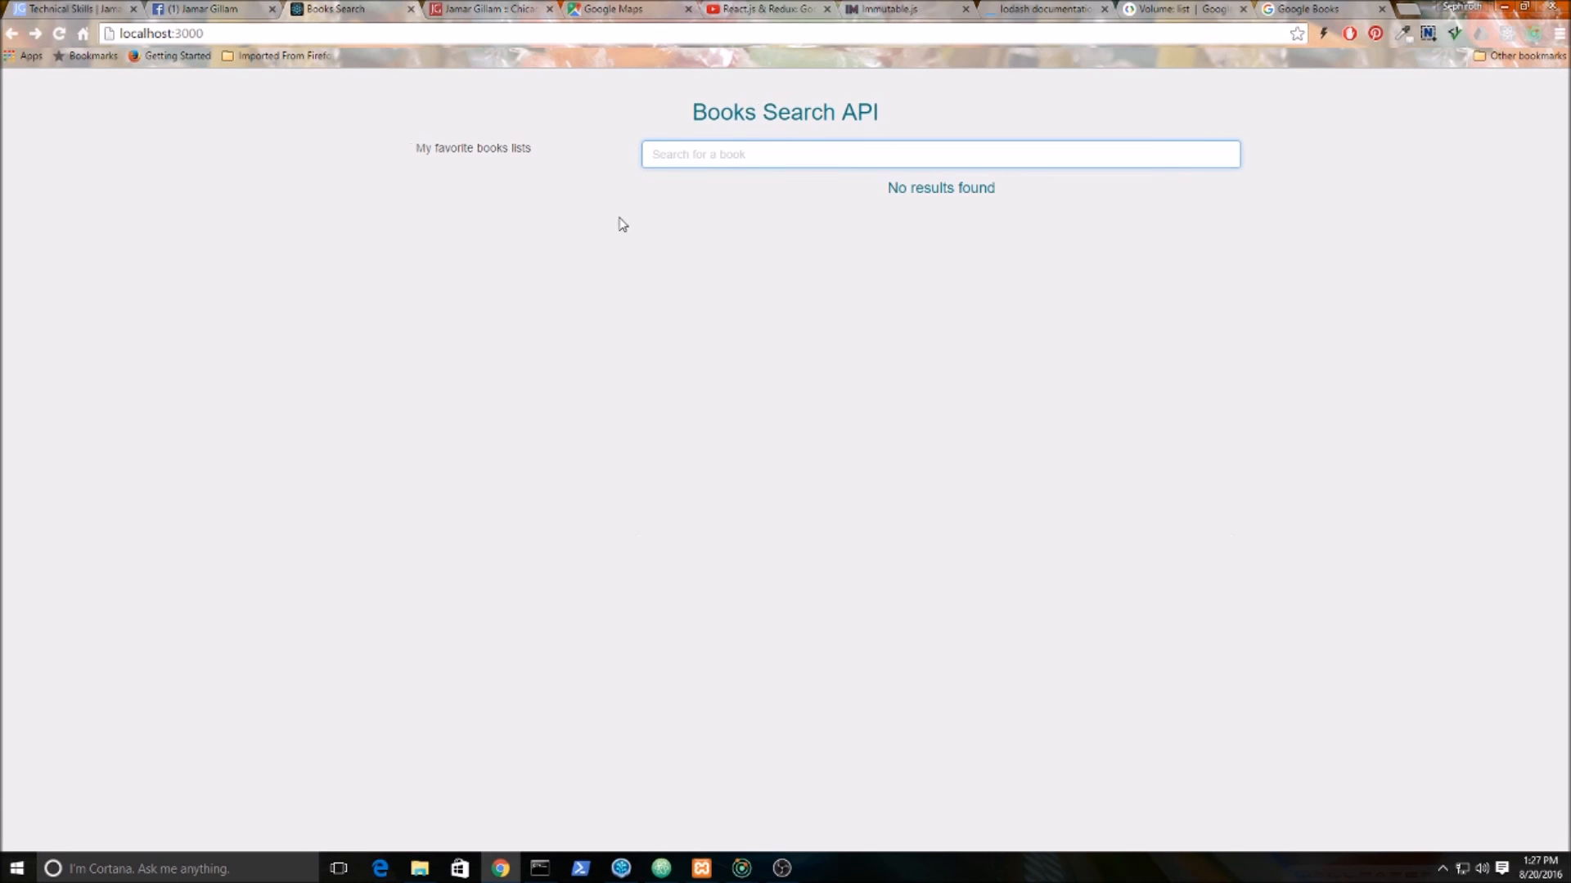
text(video games)
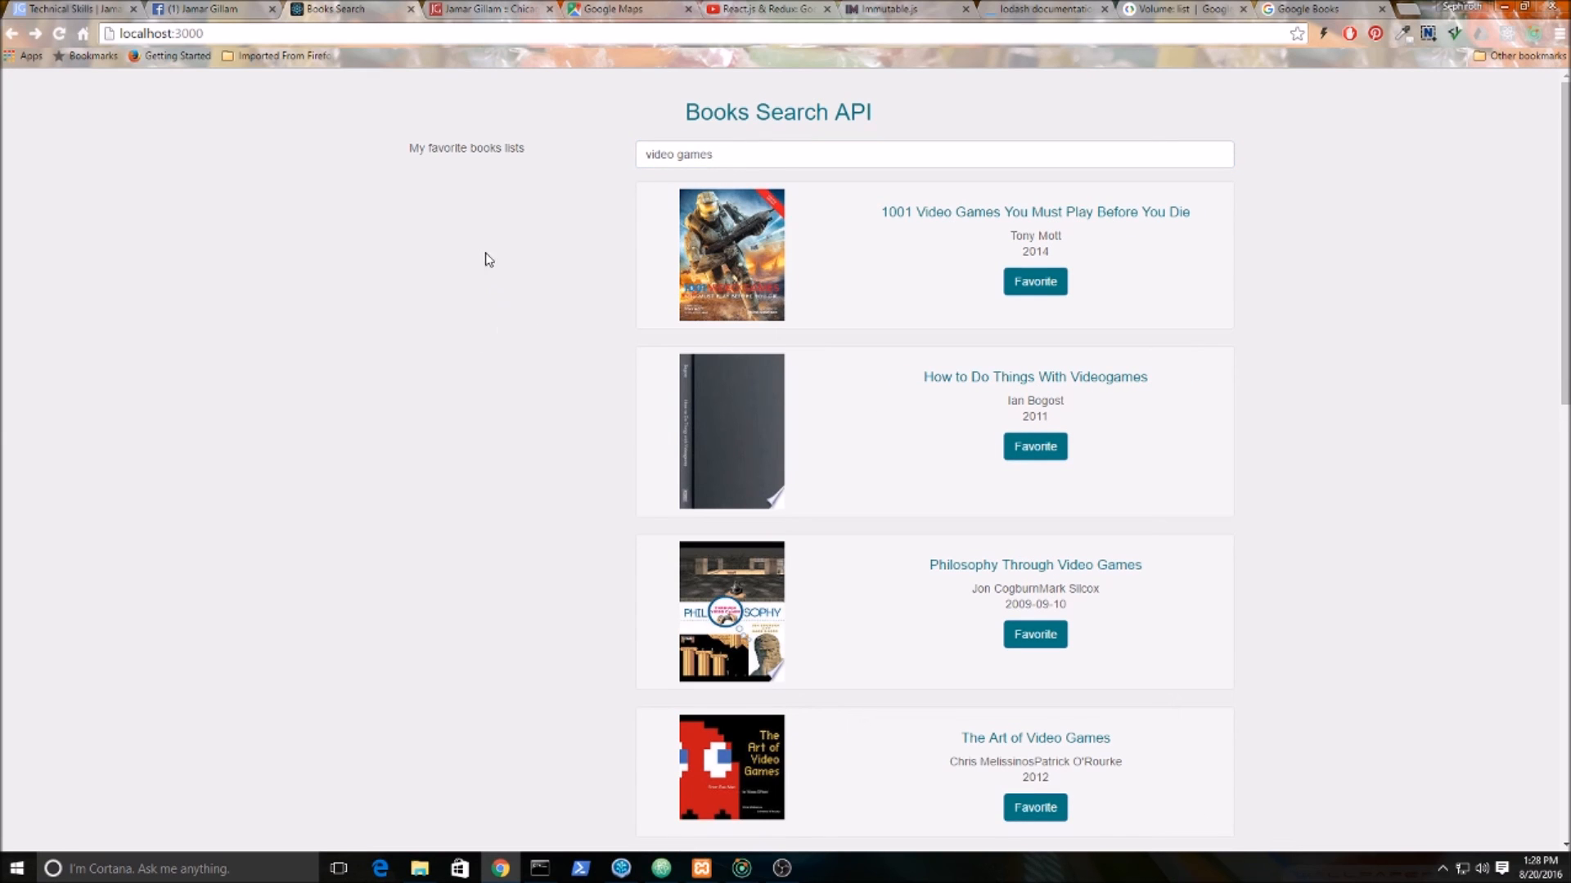
mouse_move(353, 442)
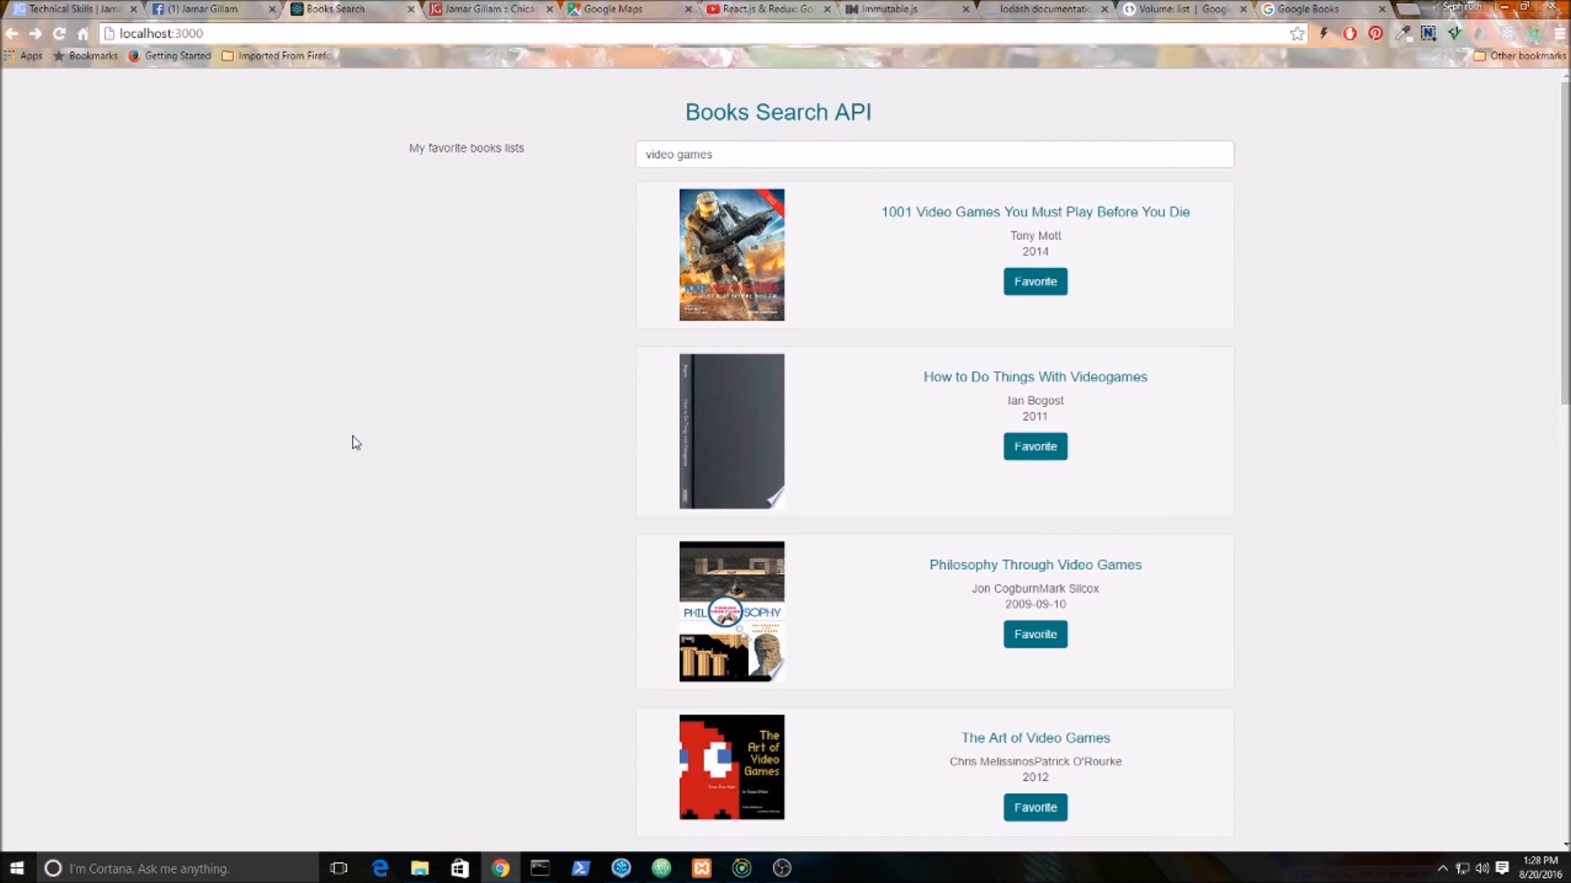
mouse_move(360, 430)
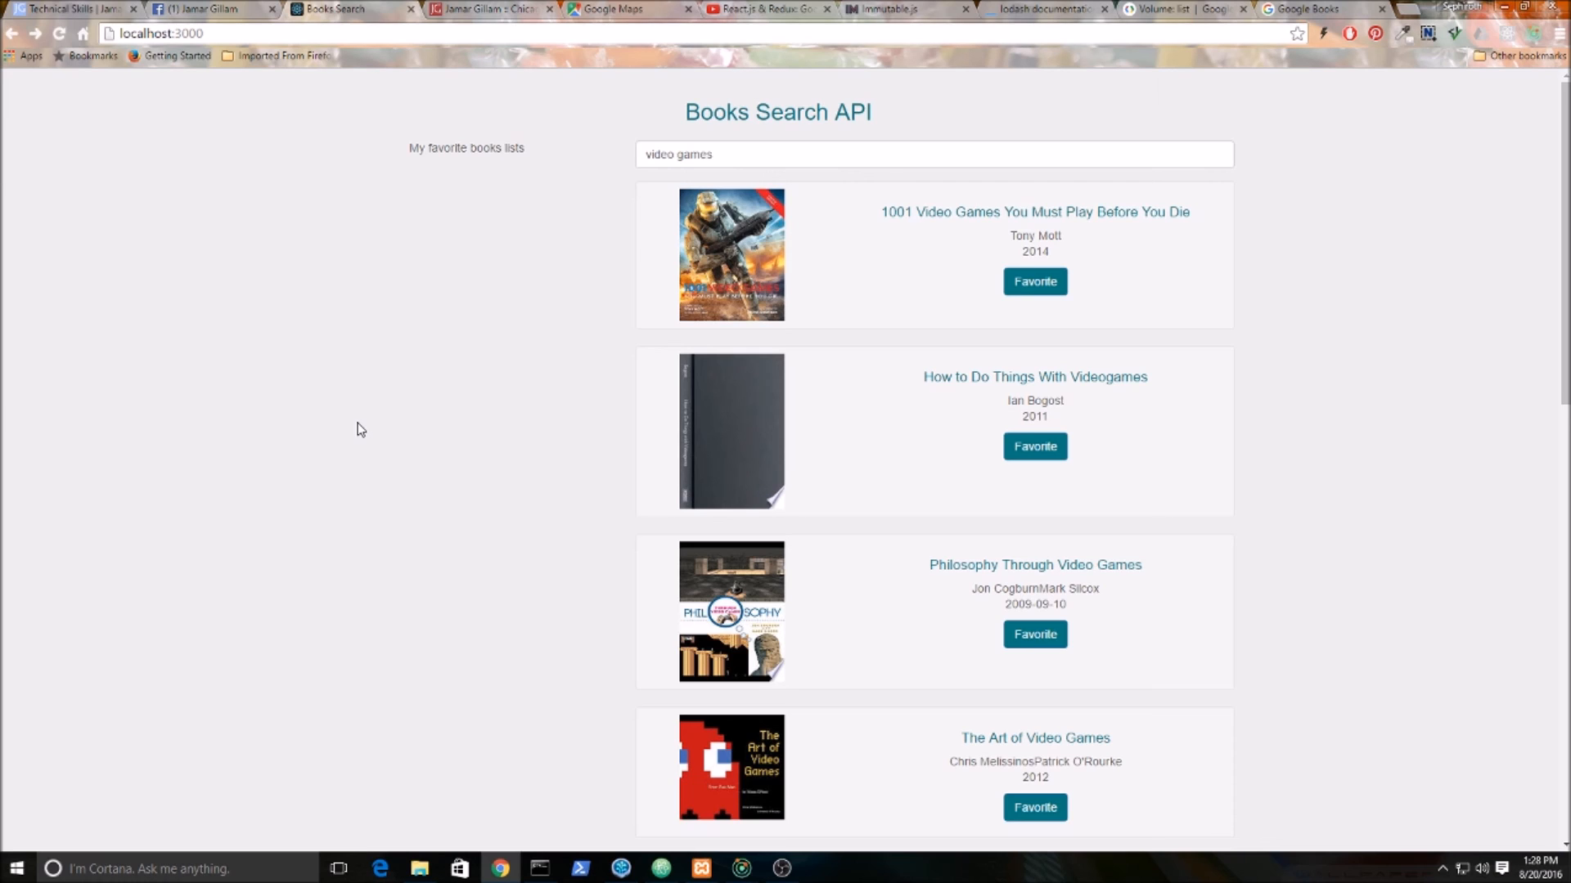
mouse_move(351, 414)
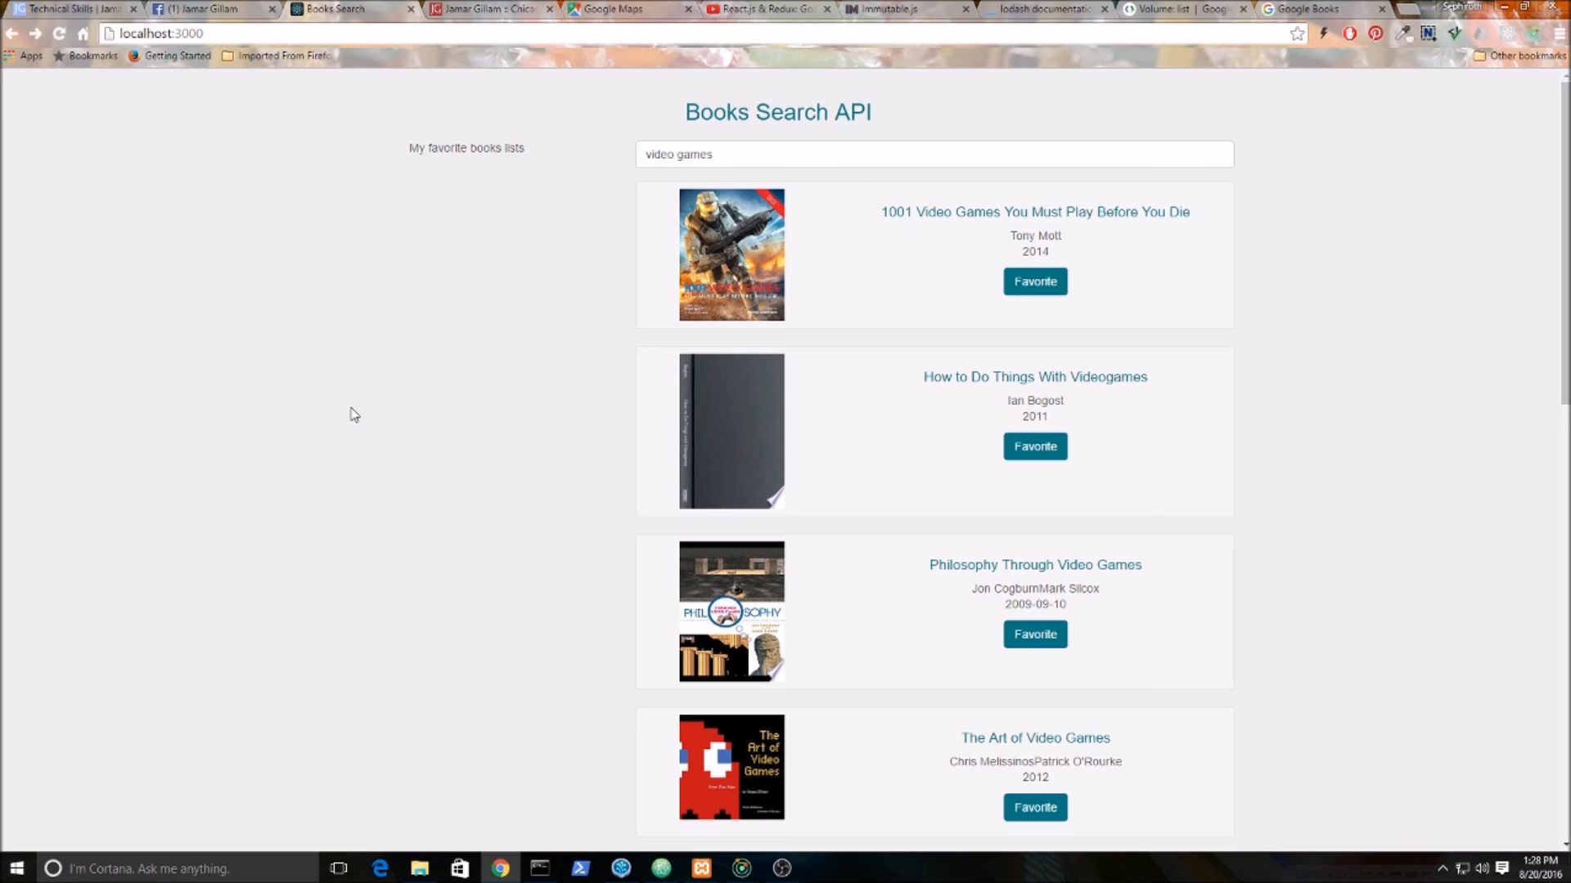
mouse_move(443, 340)
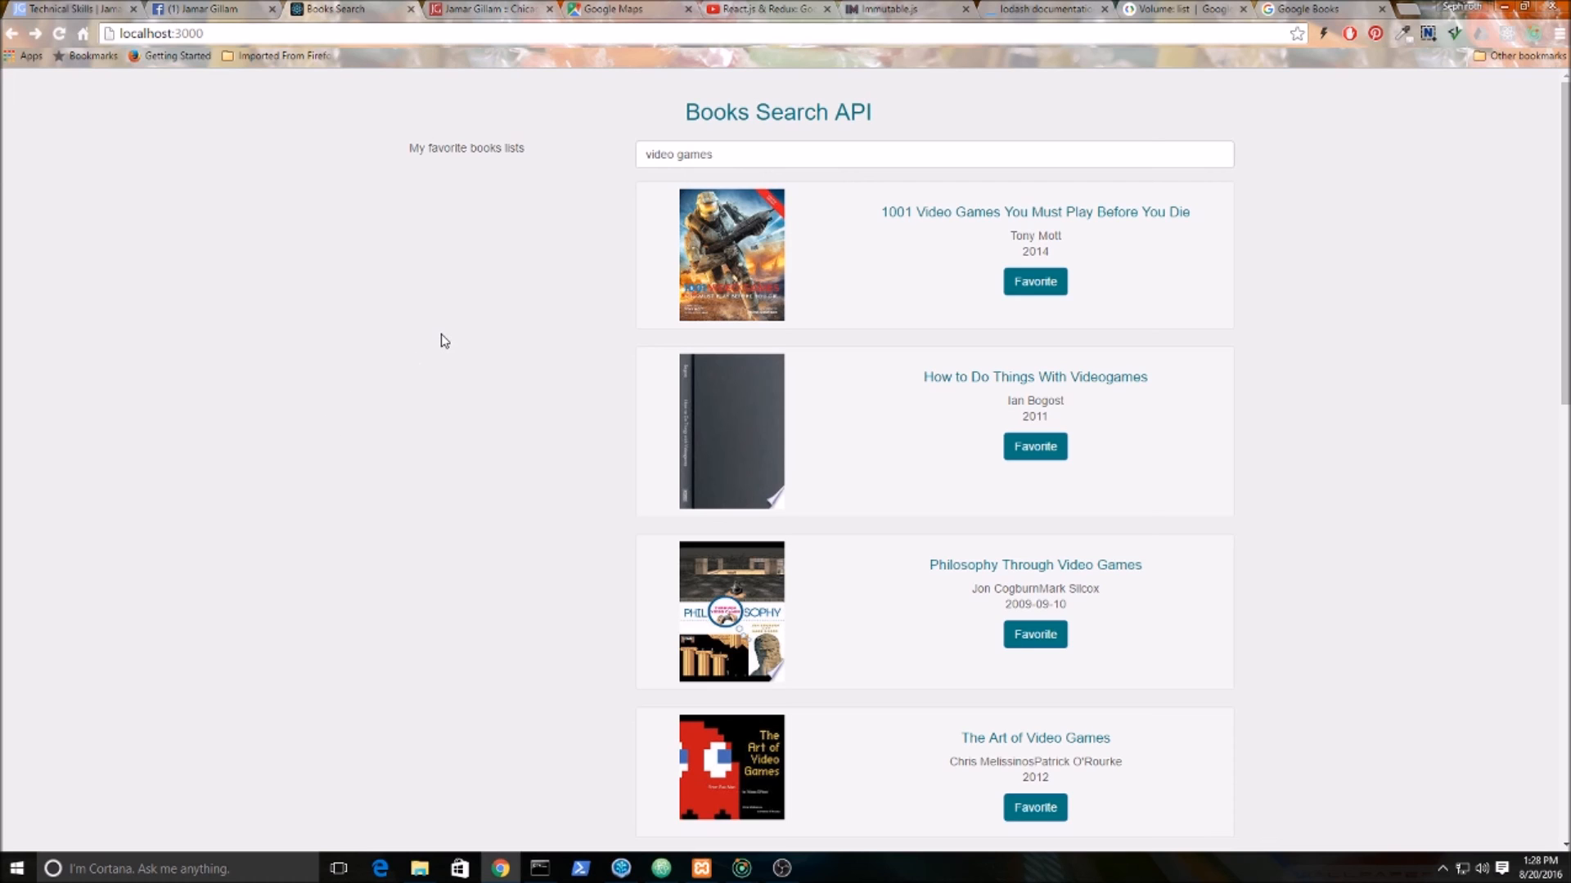
mouse_move(420, 408)
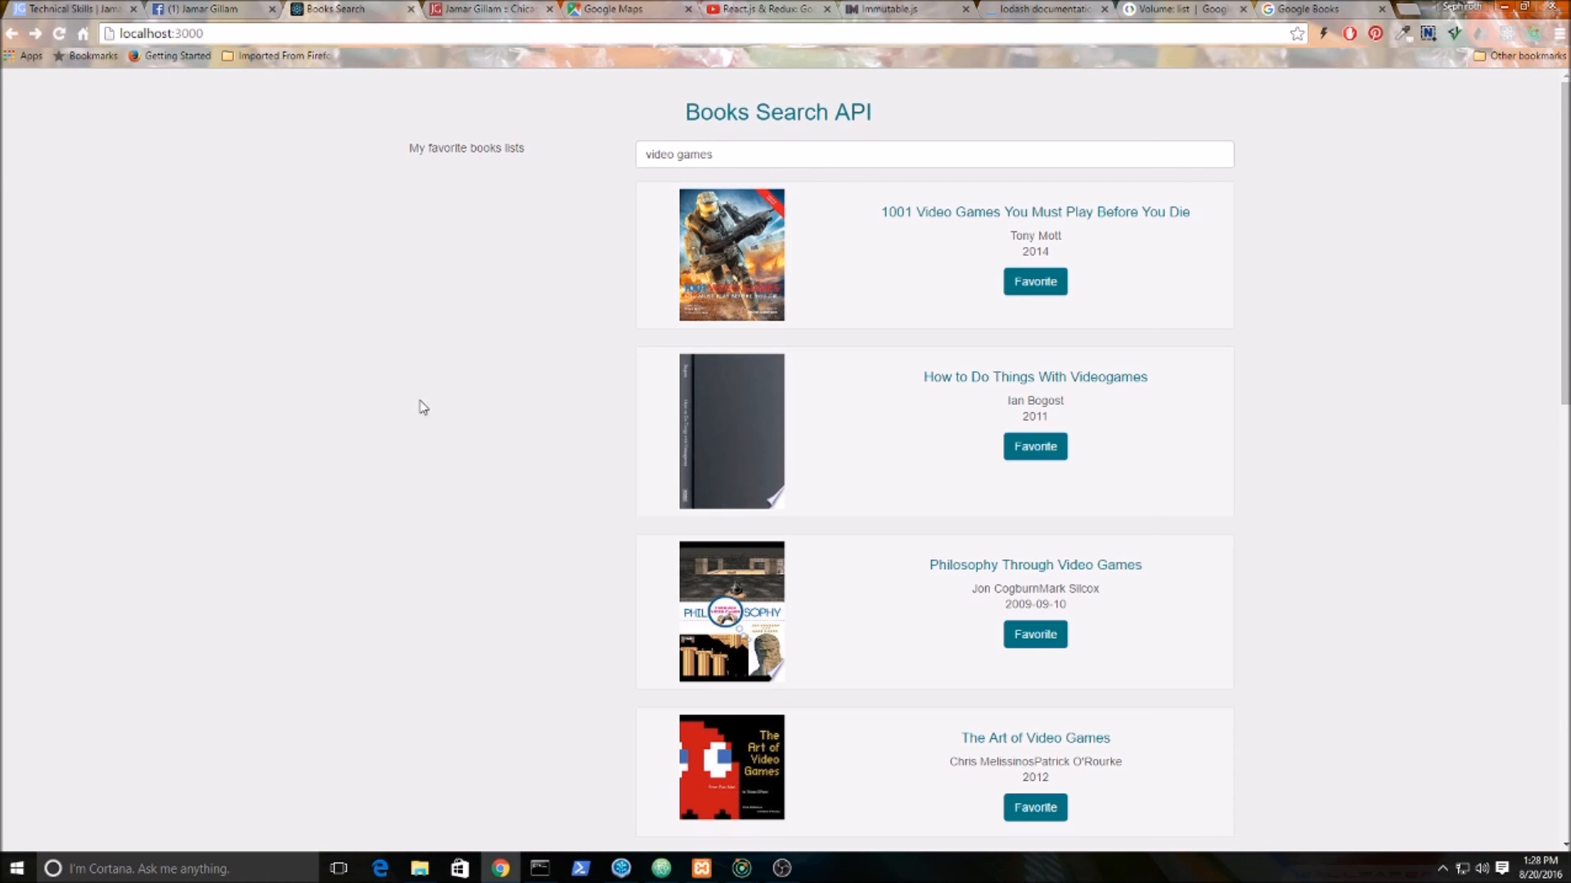
mouse_move(548, 712)
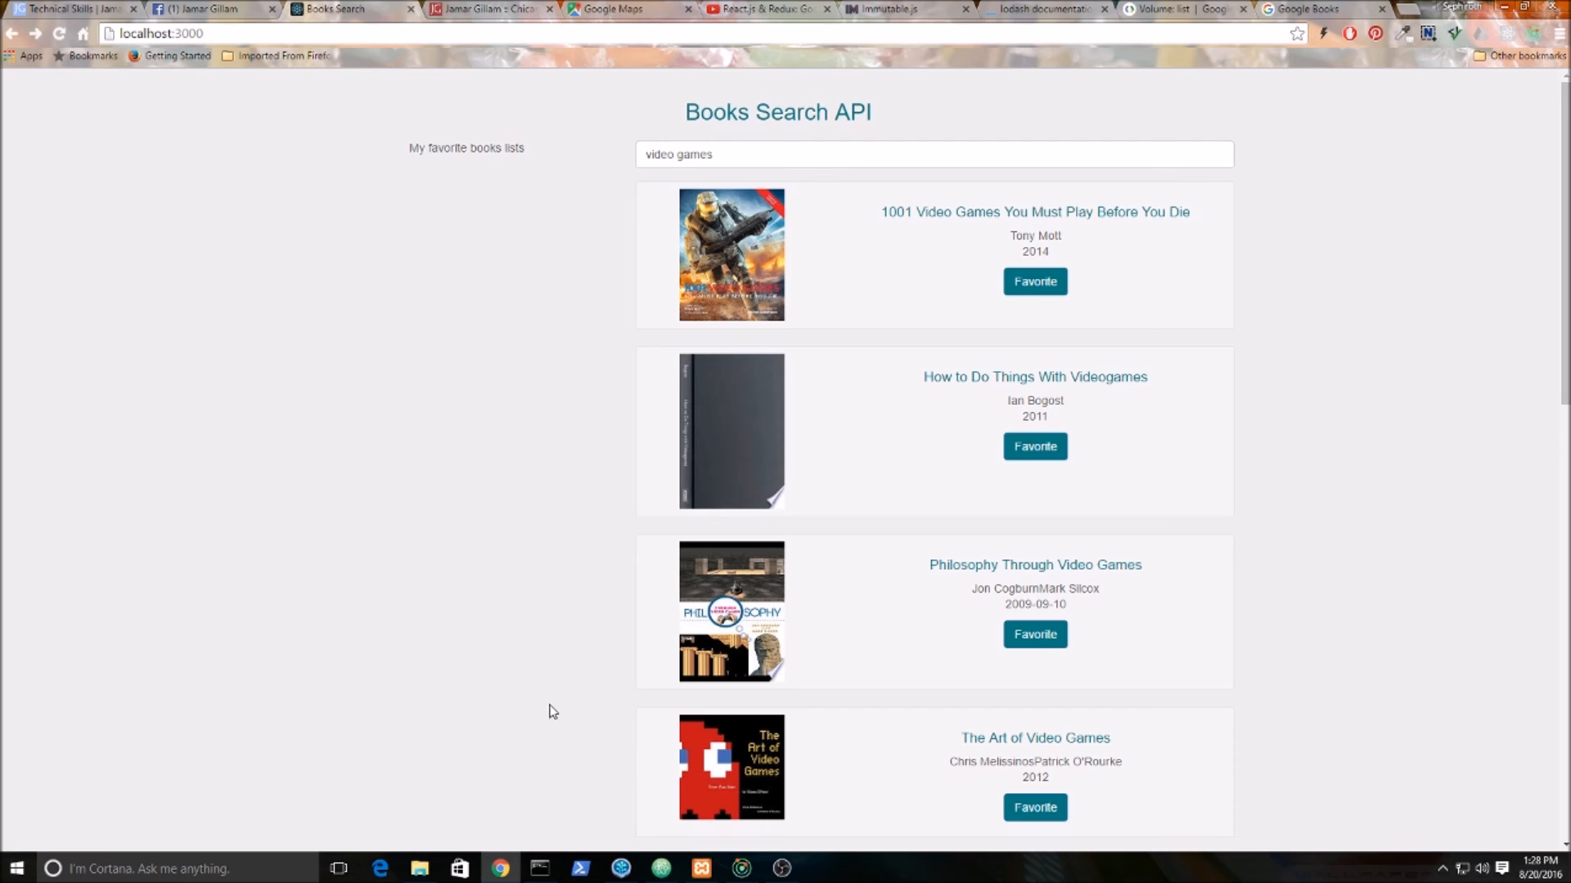
mouse_move(750, 856)
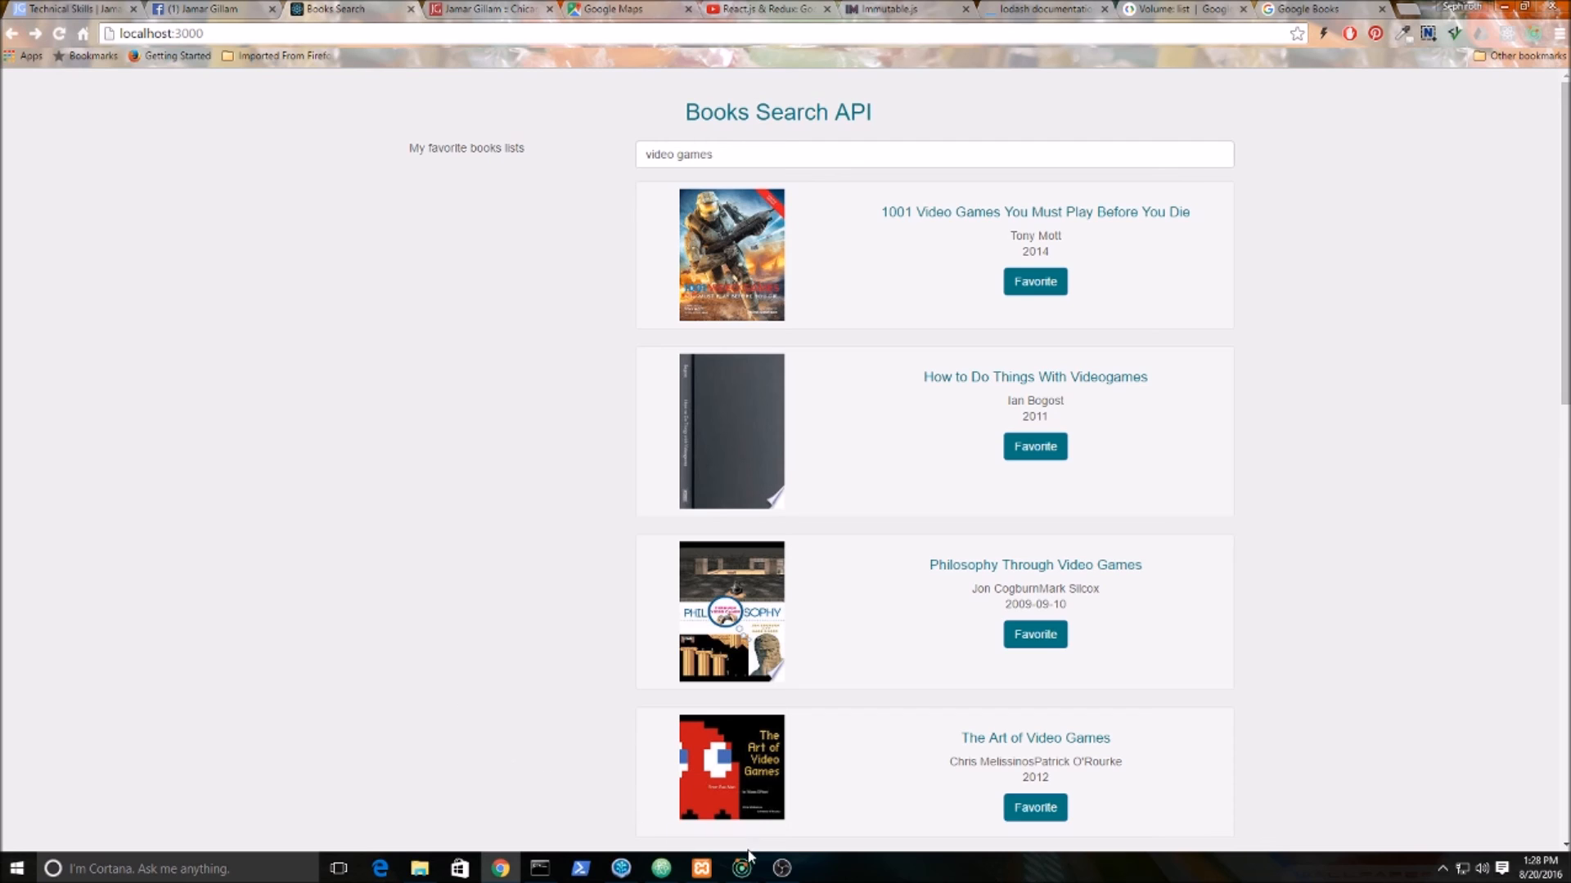